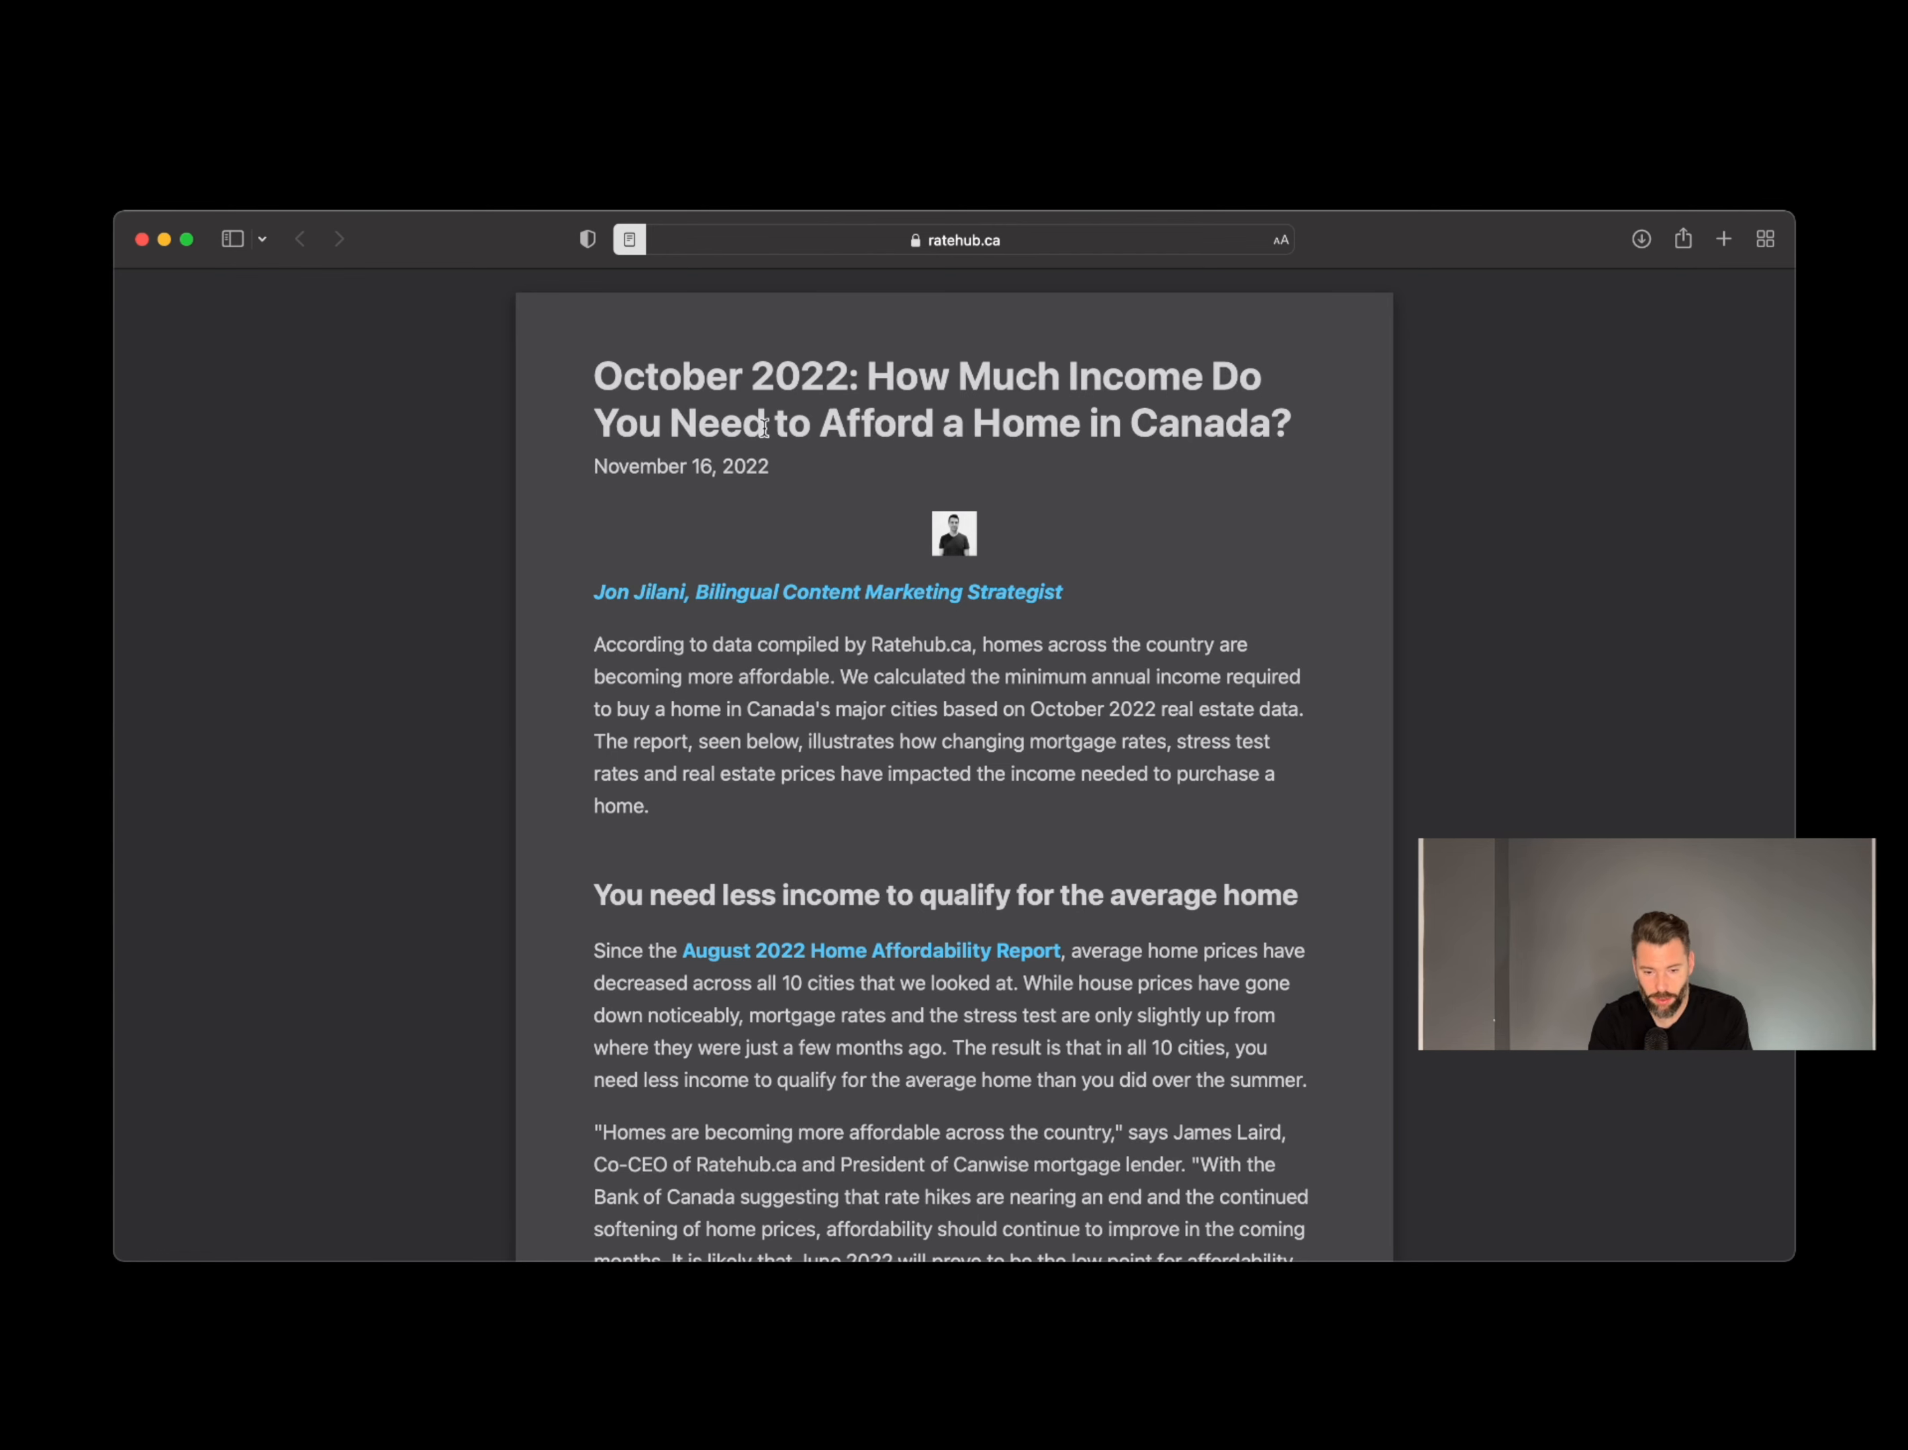
{"action": "scroll", "scroll_direction": "down", "scroll_amount": 3}
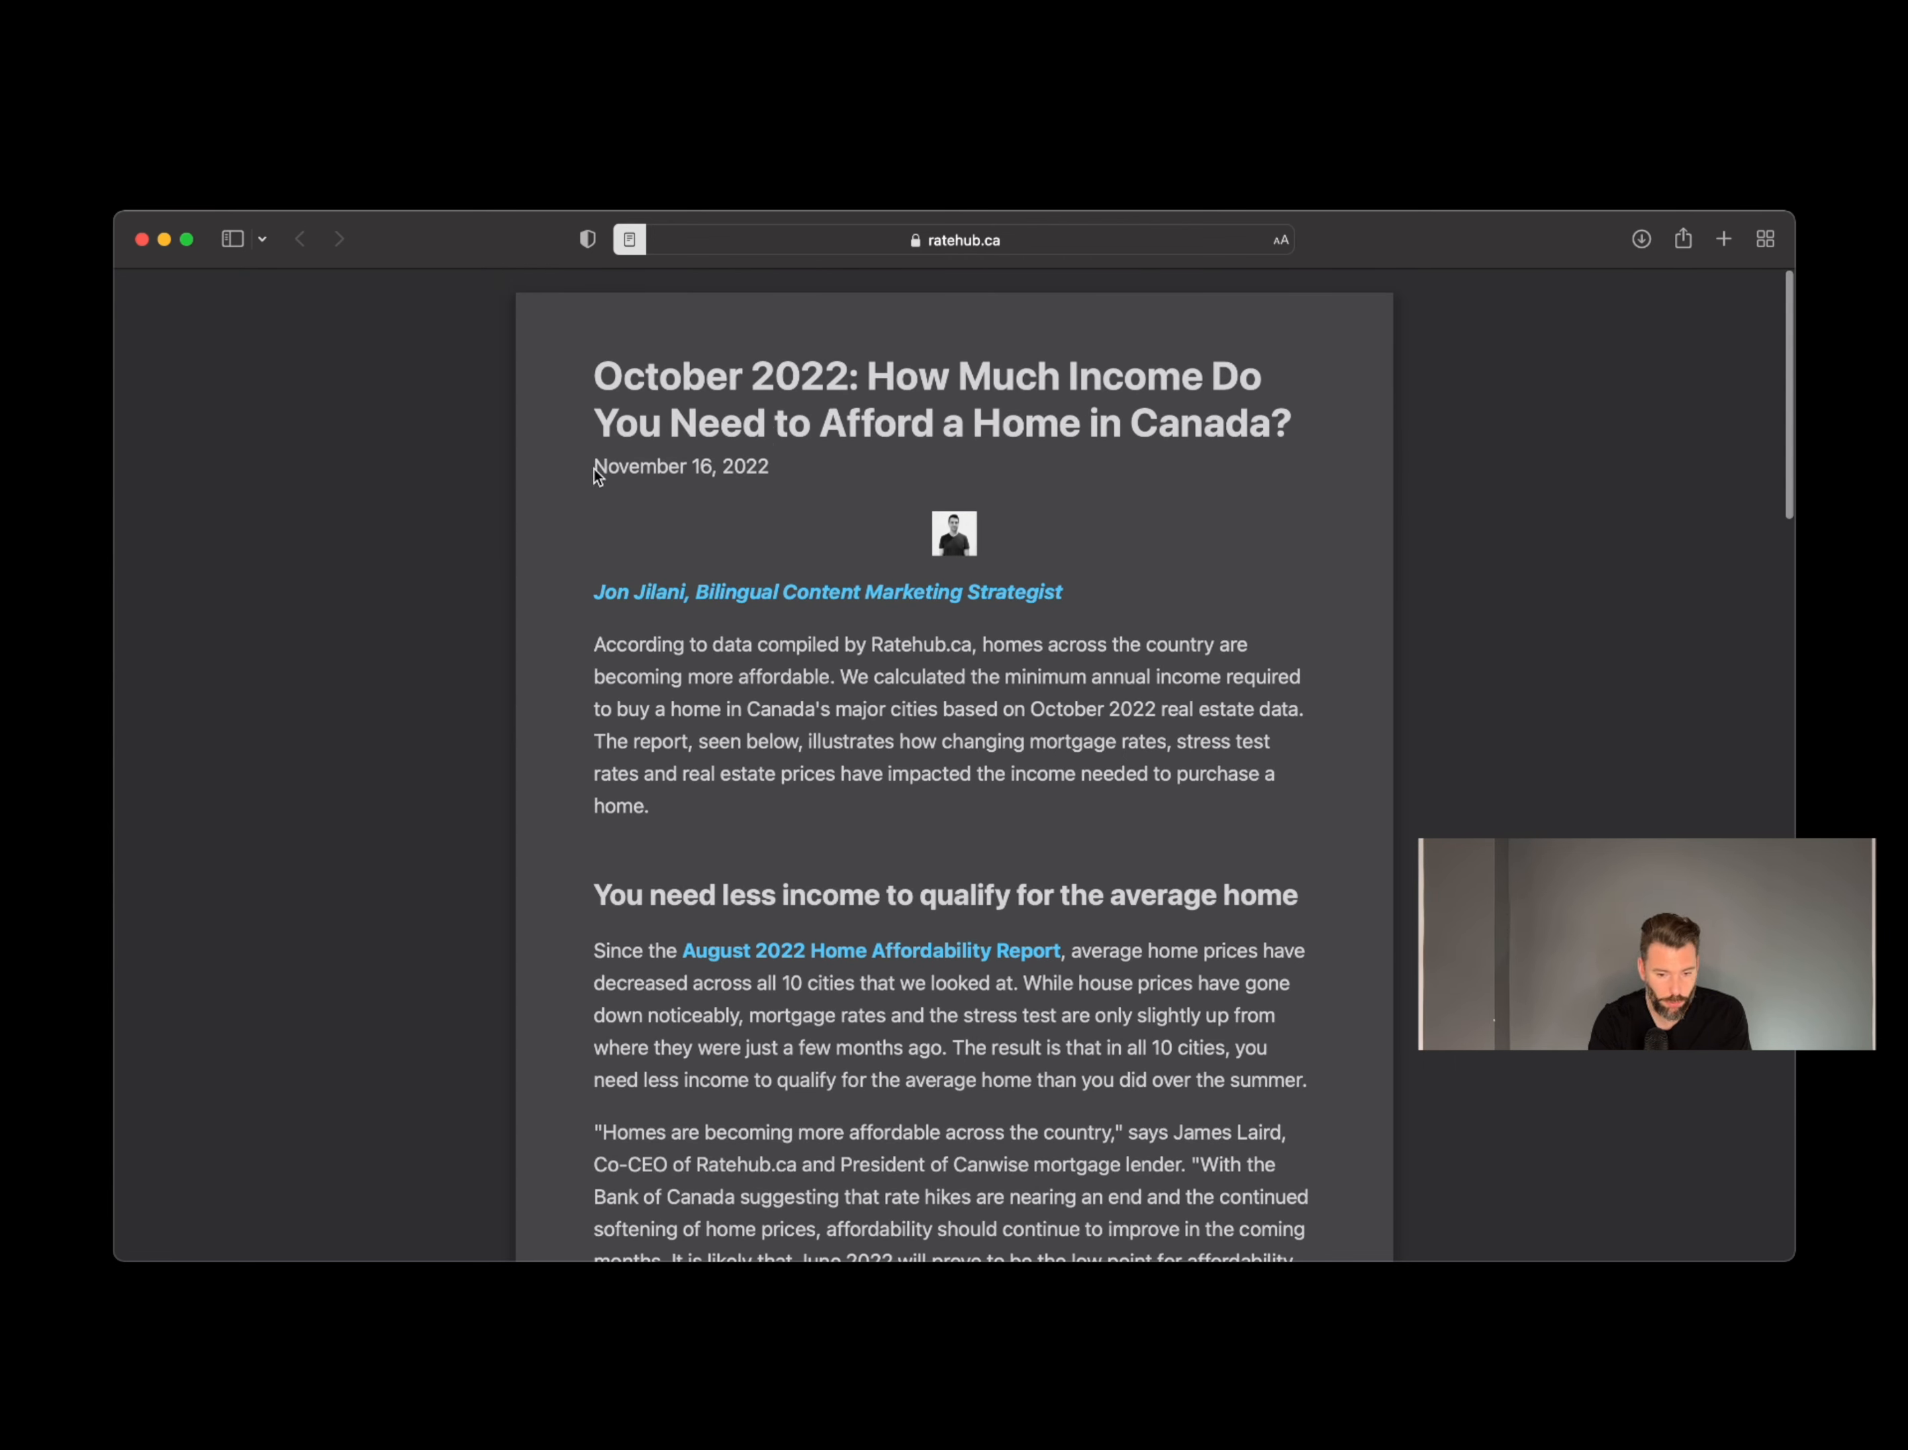
{"action": "scroll", "scroll_direction": "down", "scroll_amount": 3}
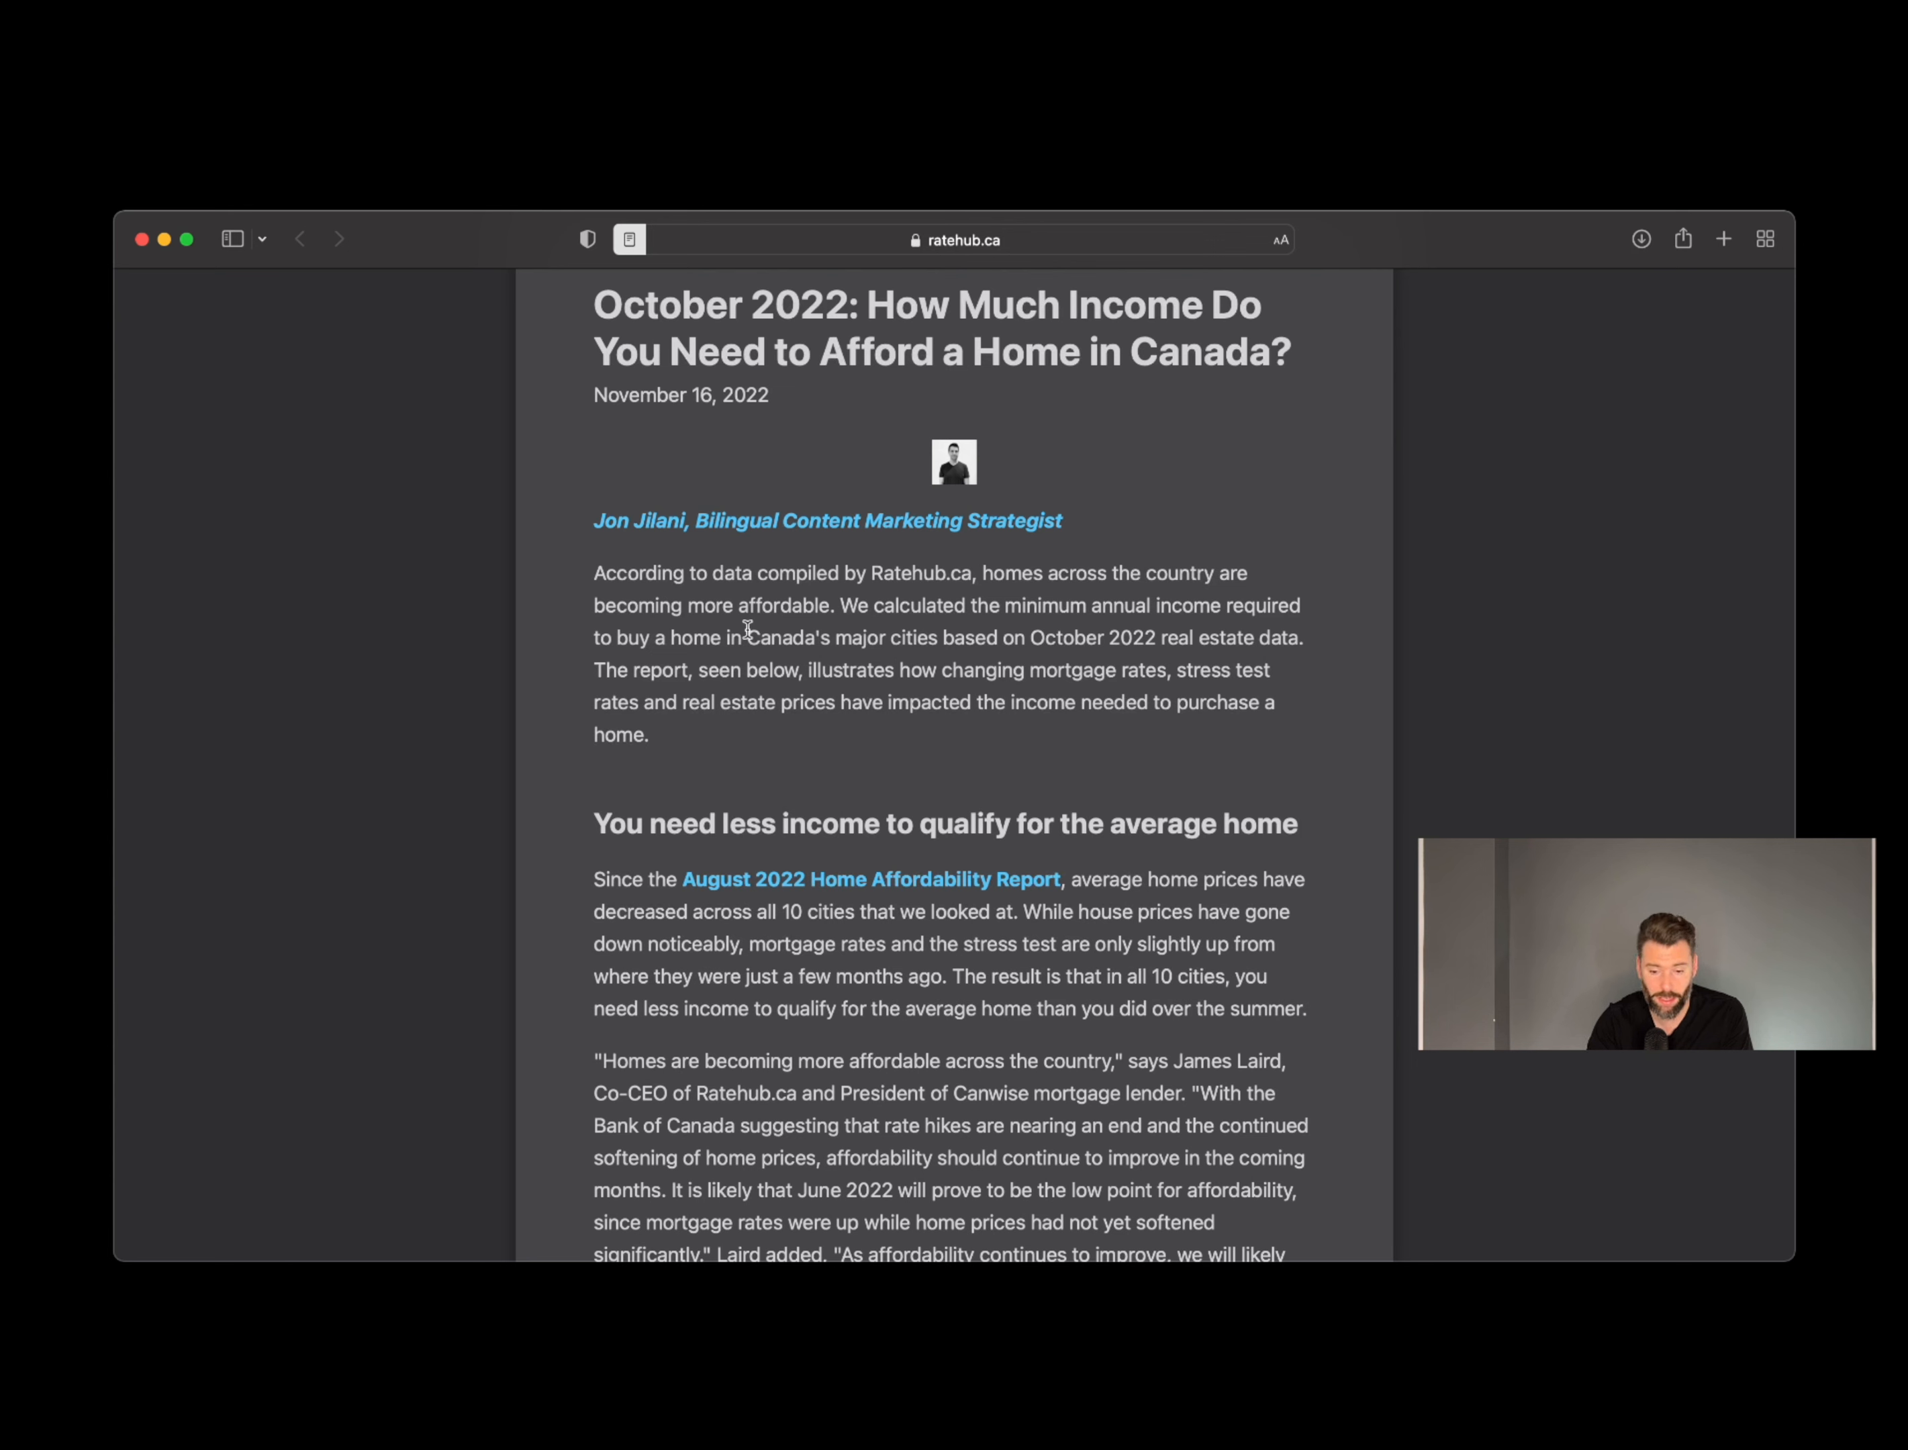
{"action": "scroll", "scroll_direction": "down", "scroll_amount": 3}
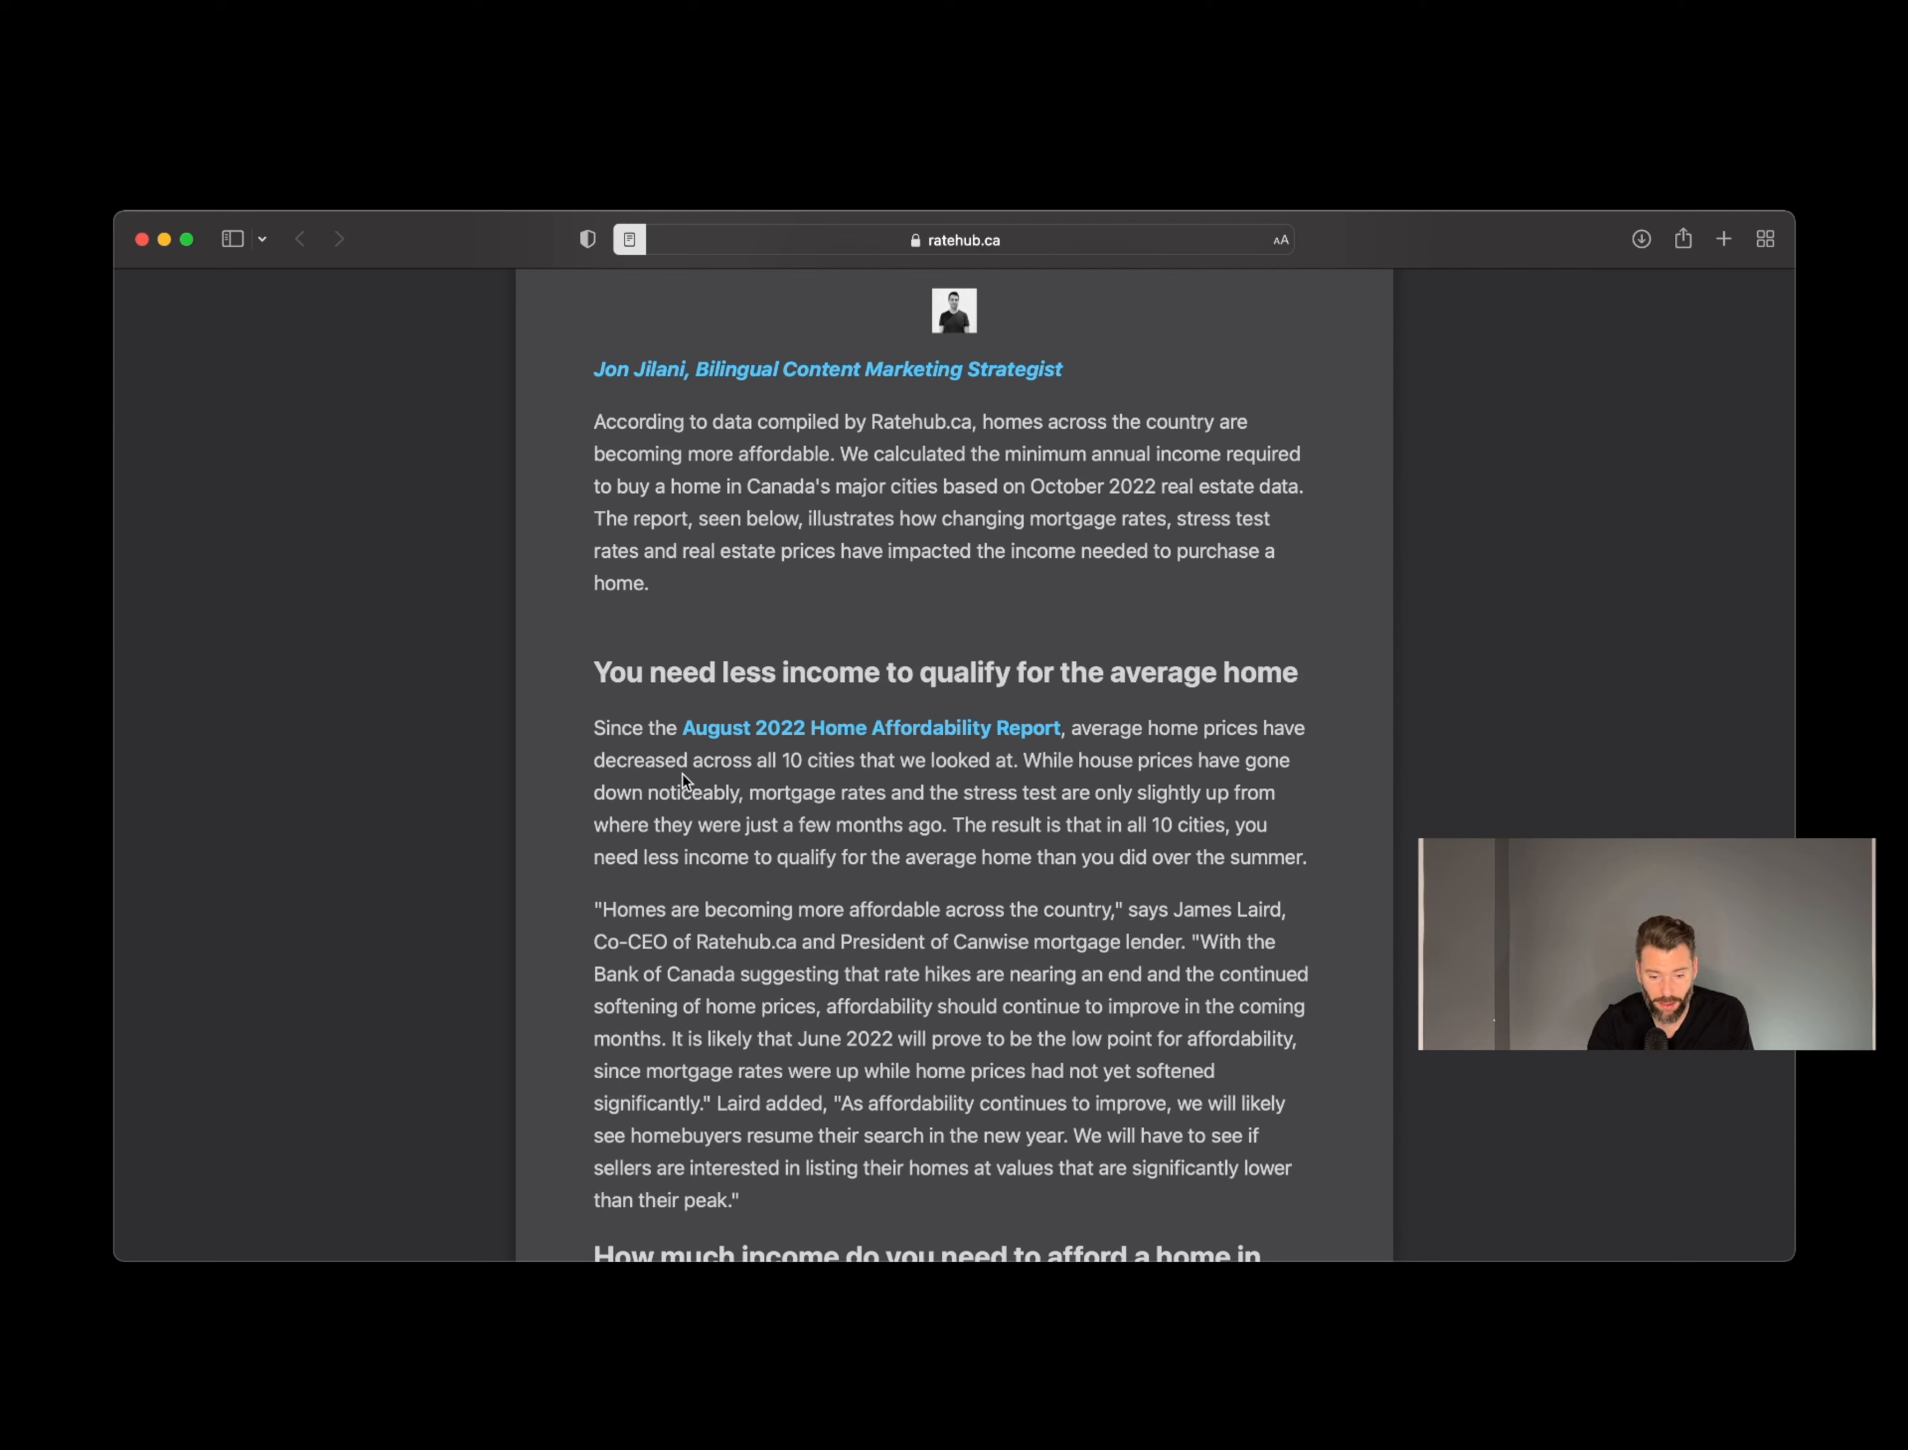
{"action": "mouse_move", "coordinate": [967, 764]}
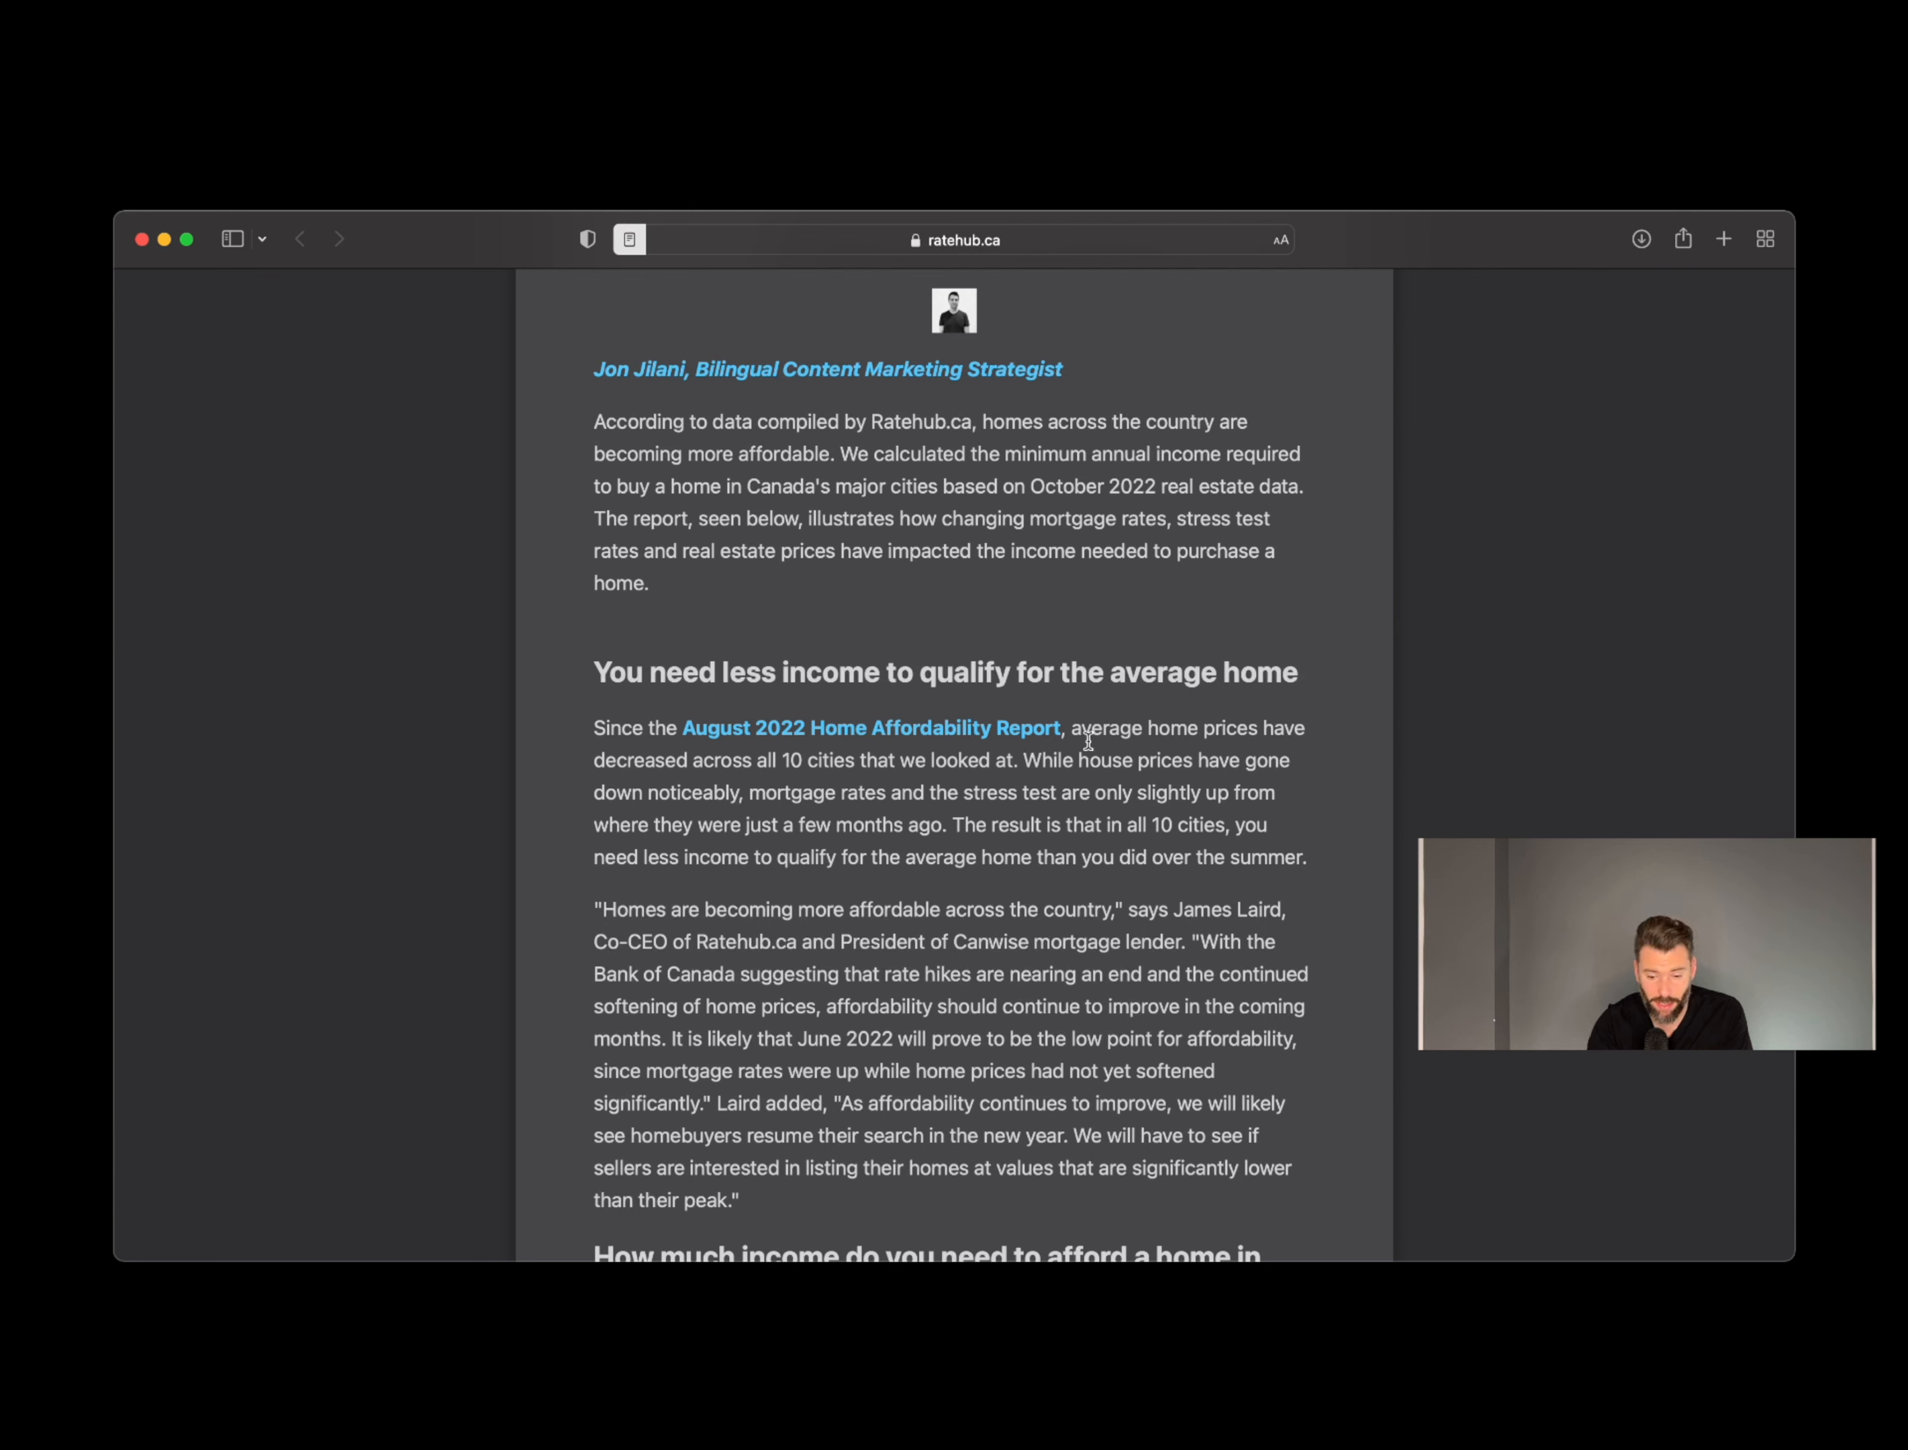
{"action": "mouse_move", "coordinate": [828, 755]}
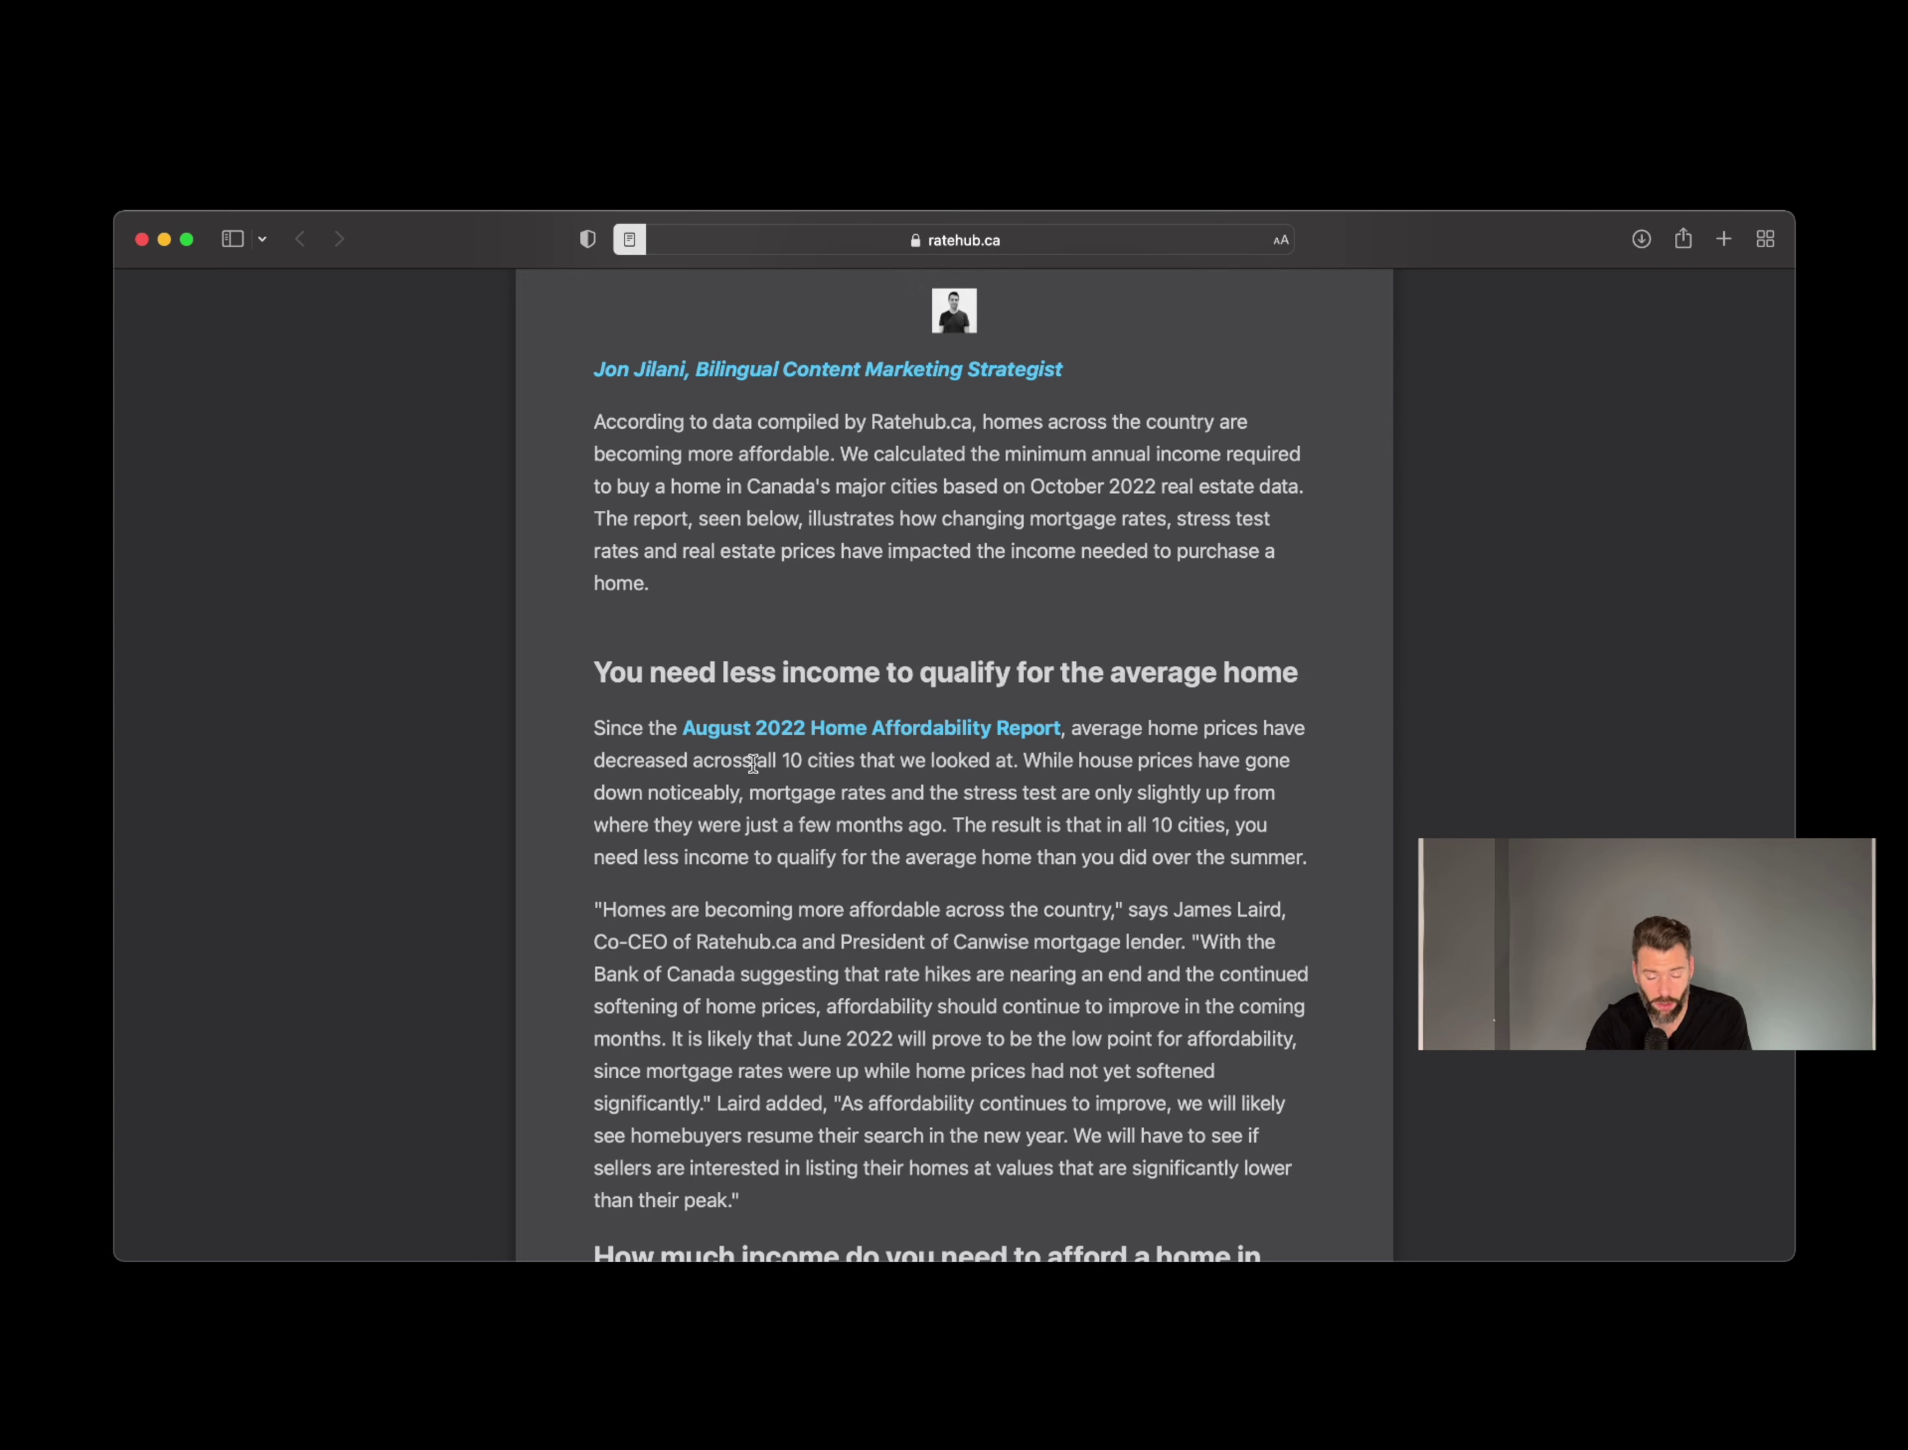
{"action": "mouse_move", "coordinate": [825, 794]}
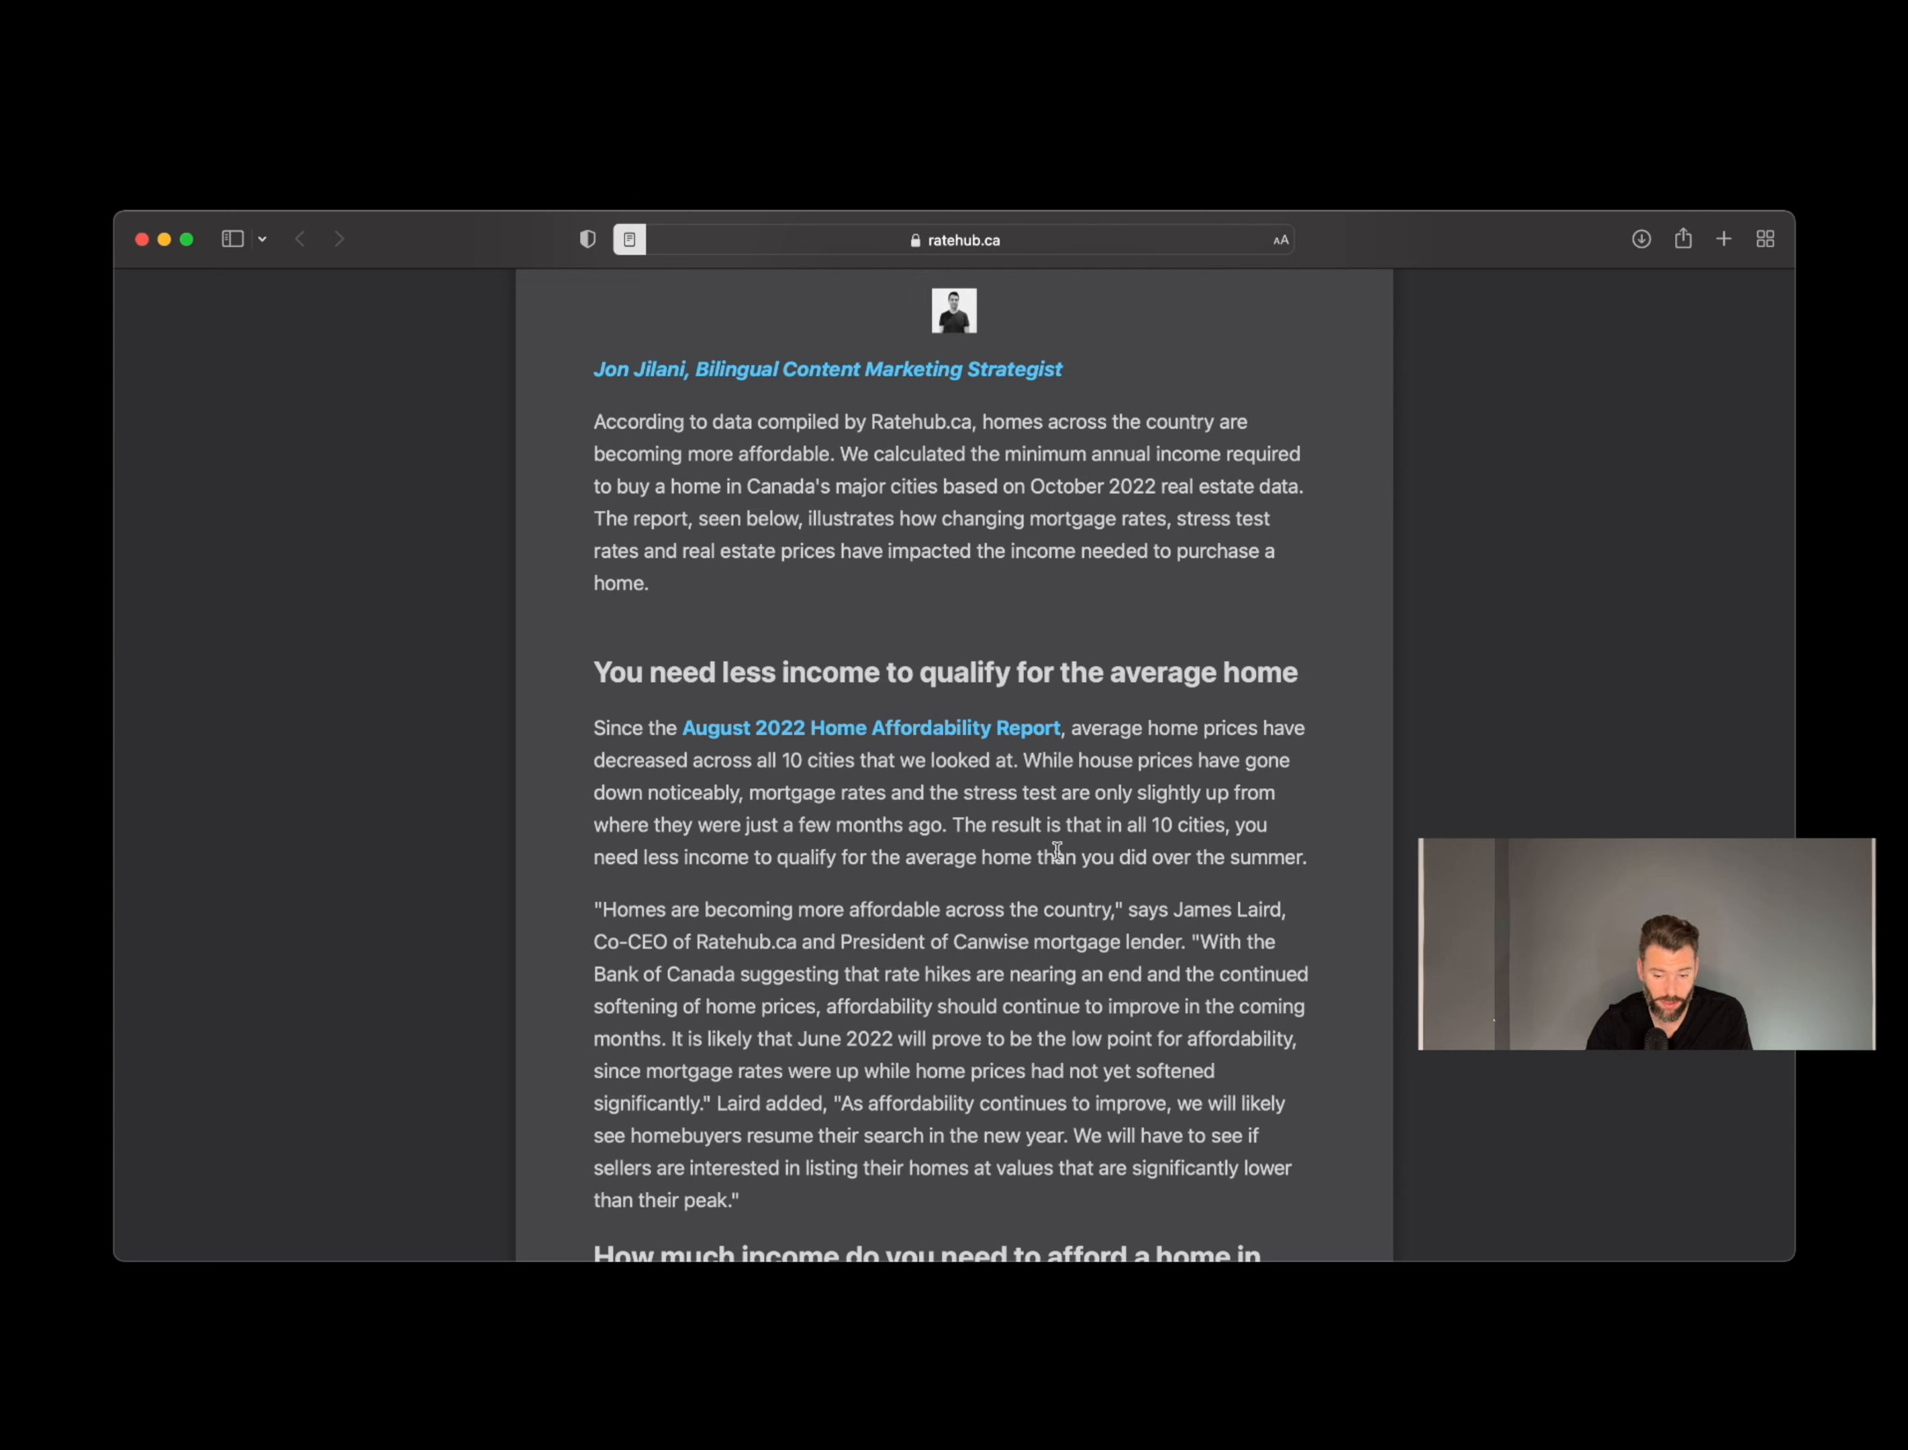
{"action": "mouse_move", "coordinate": [723, 865]}
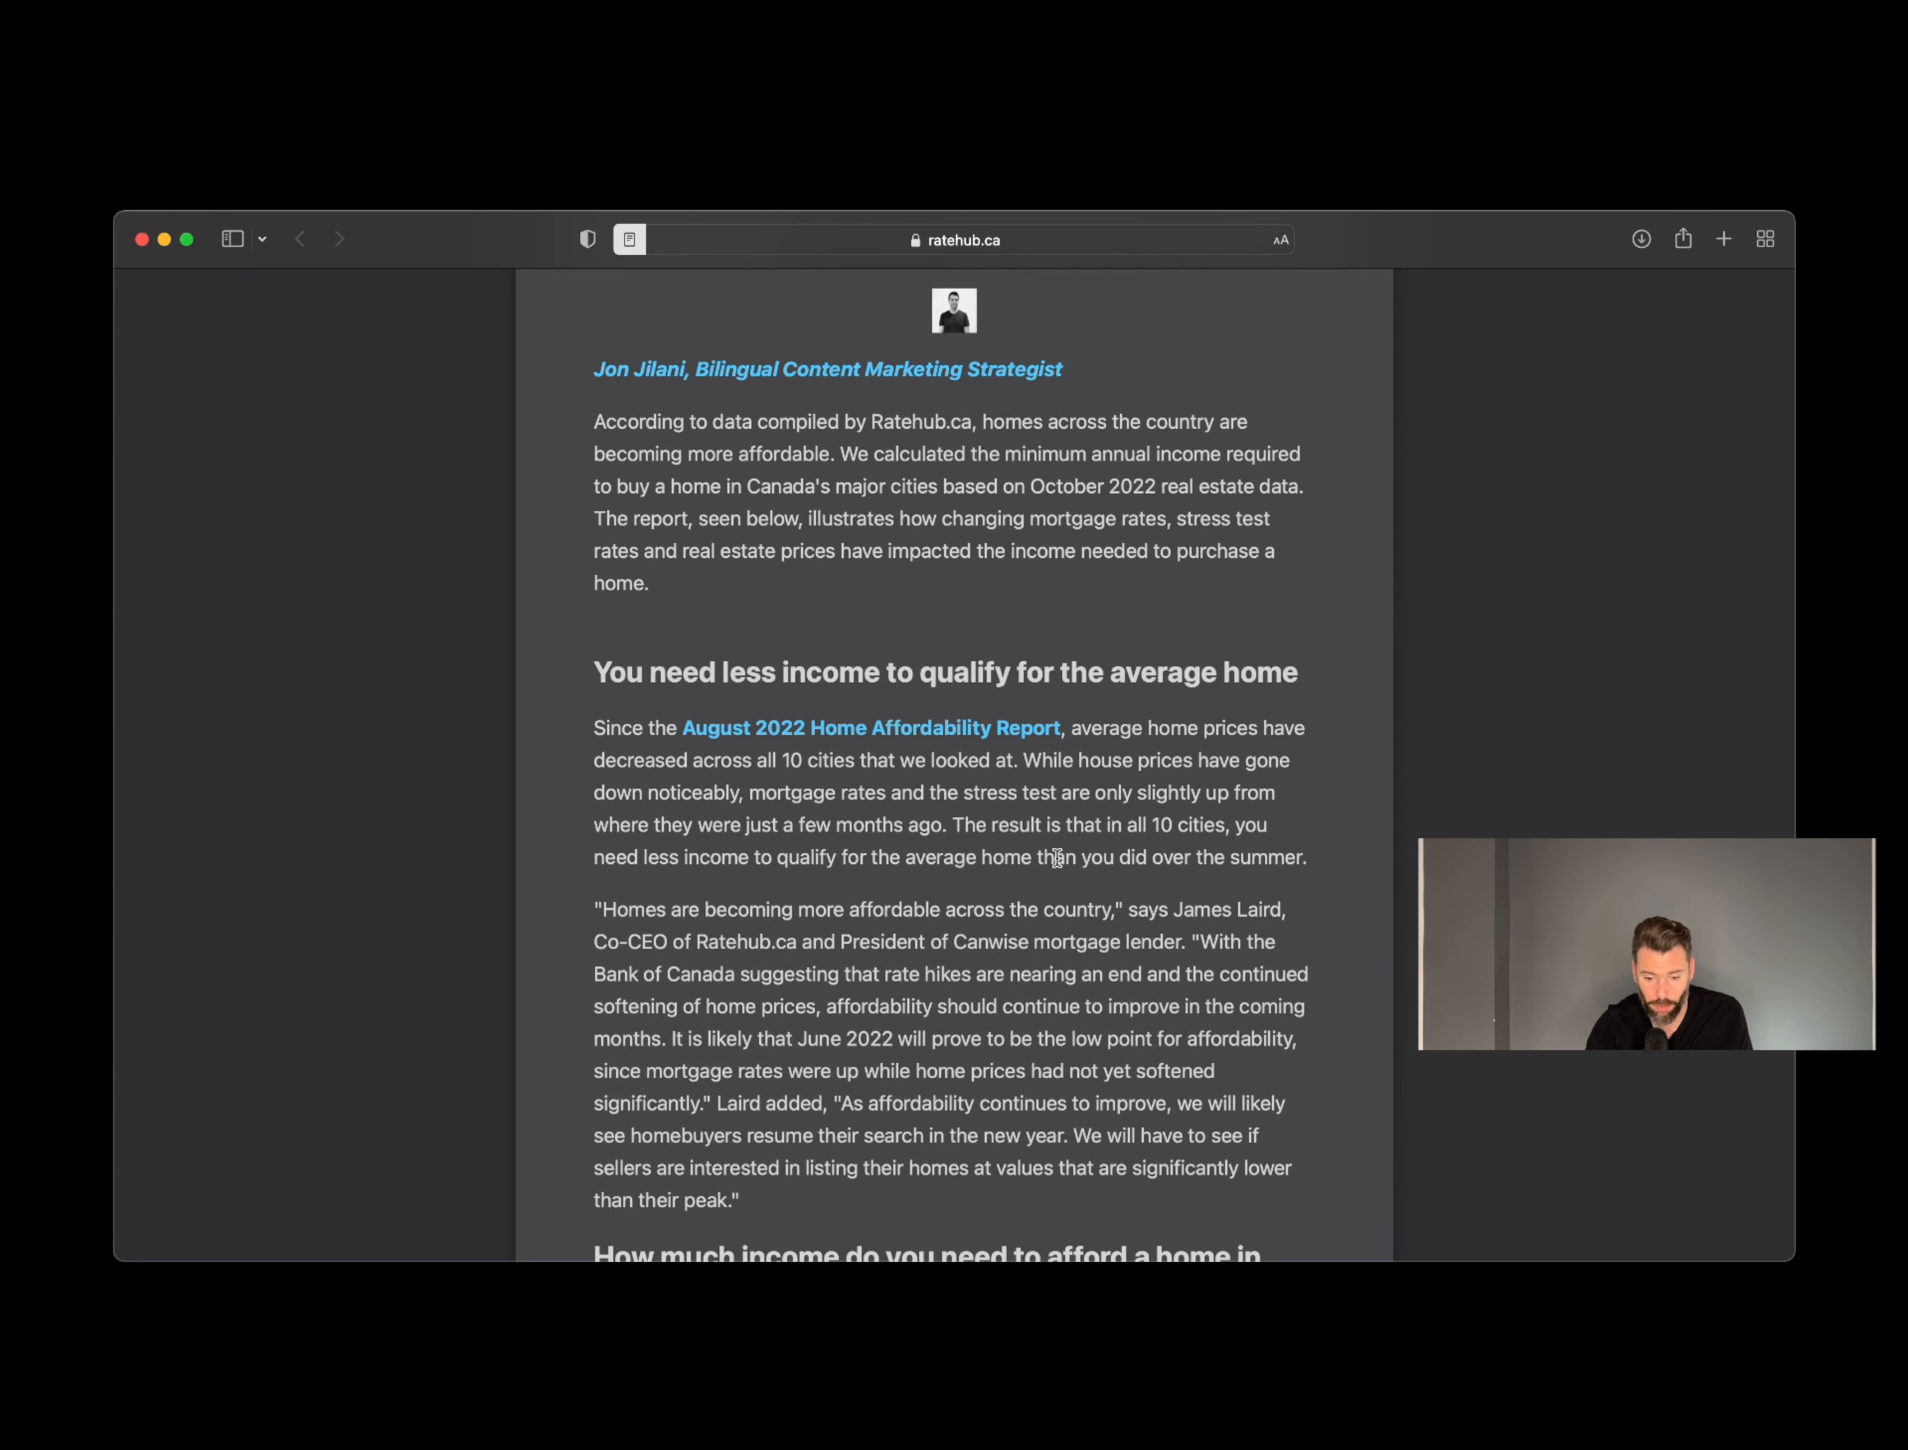
{"action": "scroll", "scroll_direction": "down", "scroll_amount": 3}
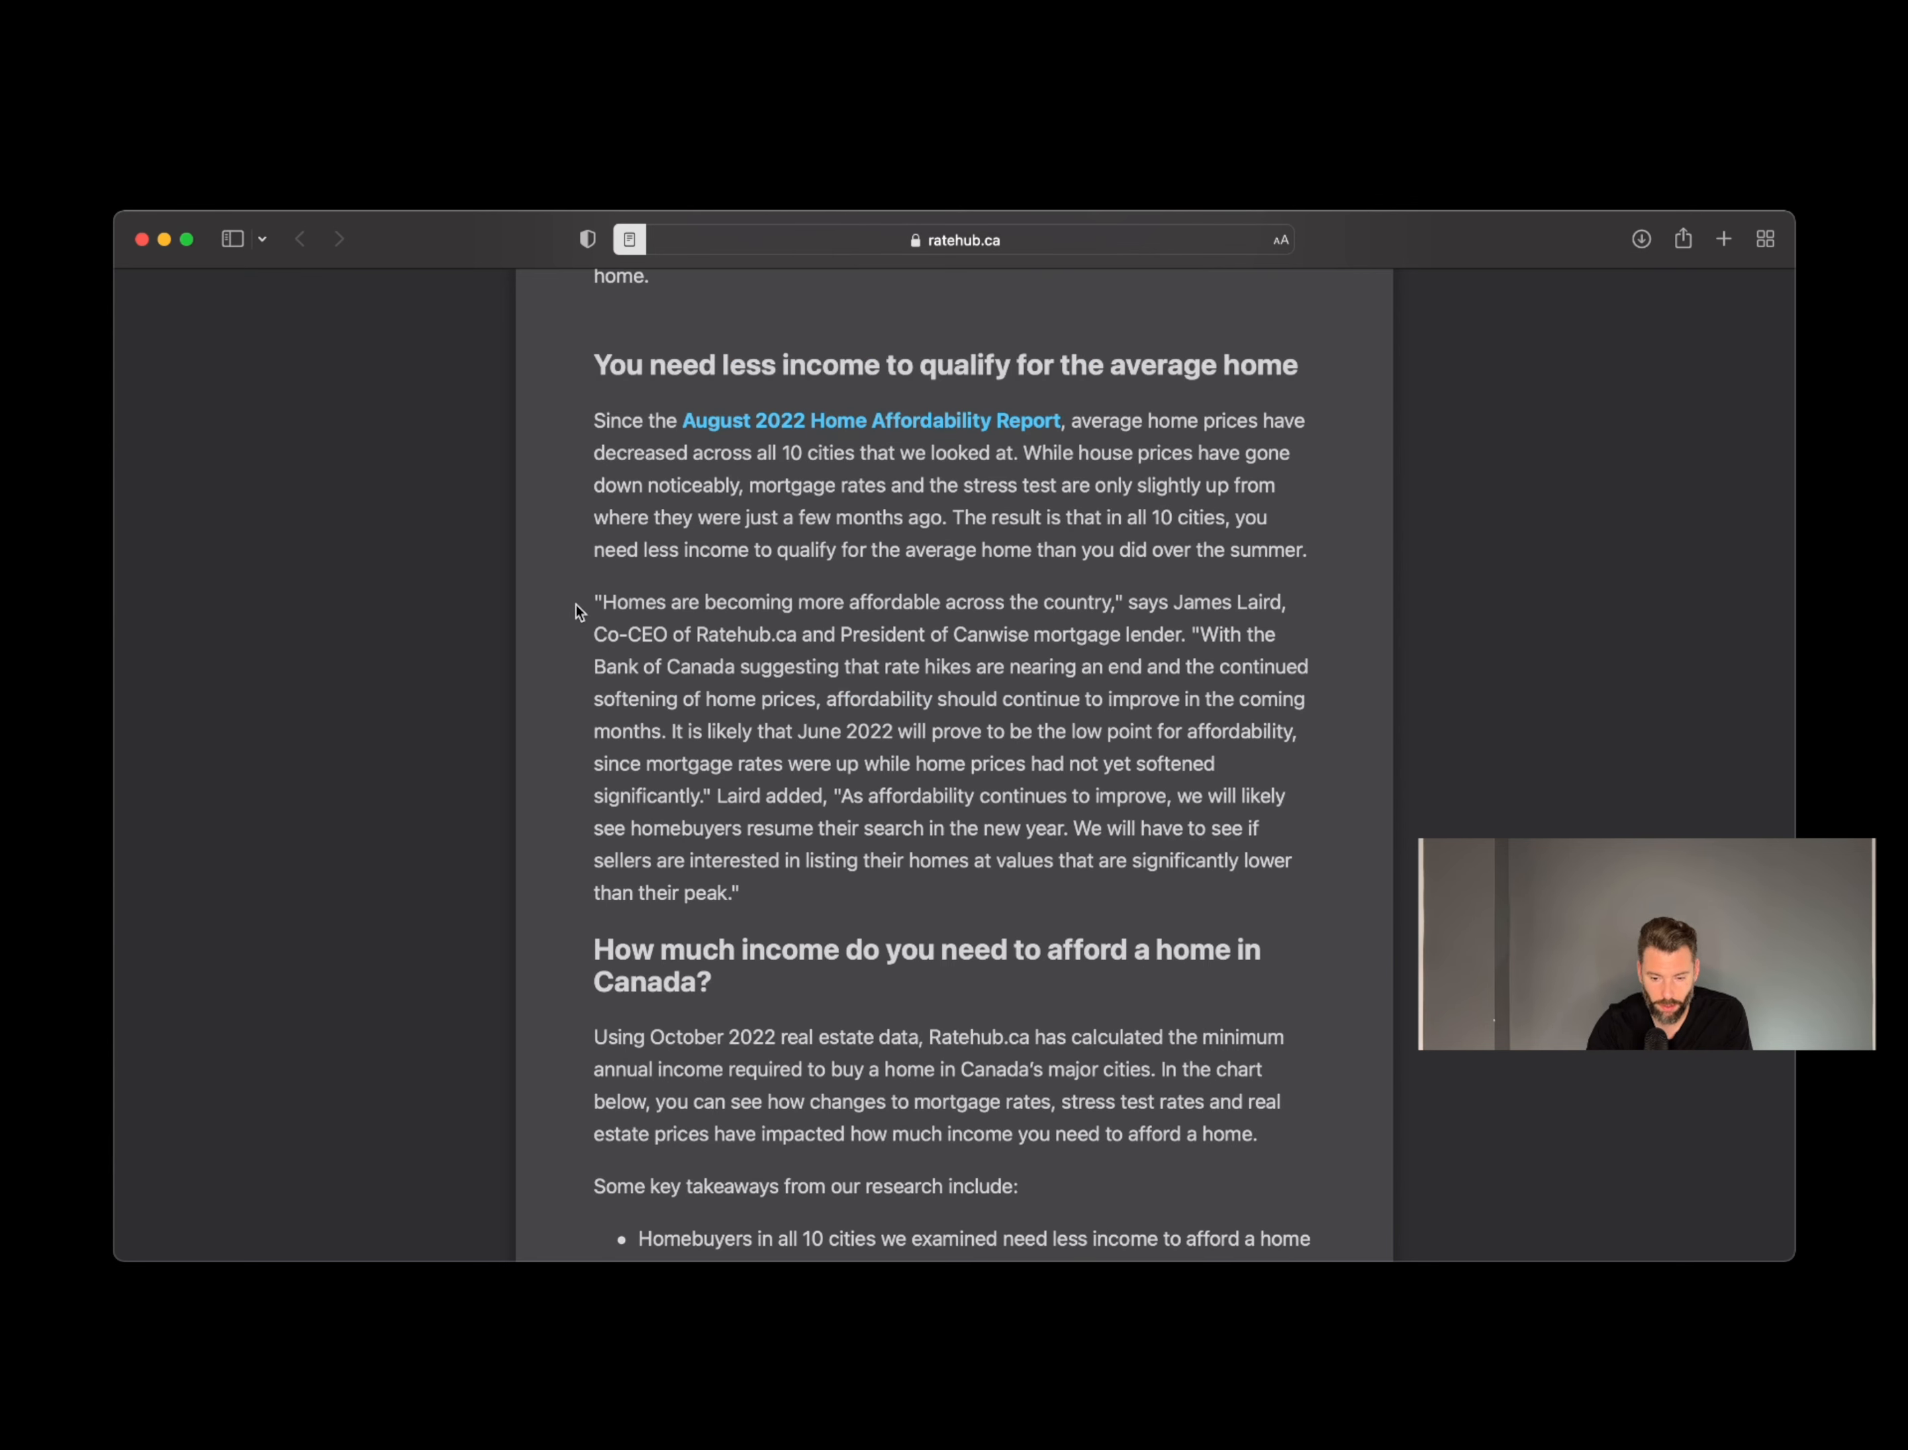
{"action": "mouse_move", "coordinate": [604, 636]}
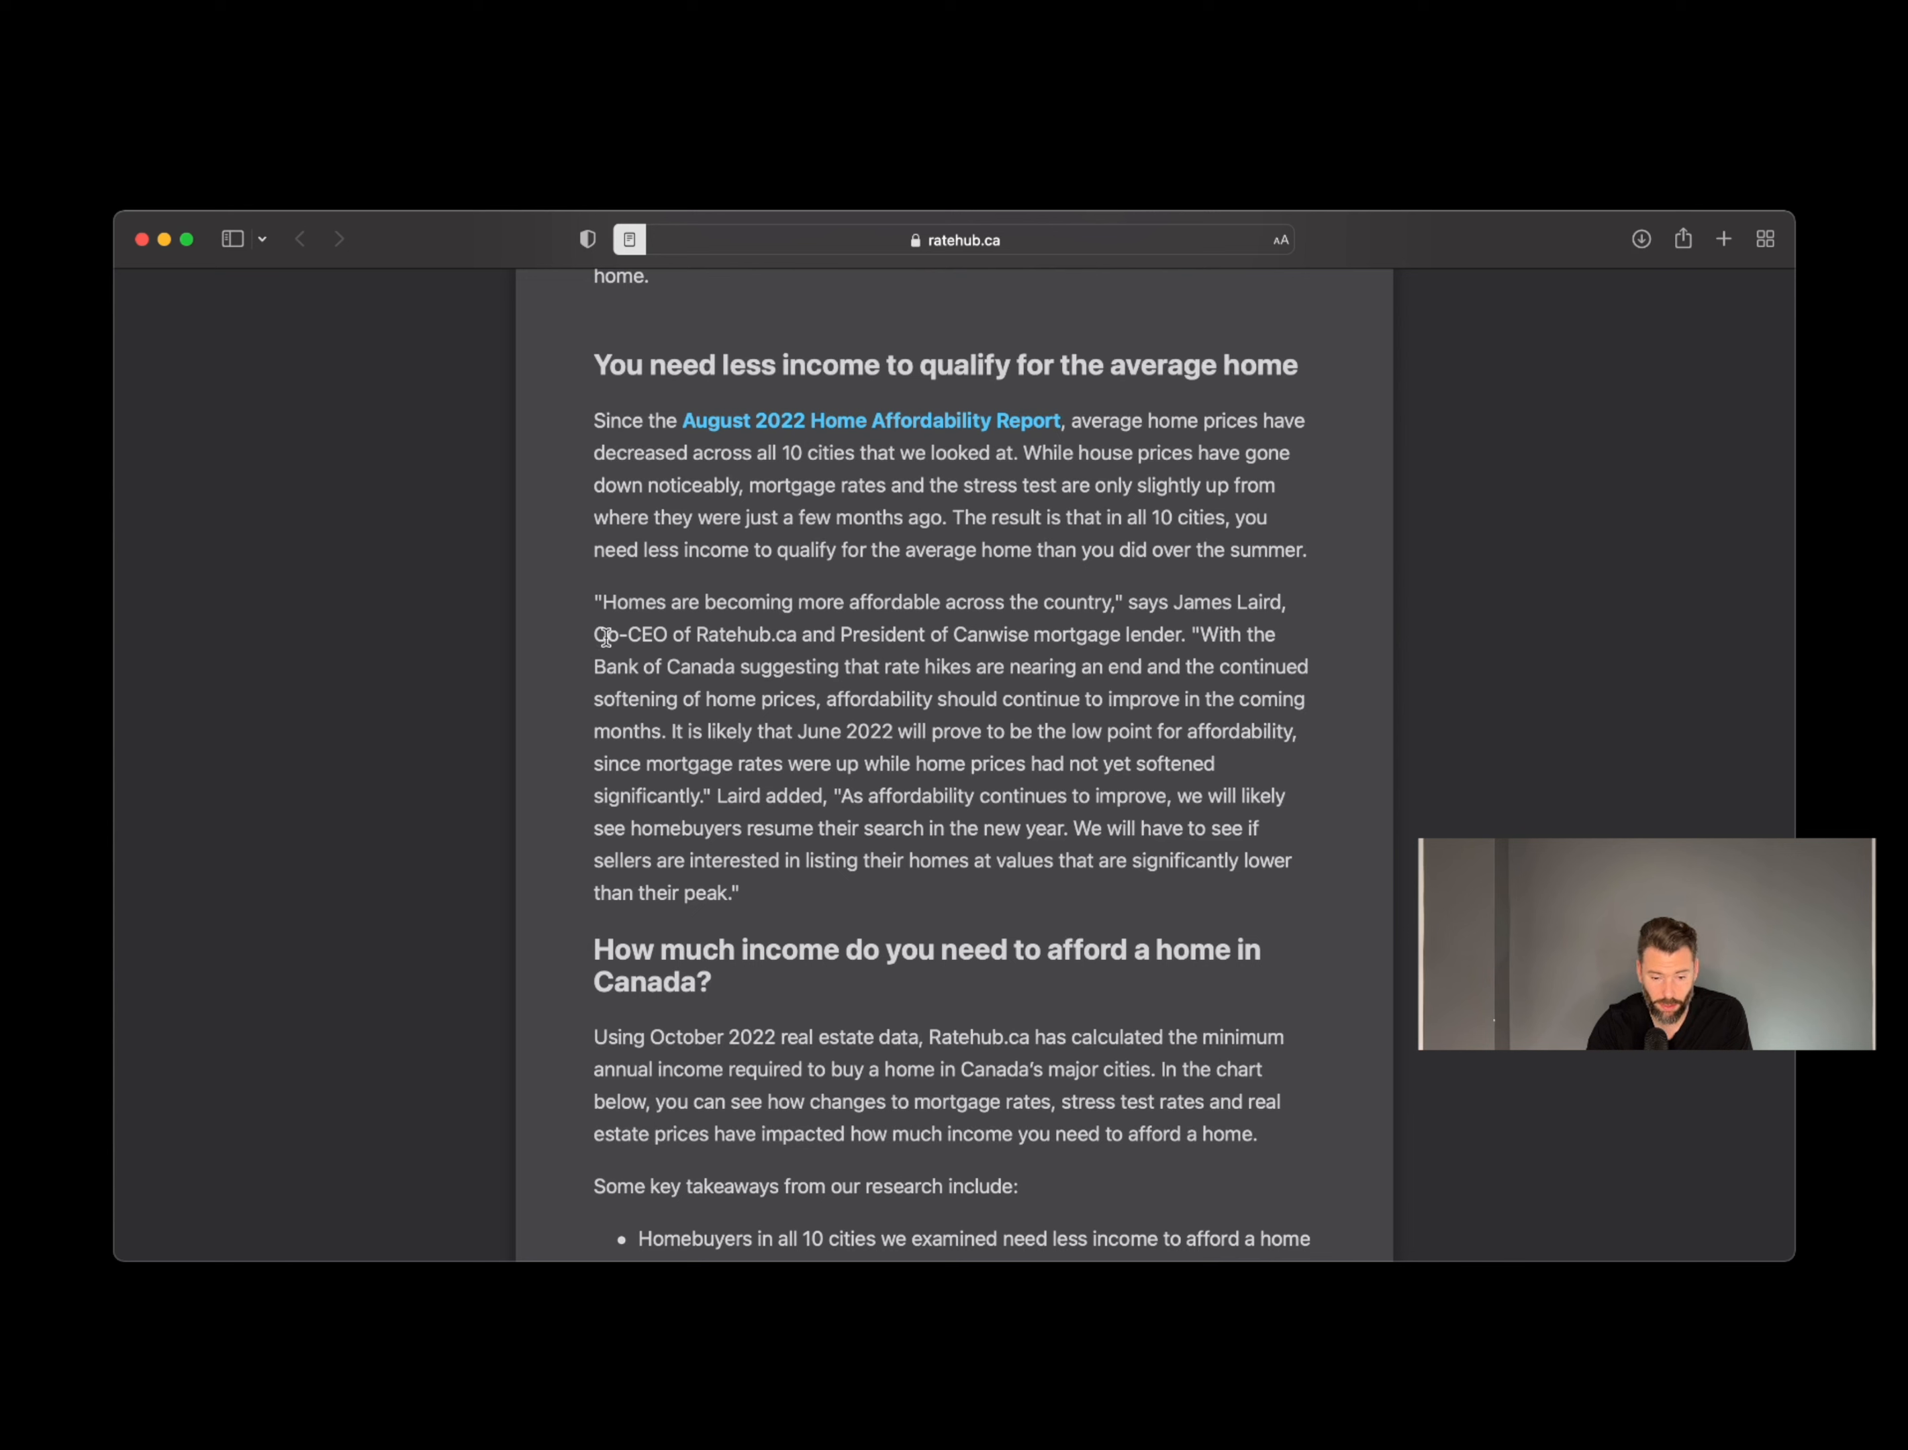
{"action": "mouse_move", "coordinate": [681, 602]}
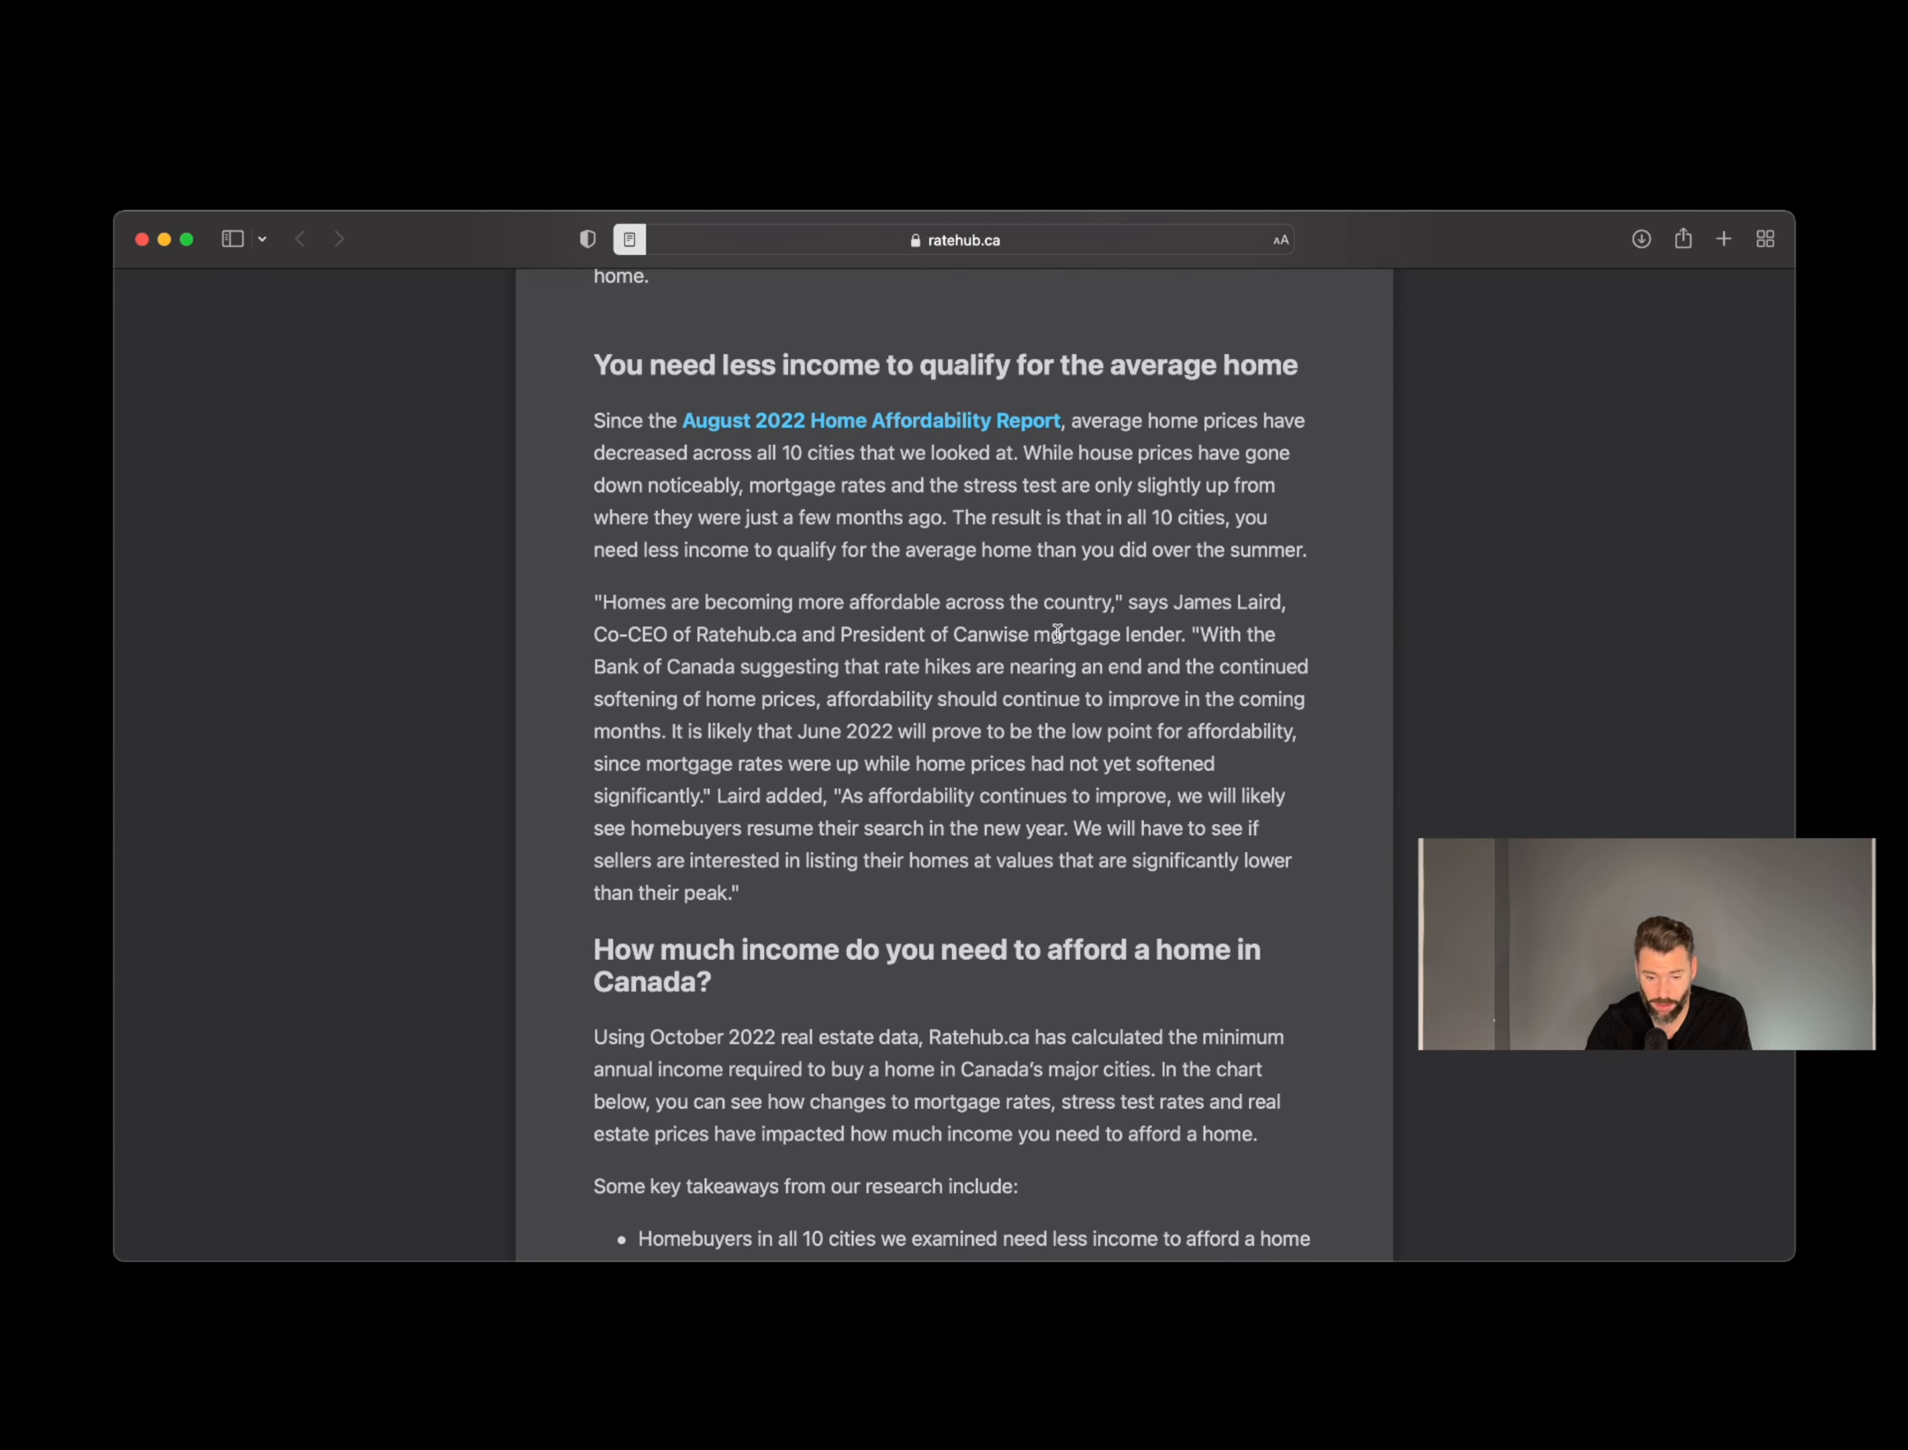
{"action": "mouse_move", "coordinate": [875, 663]}
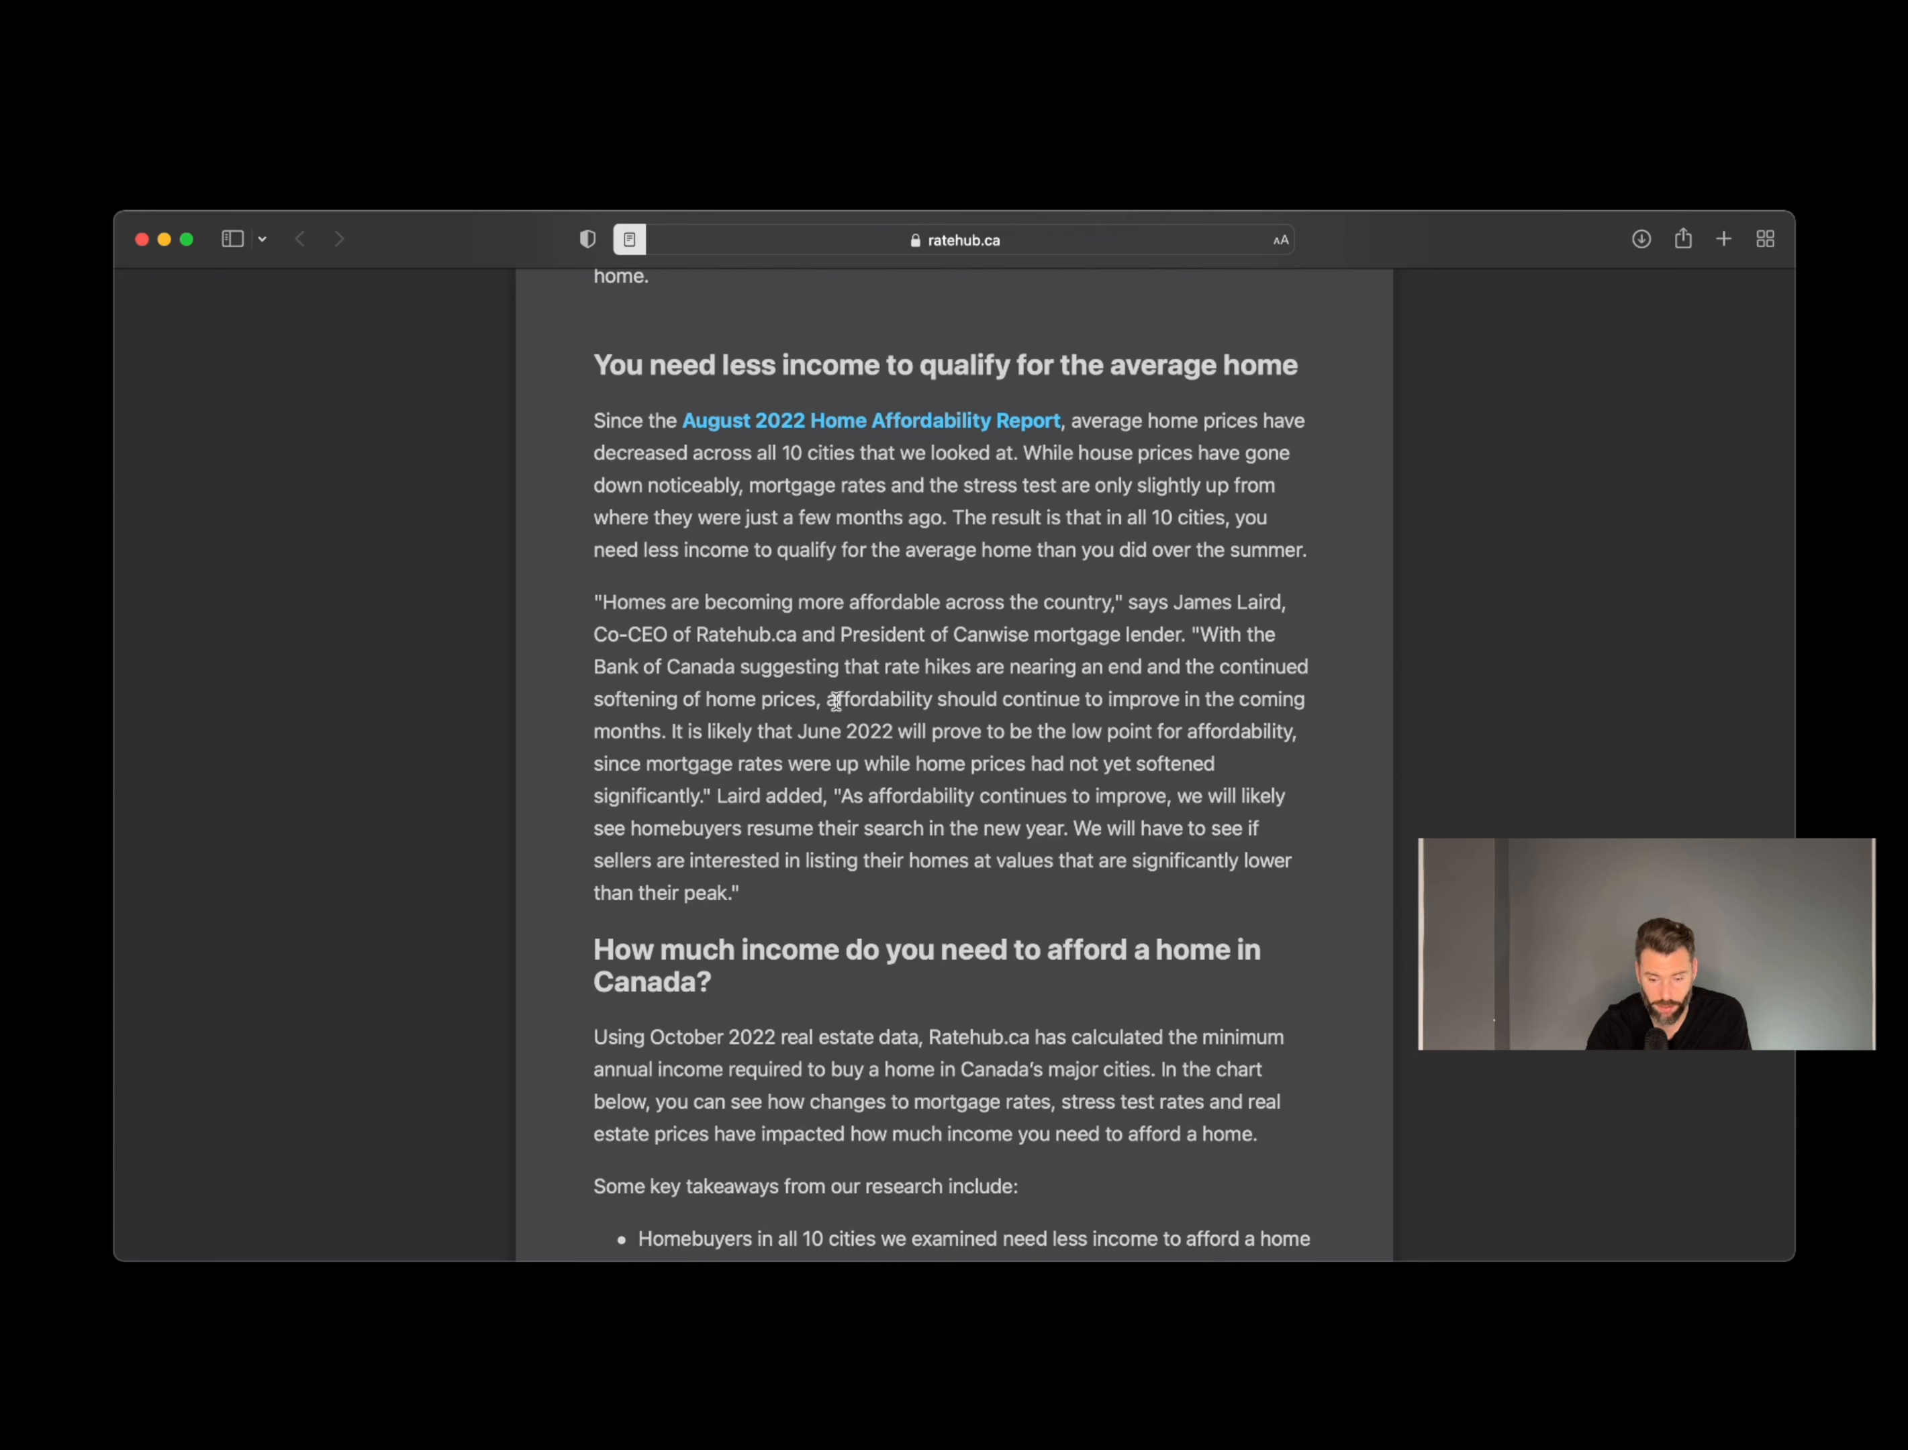
{"action": "mouse_move", "coordinate": [1218, 705]}
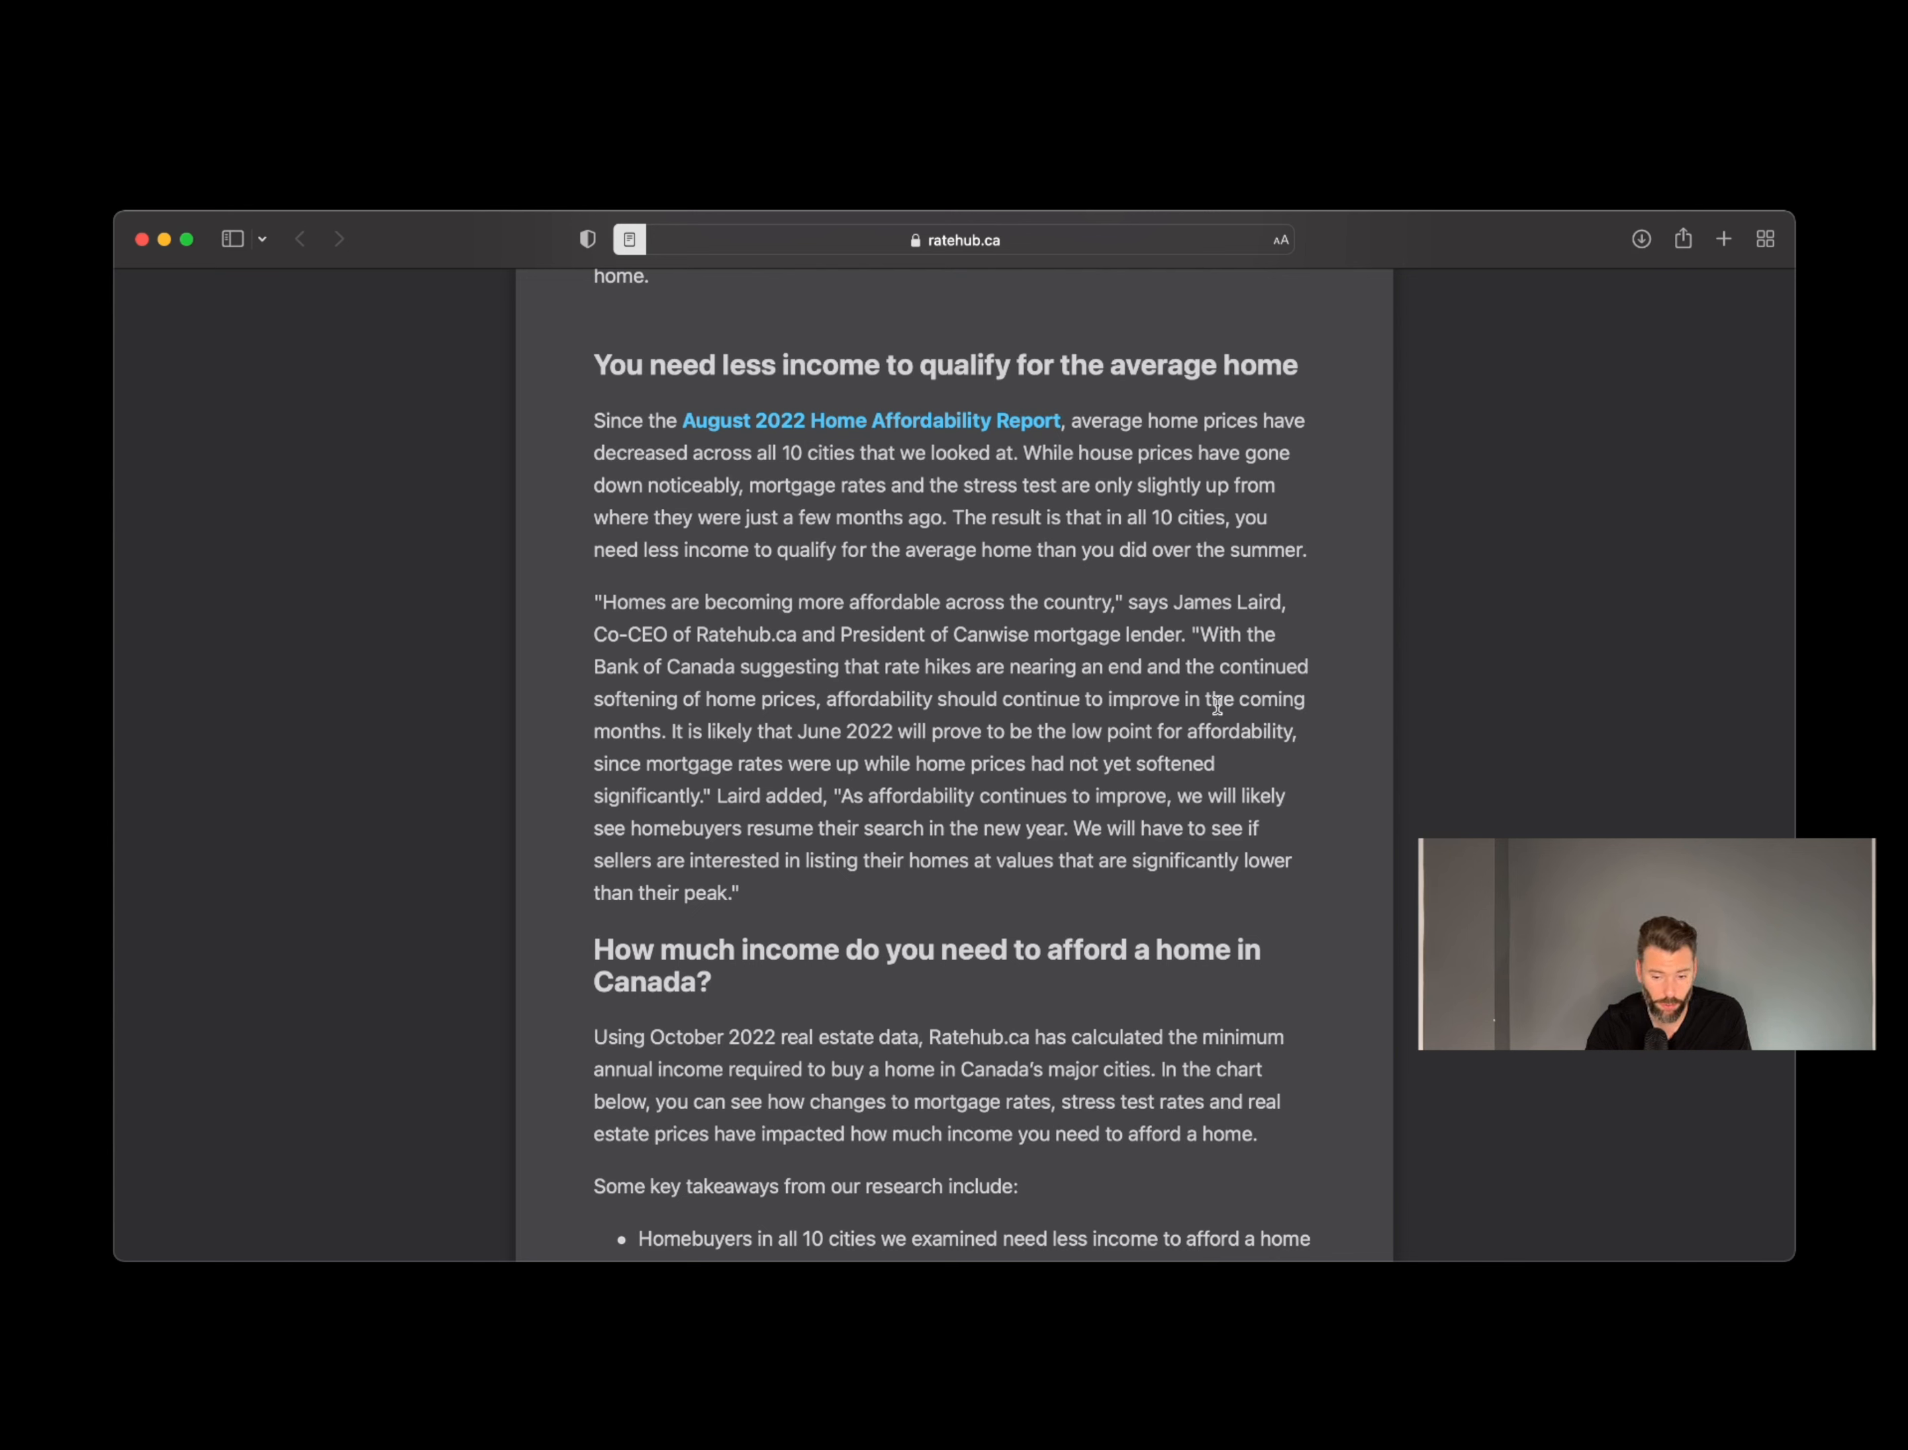
{"action": "mouse_move", "coordinate": [819, 737]}
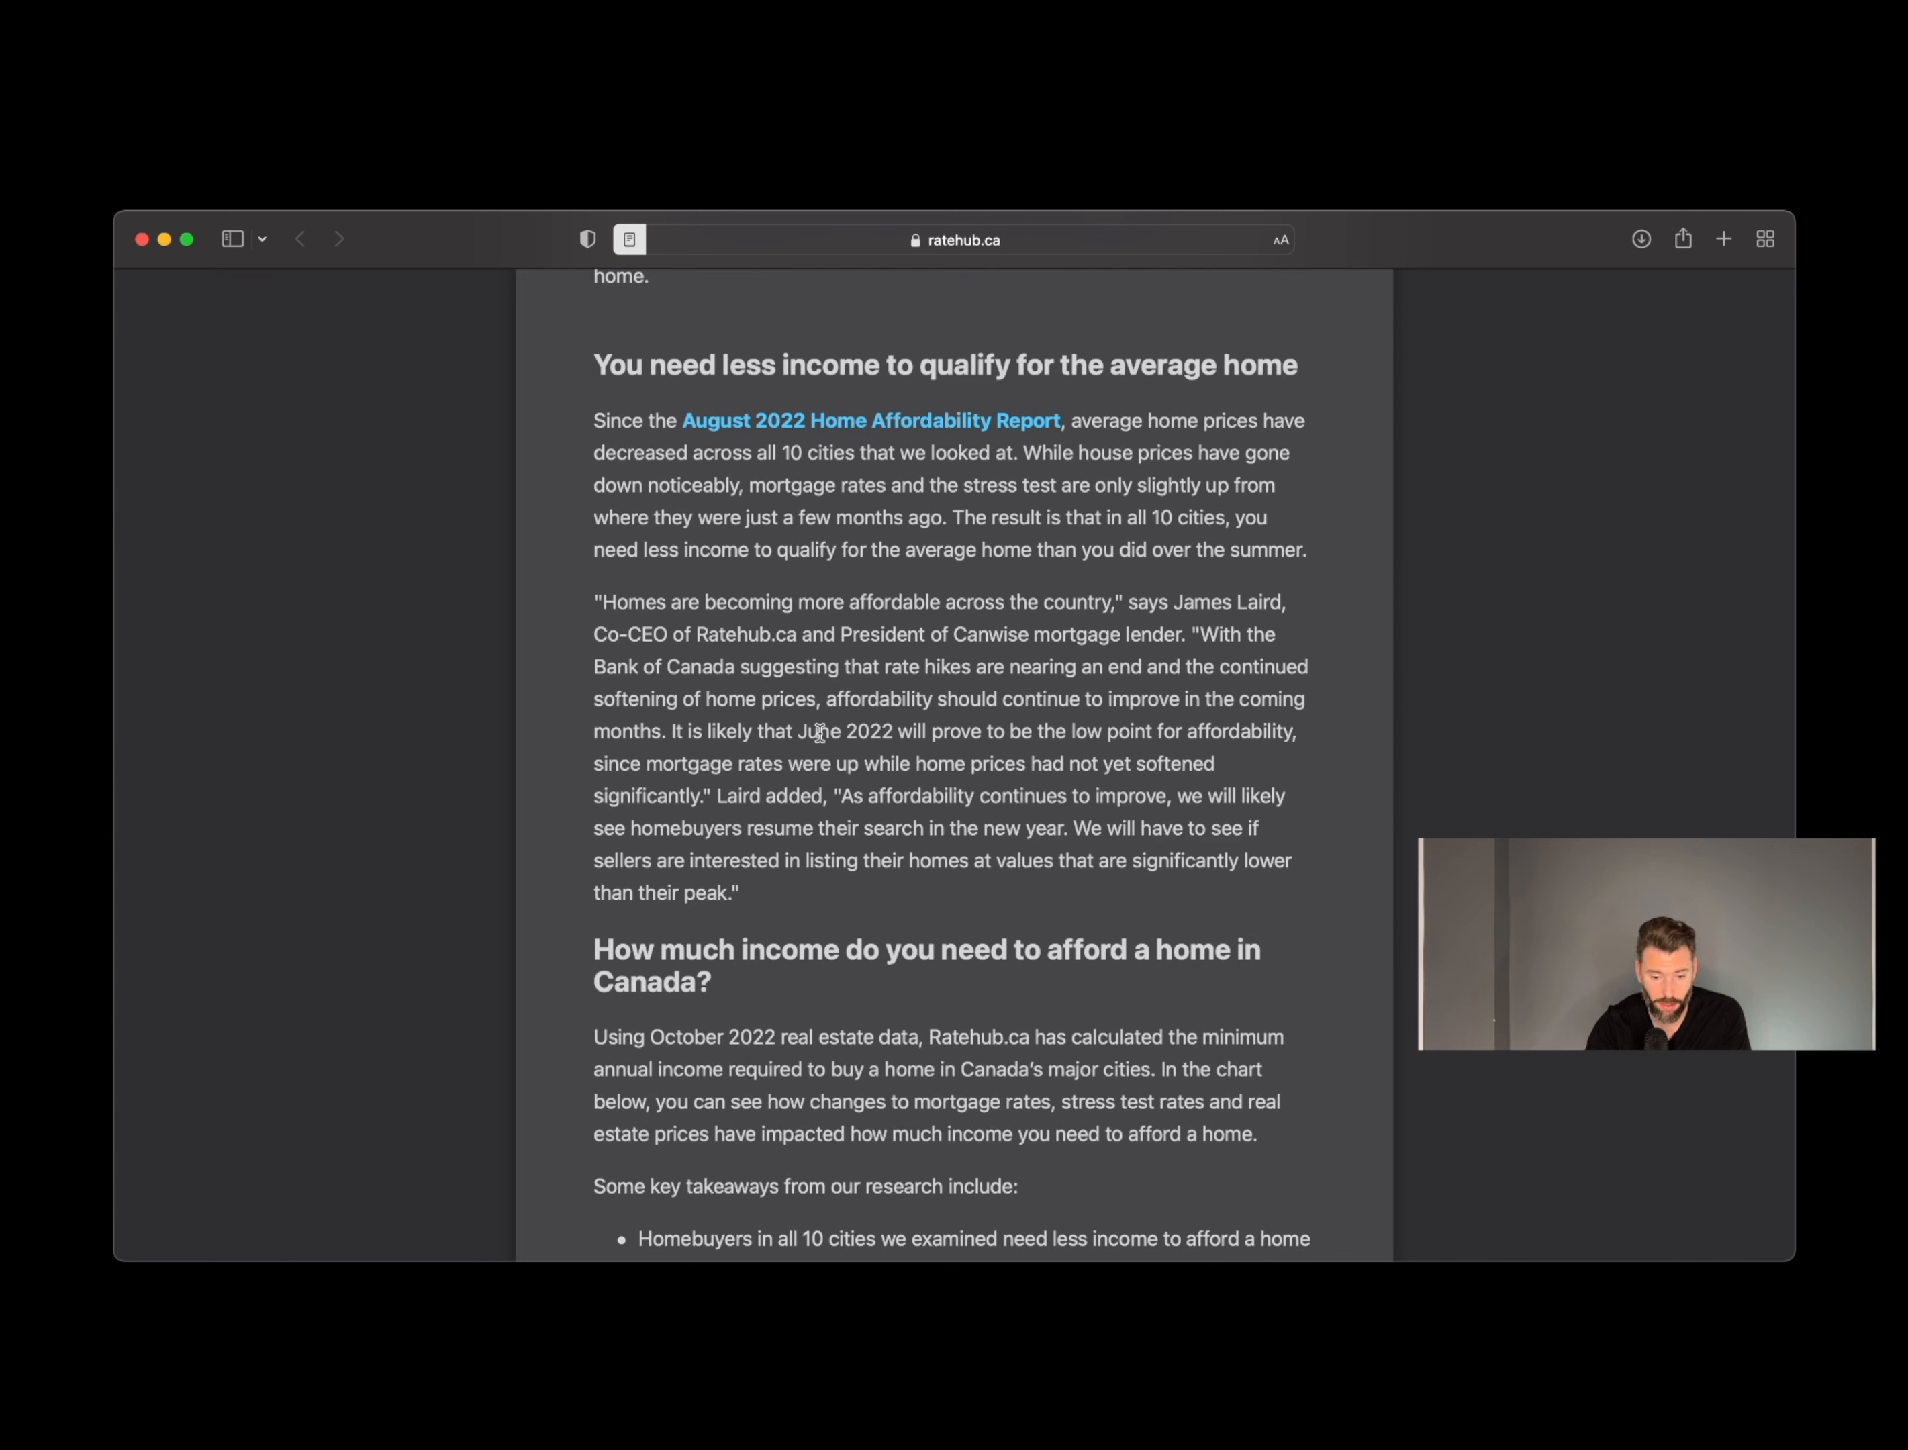
{"action": "mouse_move", "coordinate": [1194, 736]}
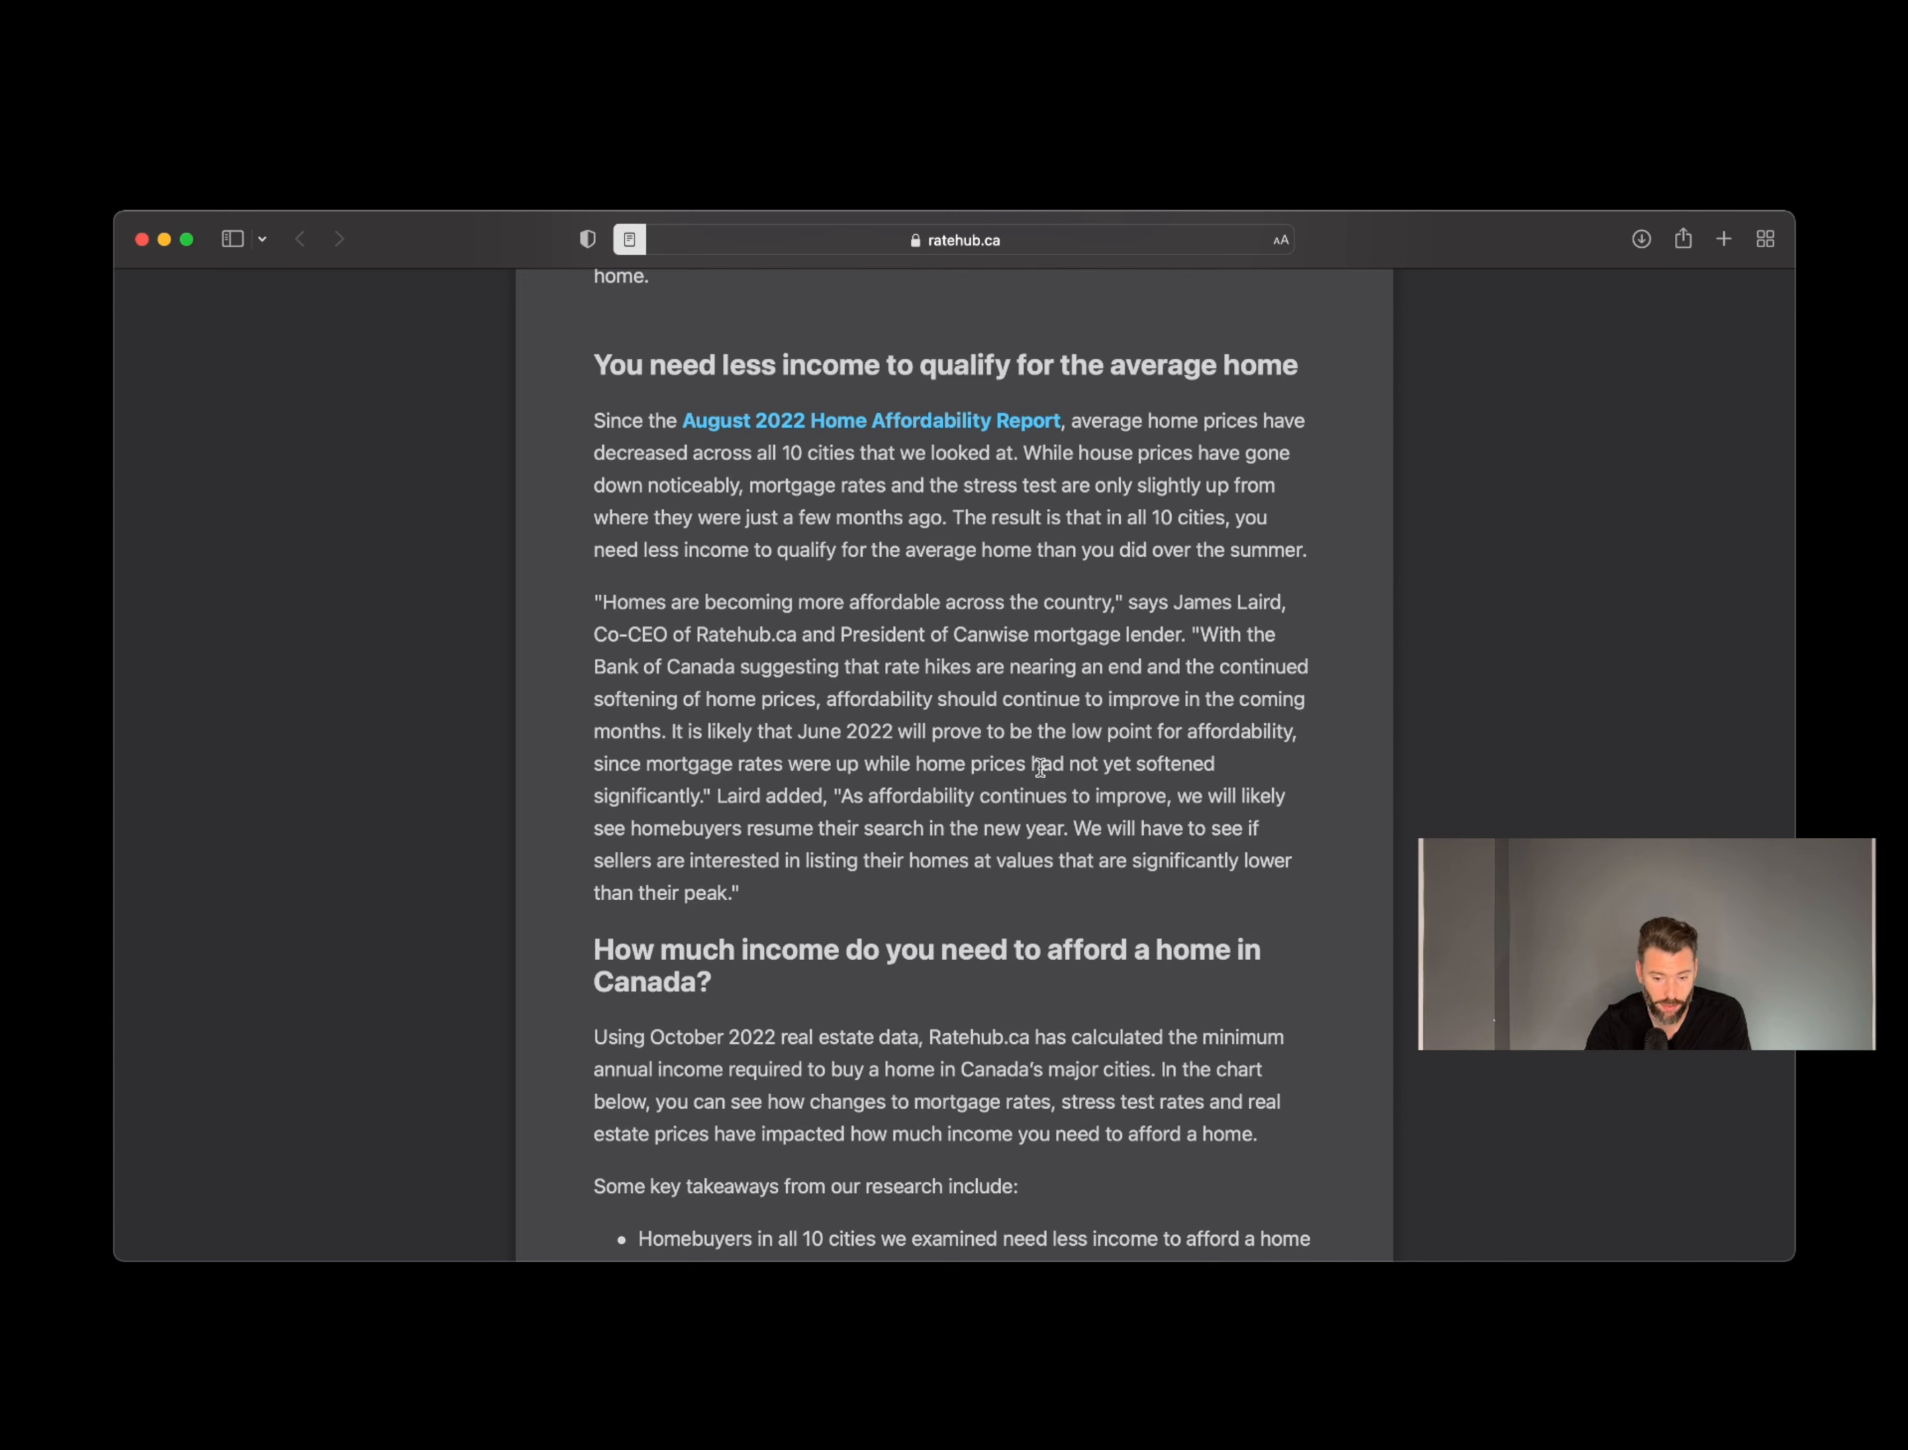
{"action": "mouse_move", "coordinate": [683, 795]}
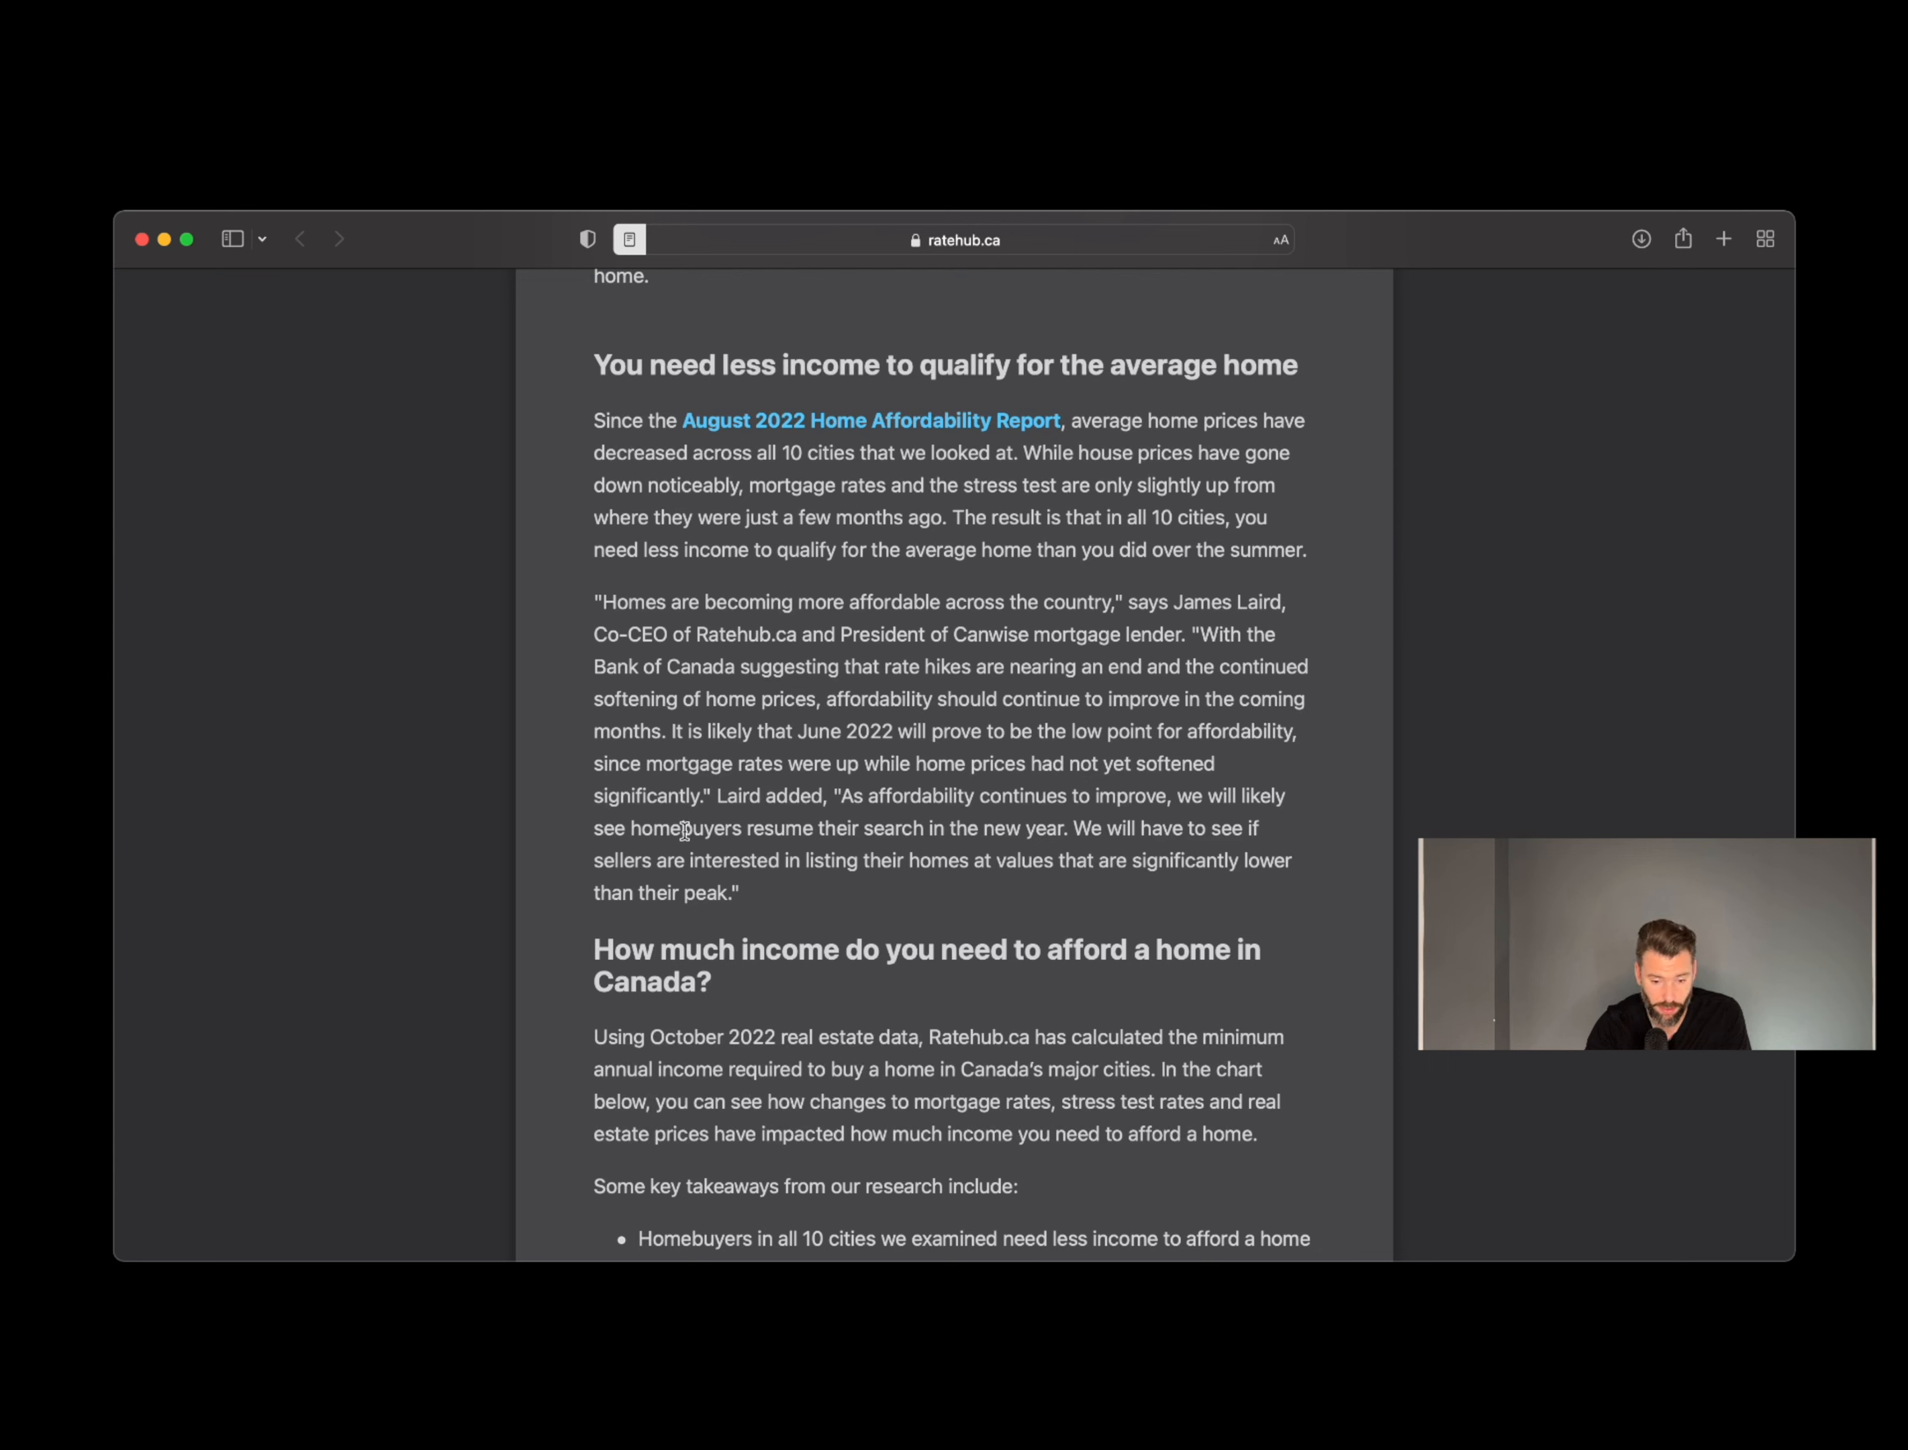
{"action": "mouse_move", "coordinate": [1069, 828]}
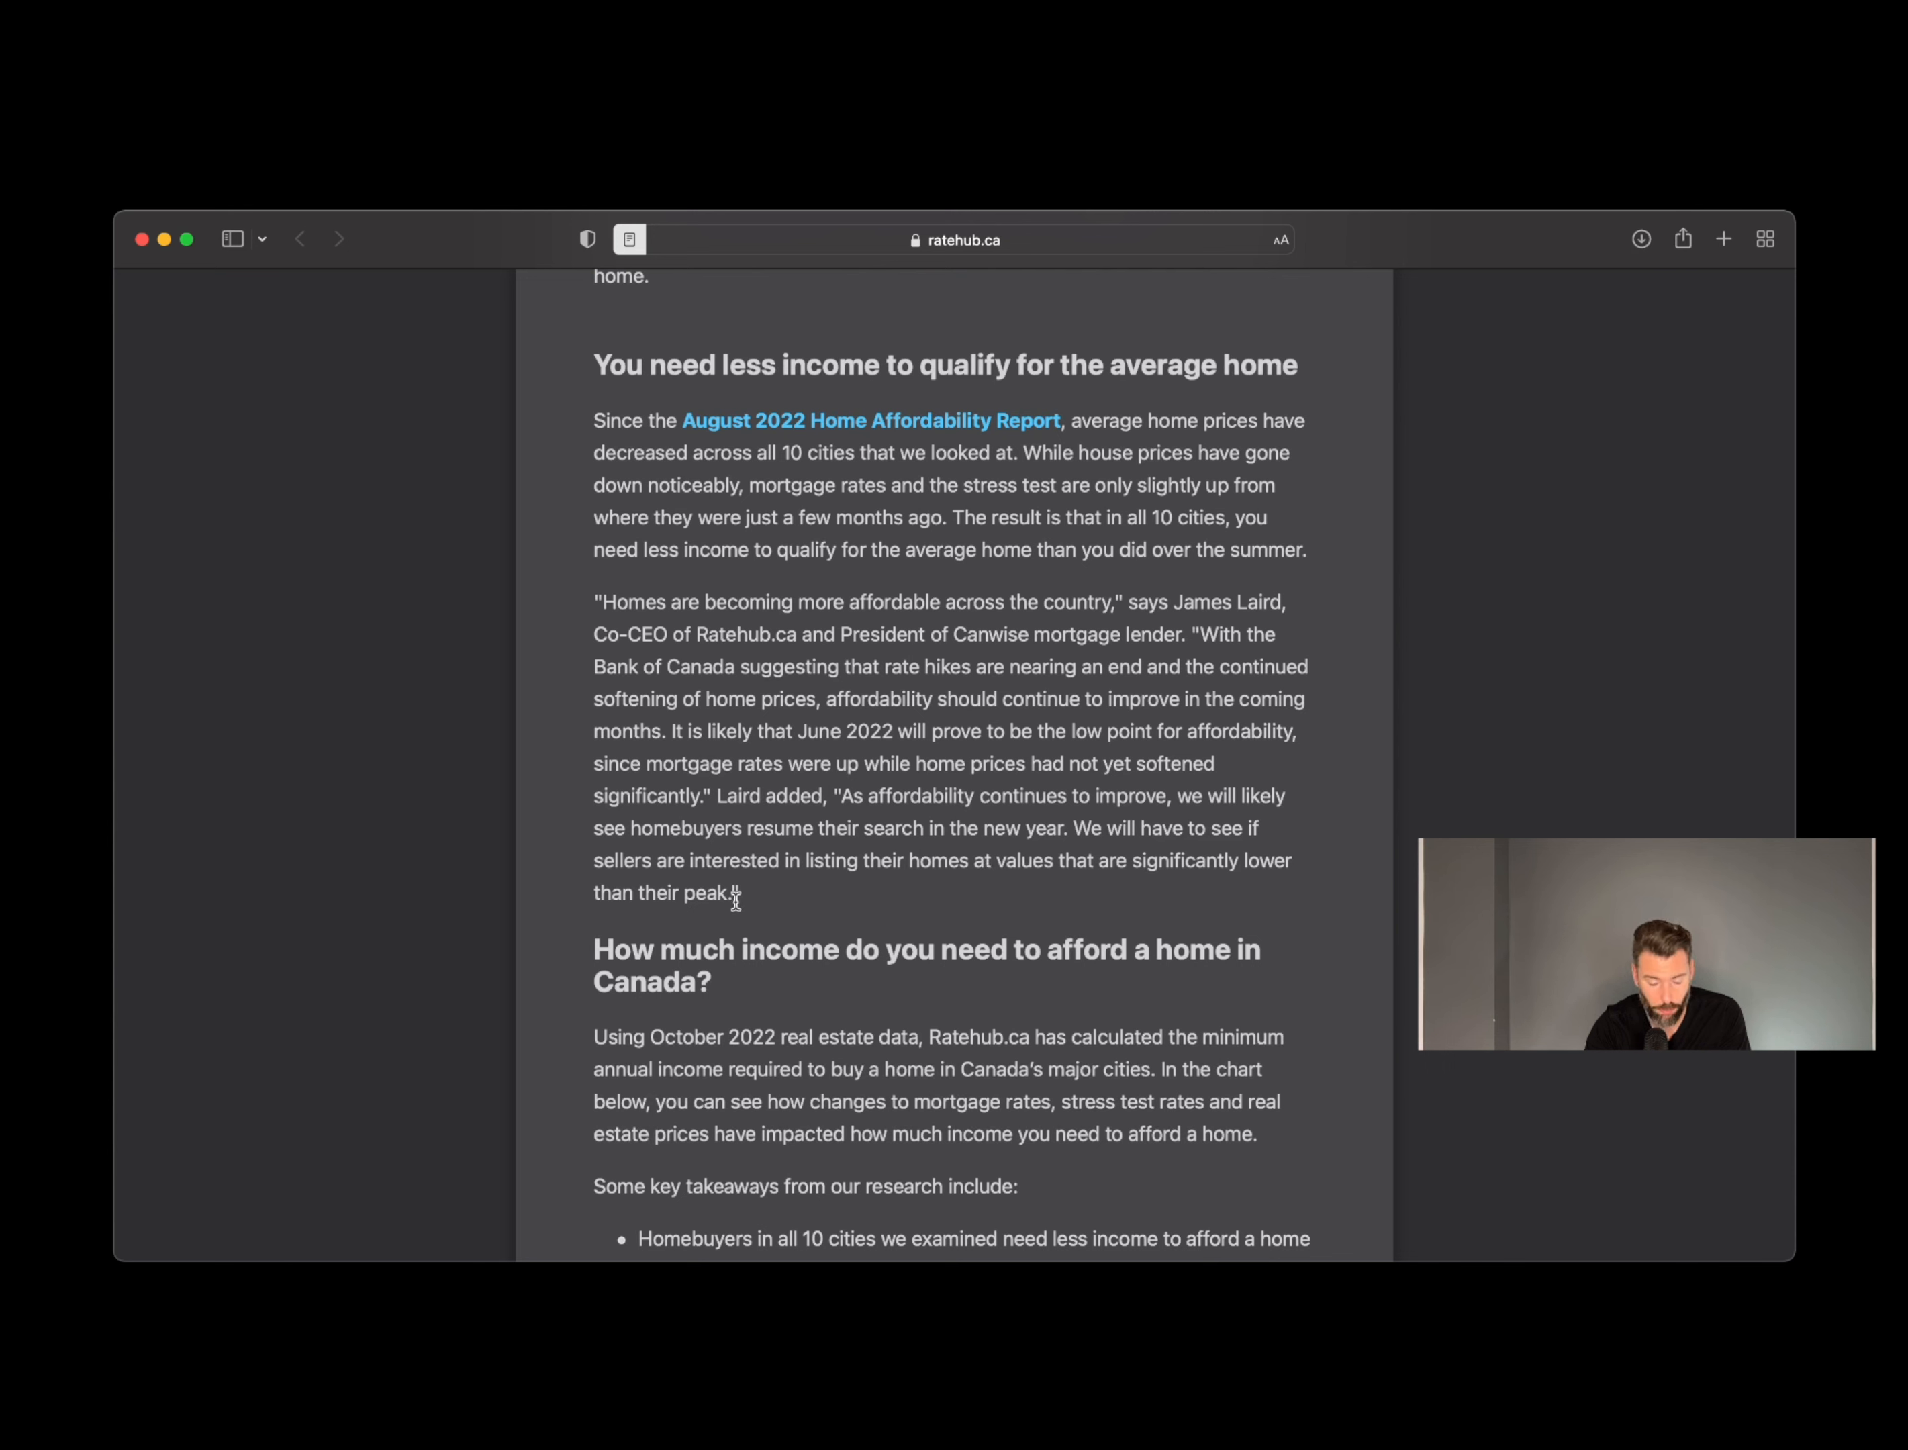
{"action": "mouse_move", "coordinate": [826, 905]}
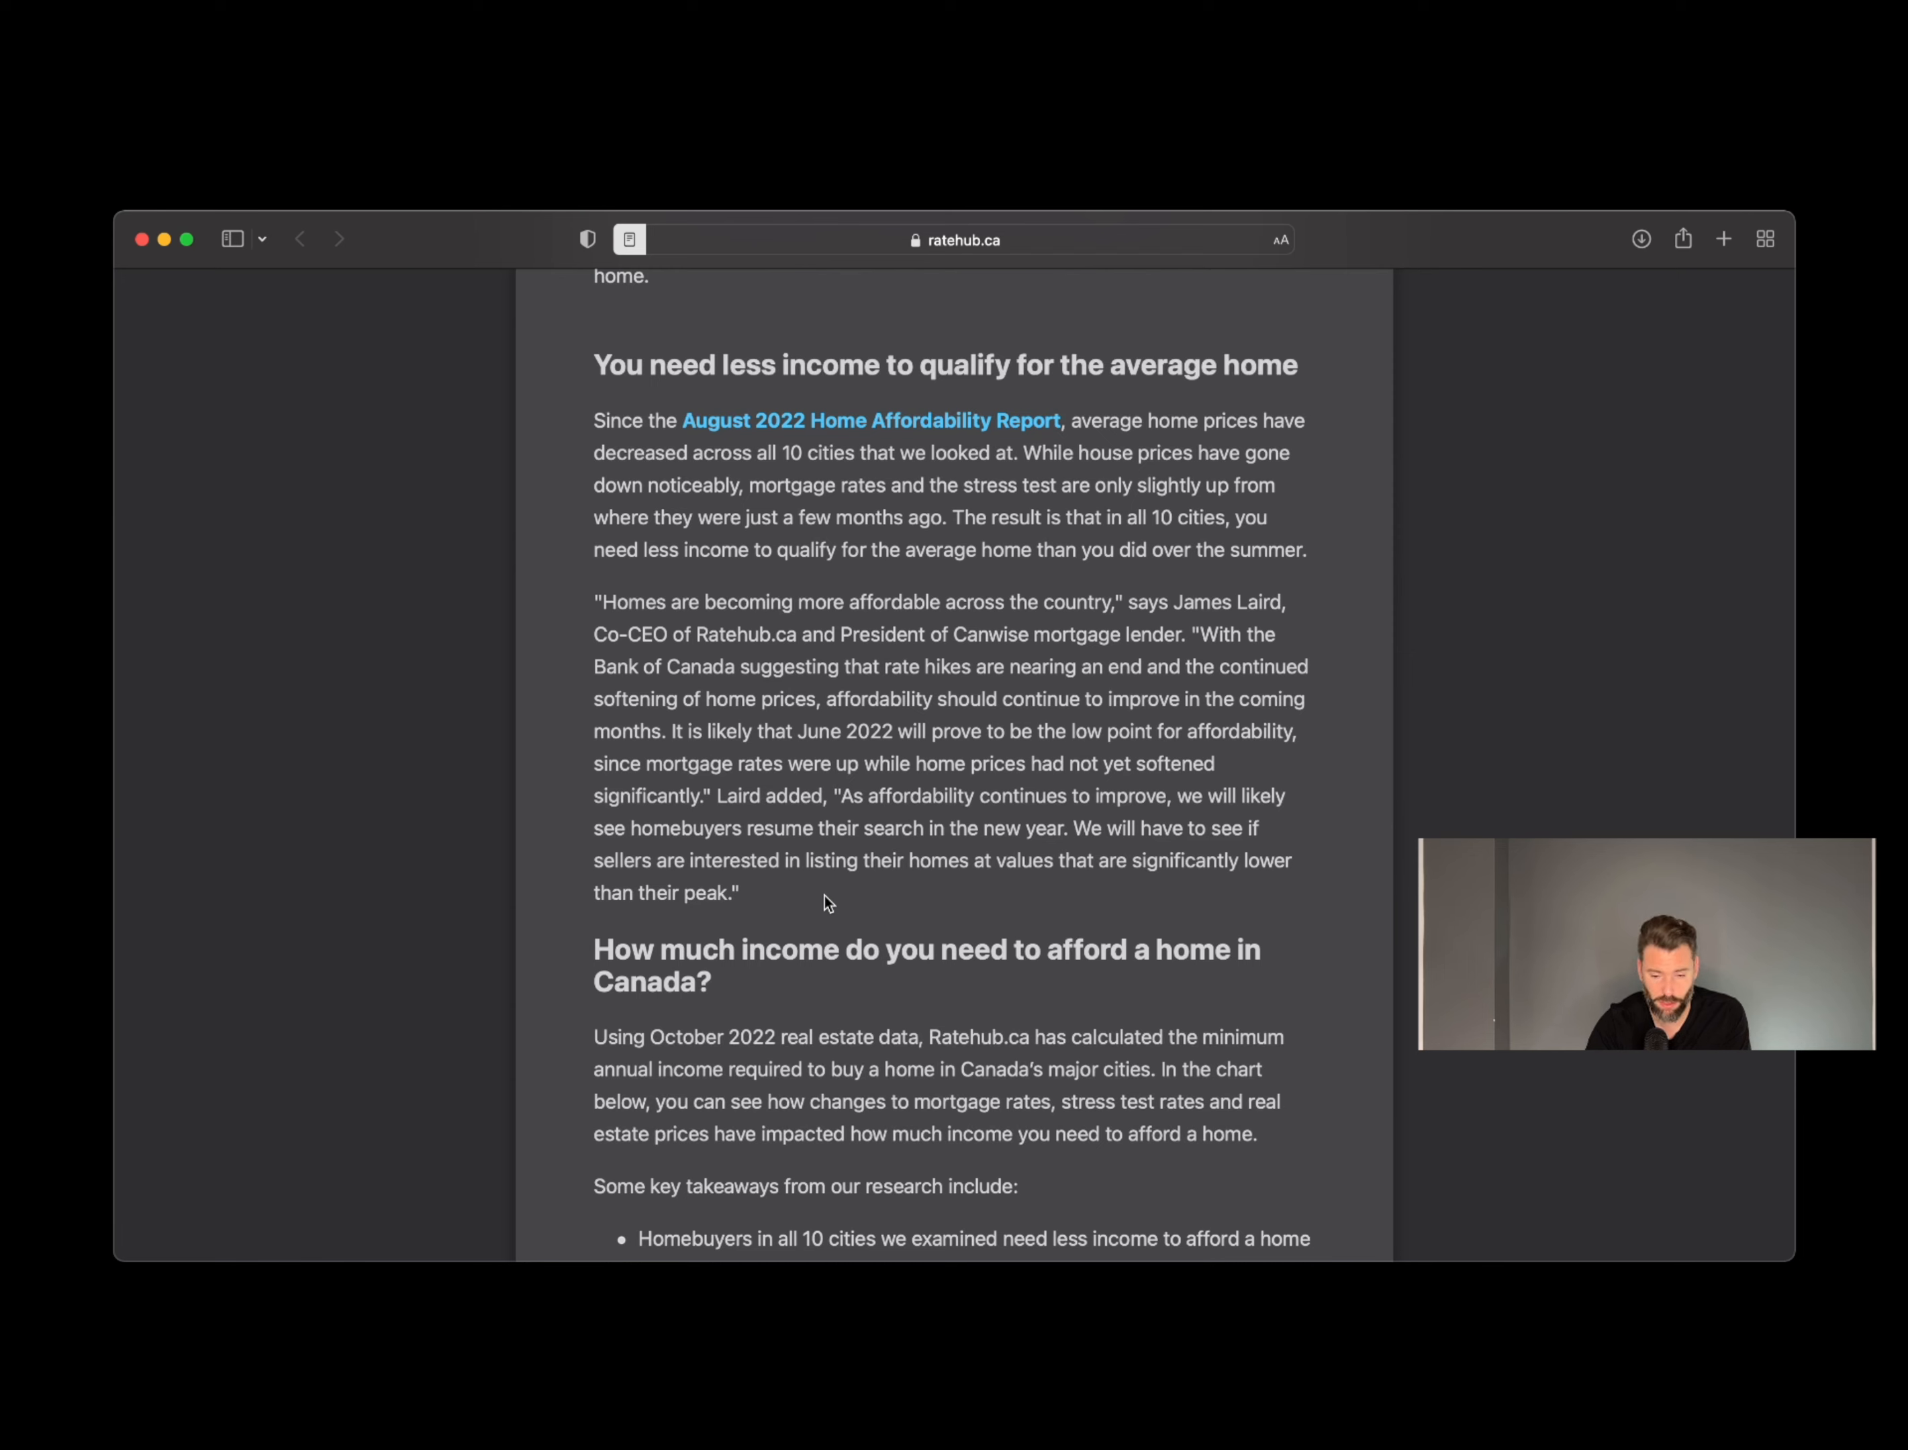
{"action": "scroll", "scroll_direction": "down", "scroll_amount": 3}
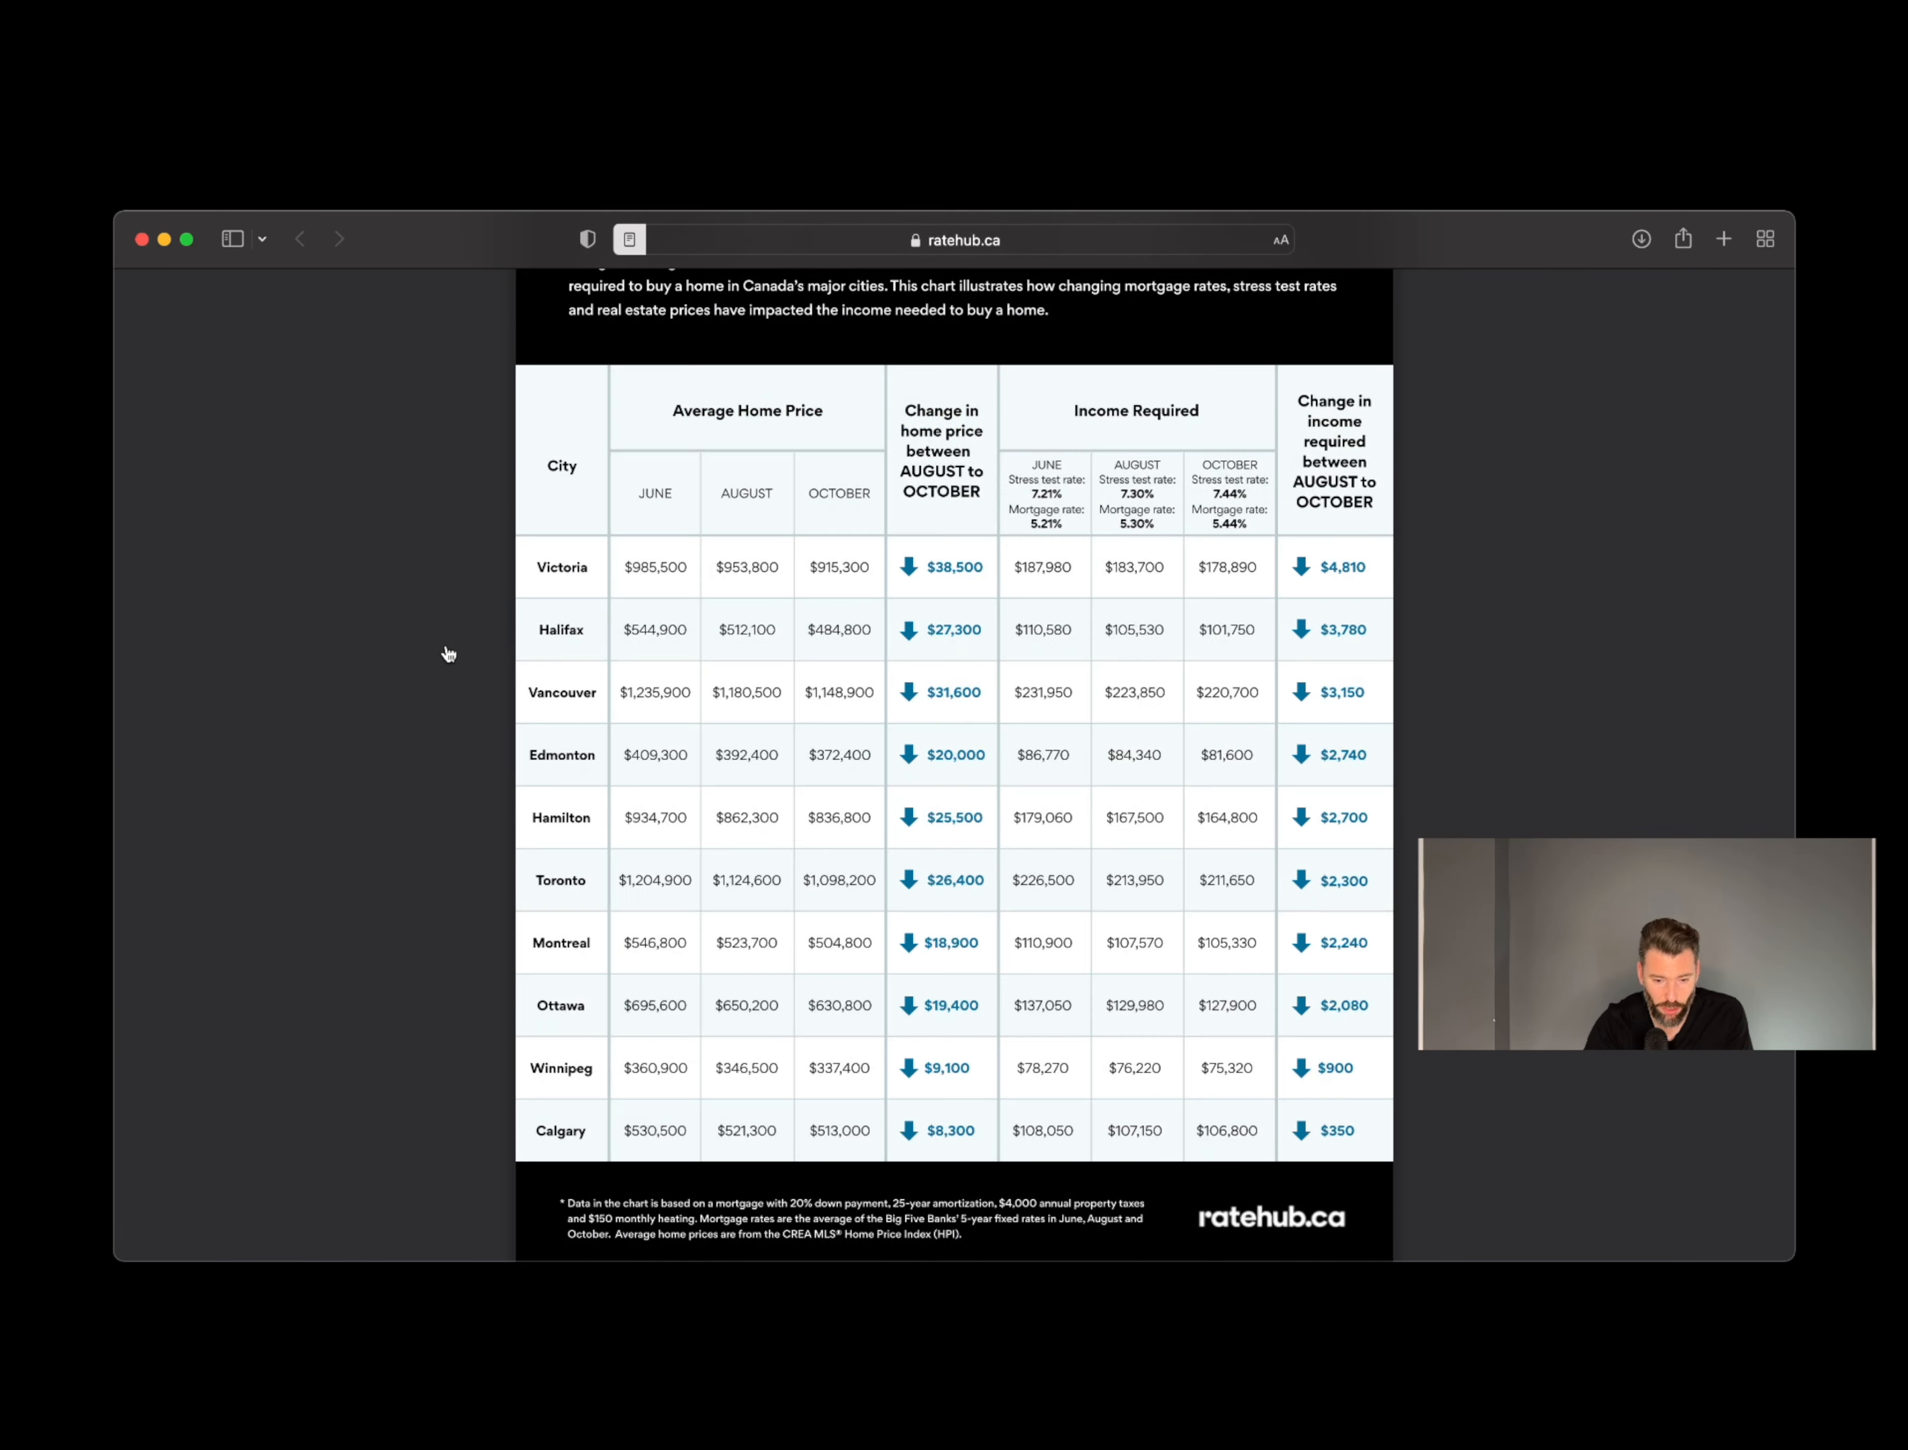
{"action": "mouse_move", "coordinate": [486, 632]}
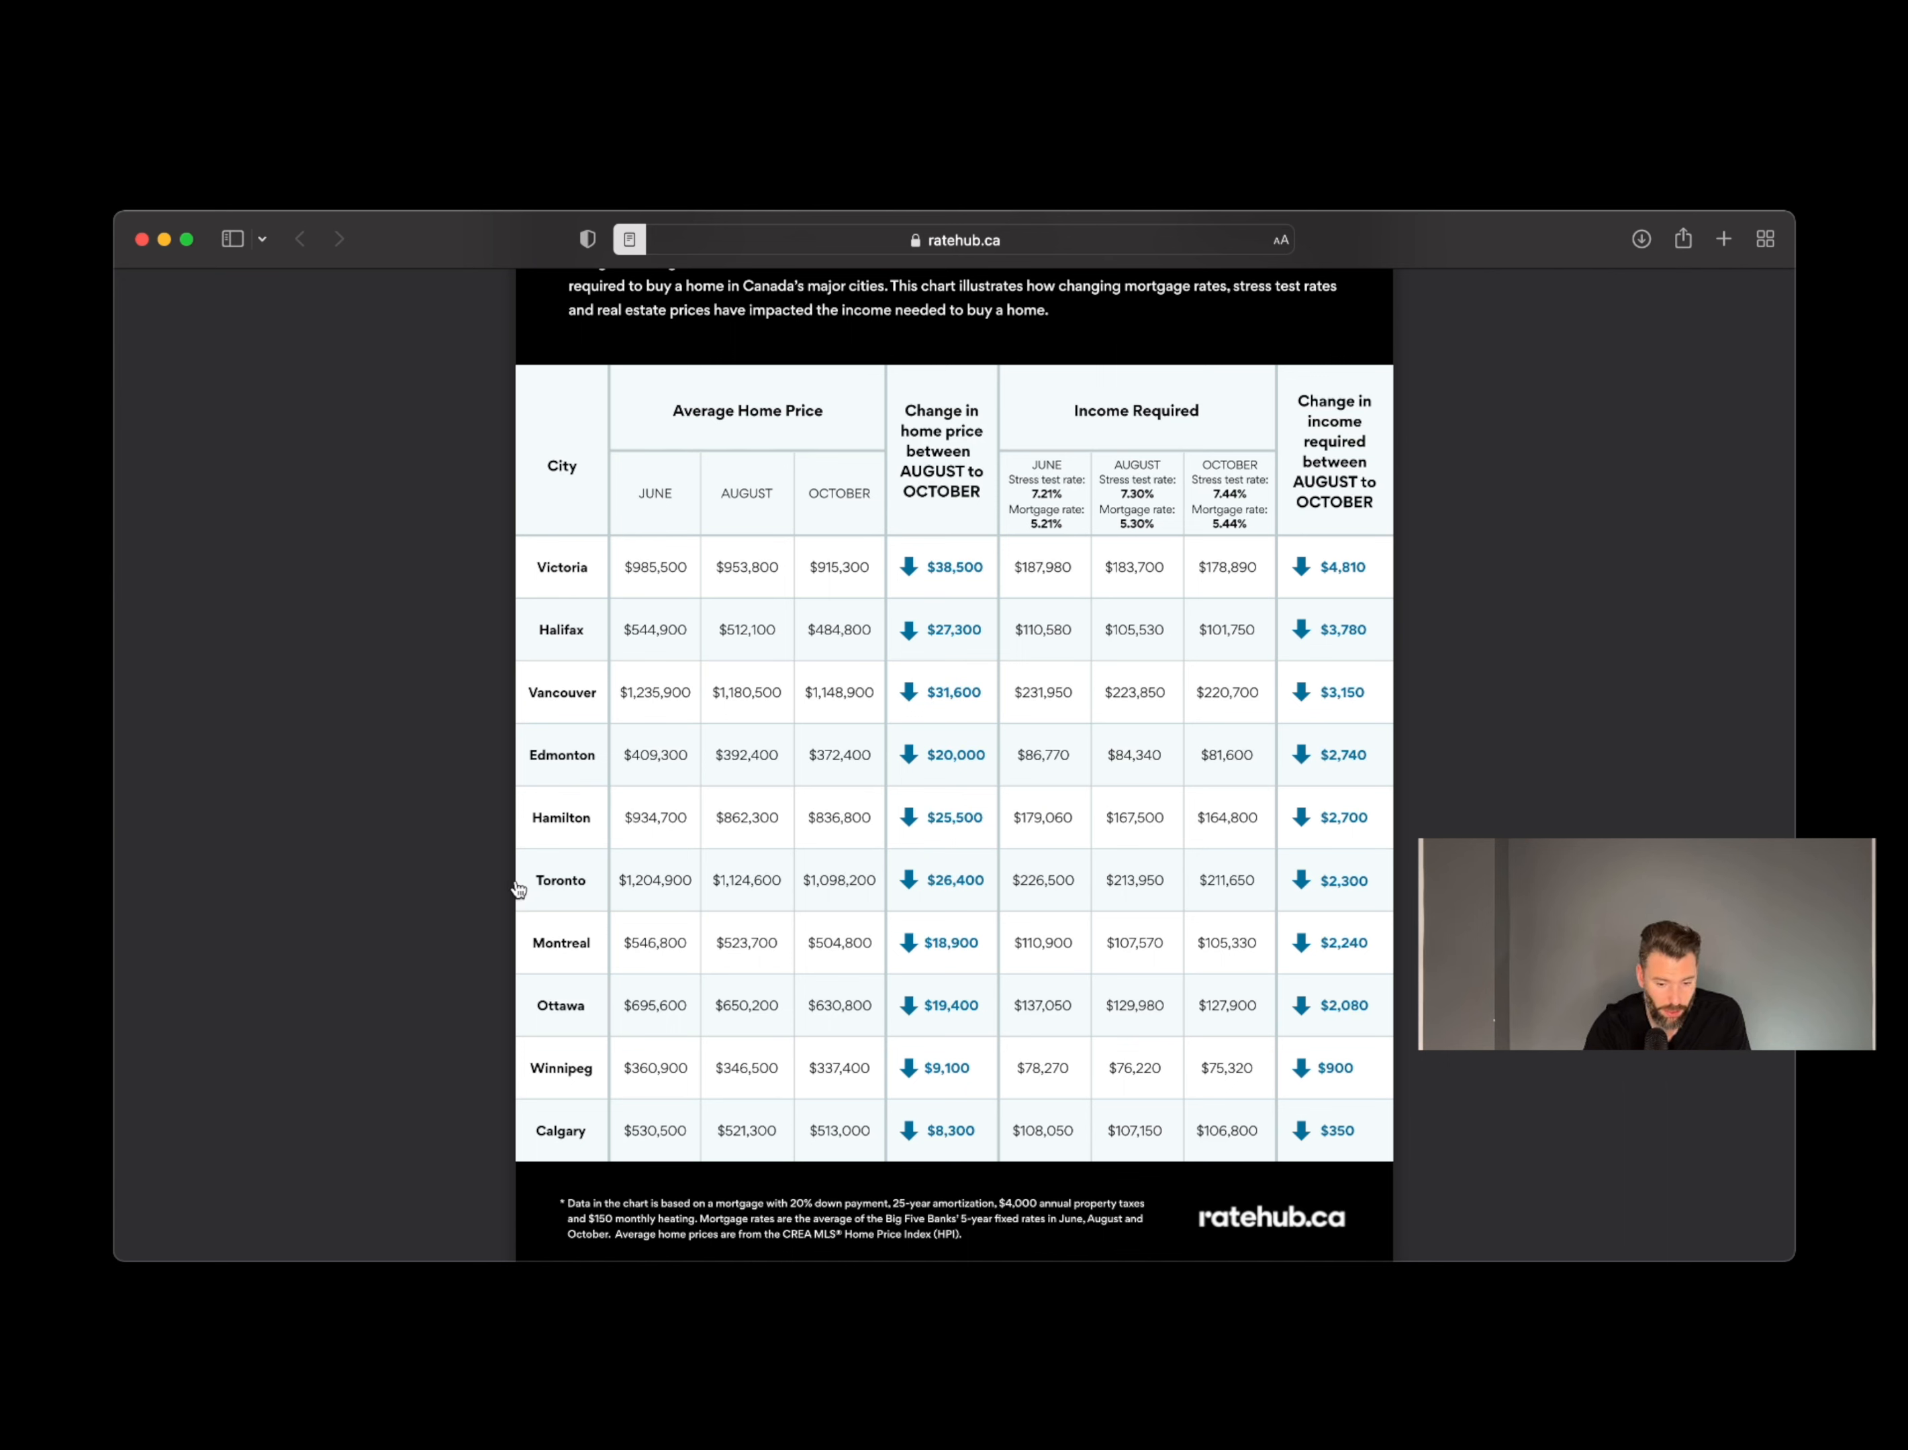
{"action": "mouse_move", "coordinate": [489, 849]}
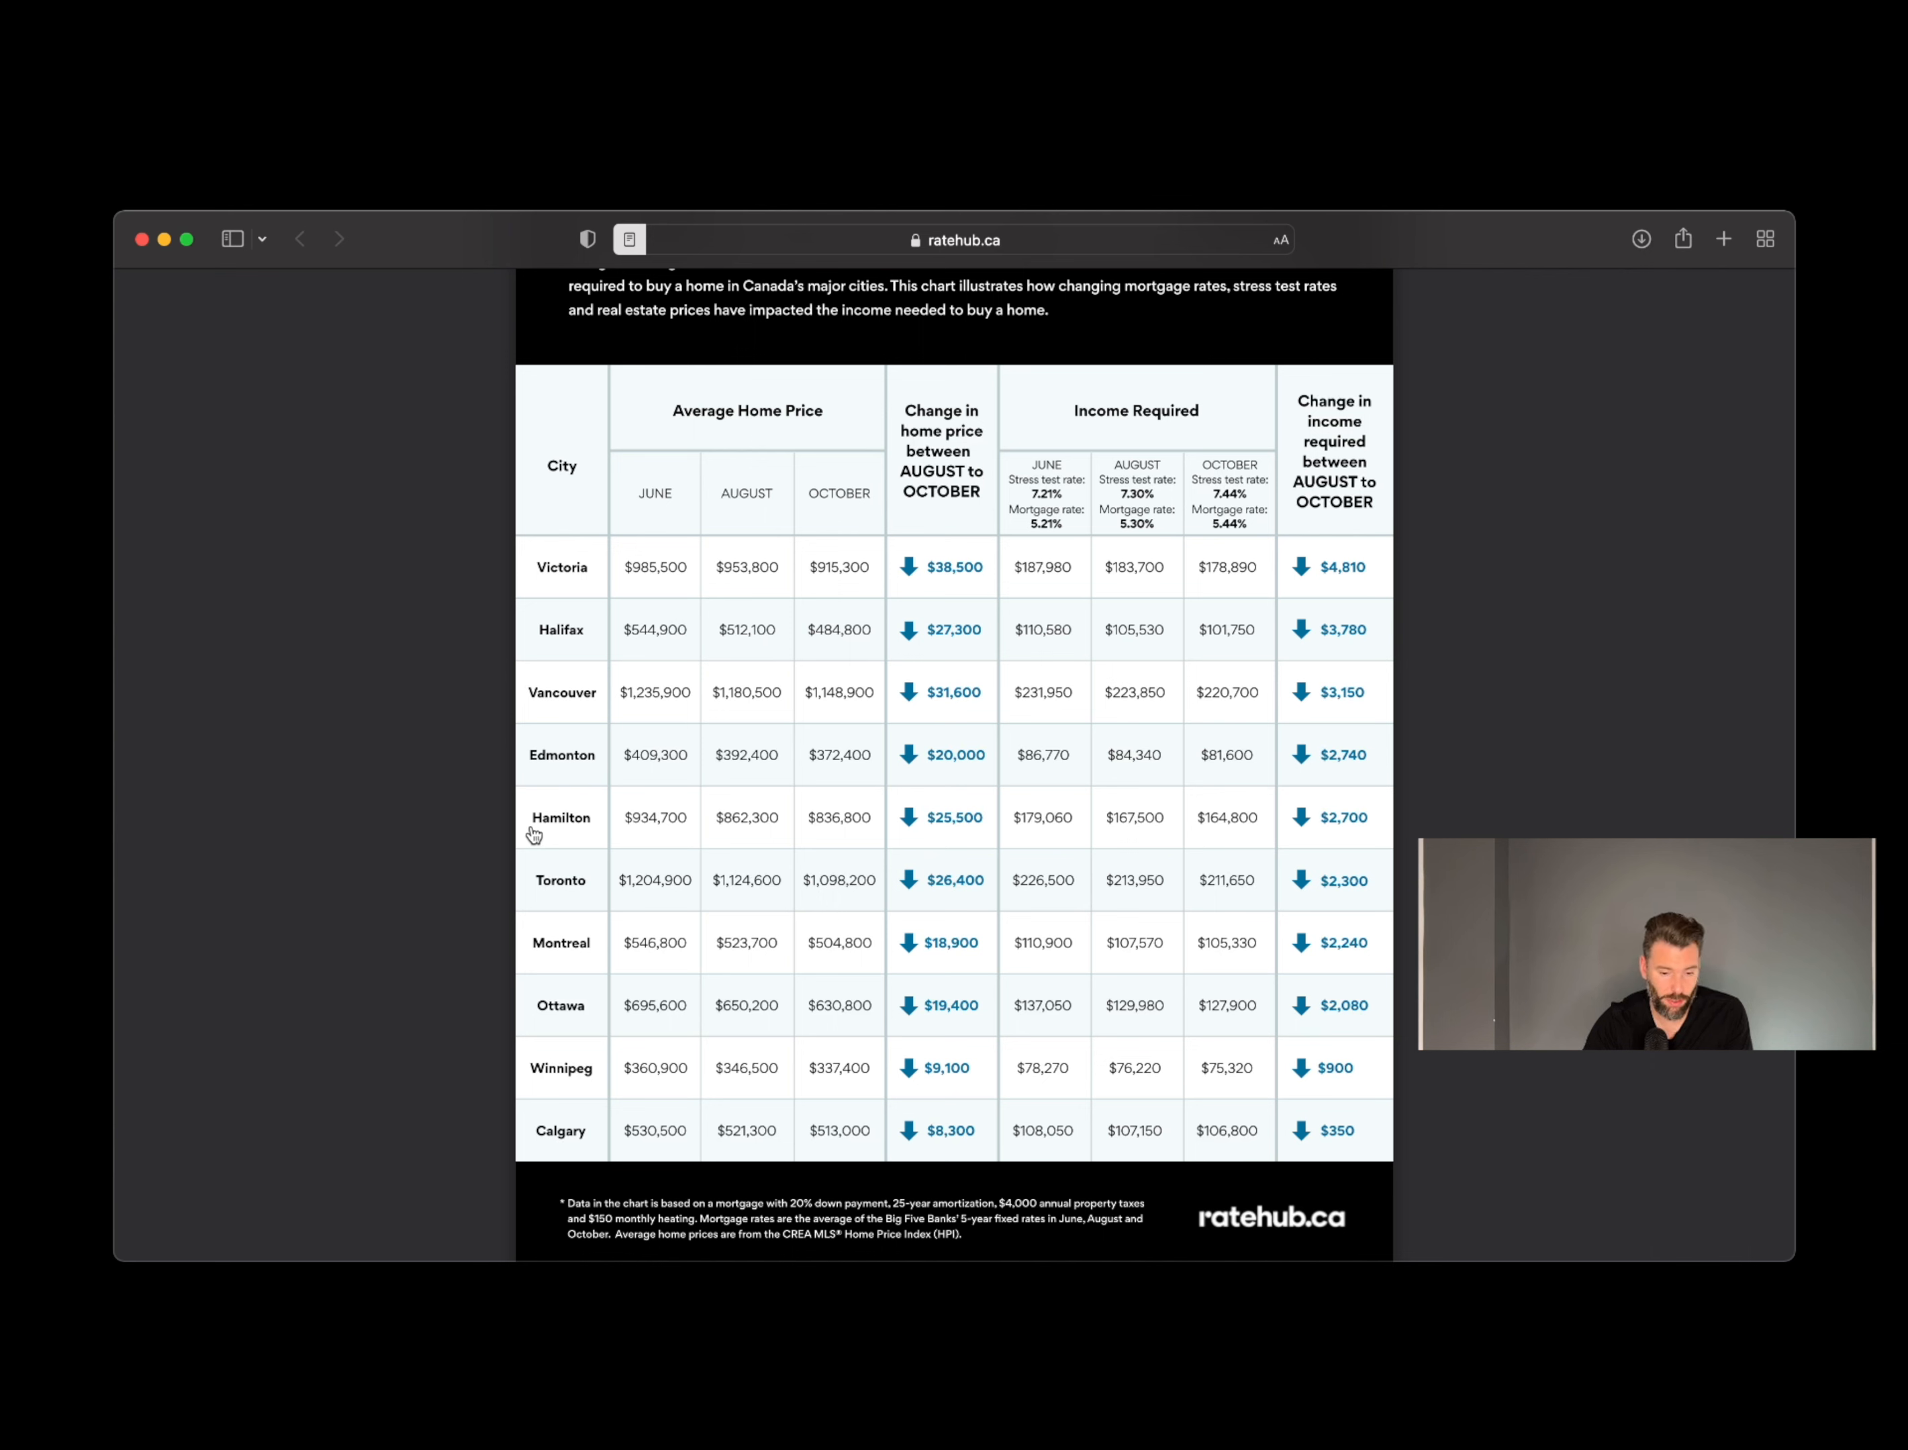
{"action": "mouse_move", "coordinate": [523, 893]}
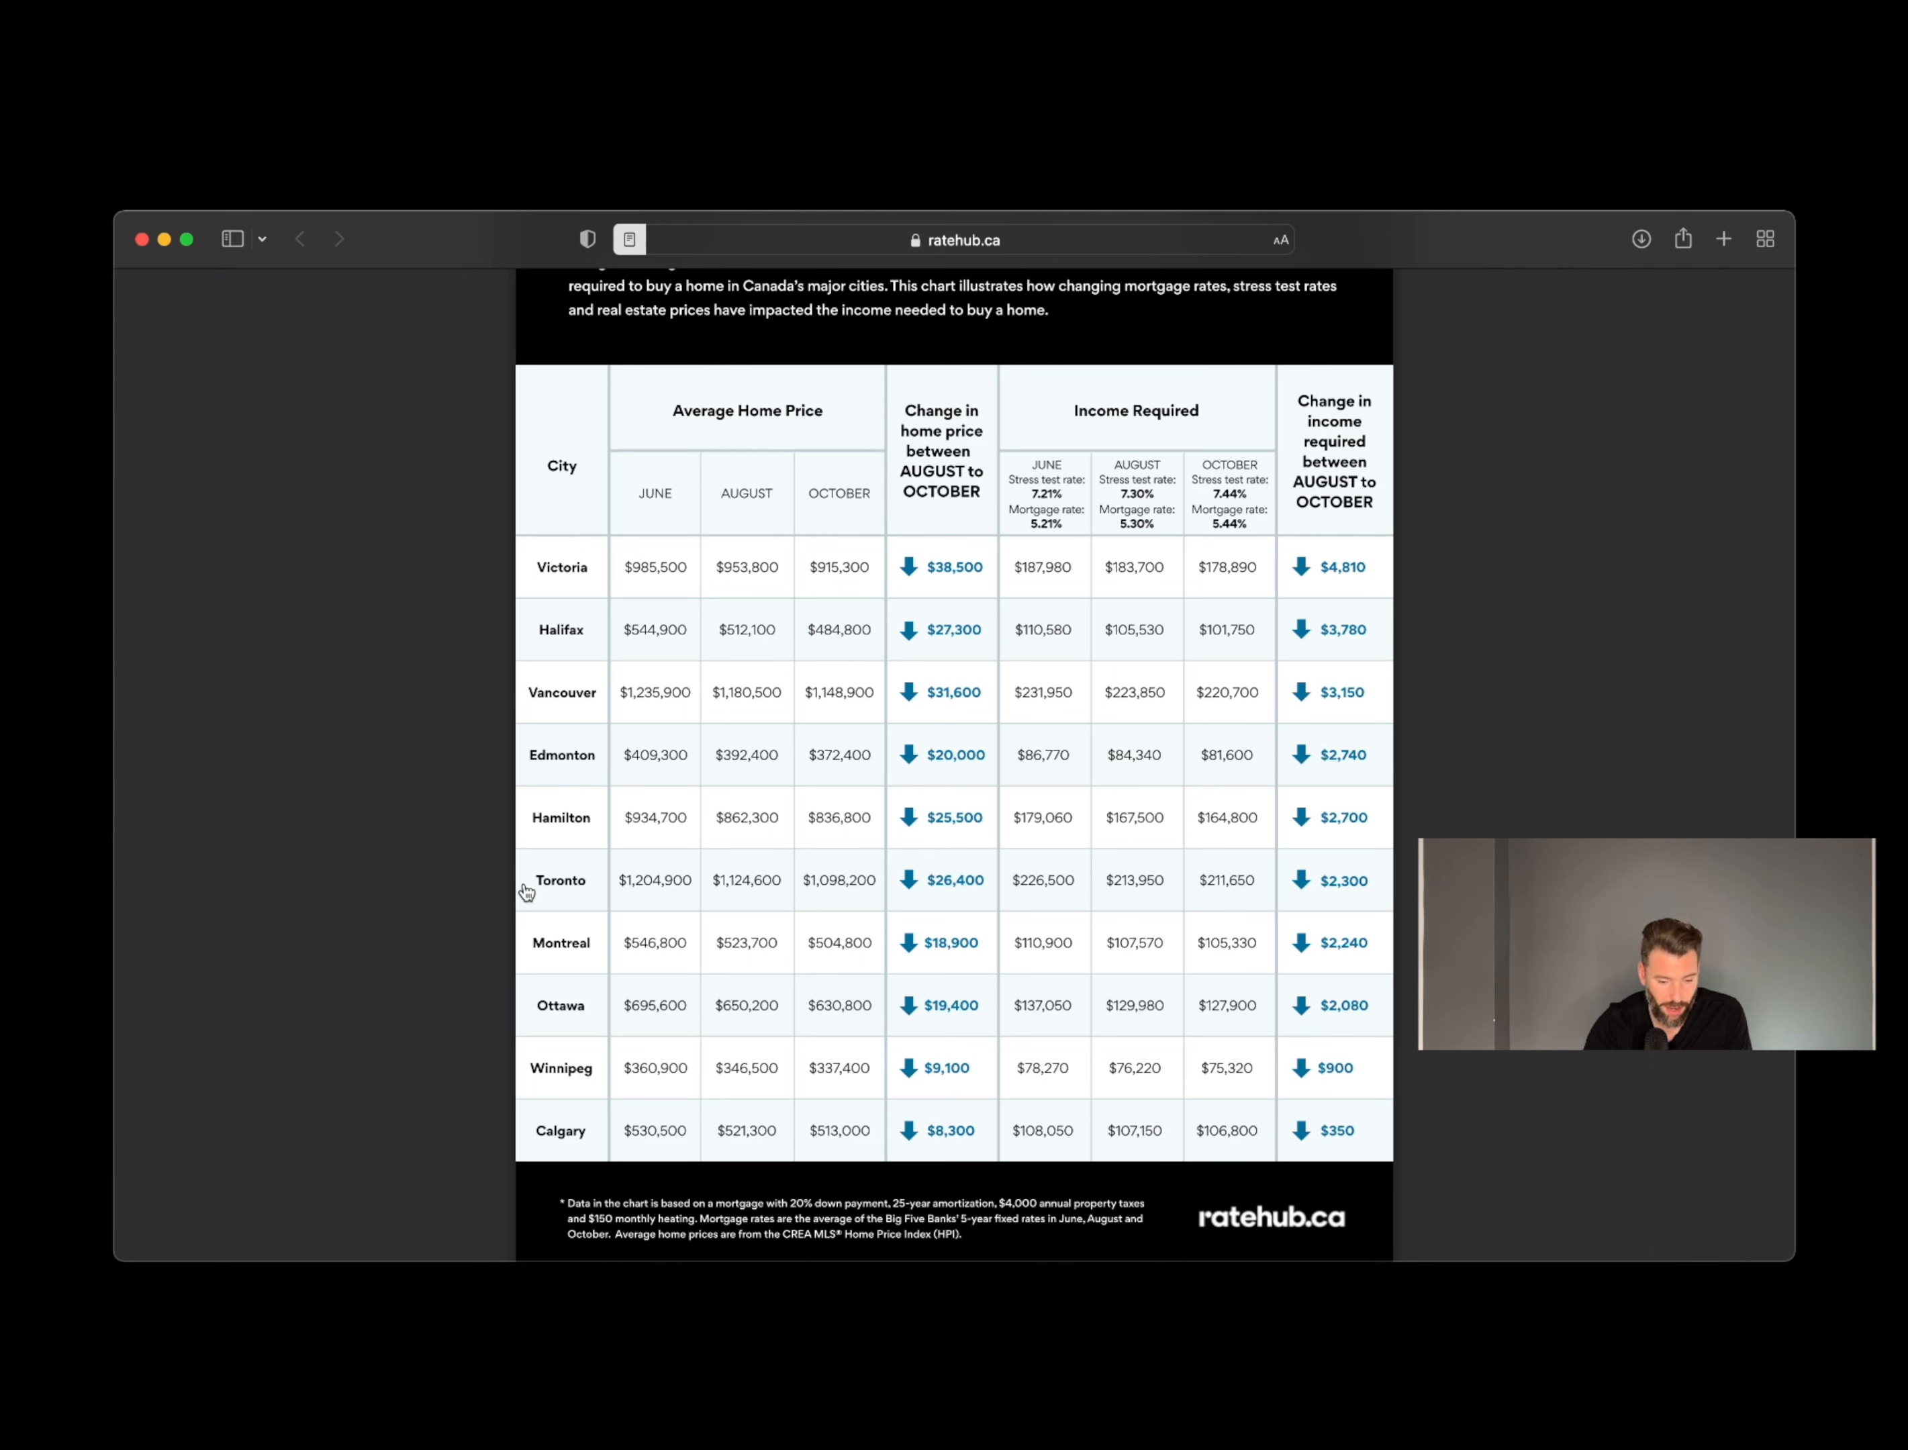
{"action": "mouse_move", "coordinate": [510, 849]}
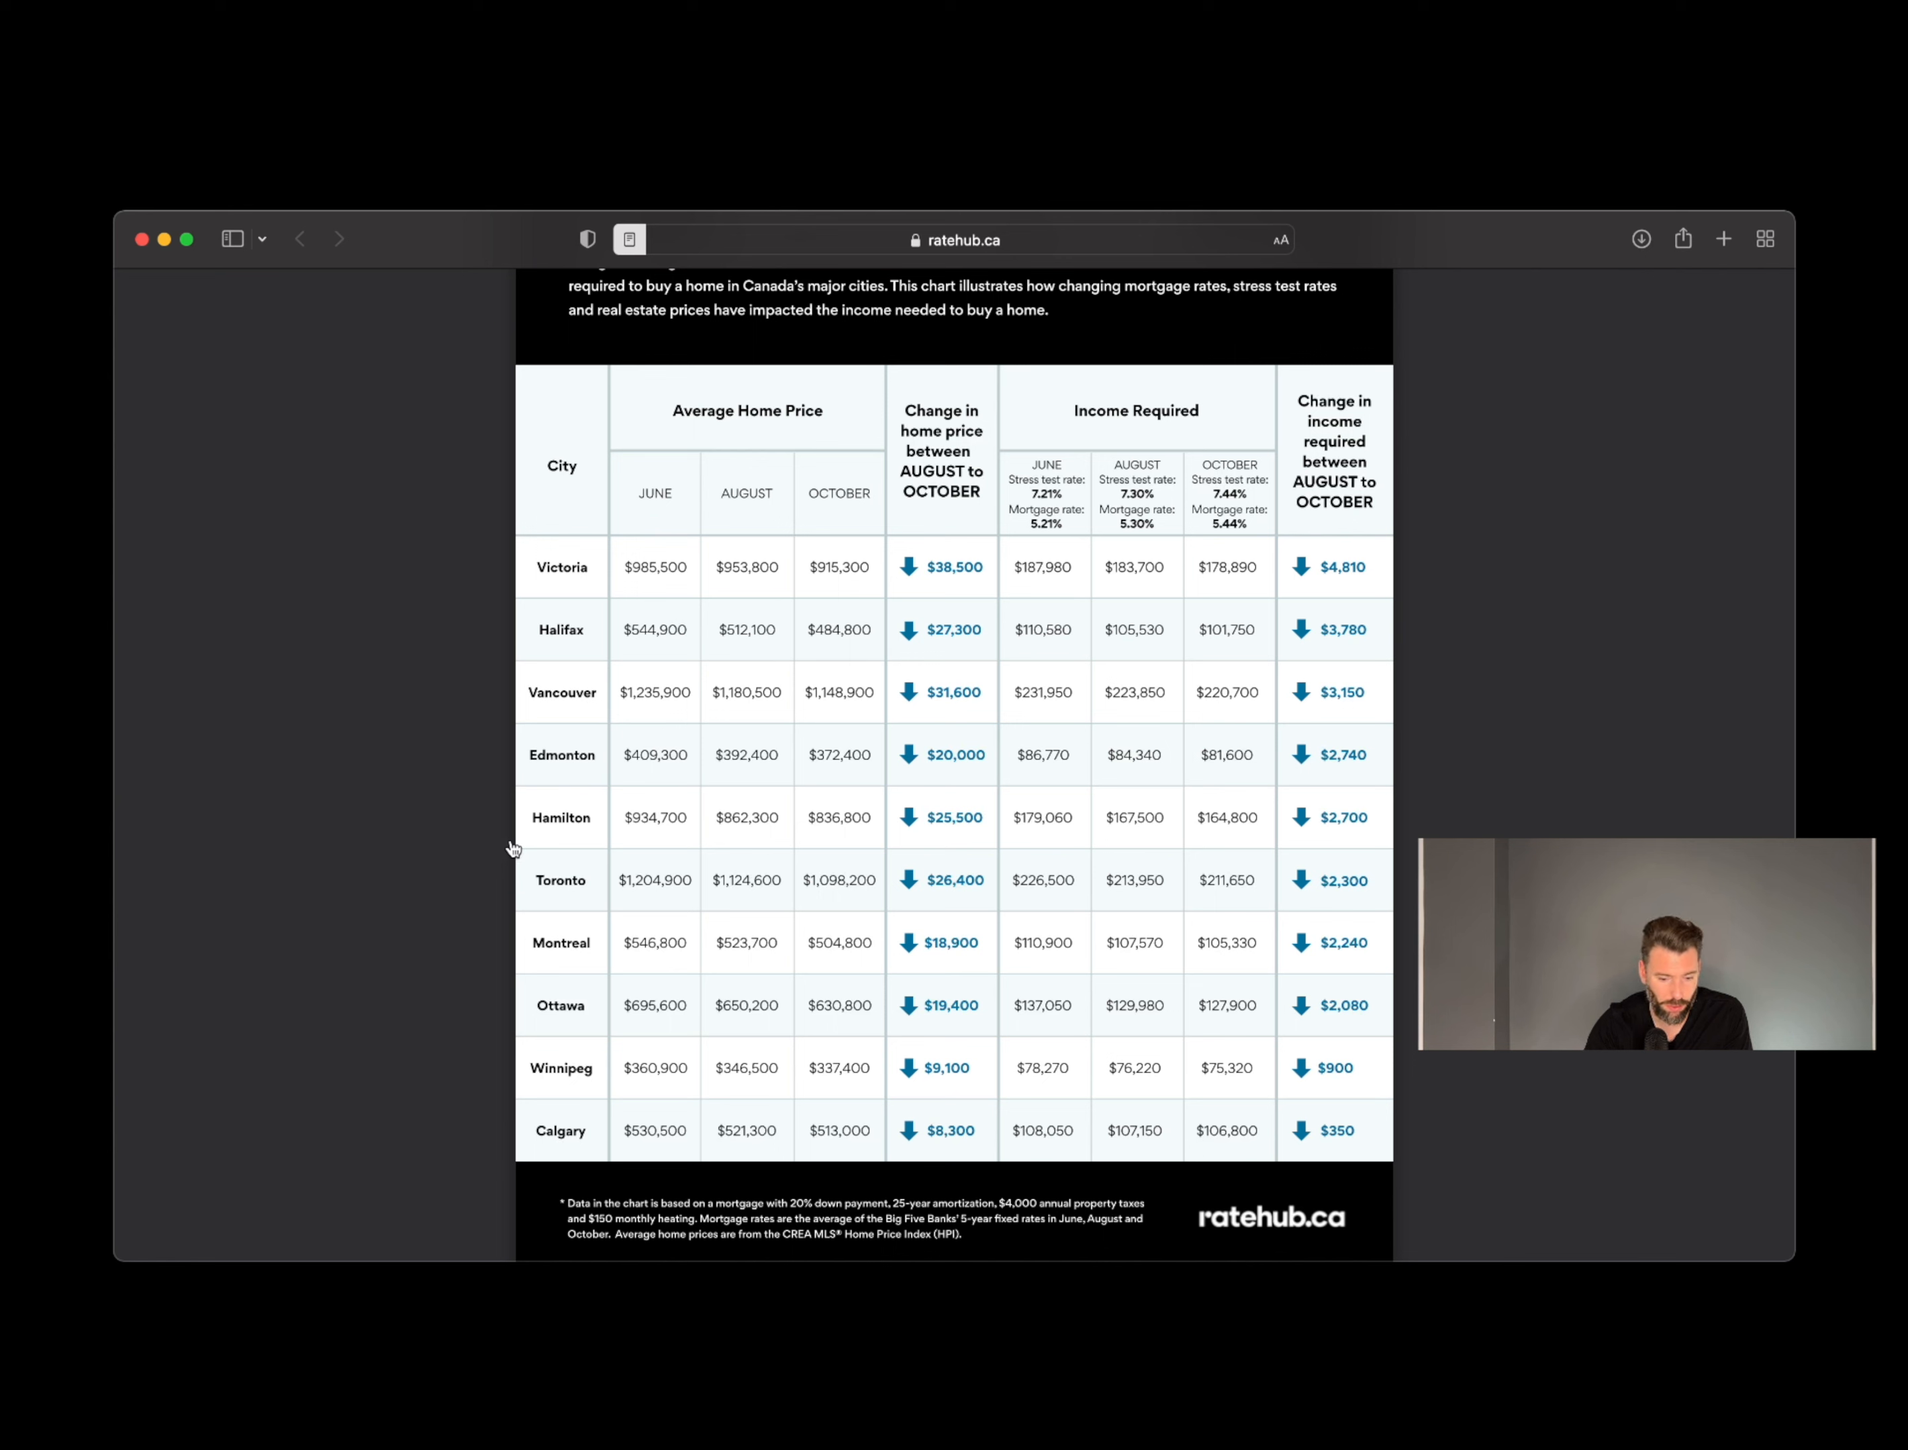
{"action": "mouse_move", "coordinate": [470, 909]}
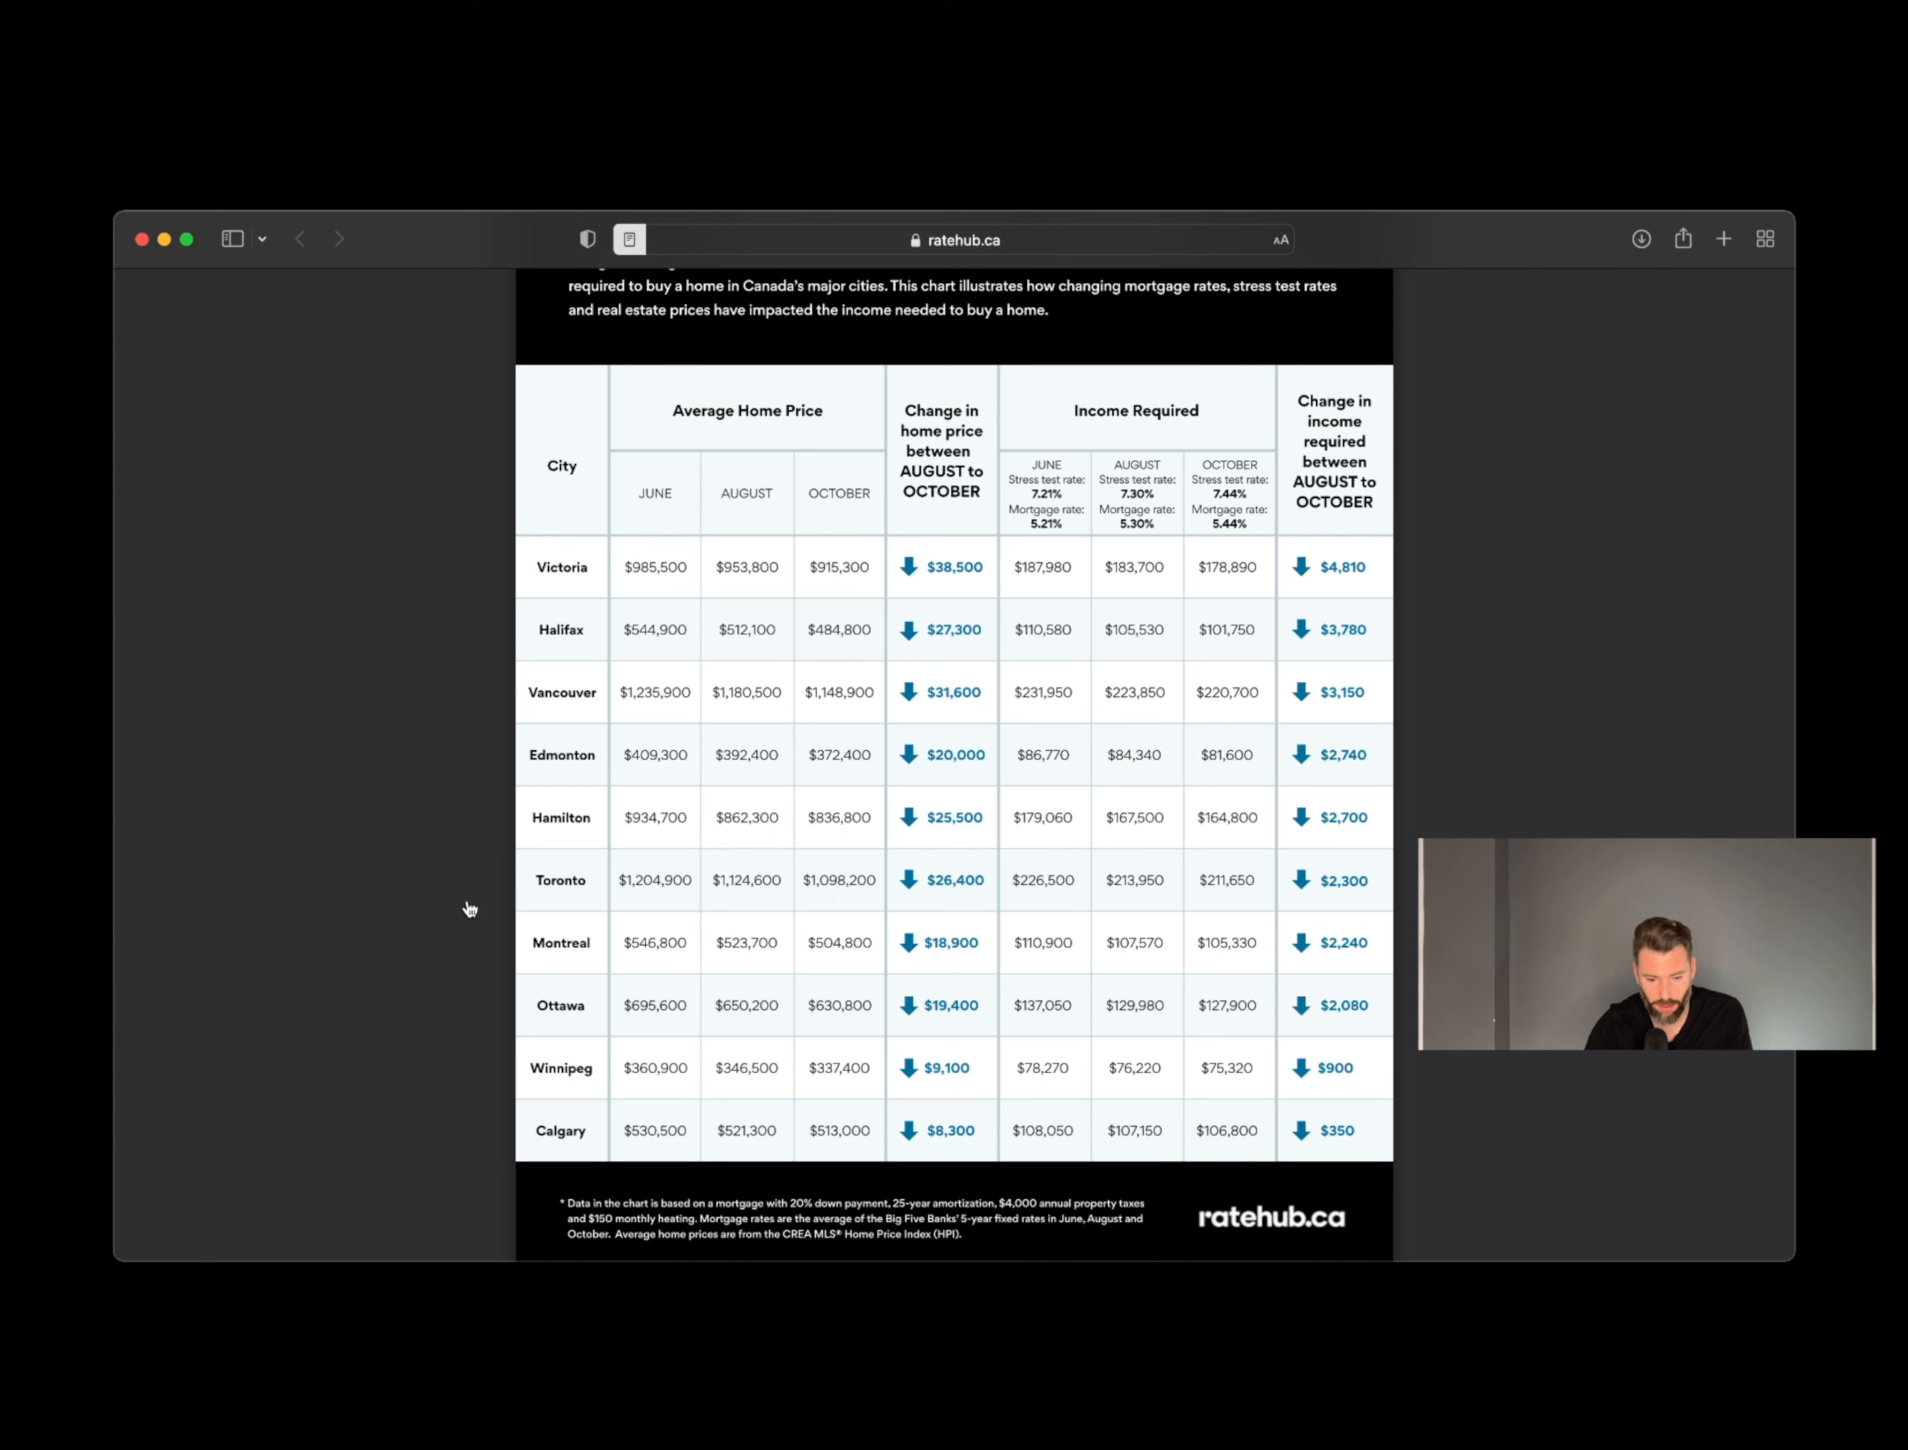
{"action": "mouse_move", "coordinate": [652, 898]}
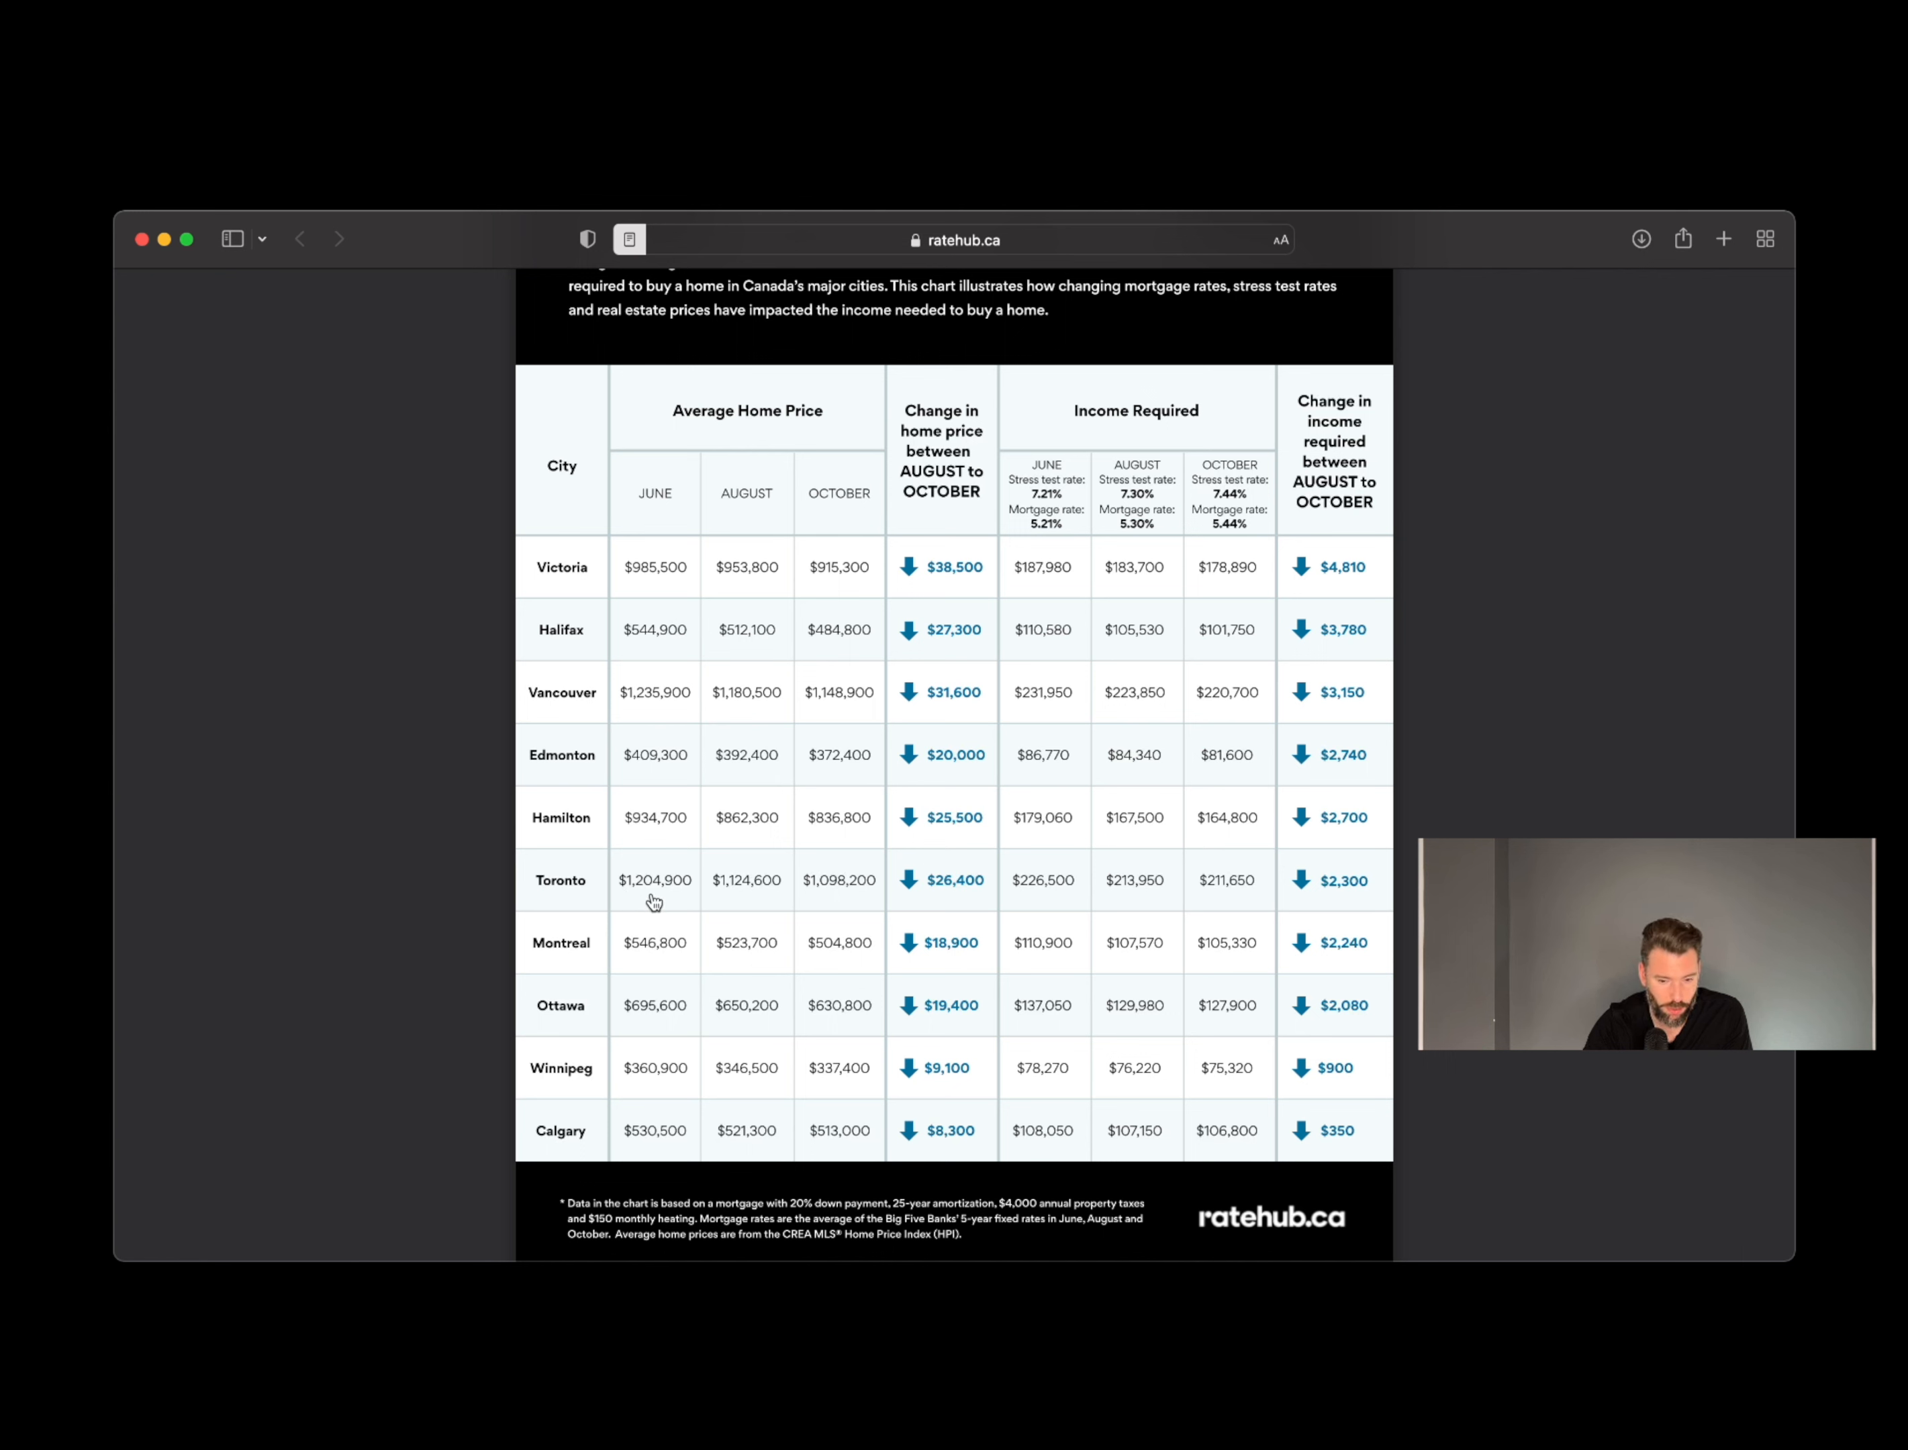
{"action": "mouse_move", "coordinate": [733, 897]}
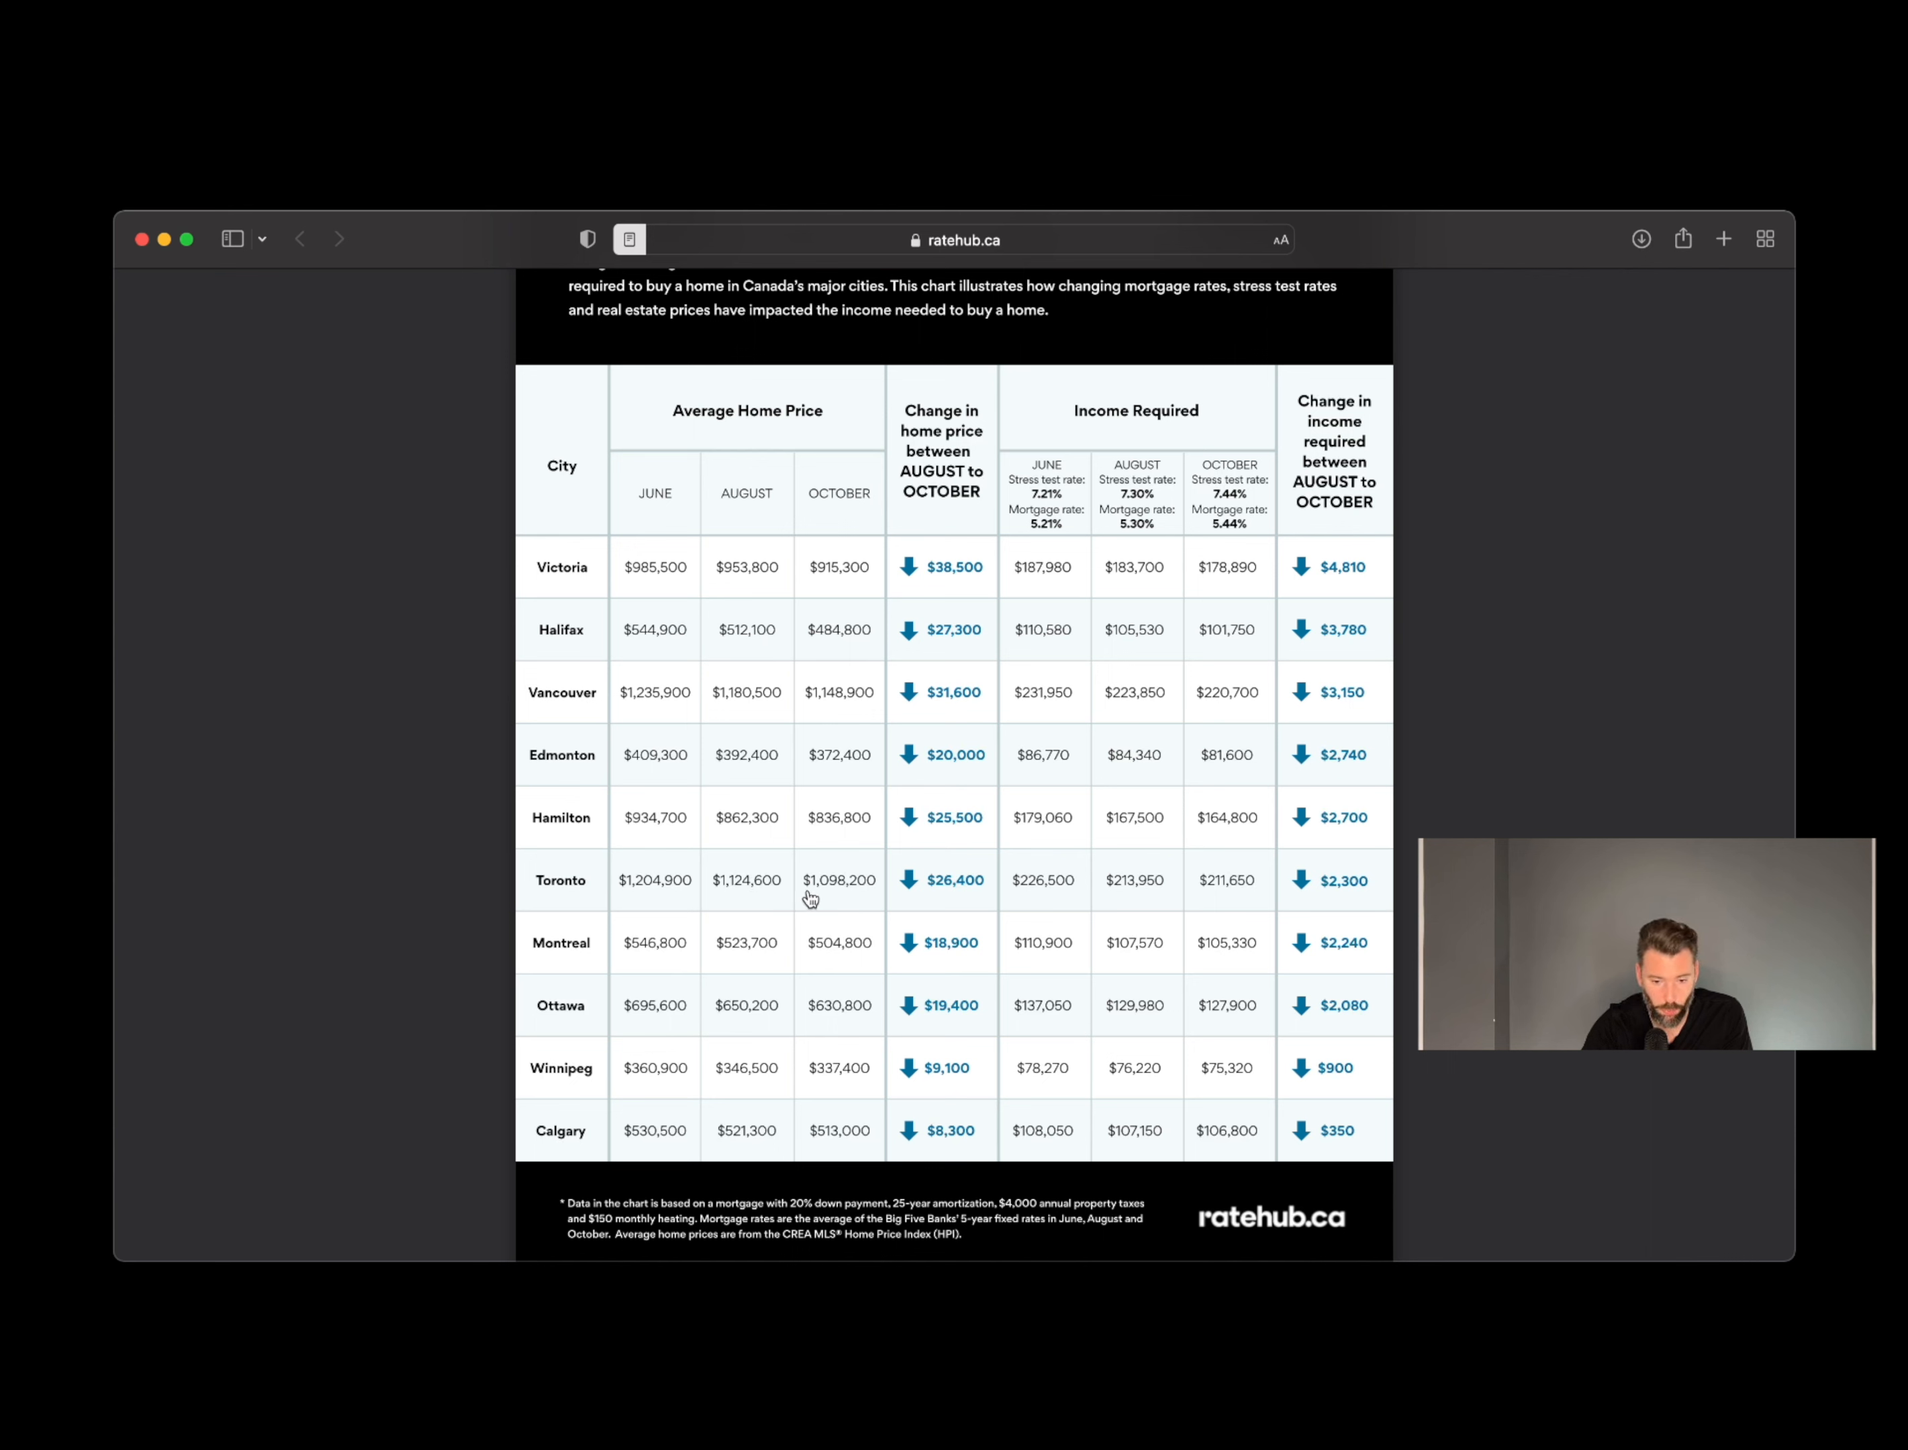
{"action": "mouse_move", "coordinate": [951, 898]}
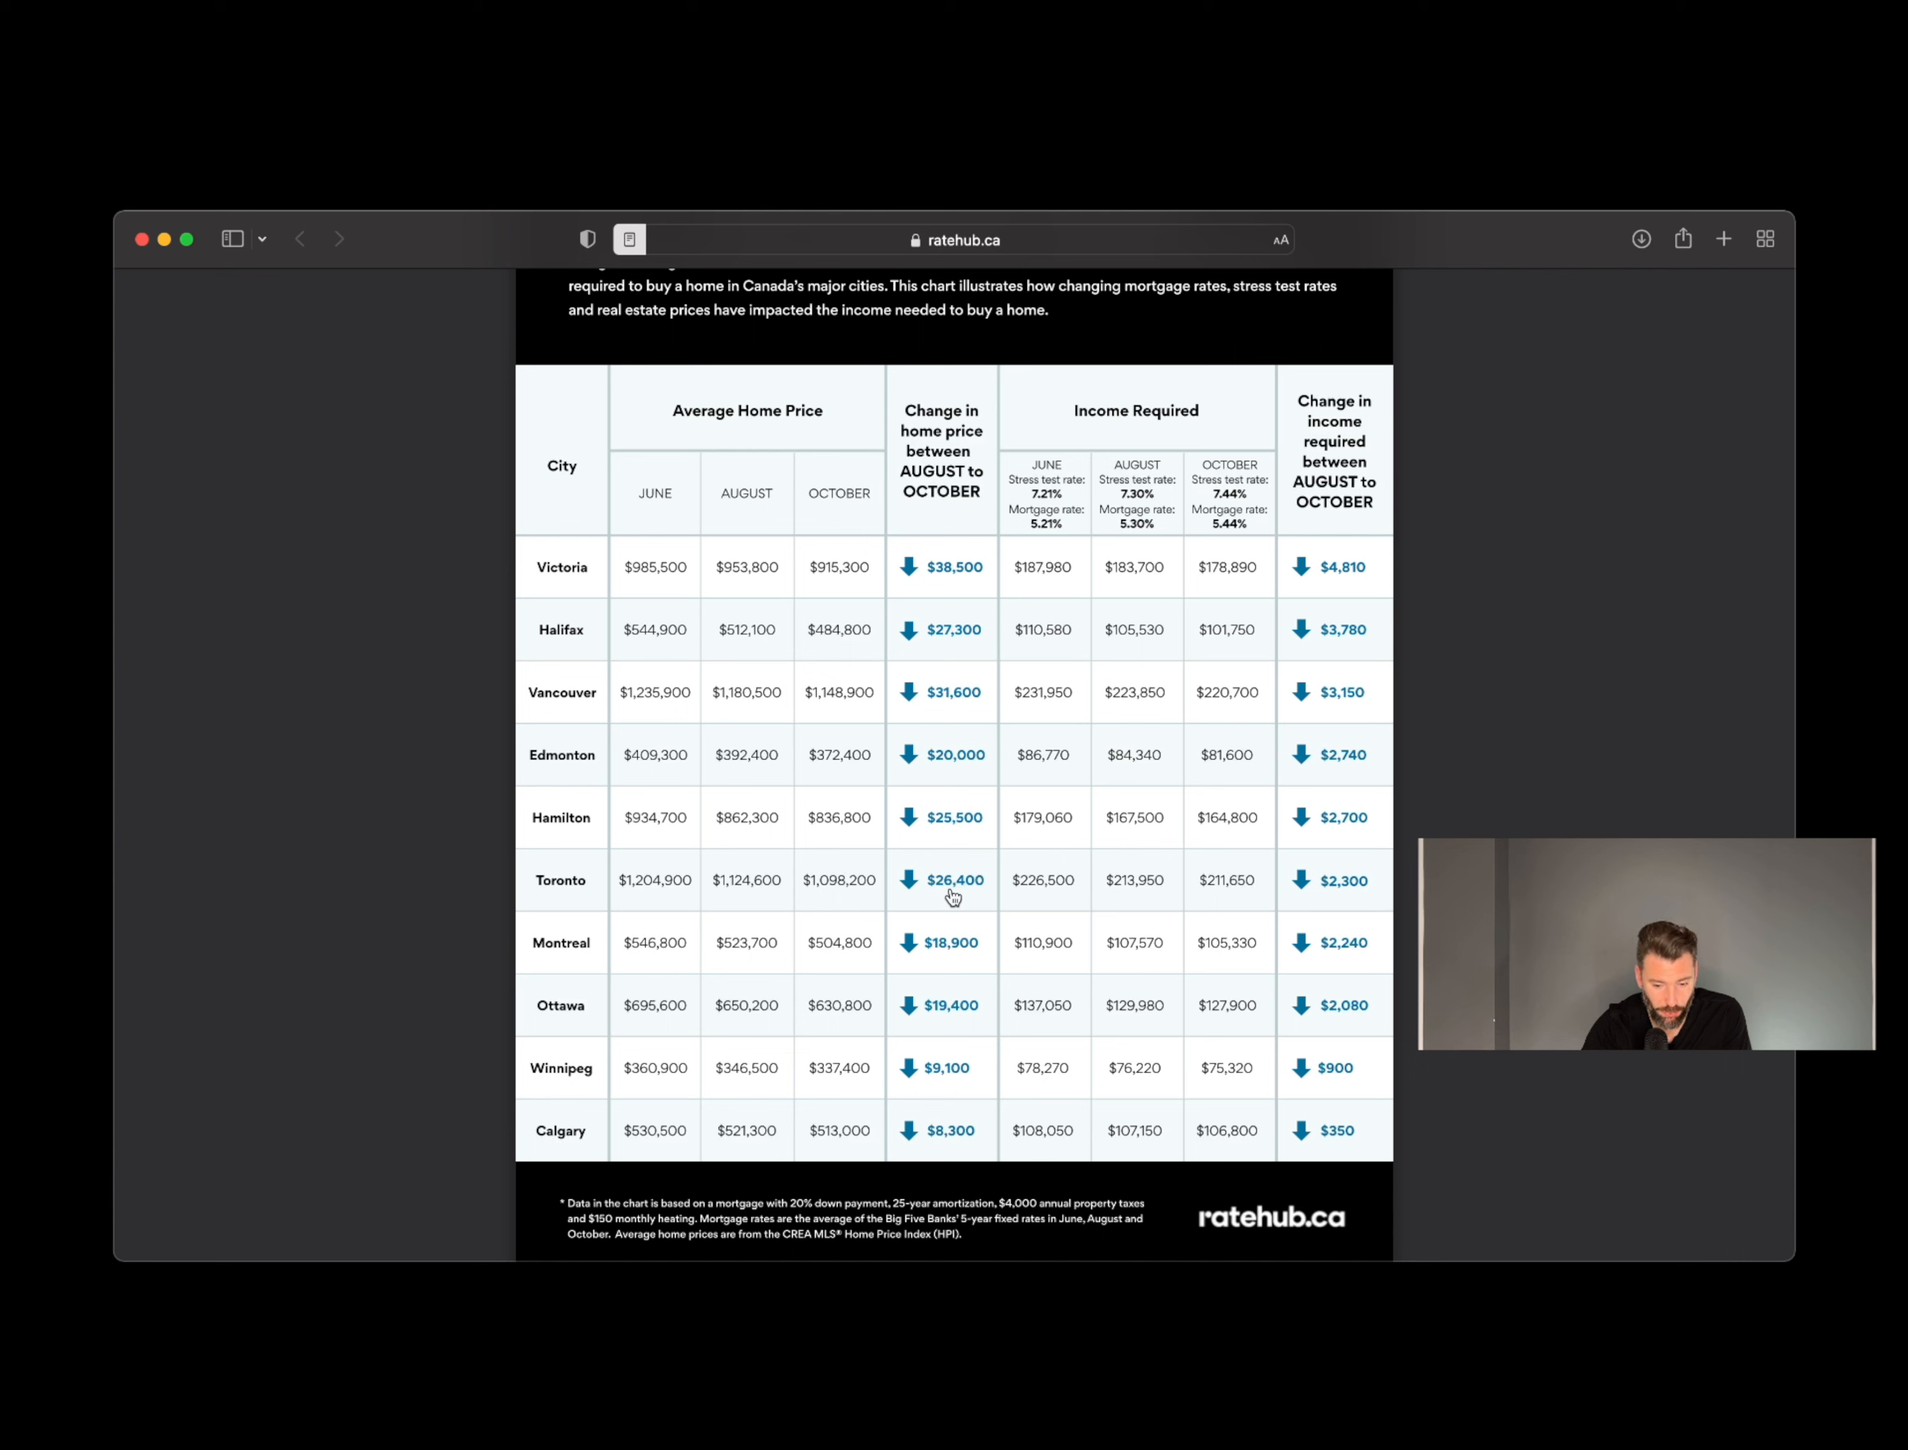
{"action": "mouse_move", "coordinate": [929, 889]}
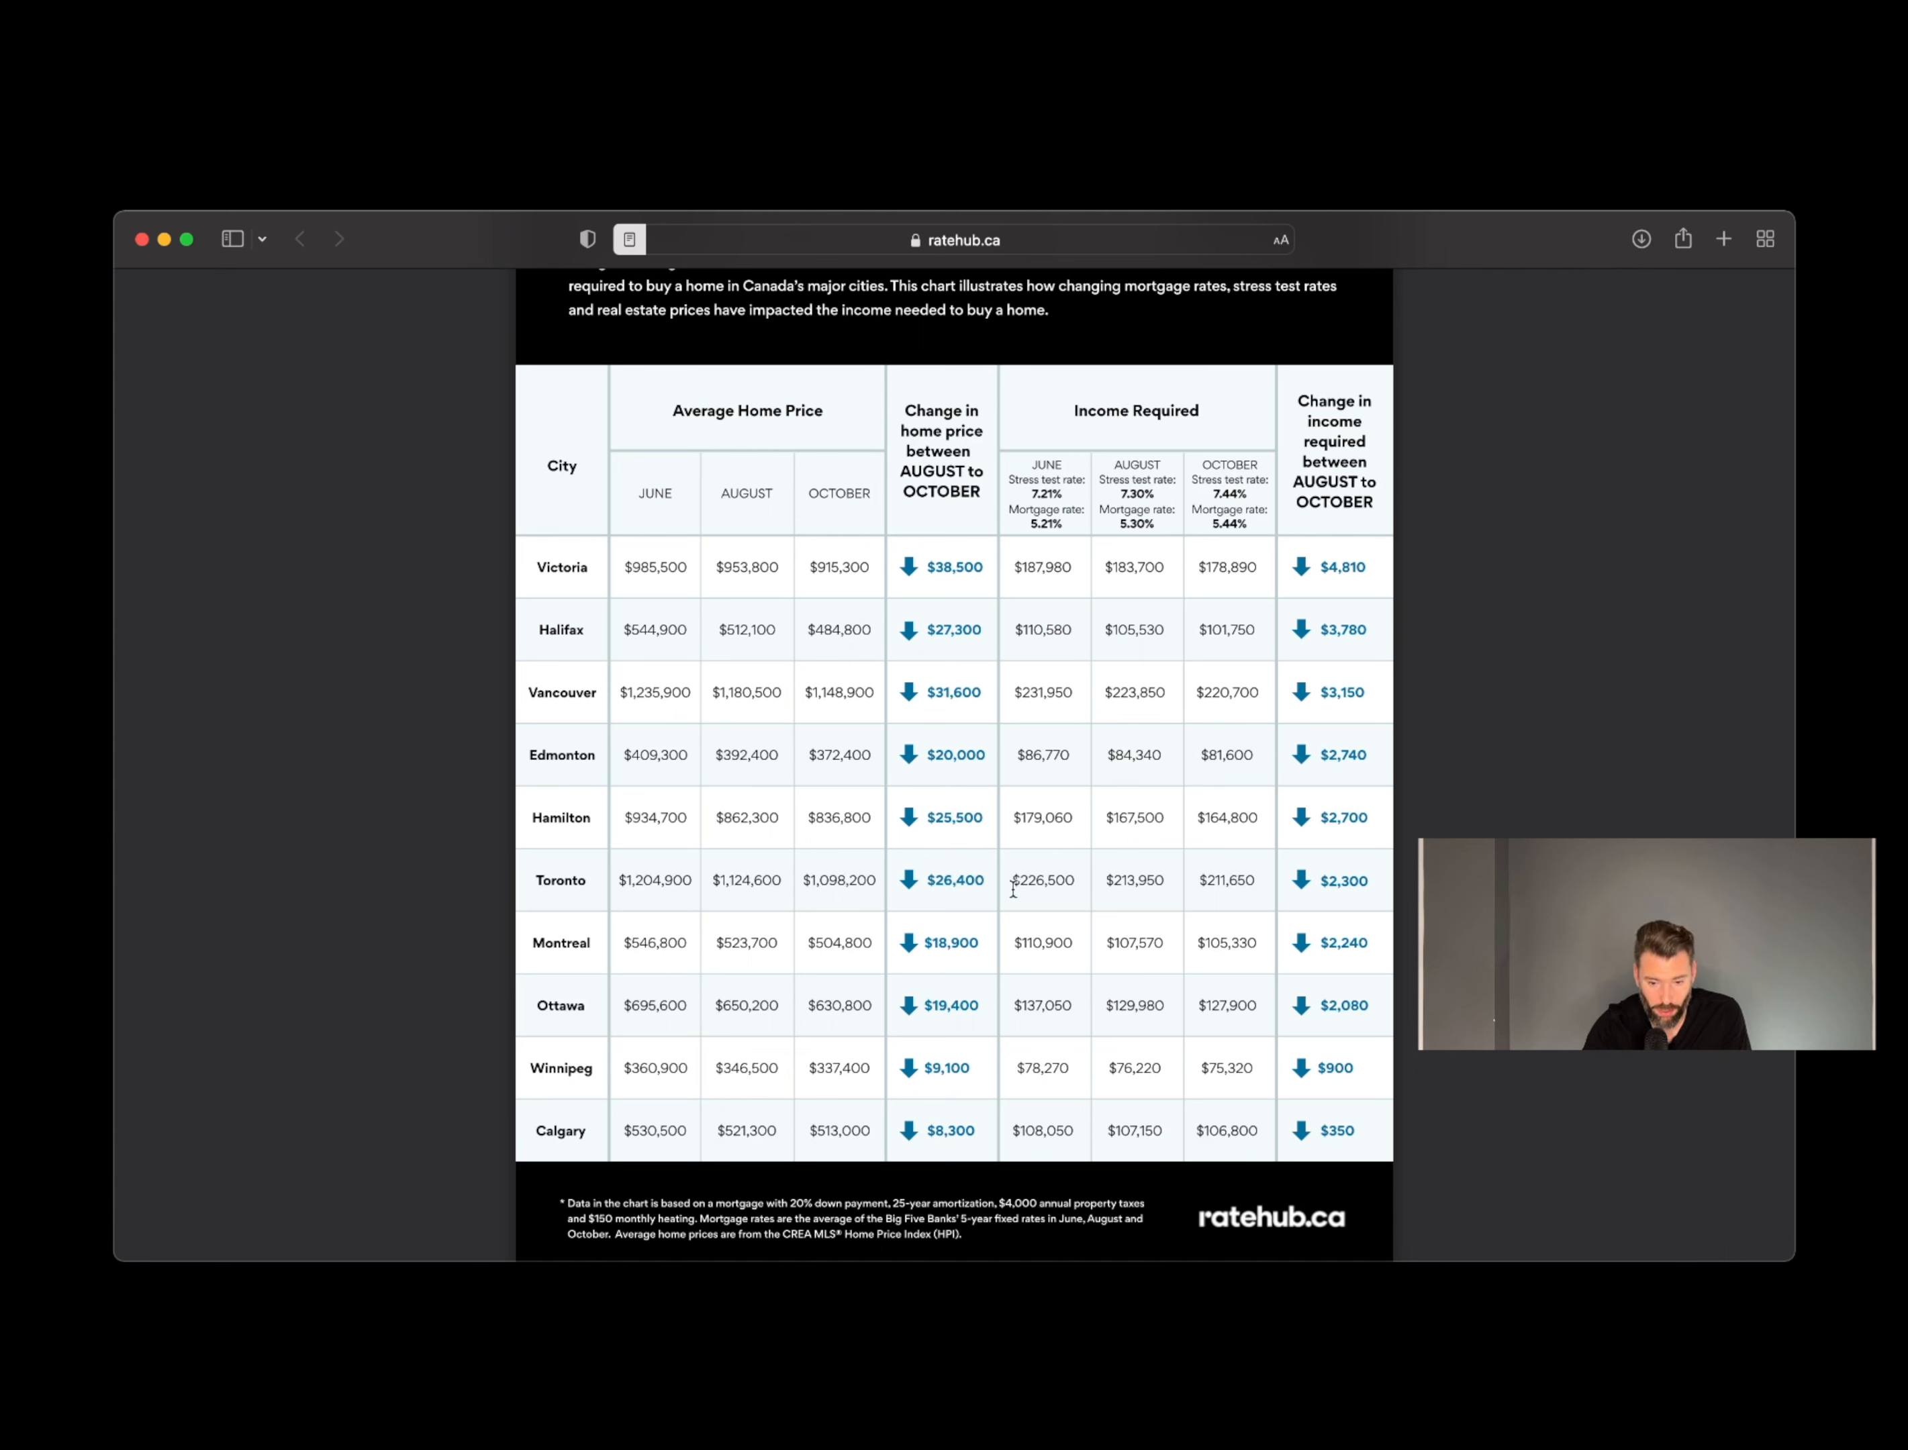
{"action": "mouse_move", "coordinate": [1077, 903]}
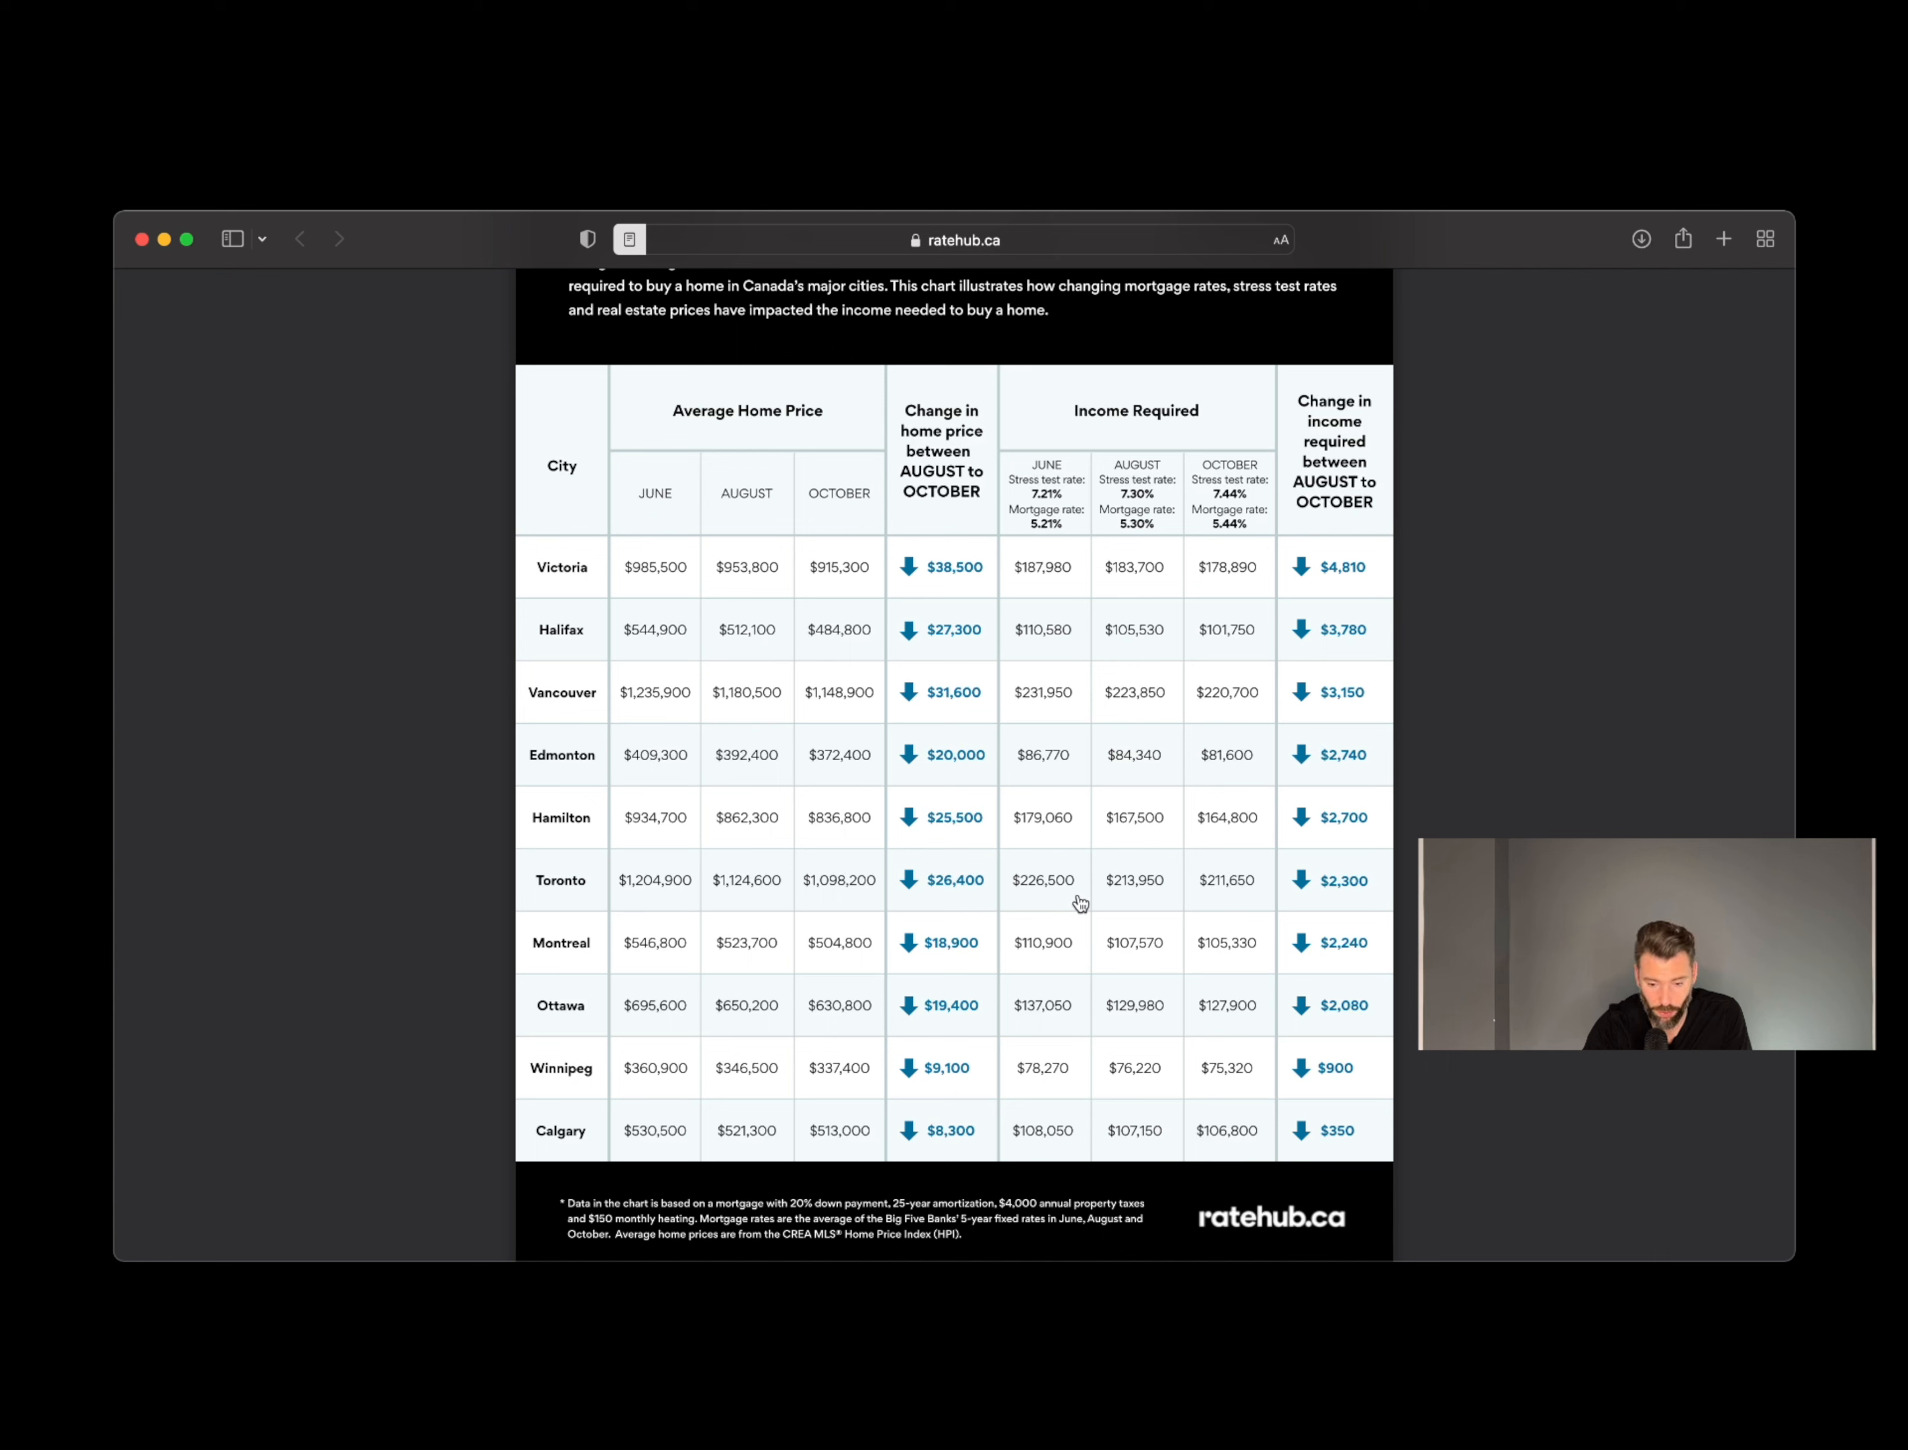
{"action": "mouse_move", "coordinate": [1019, 889]}
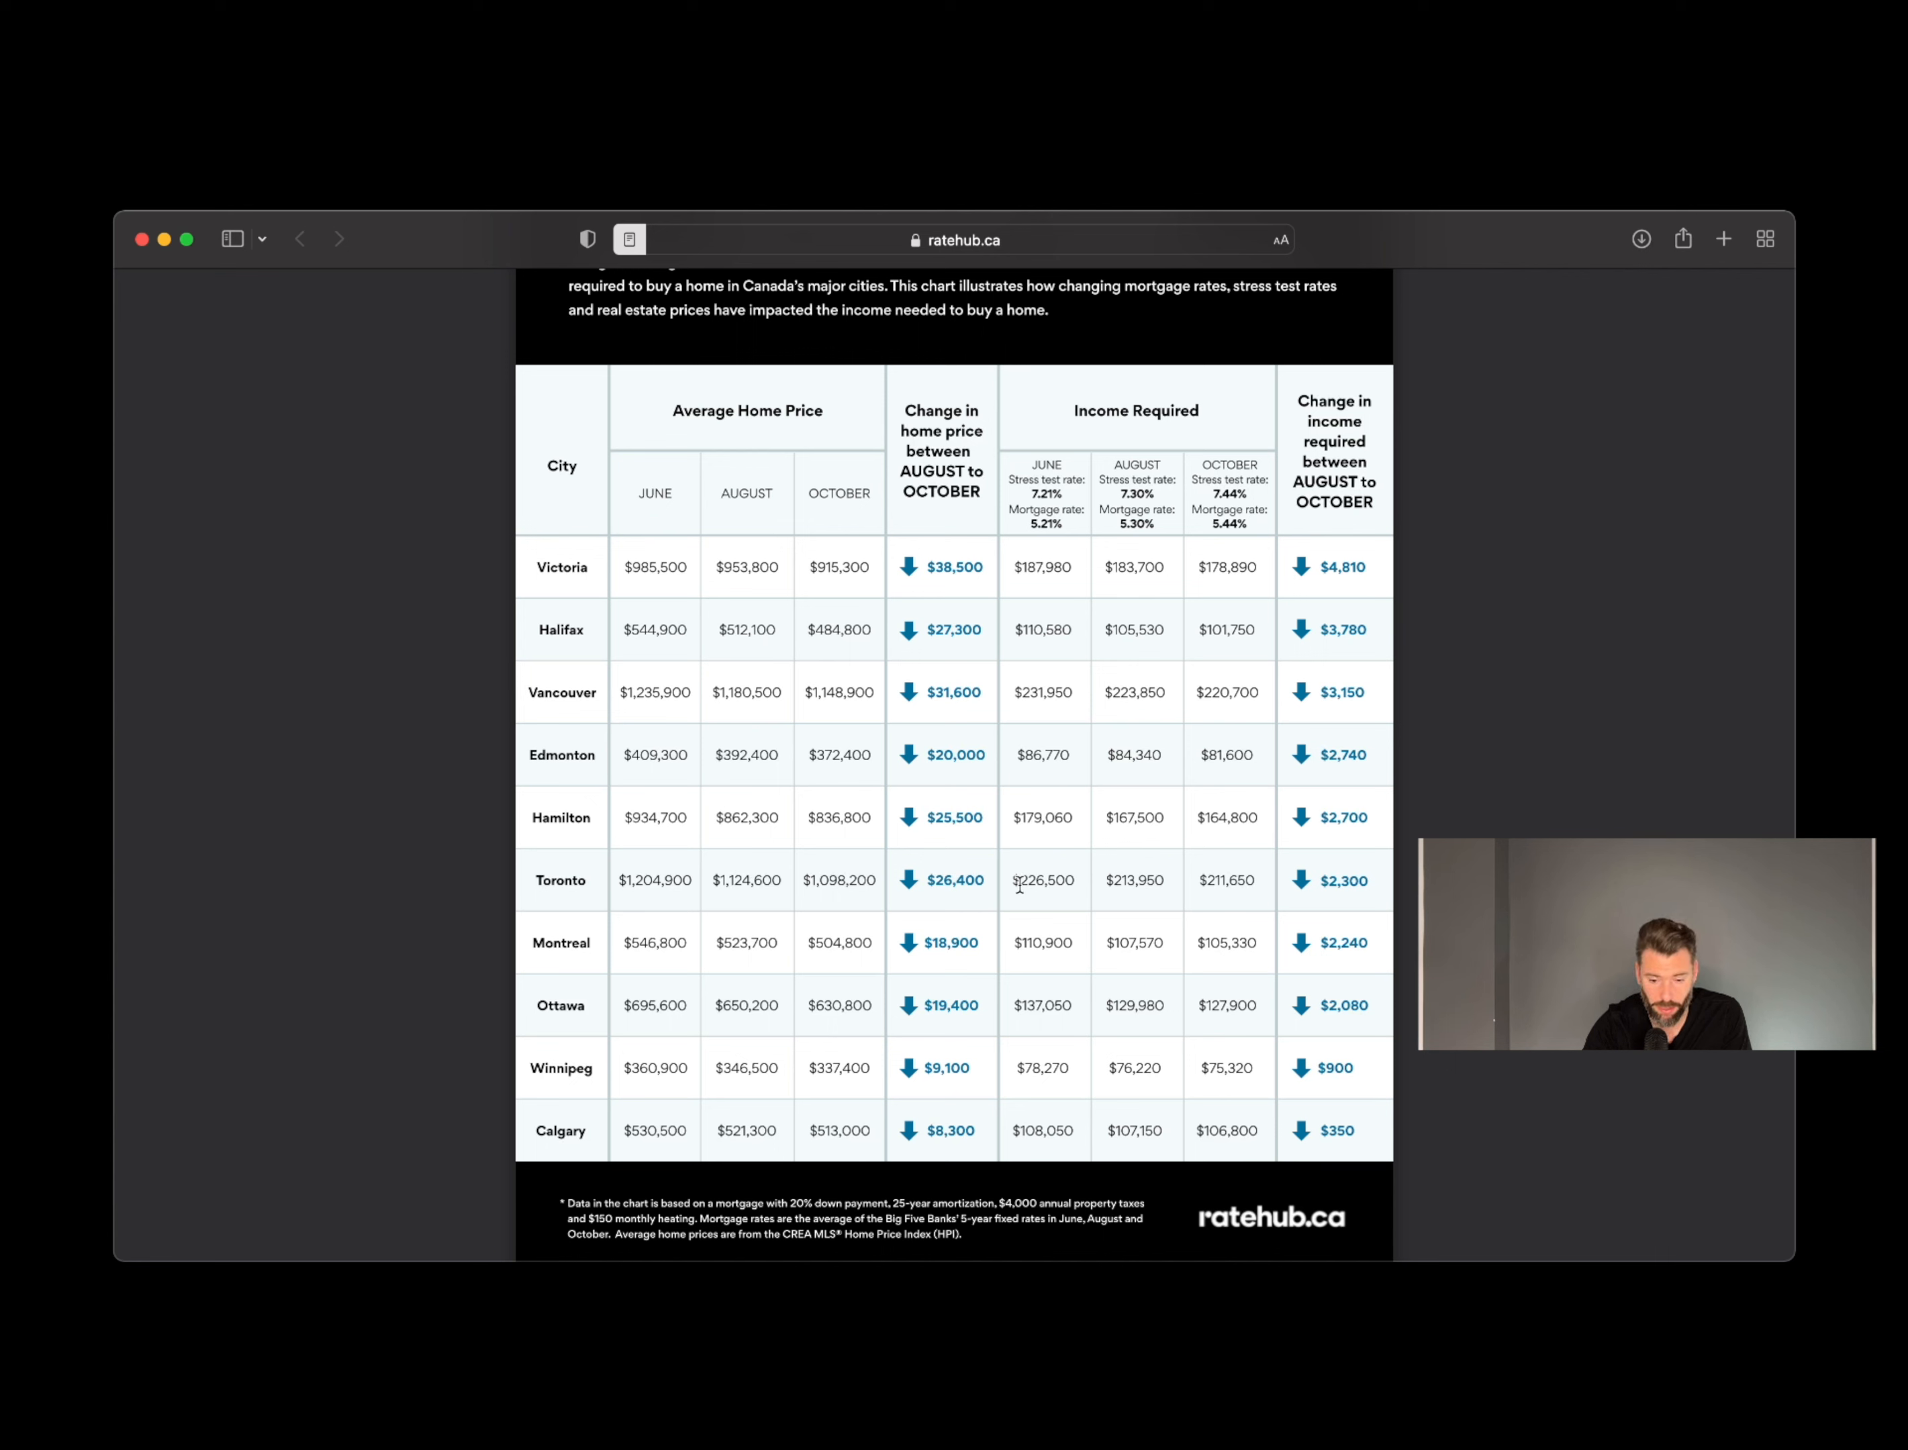
{"action": "mouse_move", "coordinate": [1051, 853]}
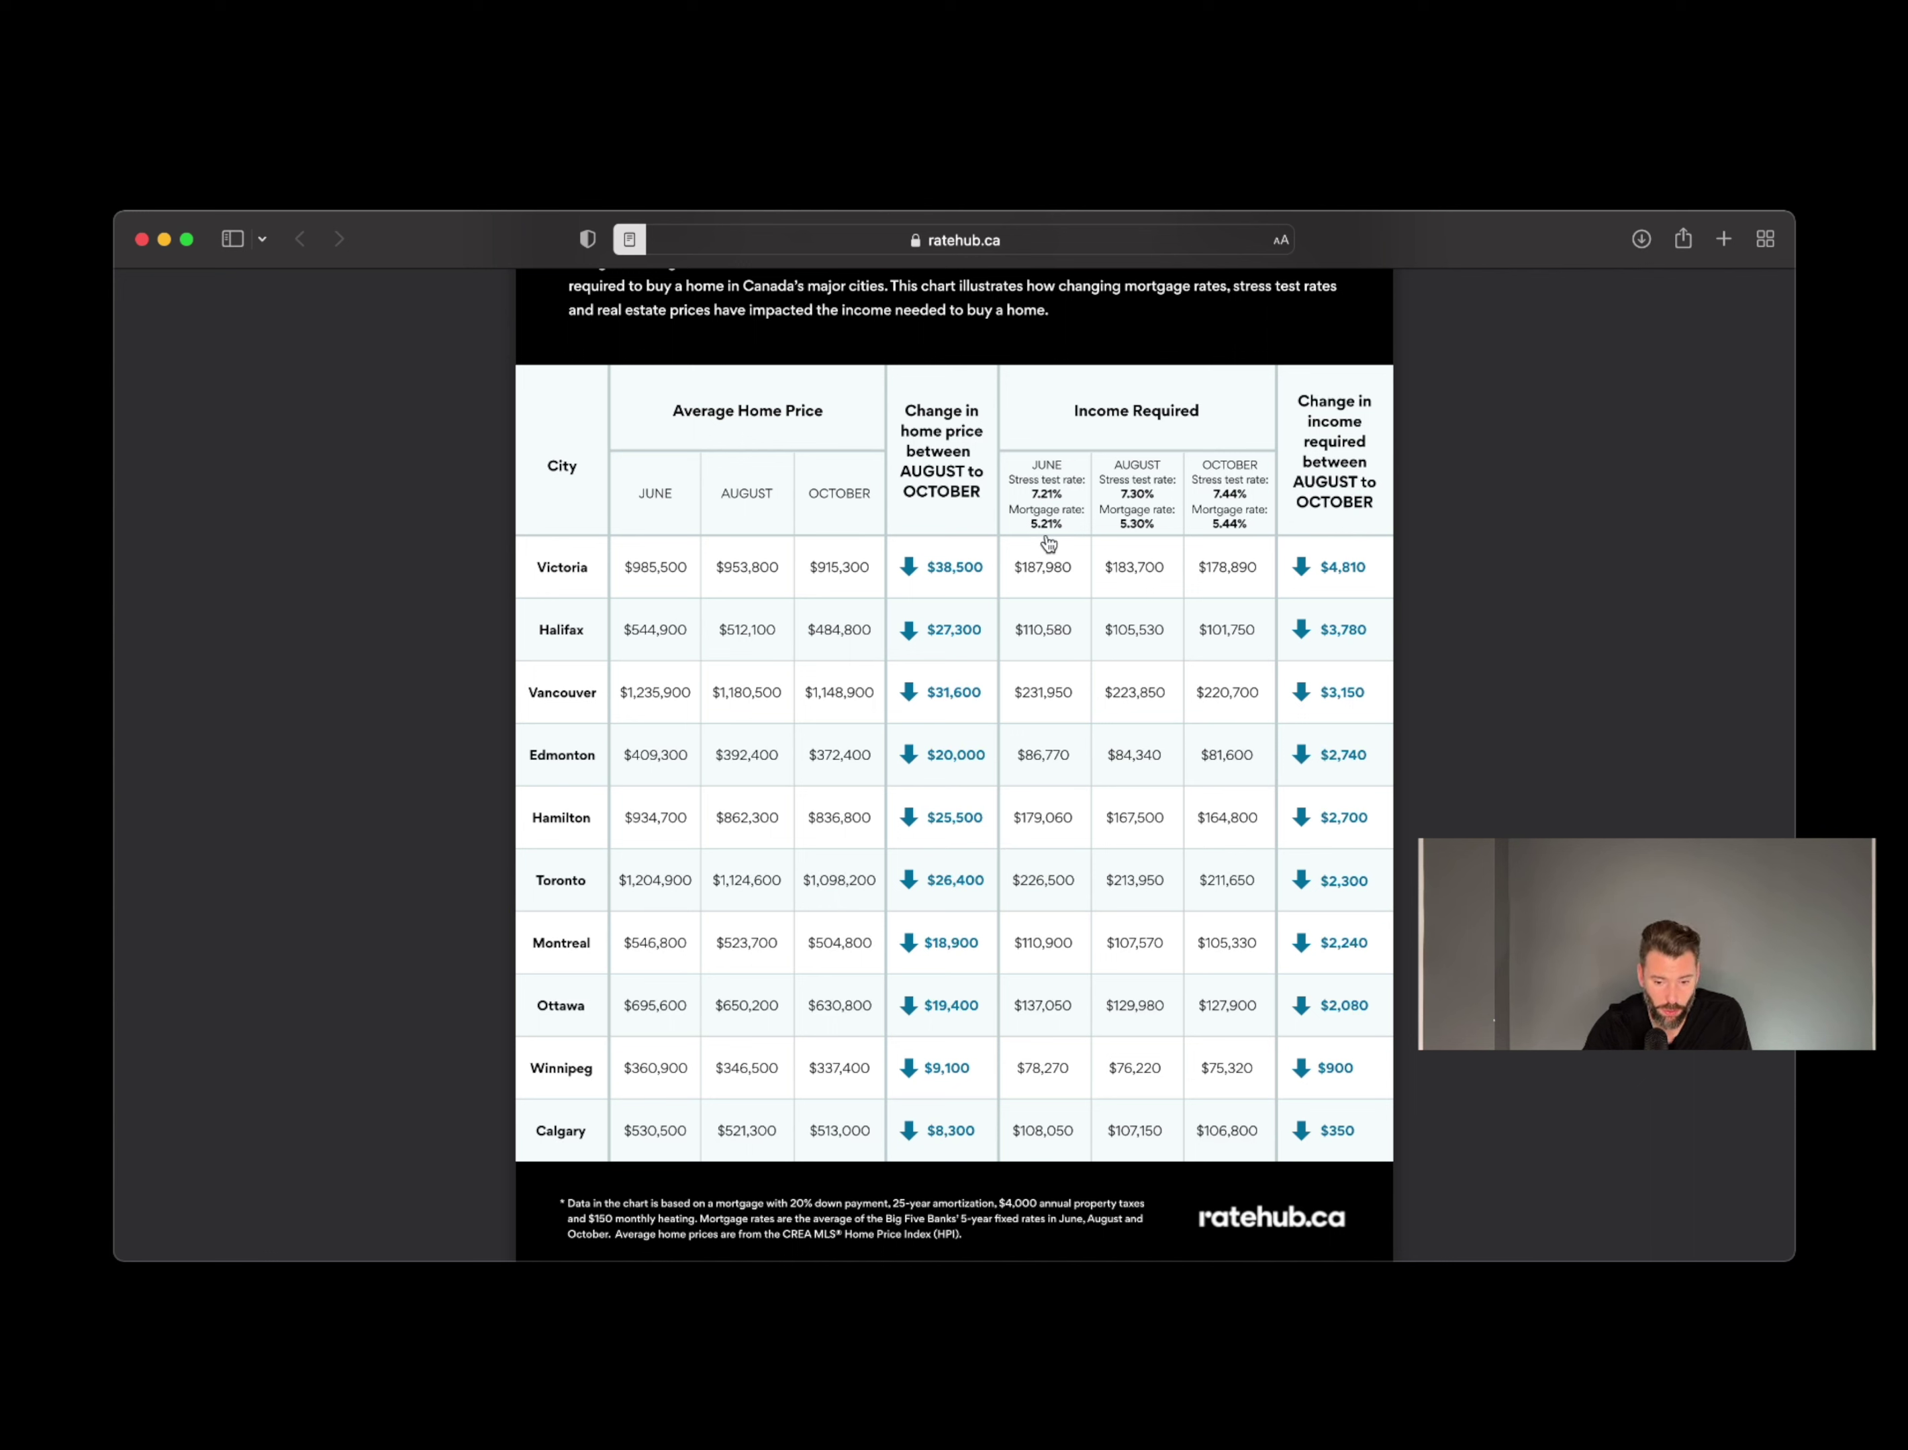
{"action": "mouse_move", "coordinate": [1077, 516]}
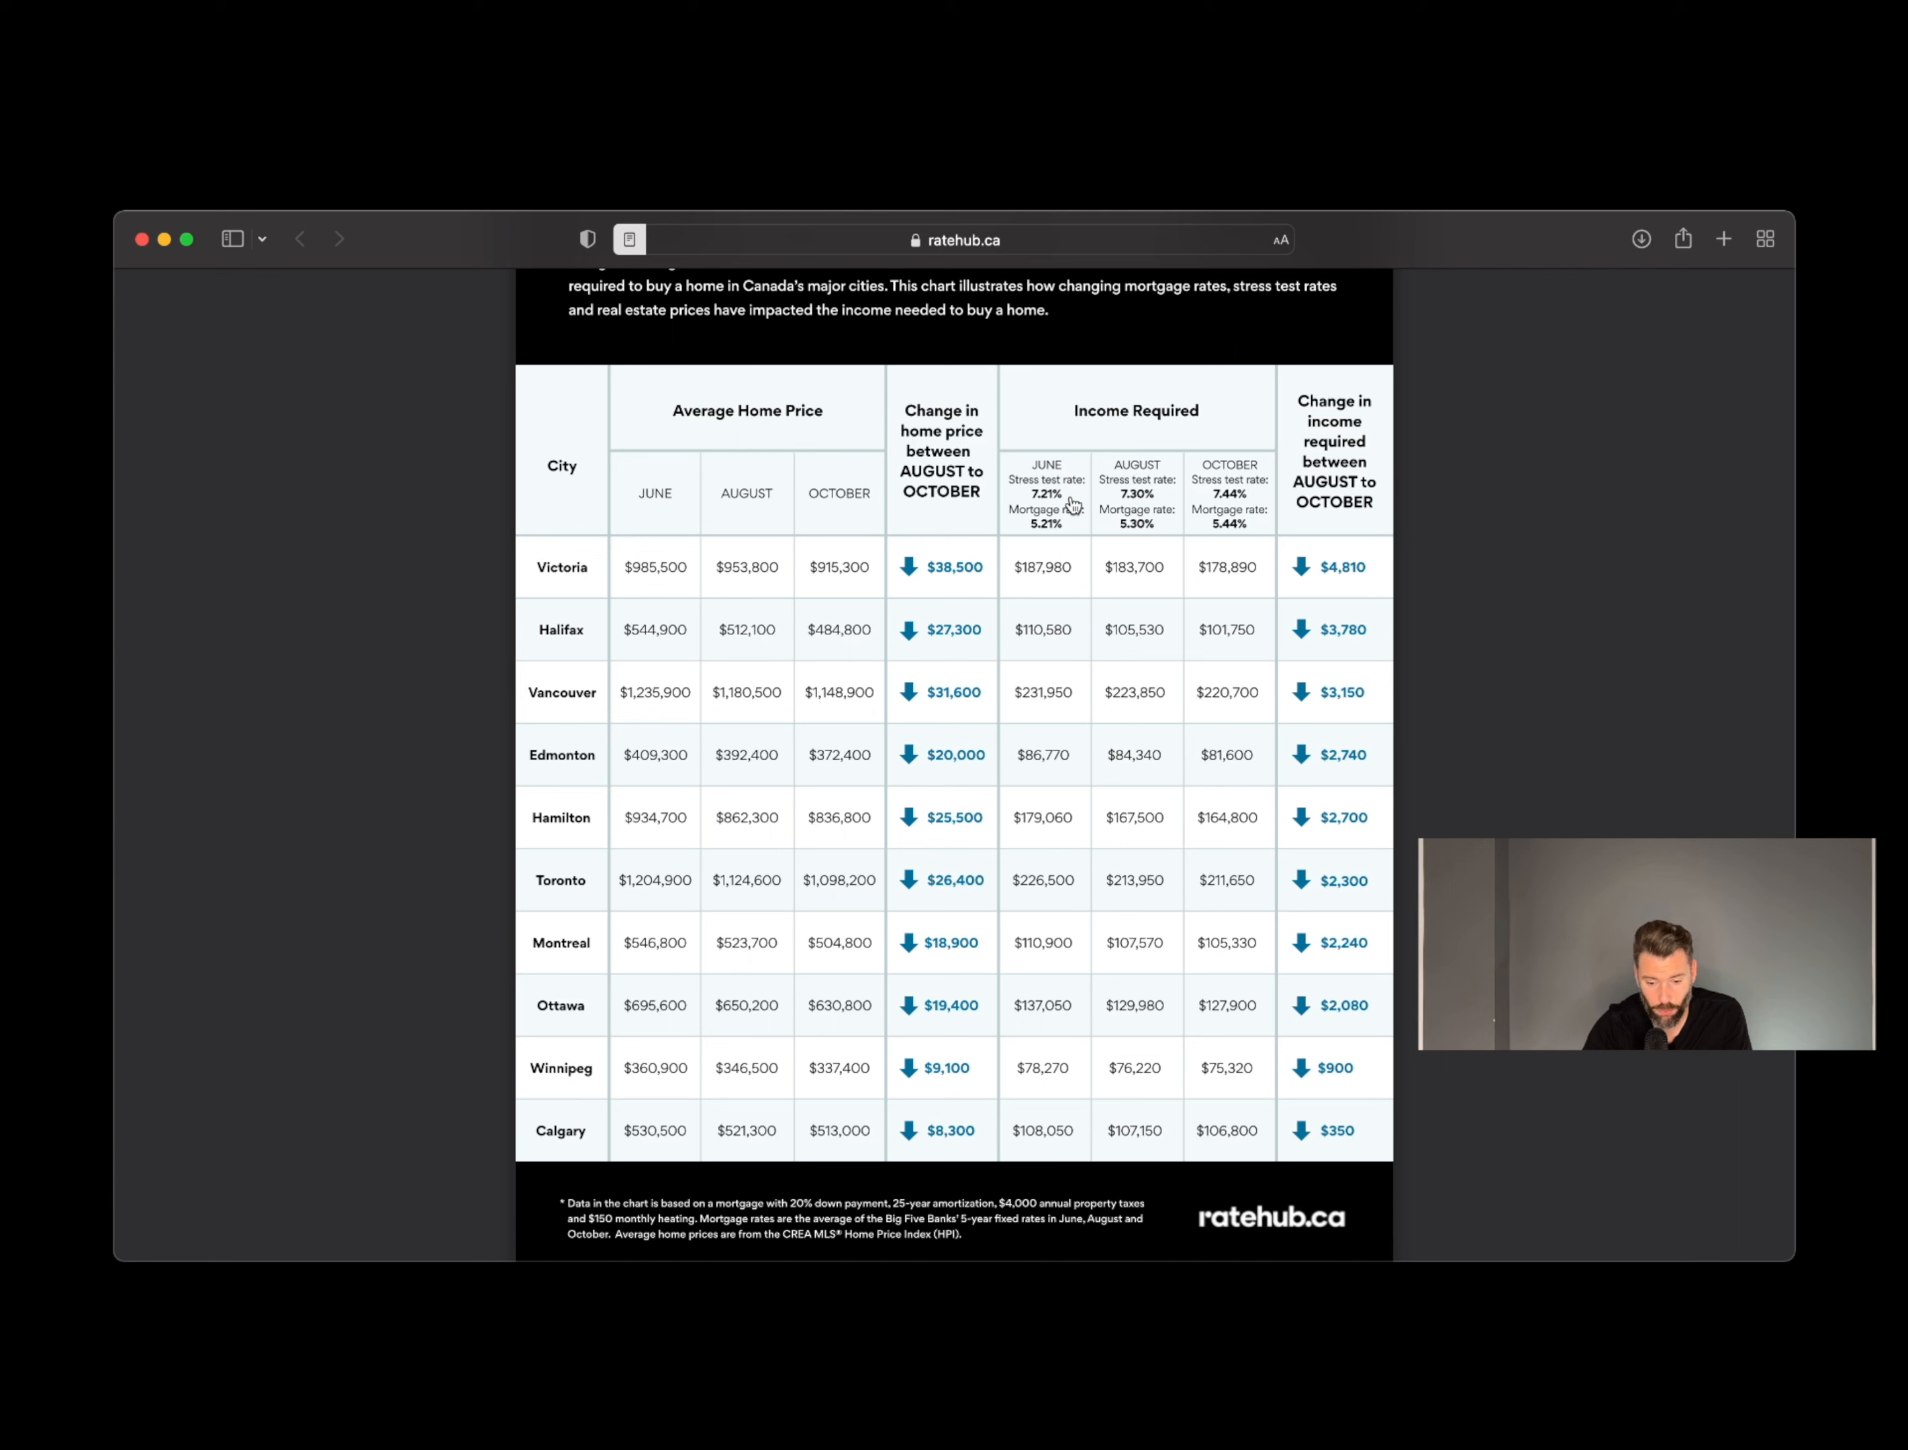
{"action": "mouse_move", "coordinate": [1031, 903]}
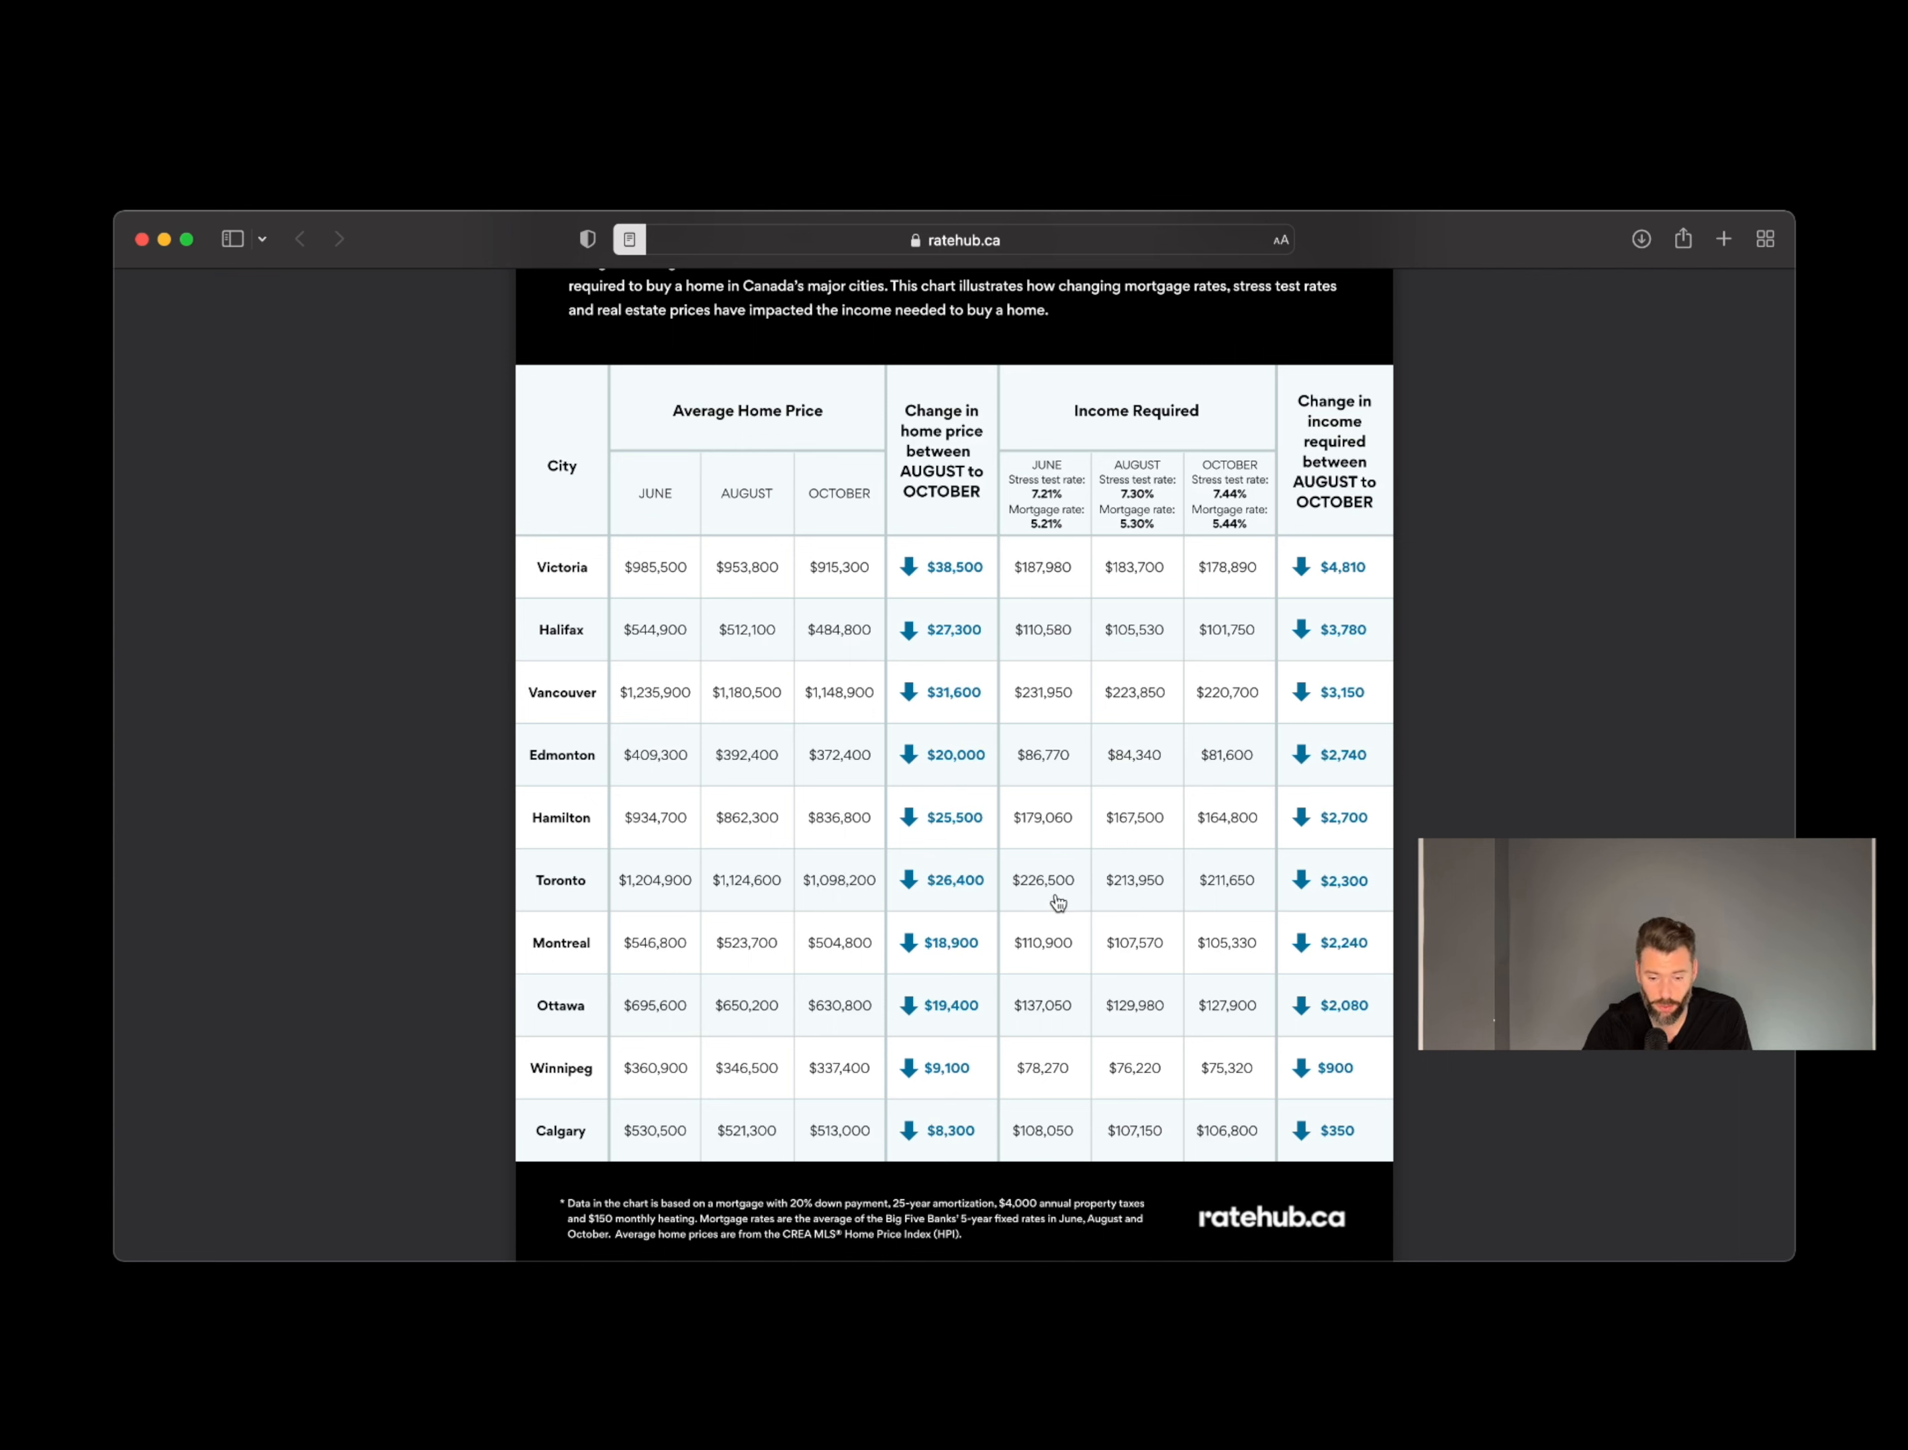
{"action": "mouse_move", "coordinate": [1157, 905]}
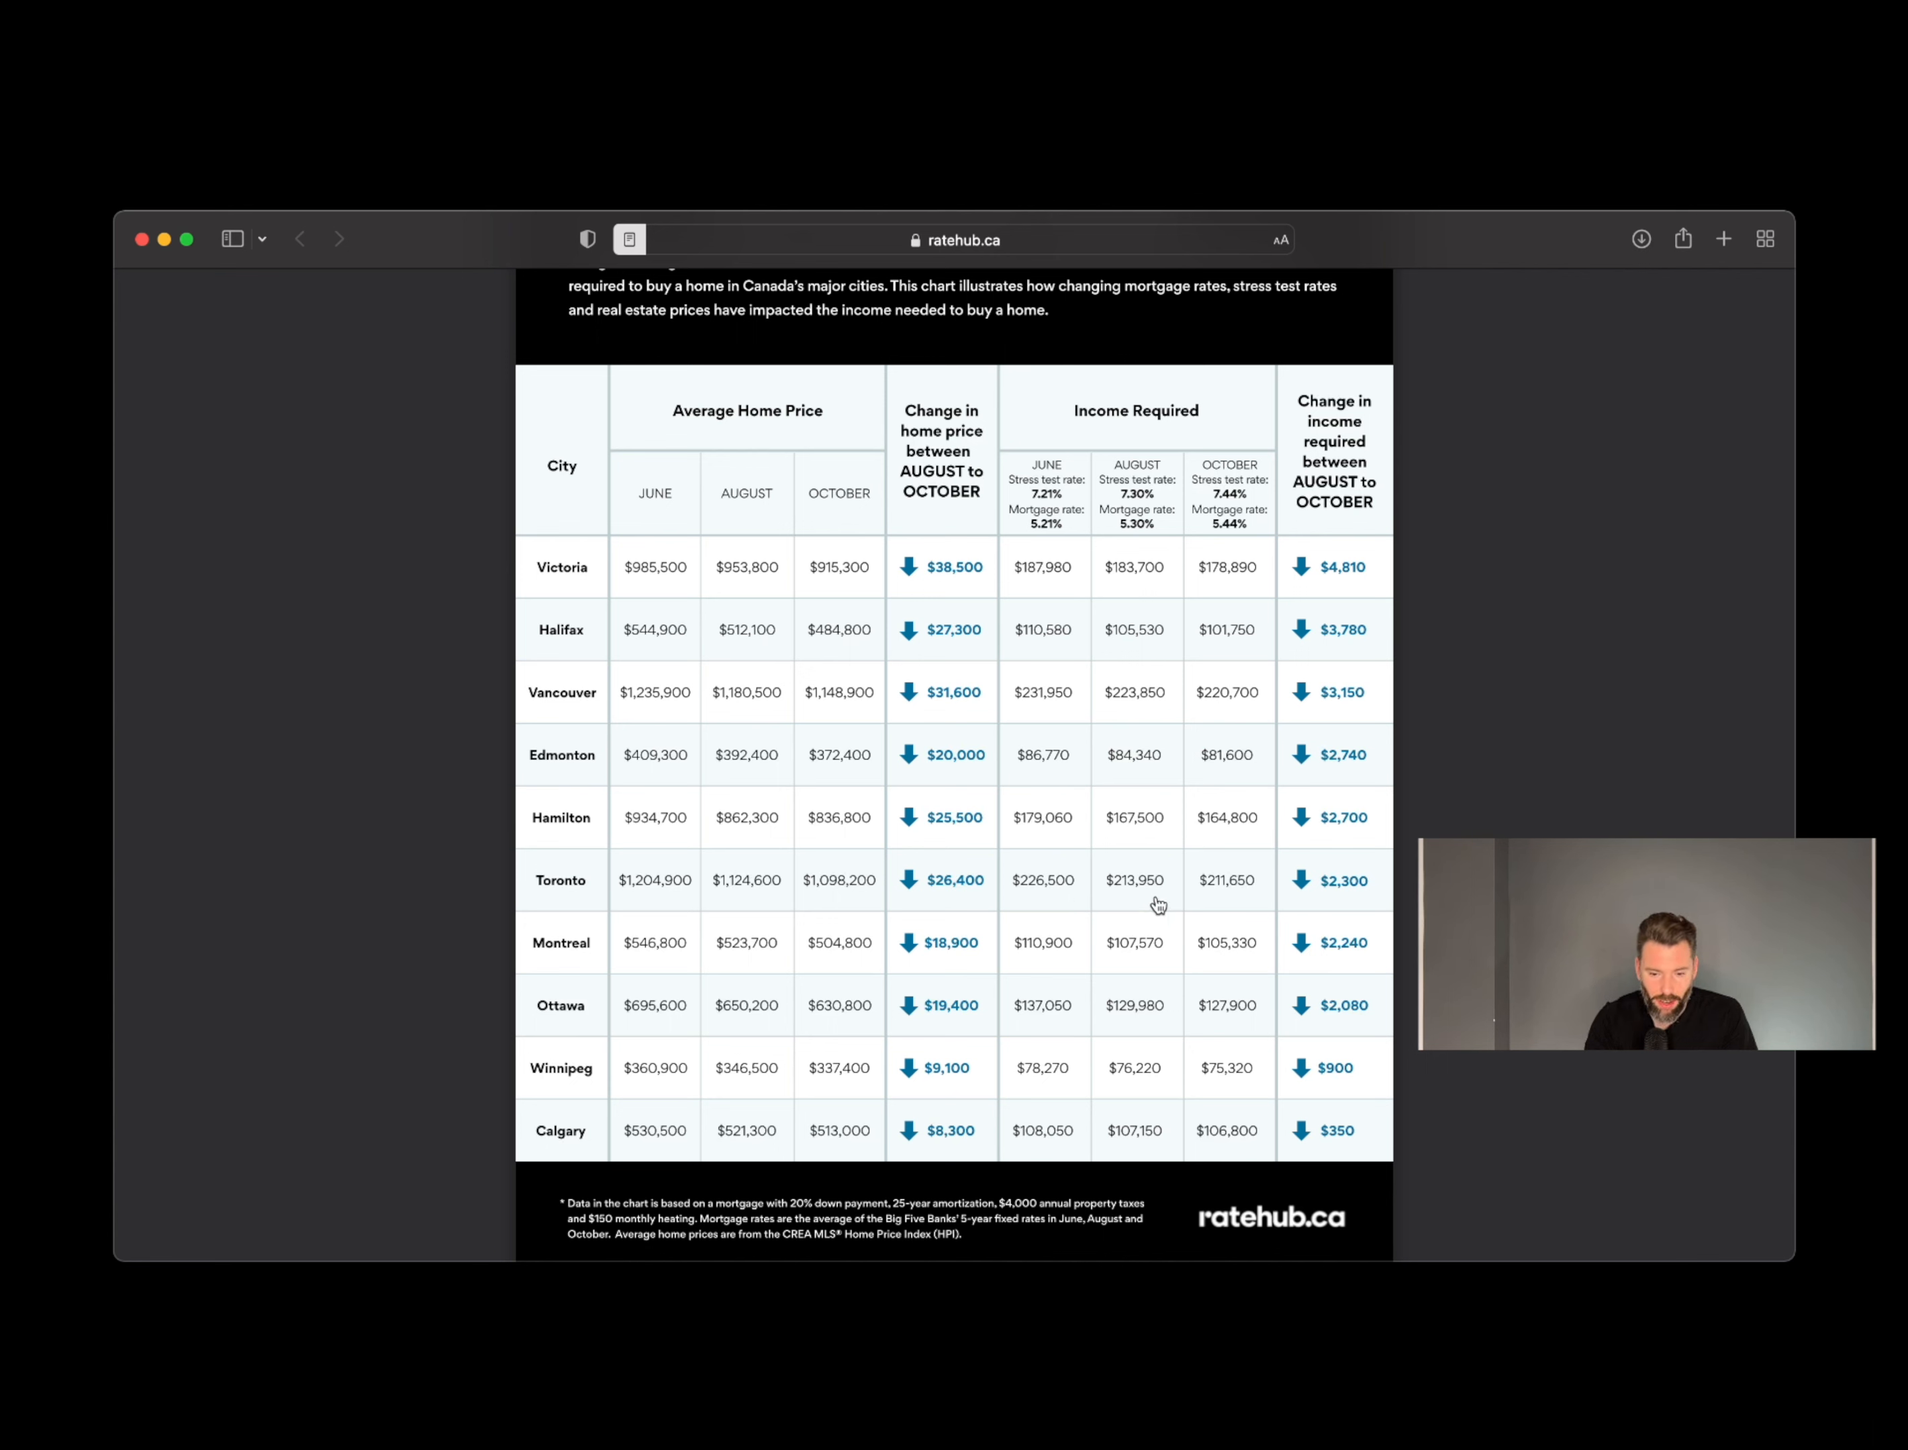
{"action": "mouse_move", "coordinate": [1142, 903]}
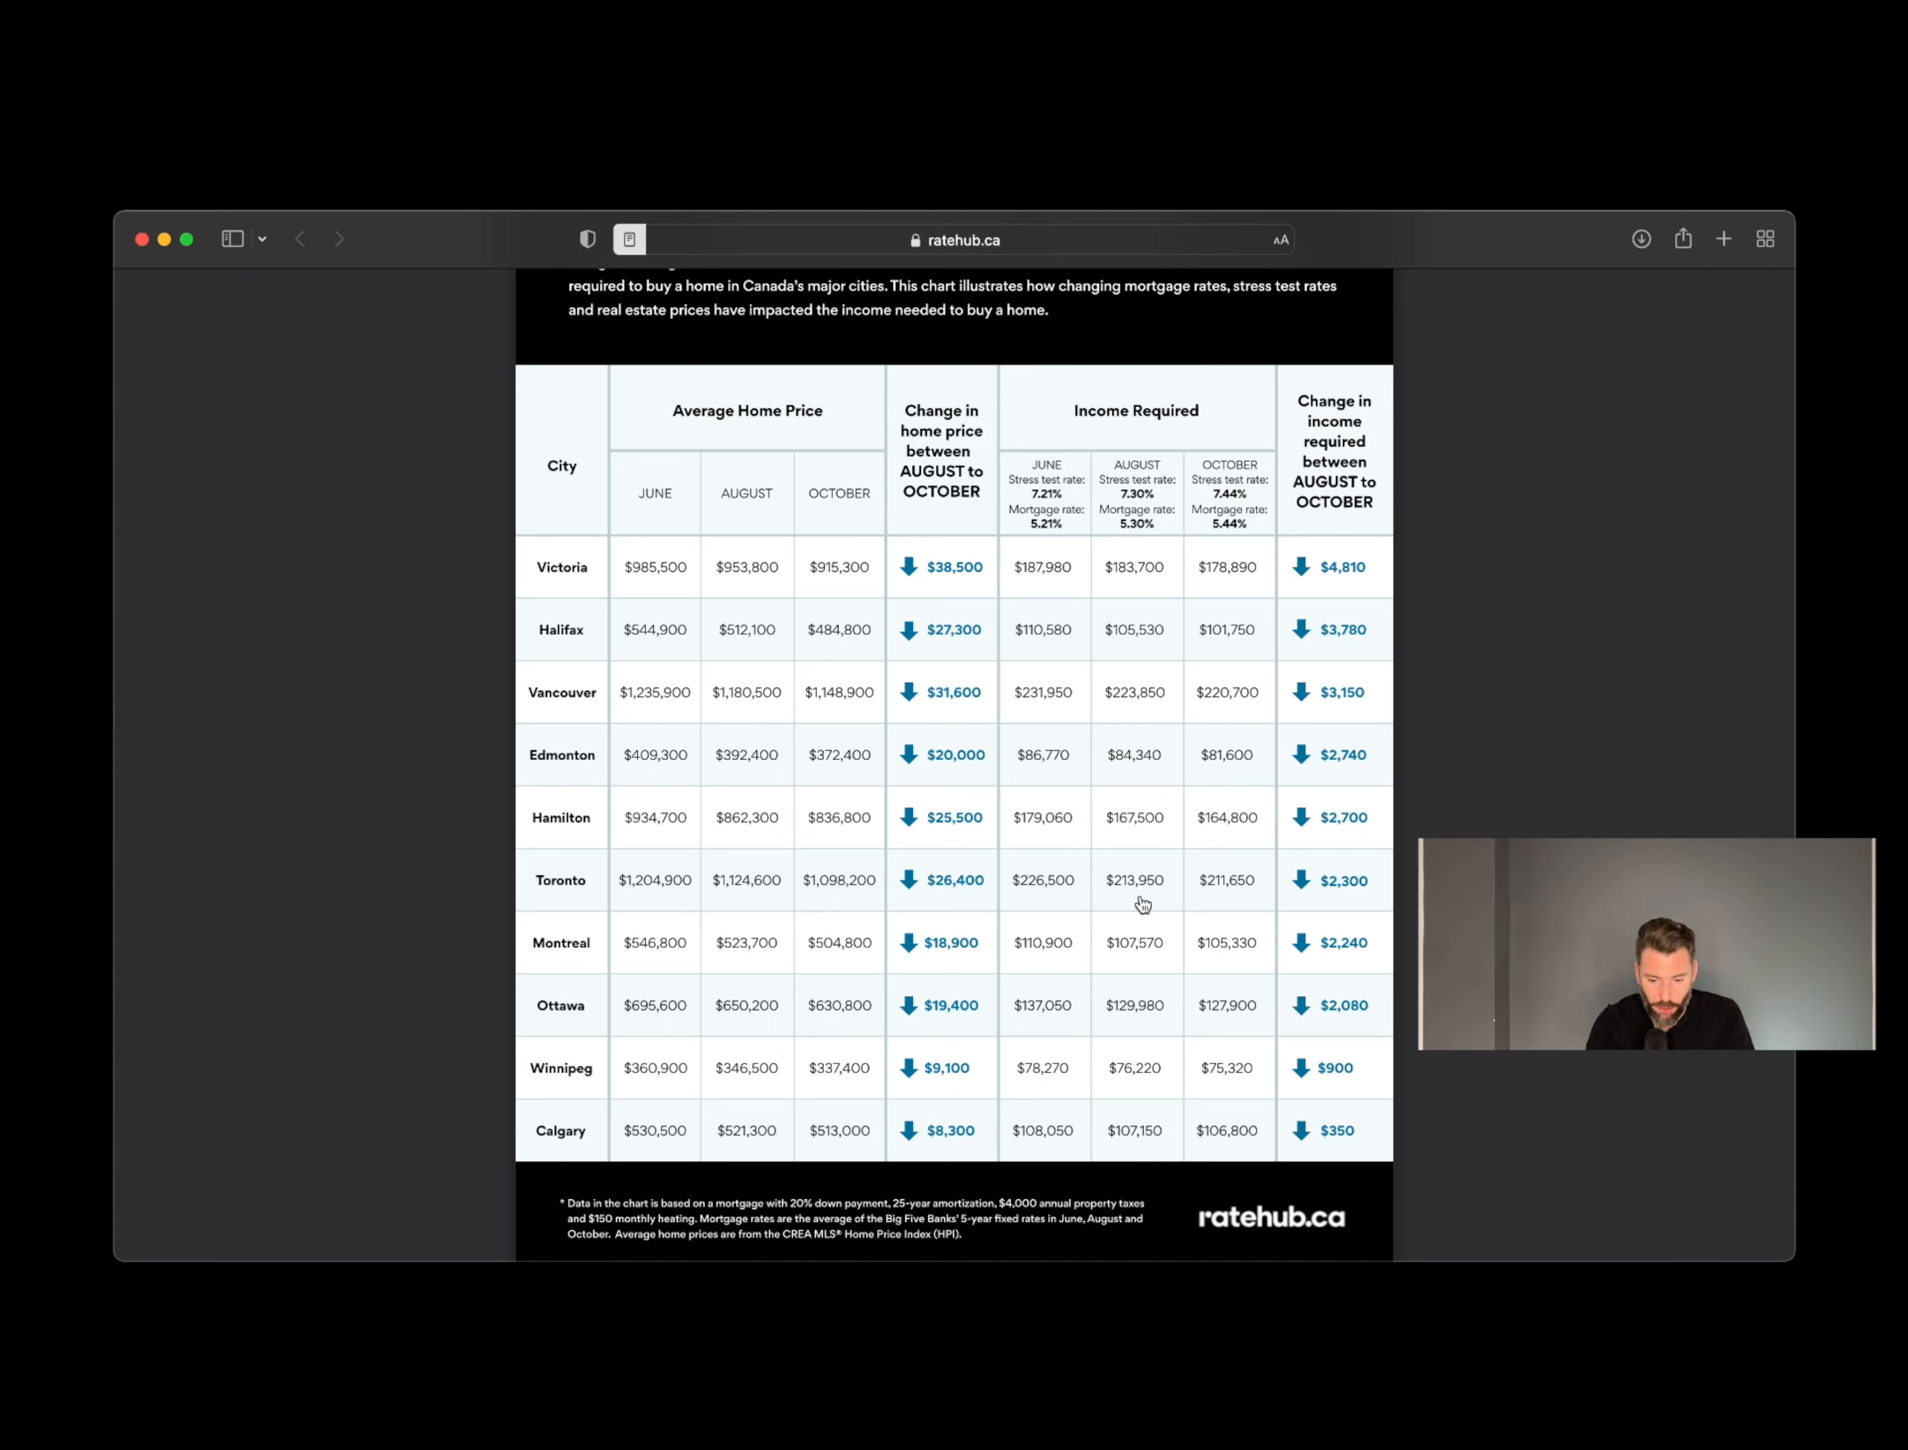
{"action": "mouse_move", "coordinate": [1120, 903]}
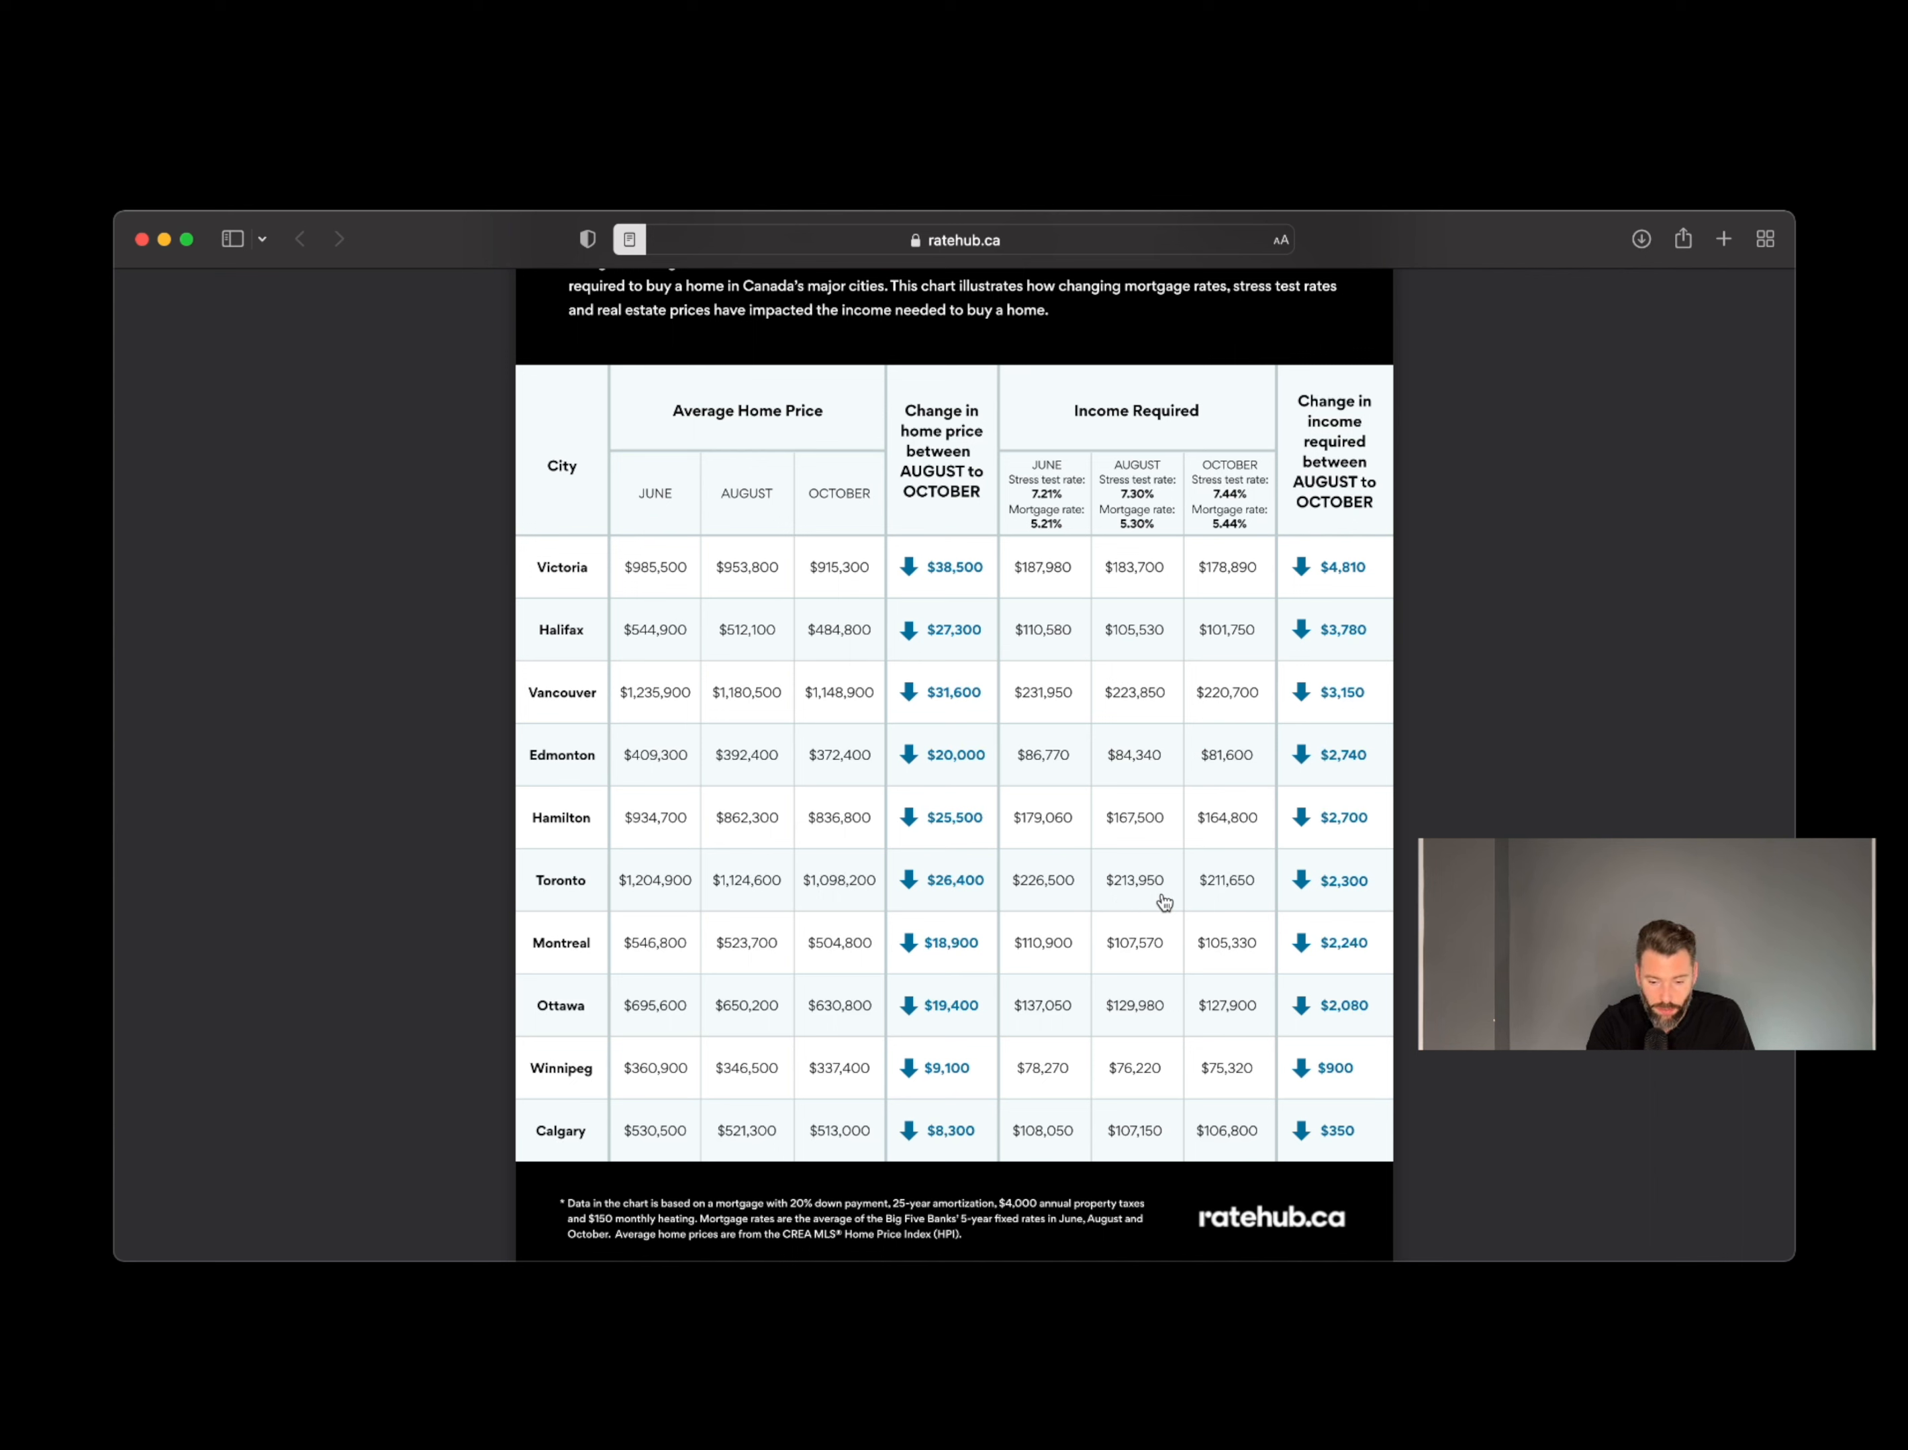
{"action": "mouse_move", "coordinate": [1204, 906]}
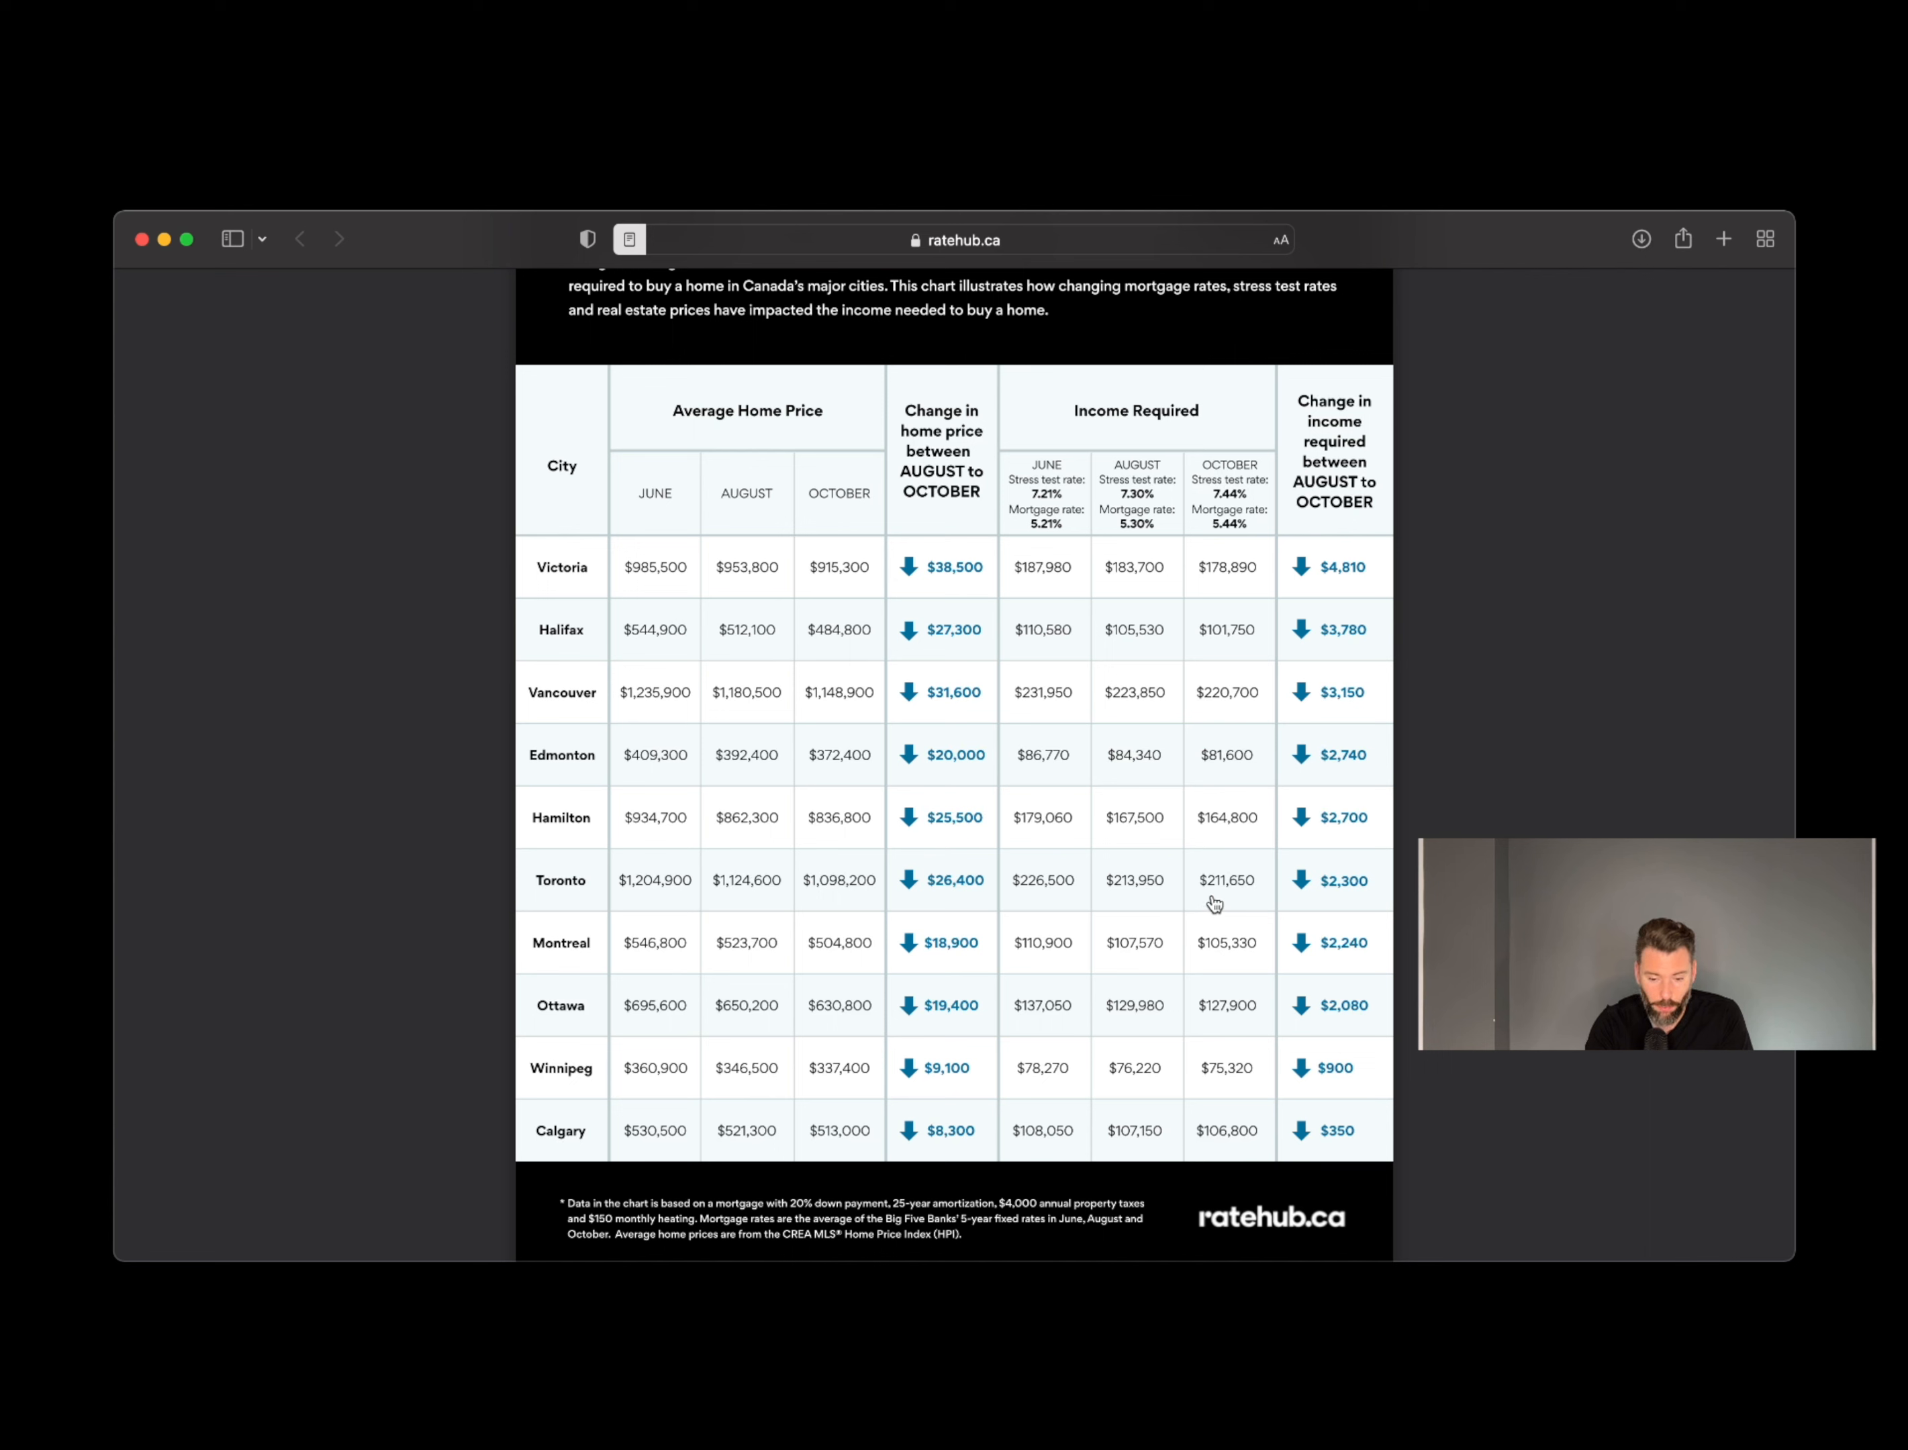
{"action": "mouse_move", "coordinate": [1244, 901]}
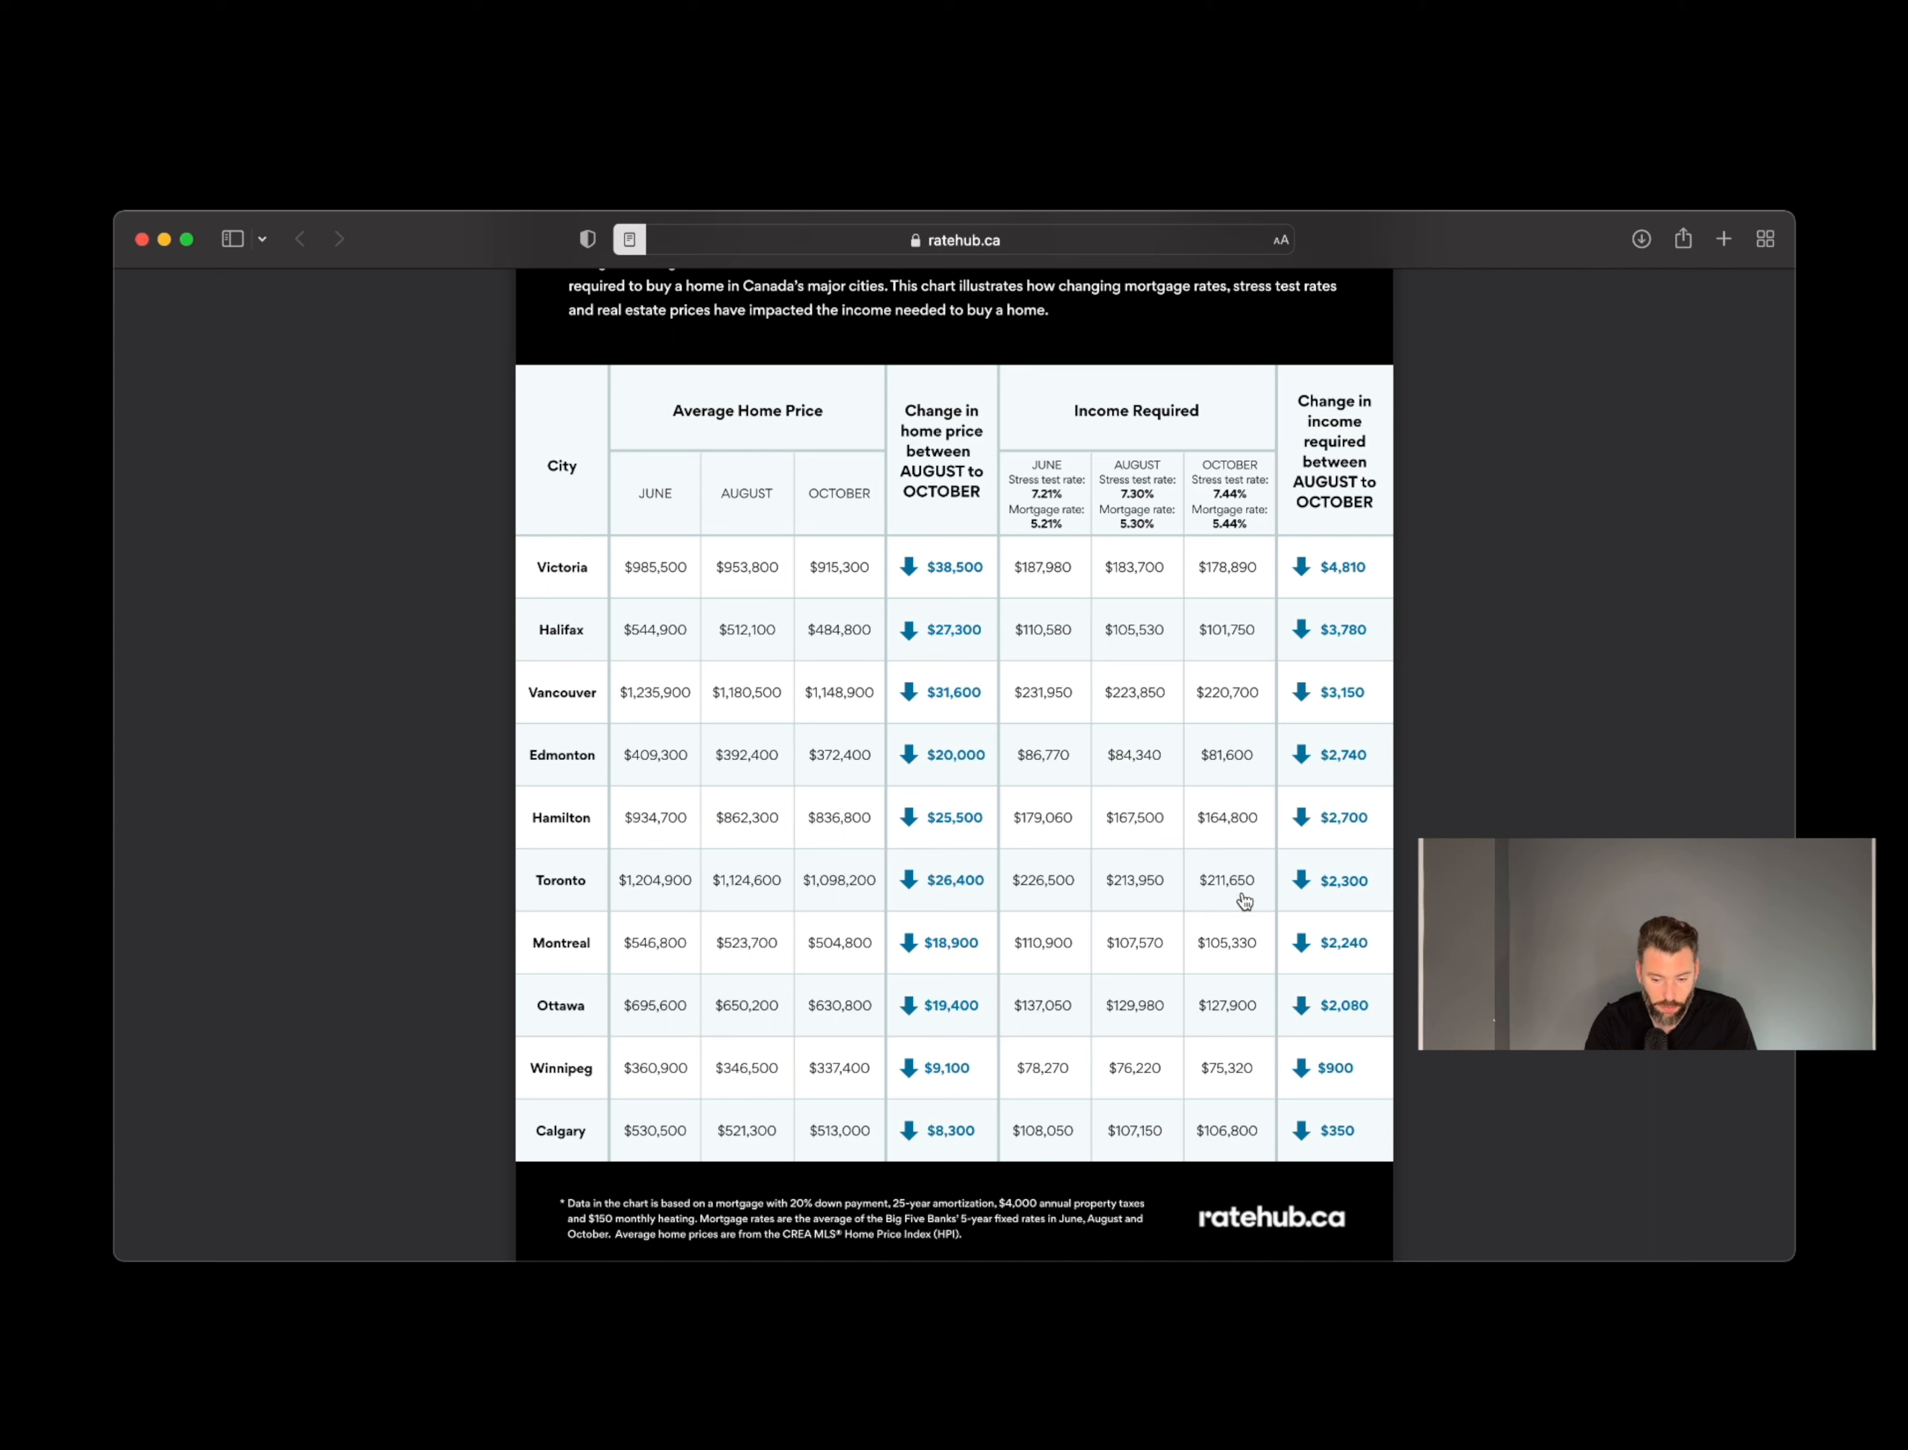
{"action": "mouse_move", "coordinate": [1323, 909]}
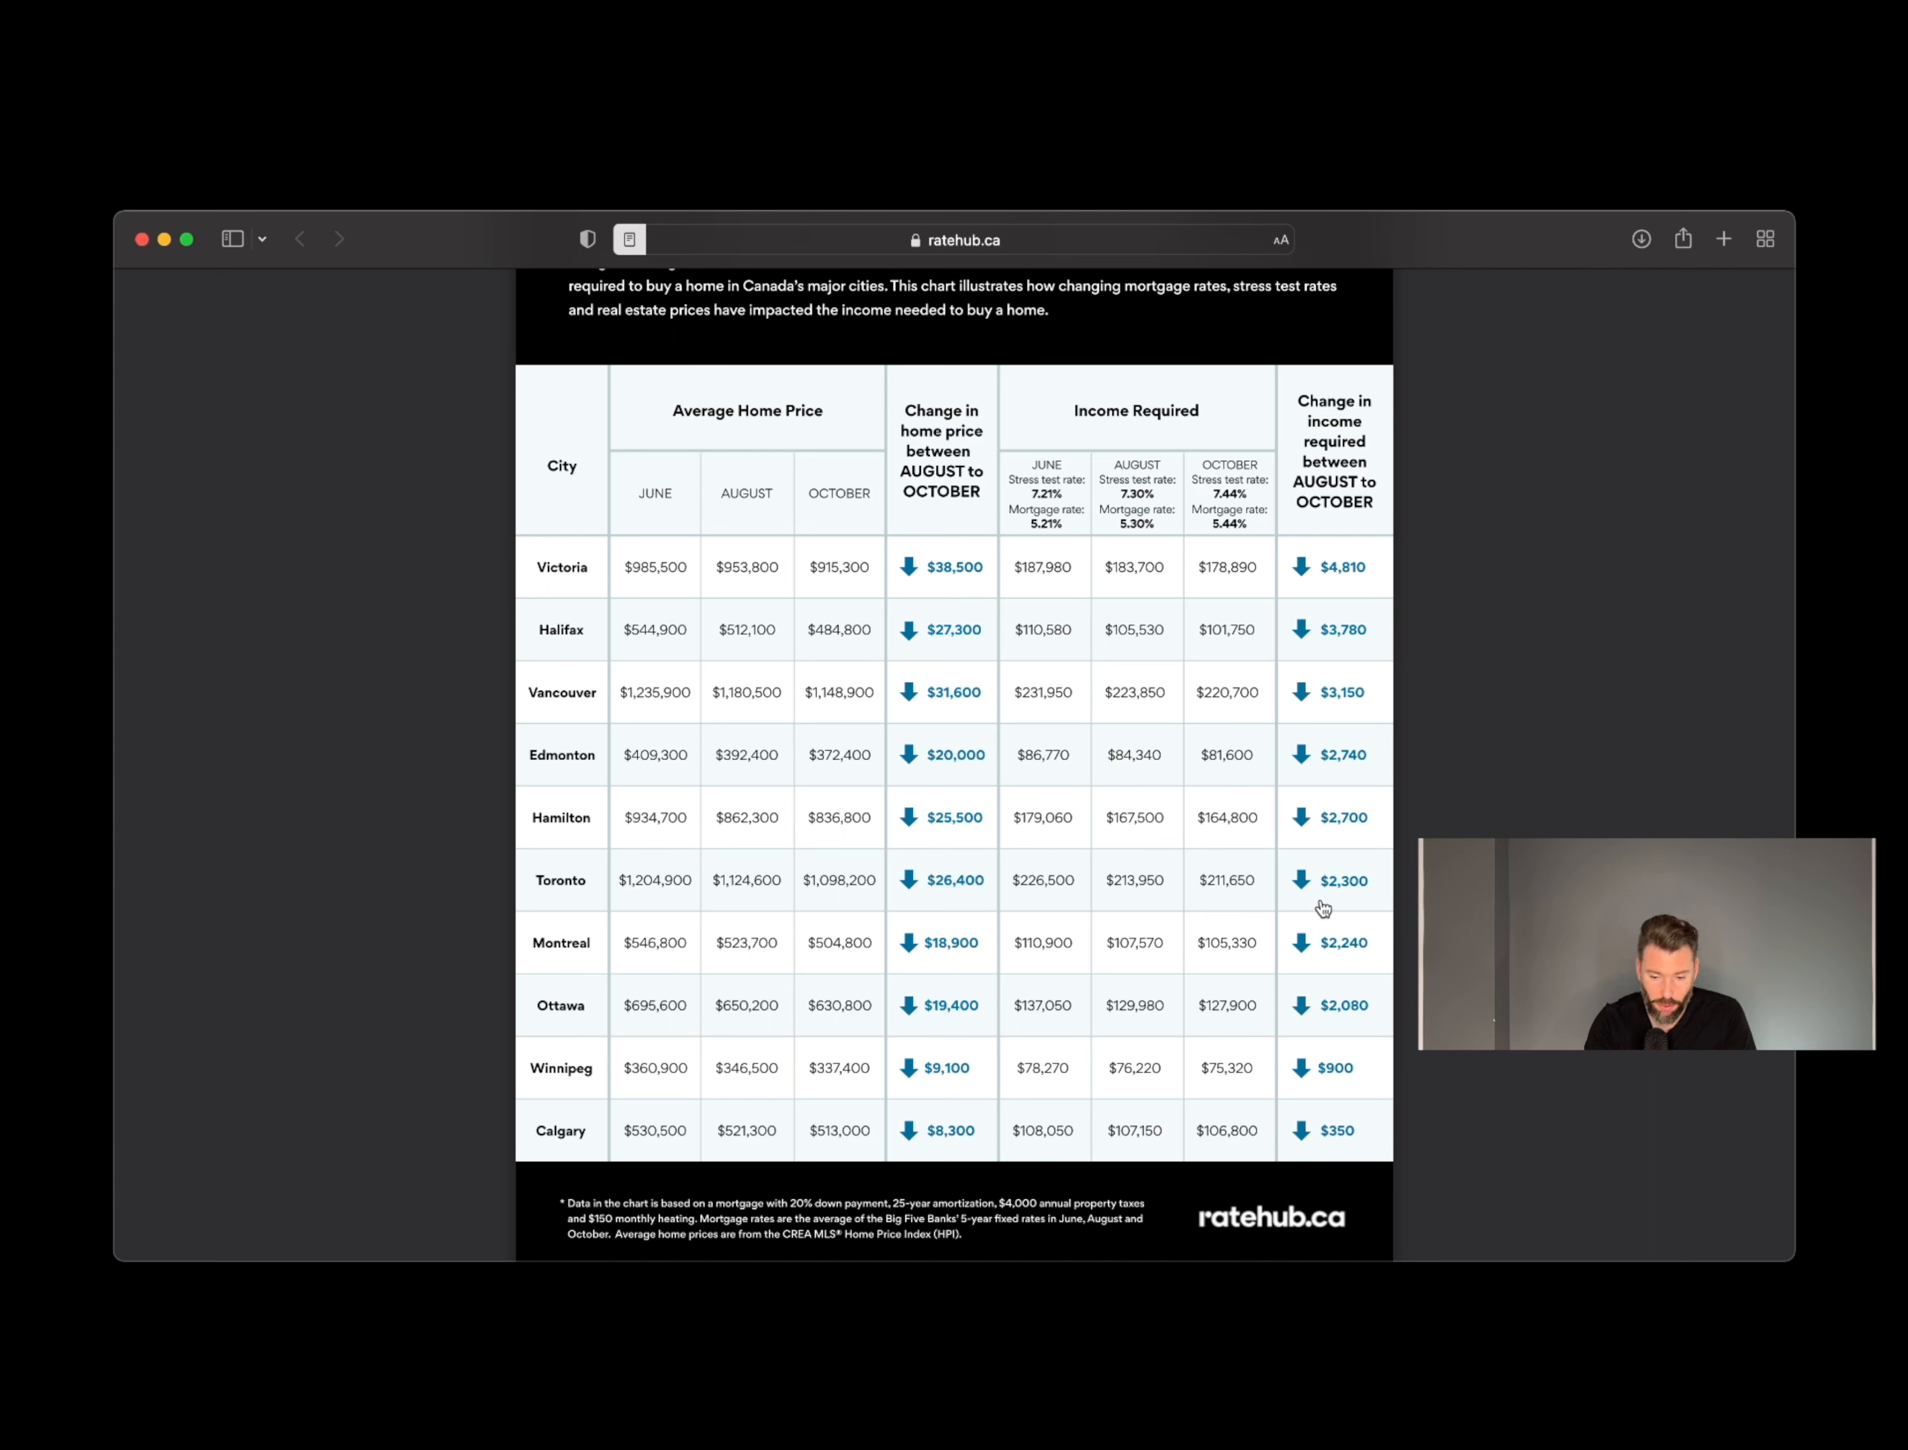
{"action": "mouse_move", "coordinate": [1361, 900]}
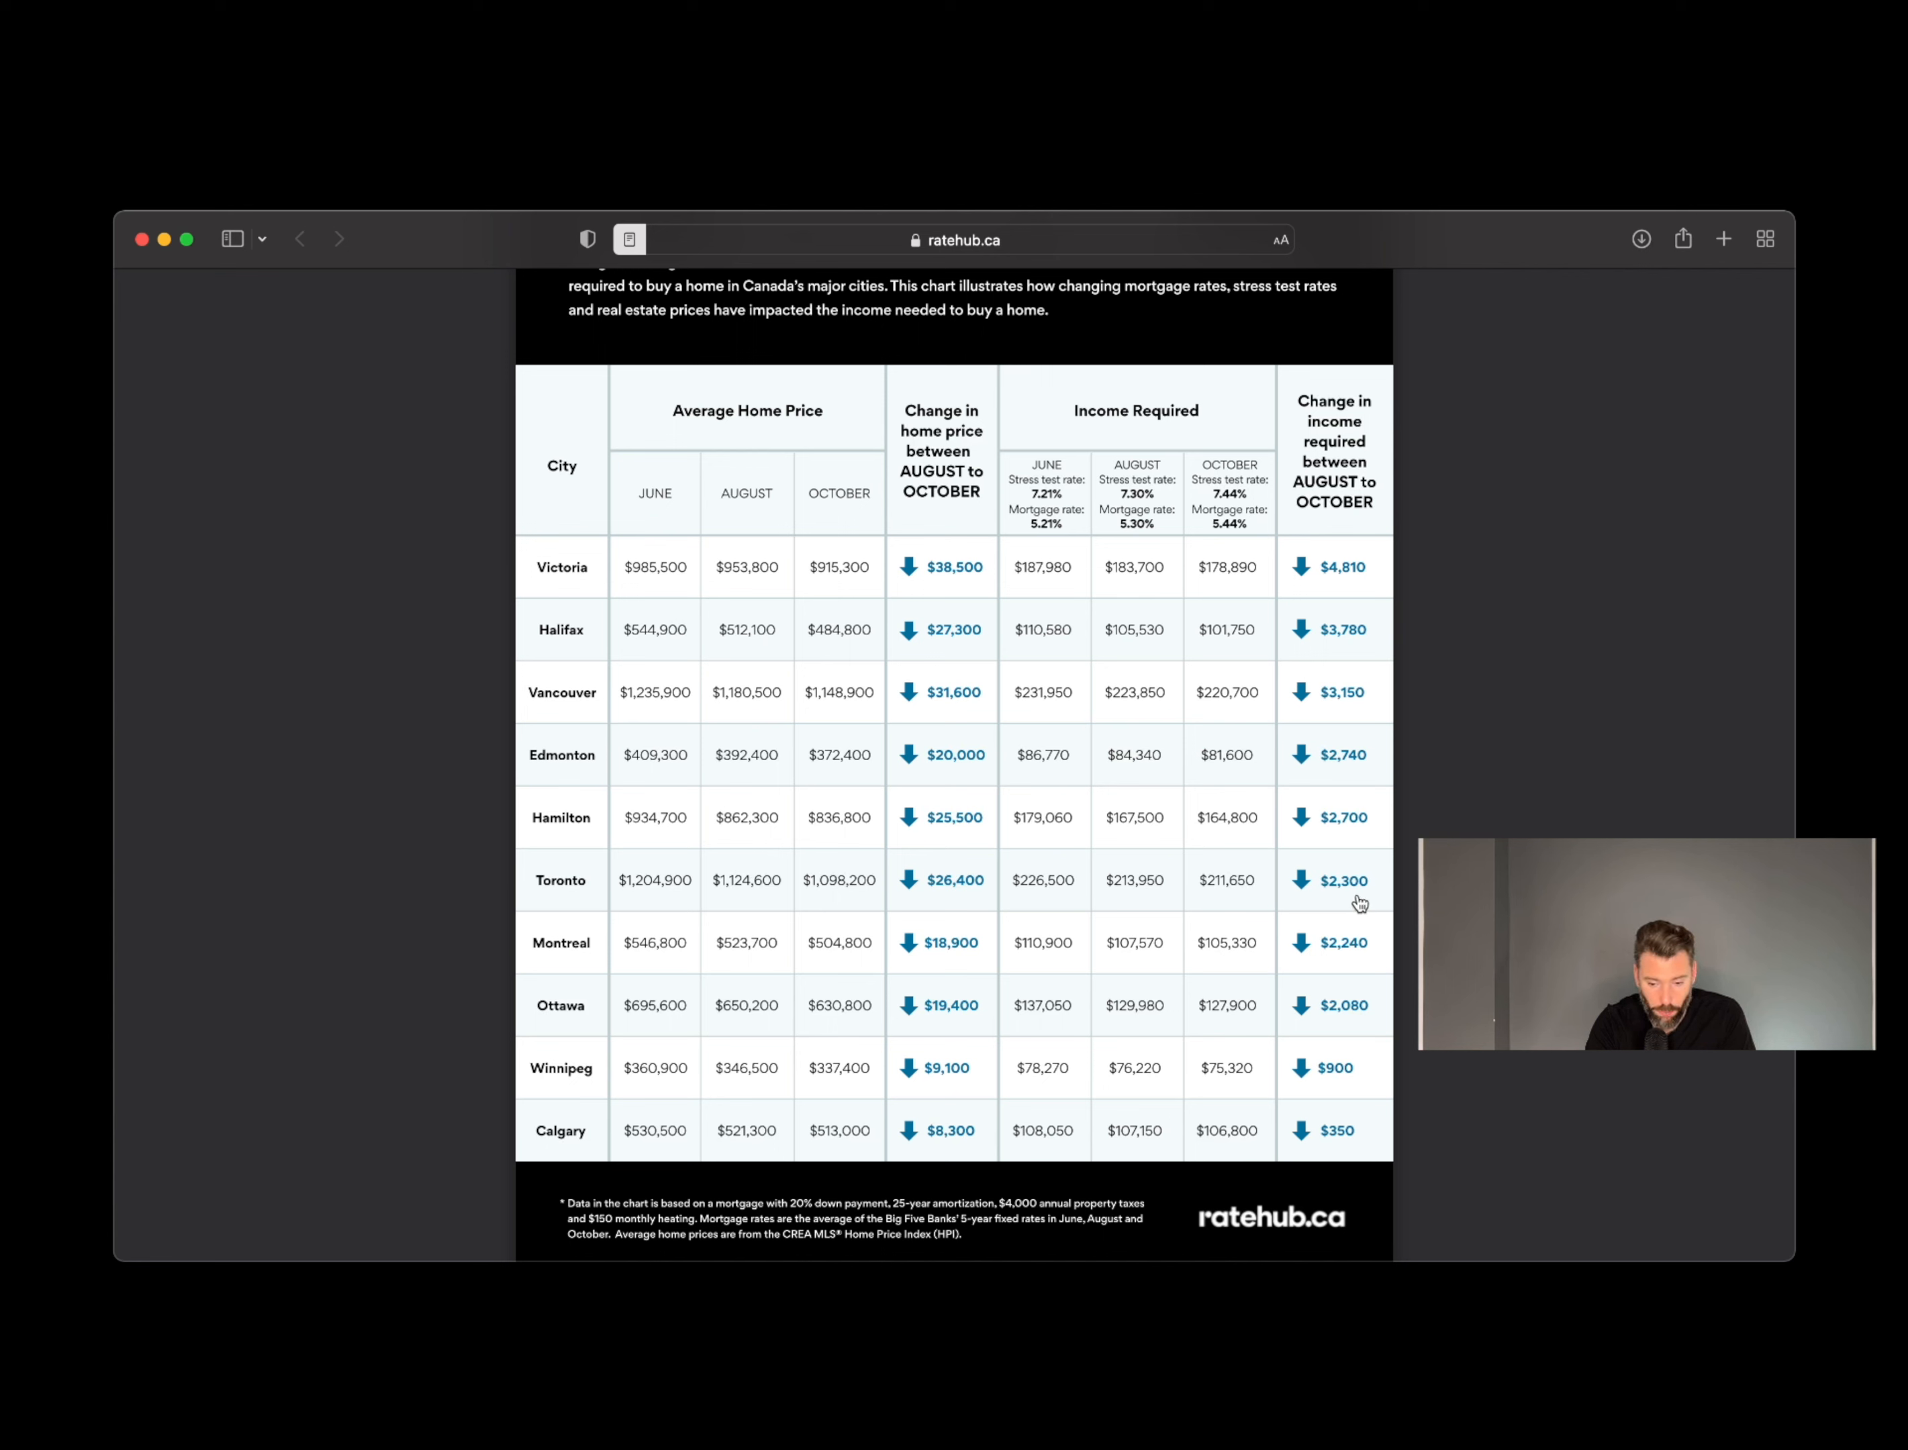
{"action": "mouse_move", "coordinate": [1354, 915]}
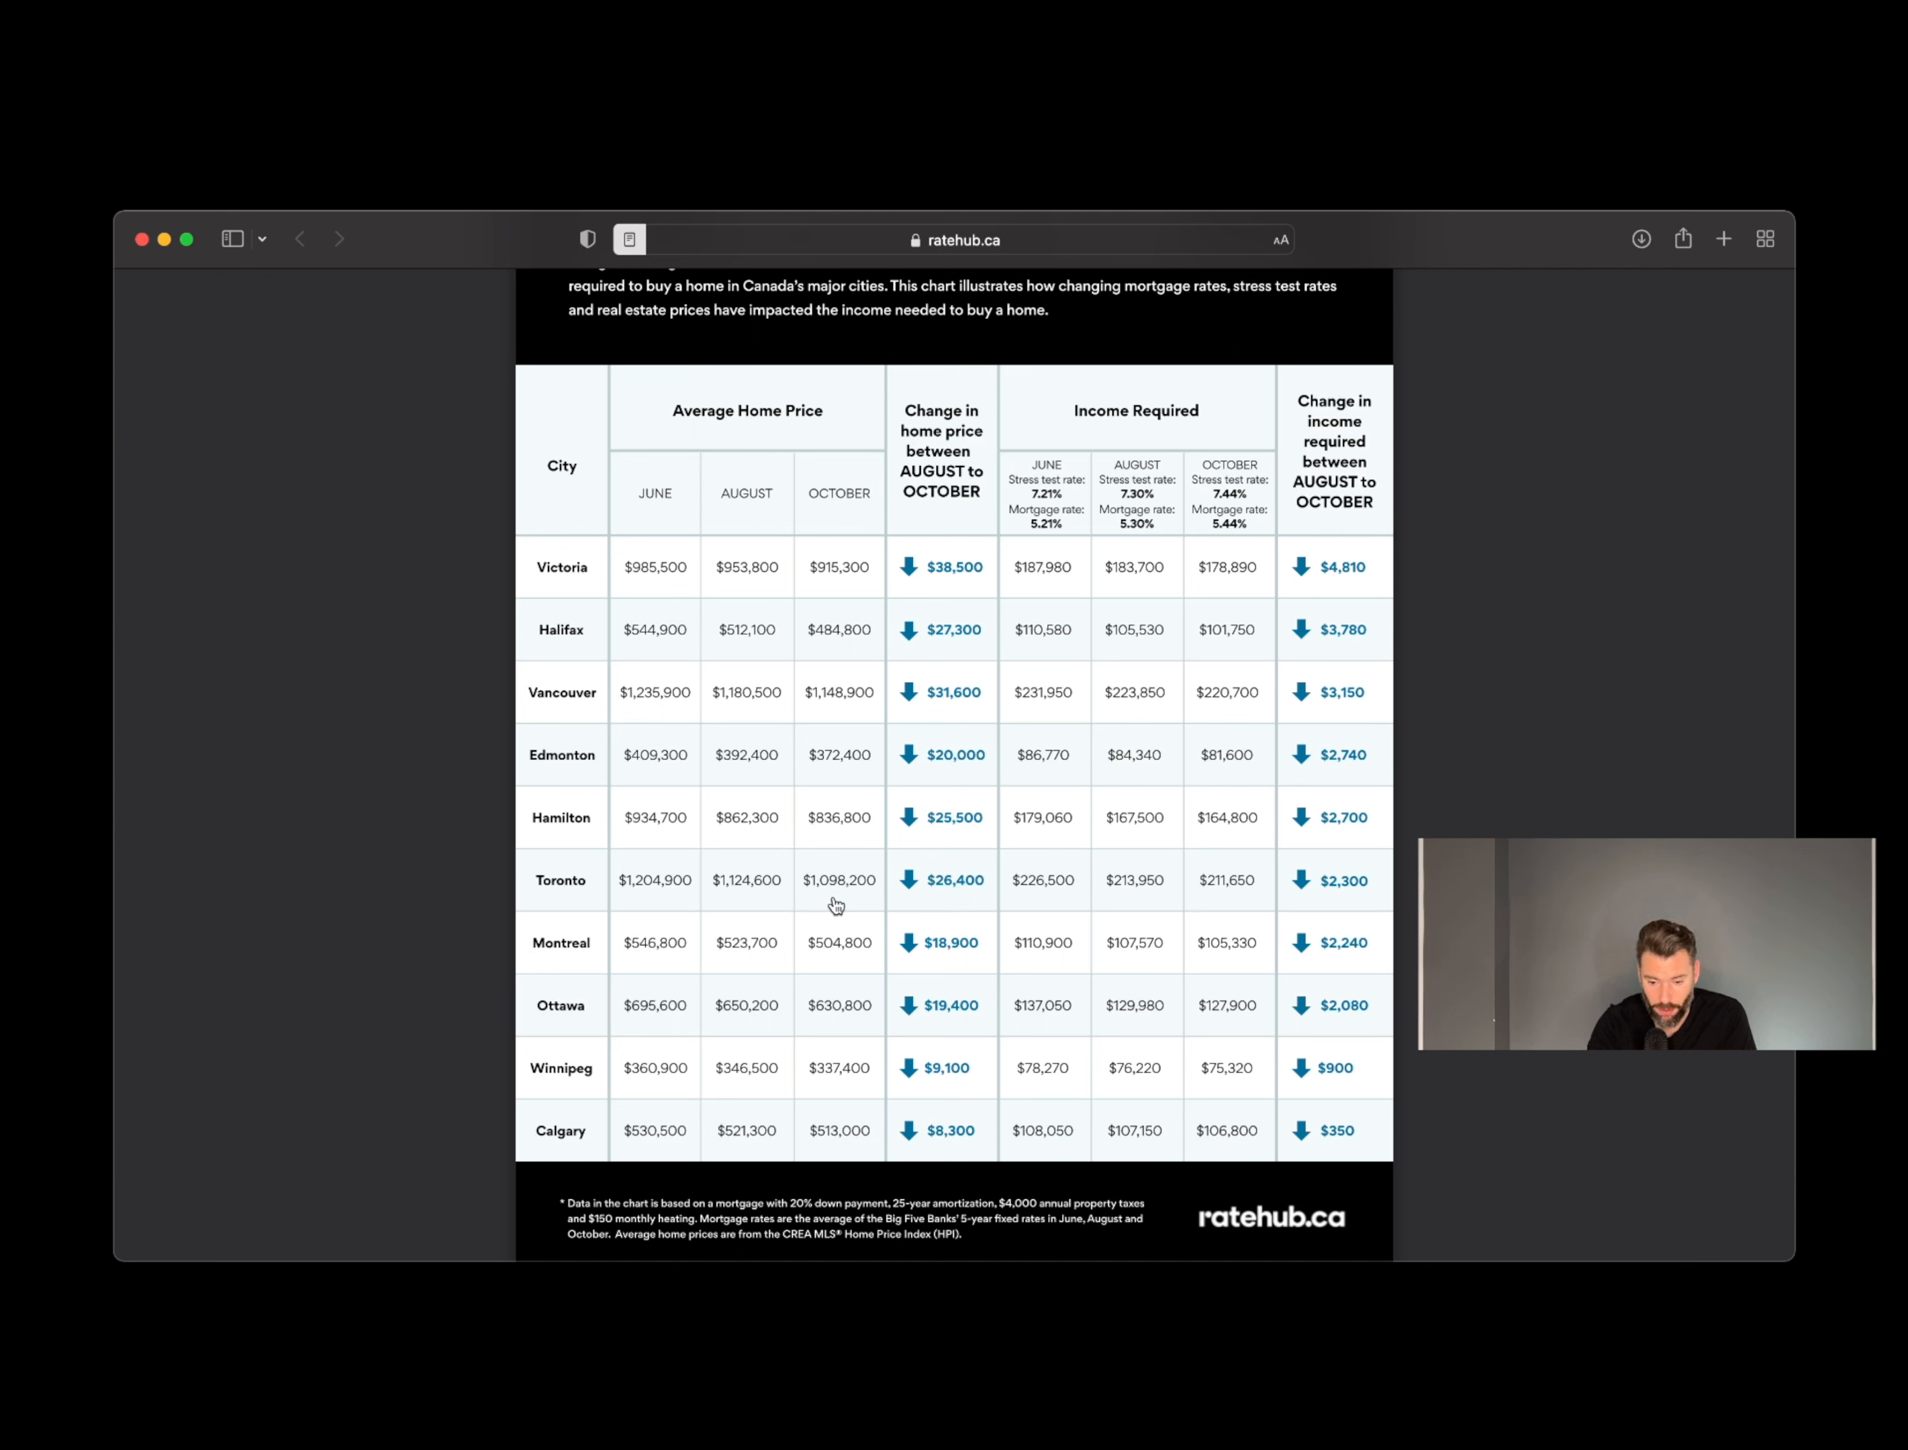
{"action": "mouse_move", "coordinate": [642, 850]}
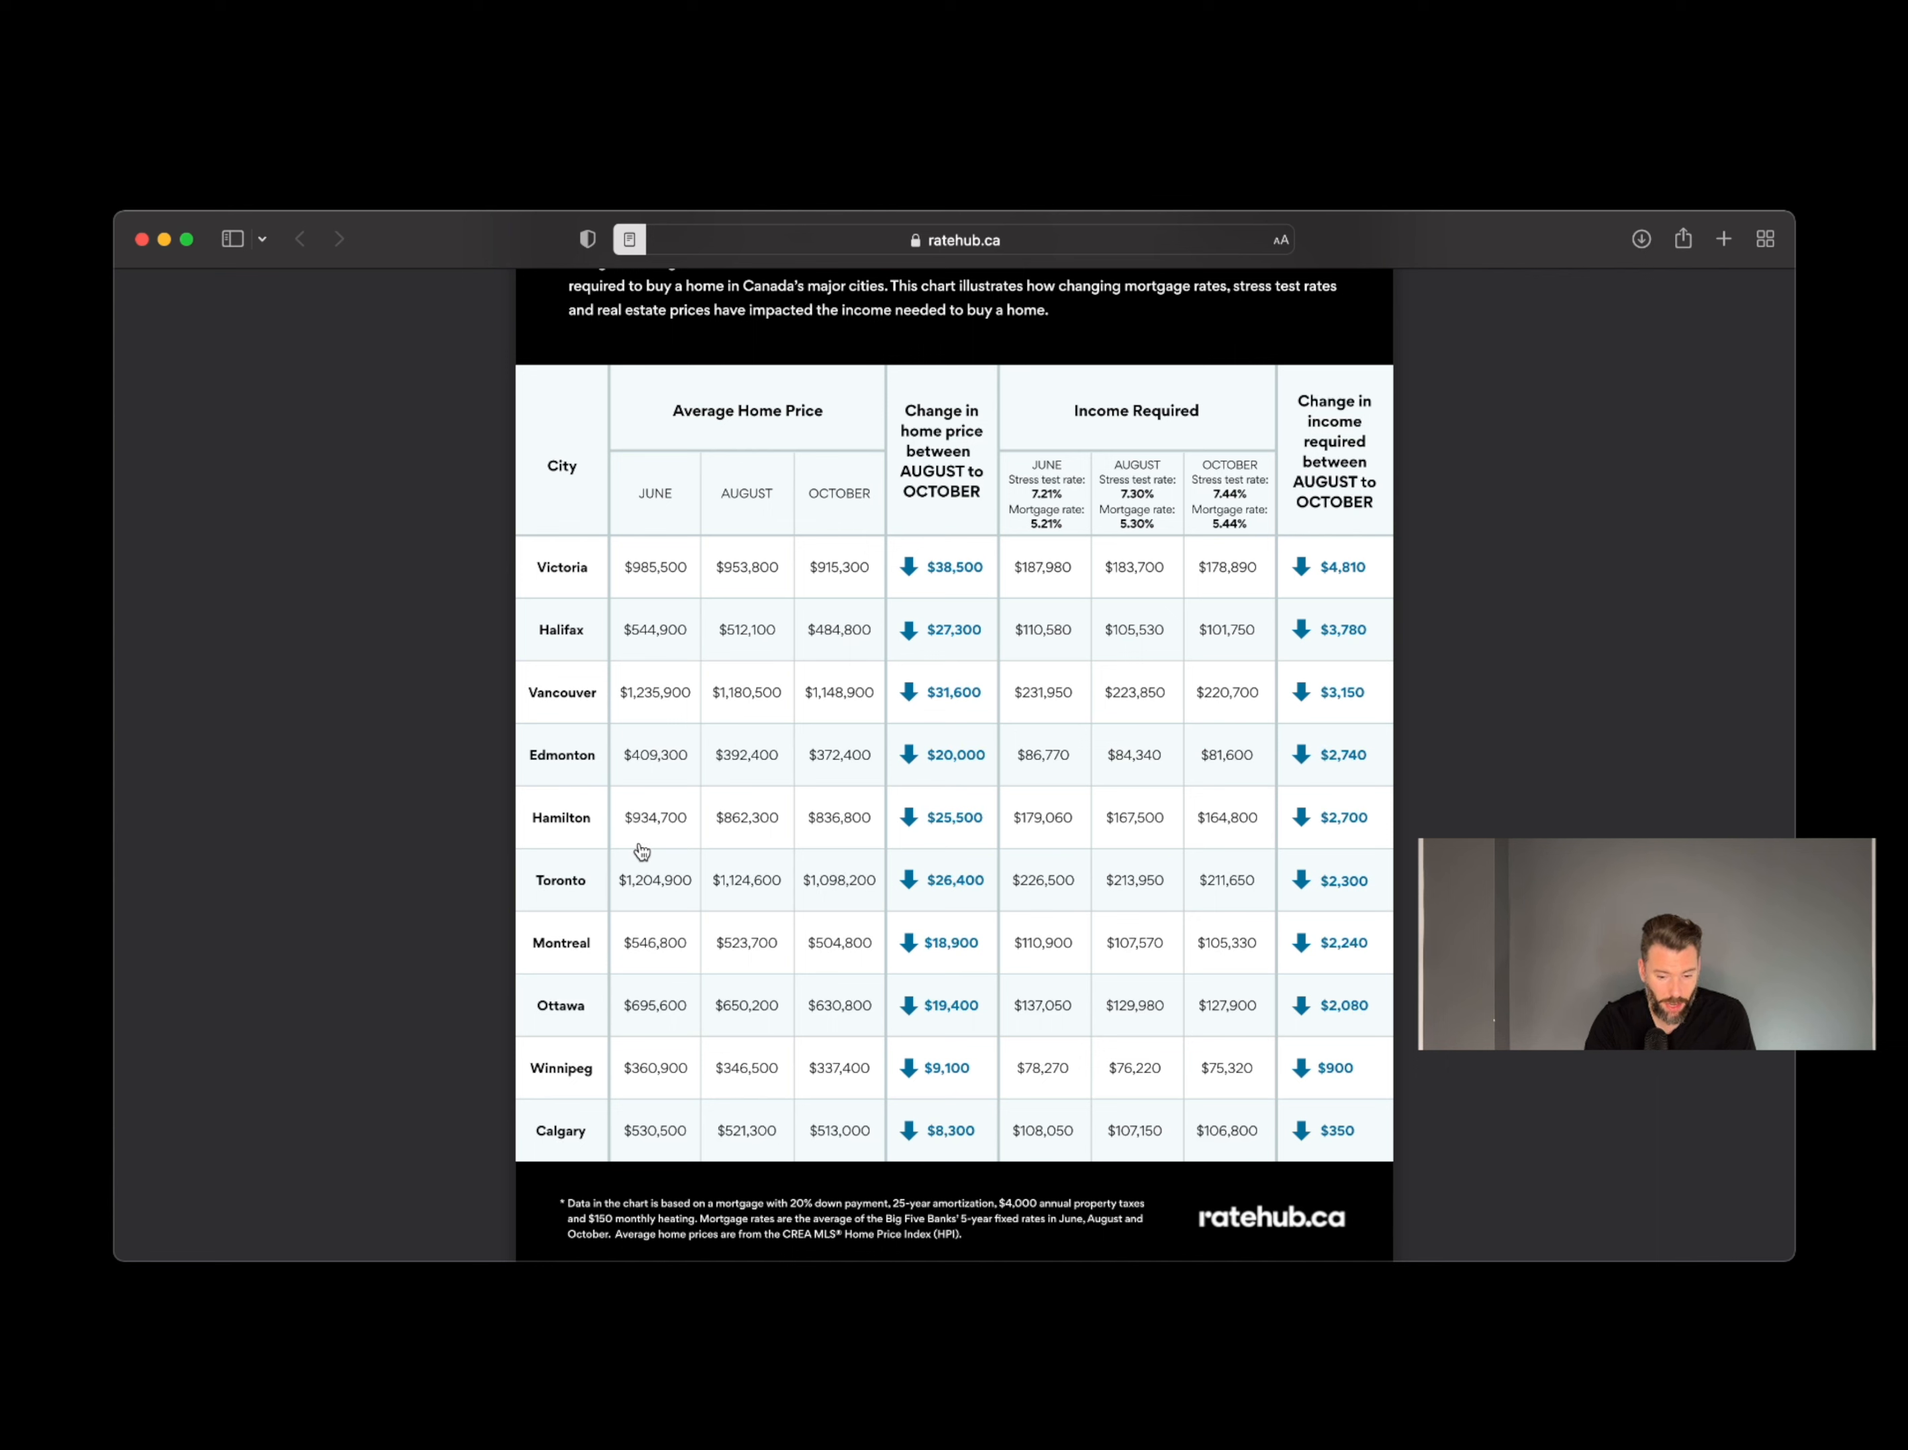
{"action": "mouse_move", "coordinate": [651, 841]}
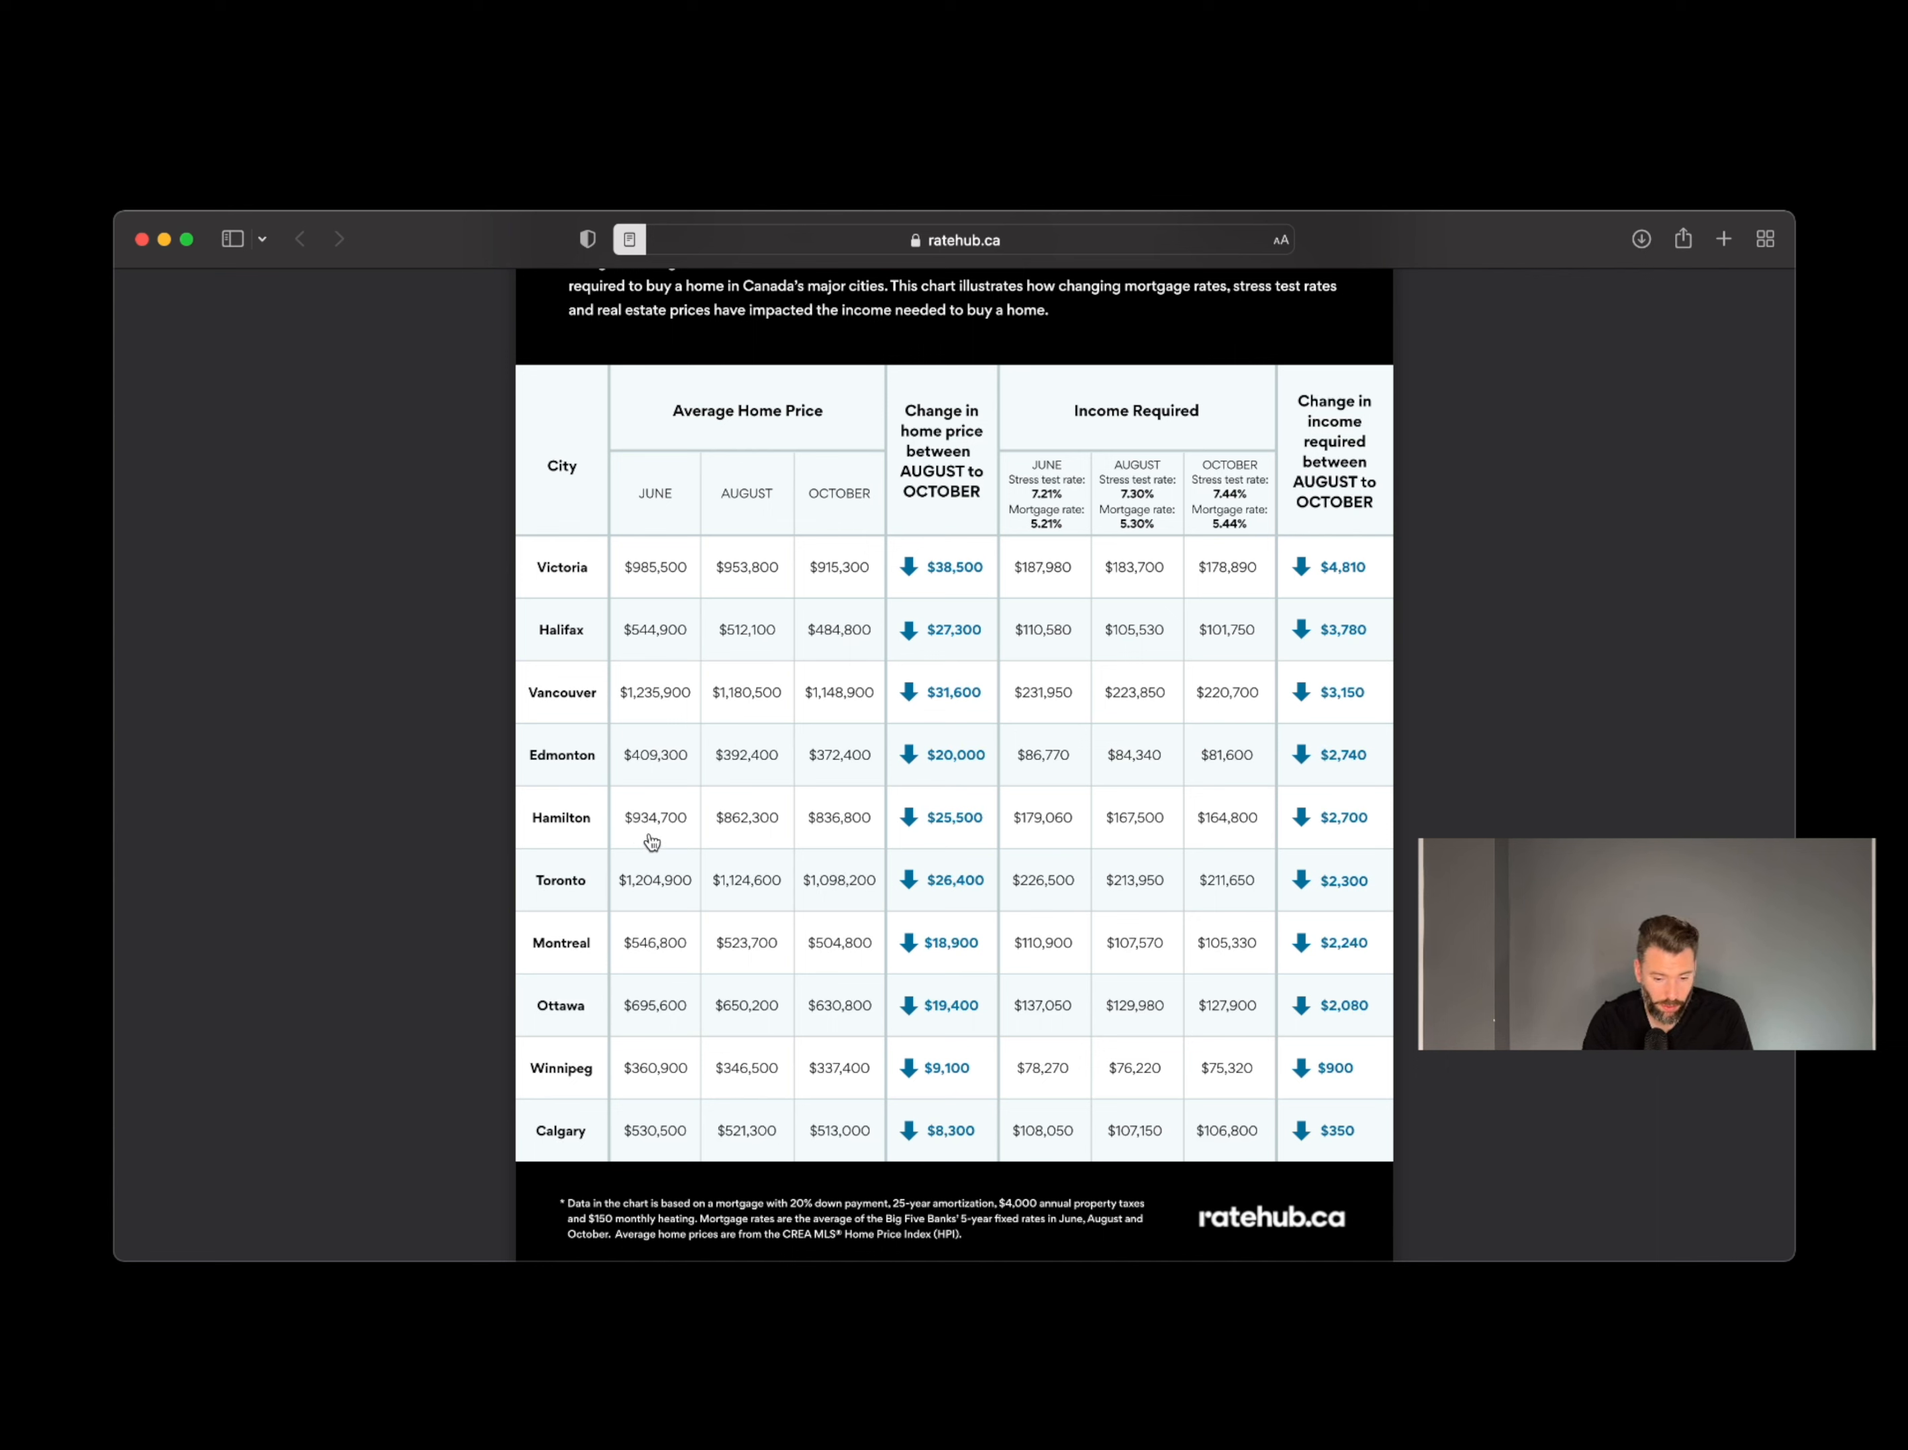
{"action": "mouse_move", "coordinate": [735, 837]}
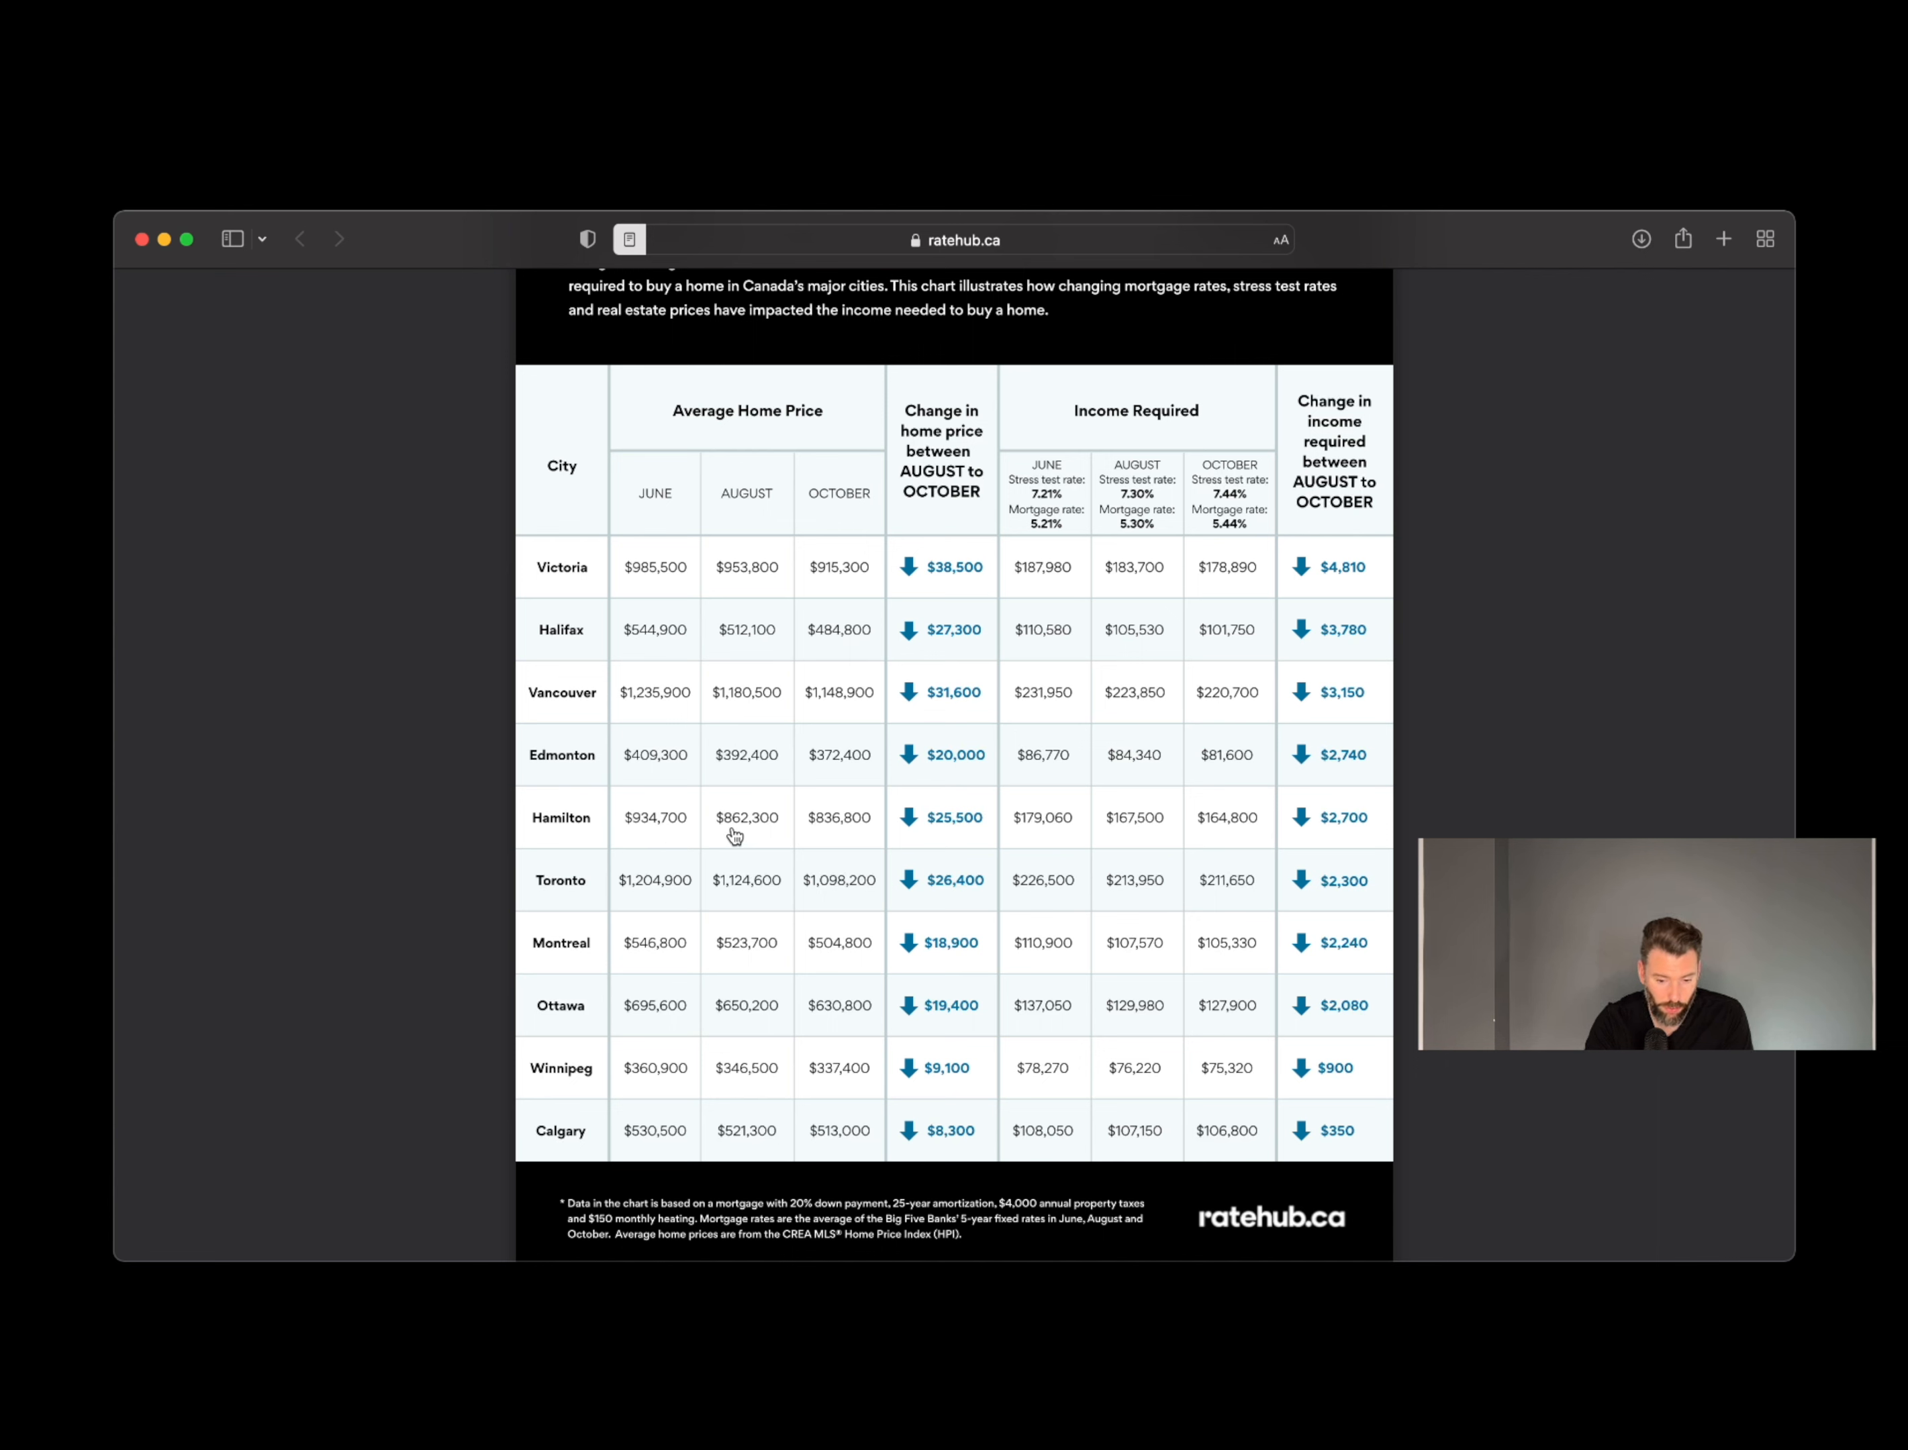
{"action": "mouse_move", "coordinate": [826, 840]}
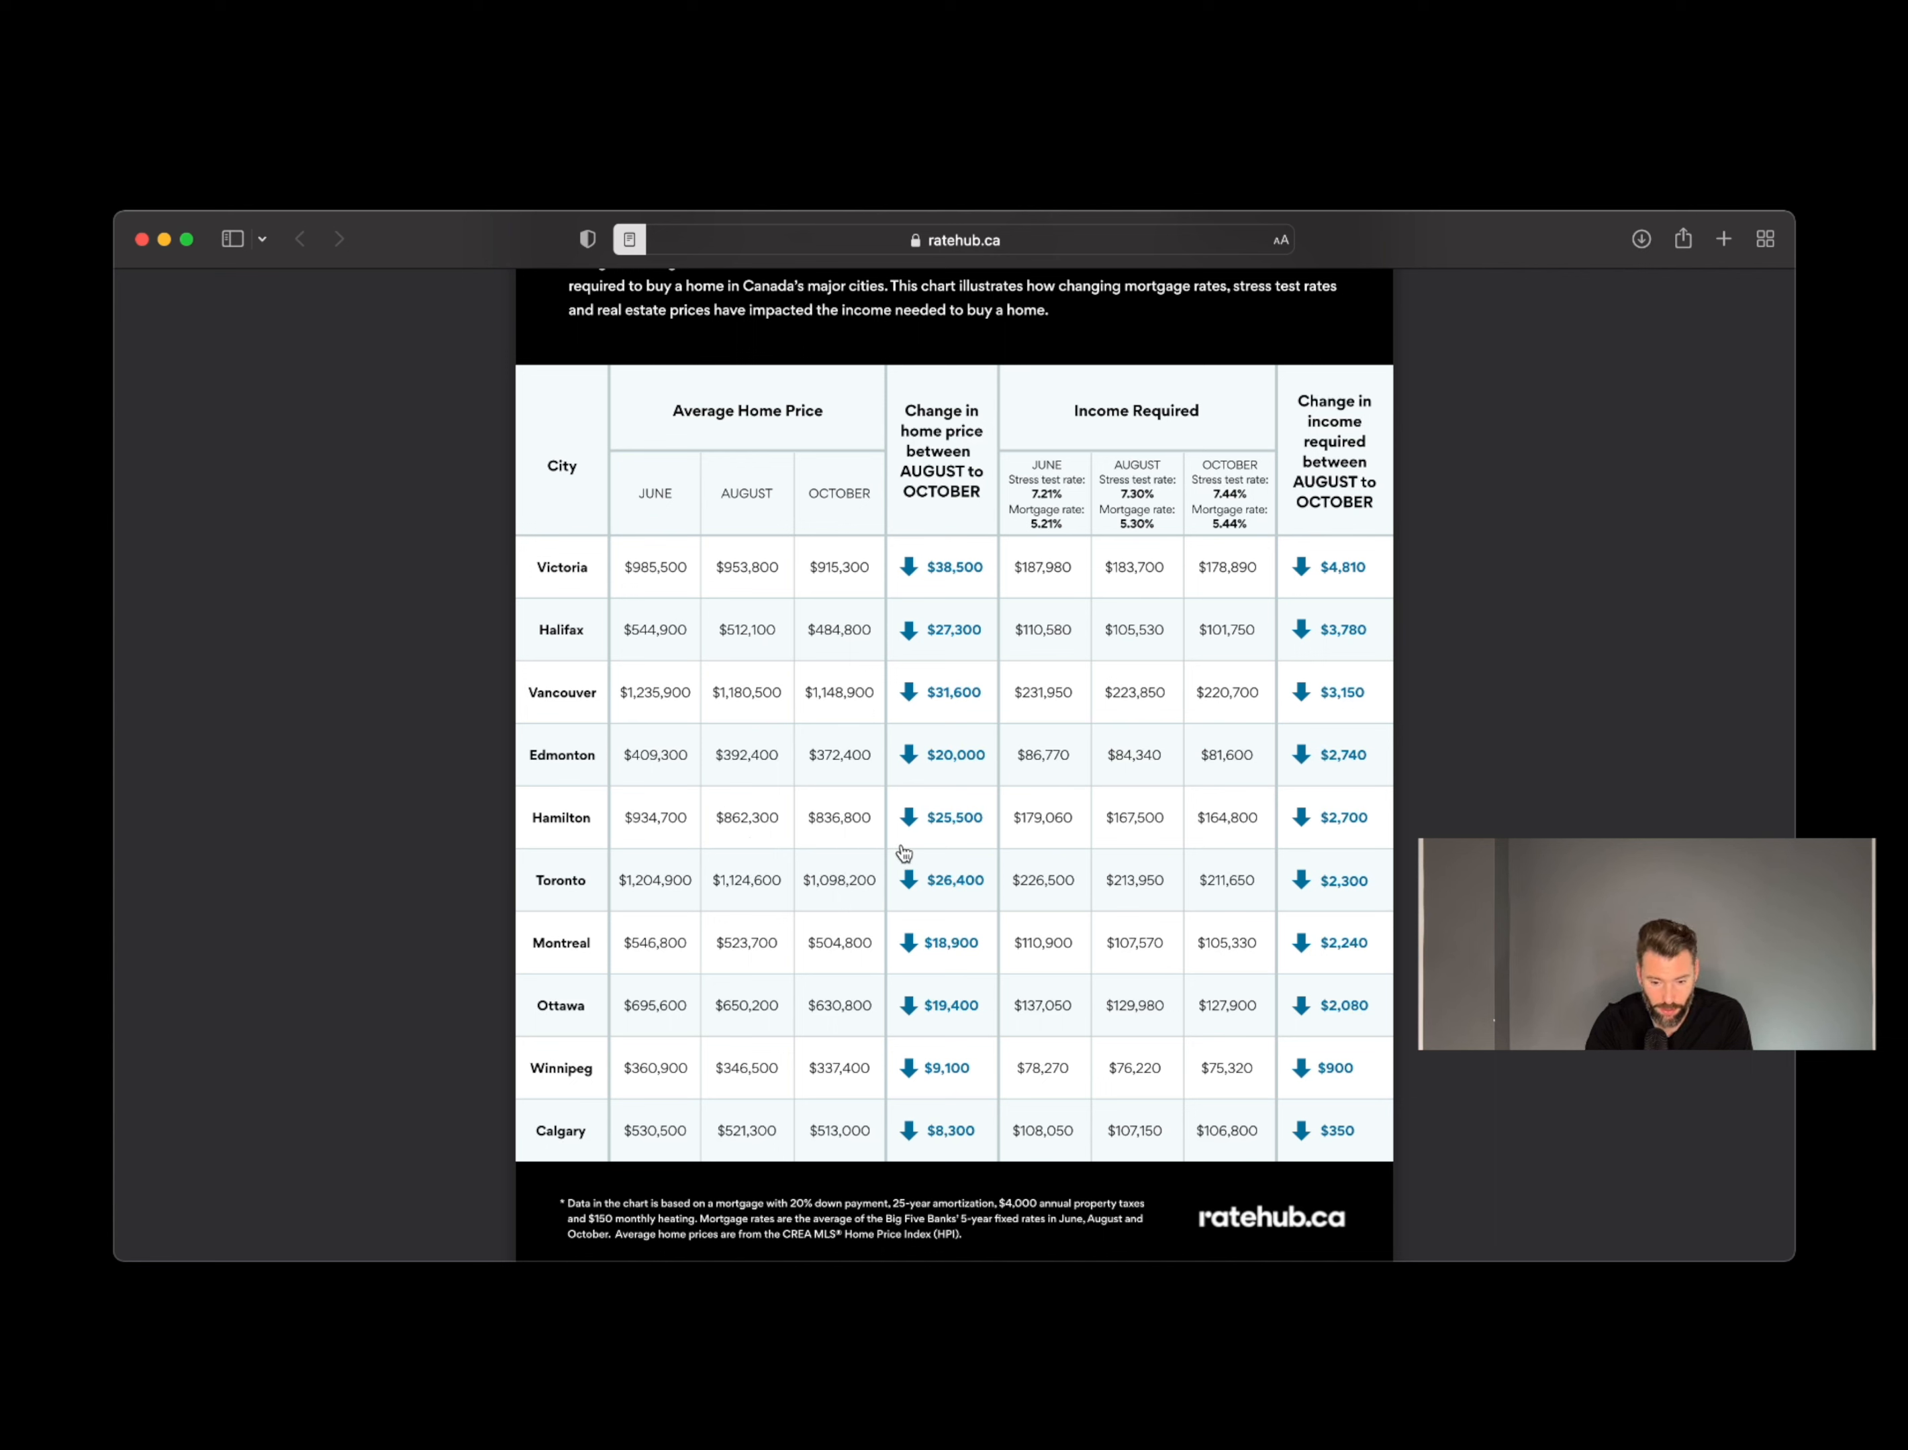
{"action": "mouse_move", "coordinate": [1044, 835]}
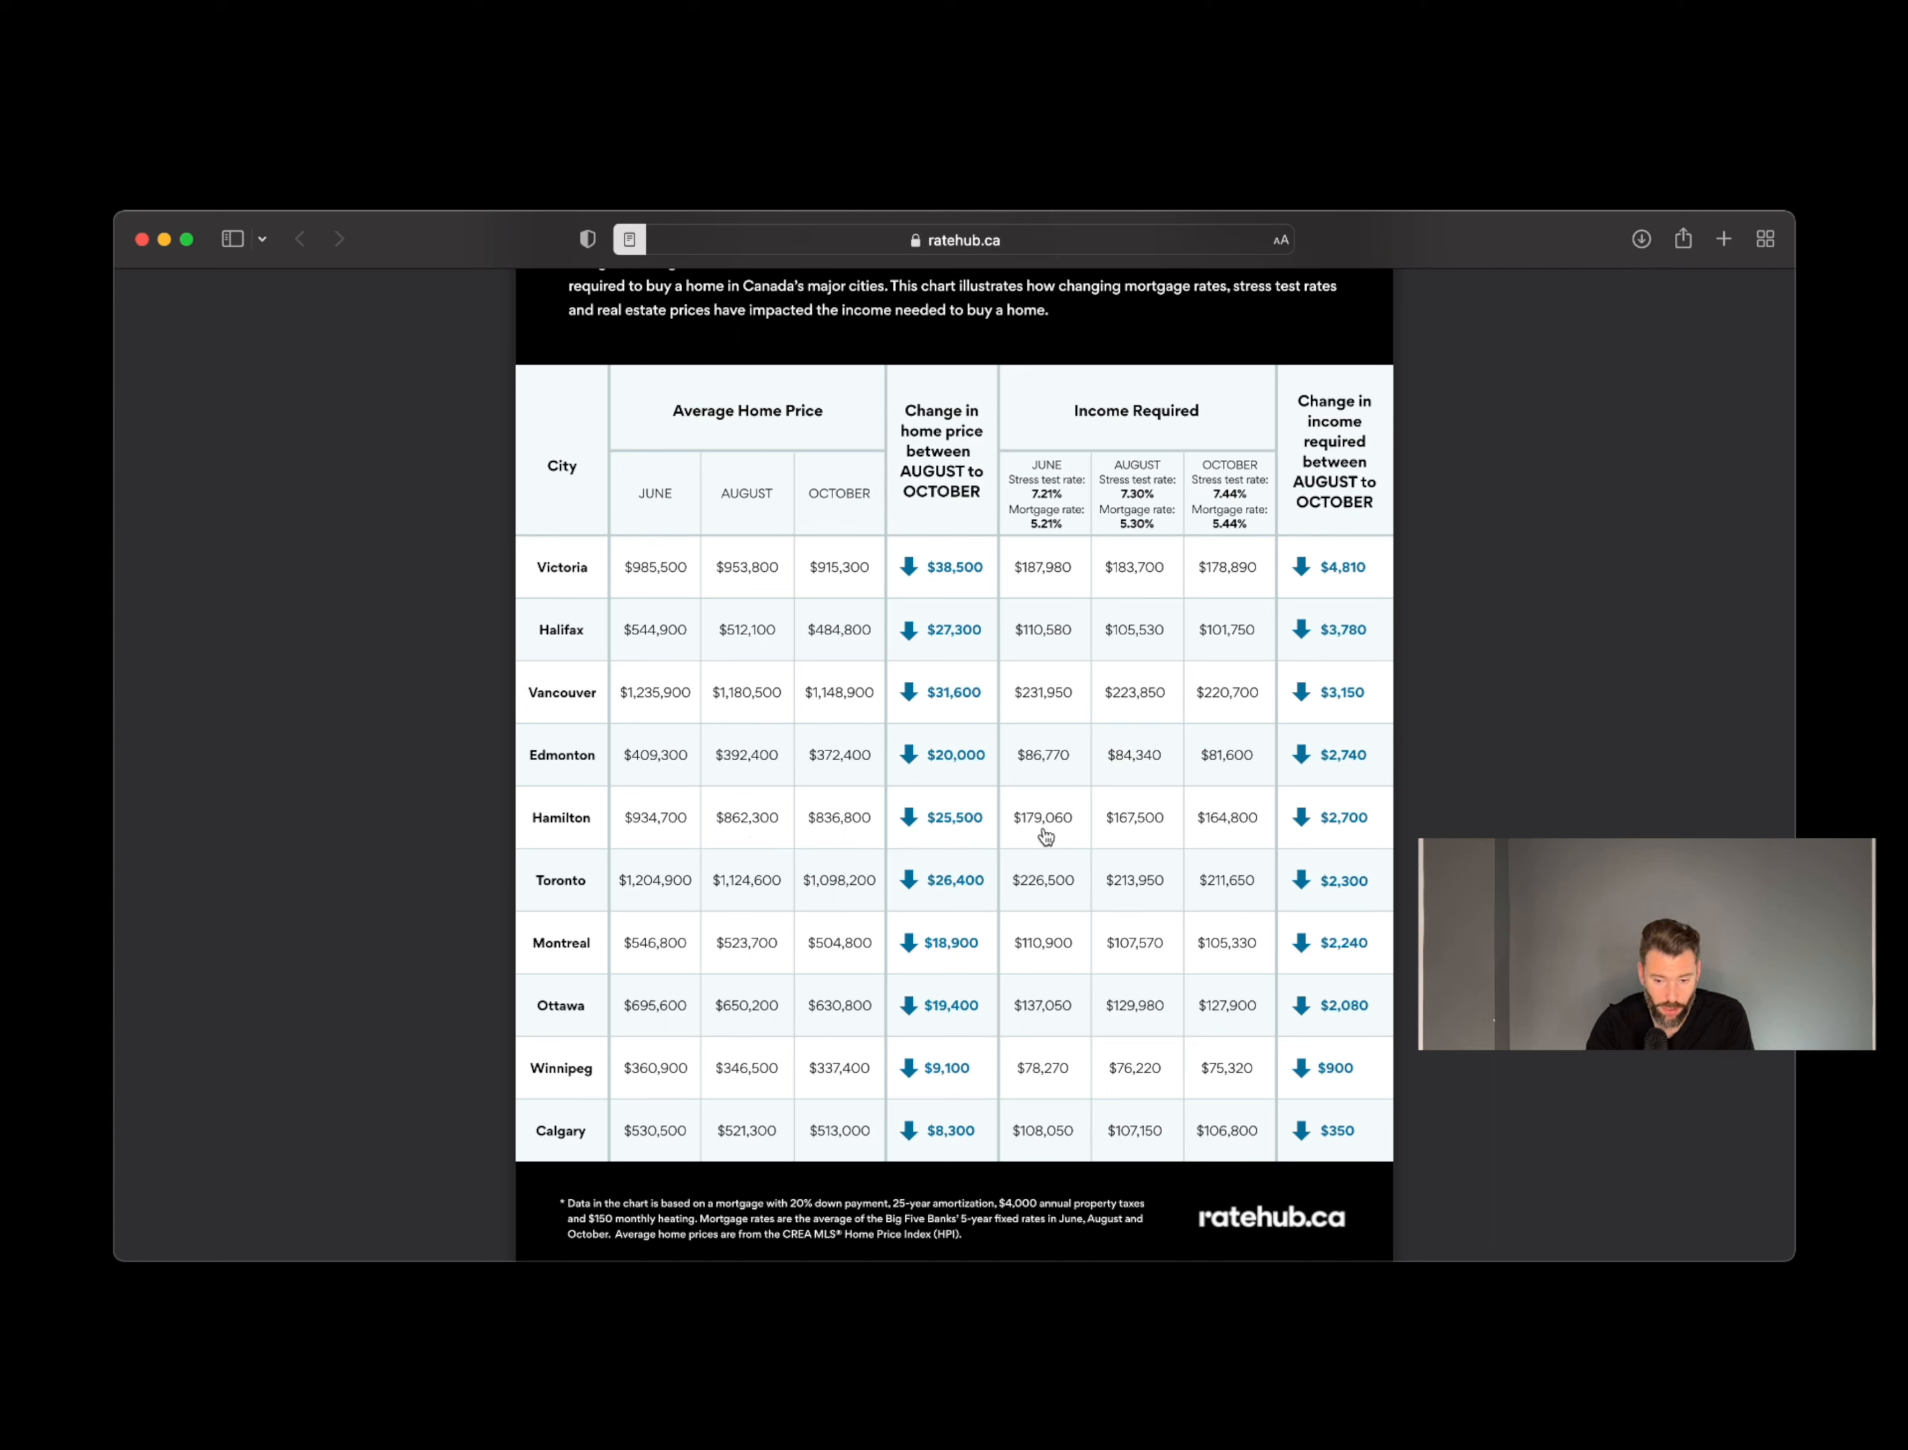
{"action": "mouse_move", "coordinate": [1048, 849]}
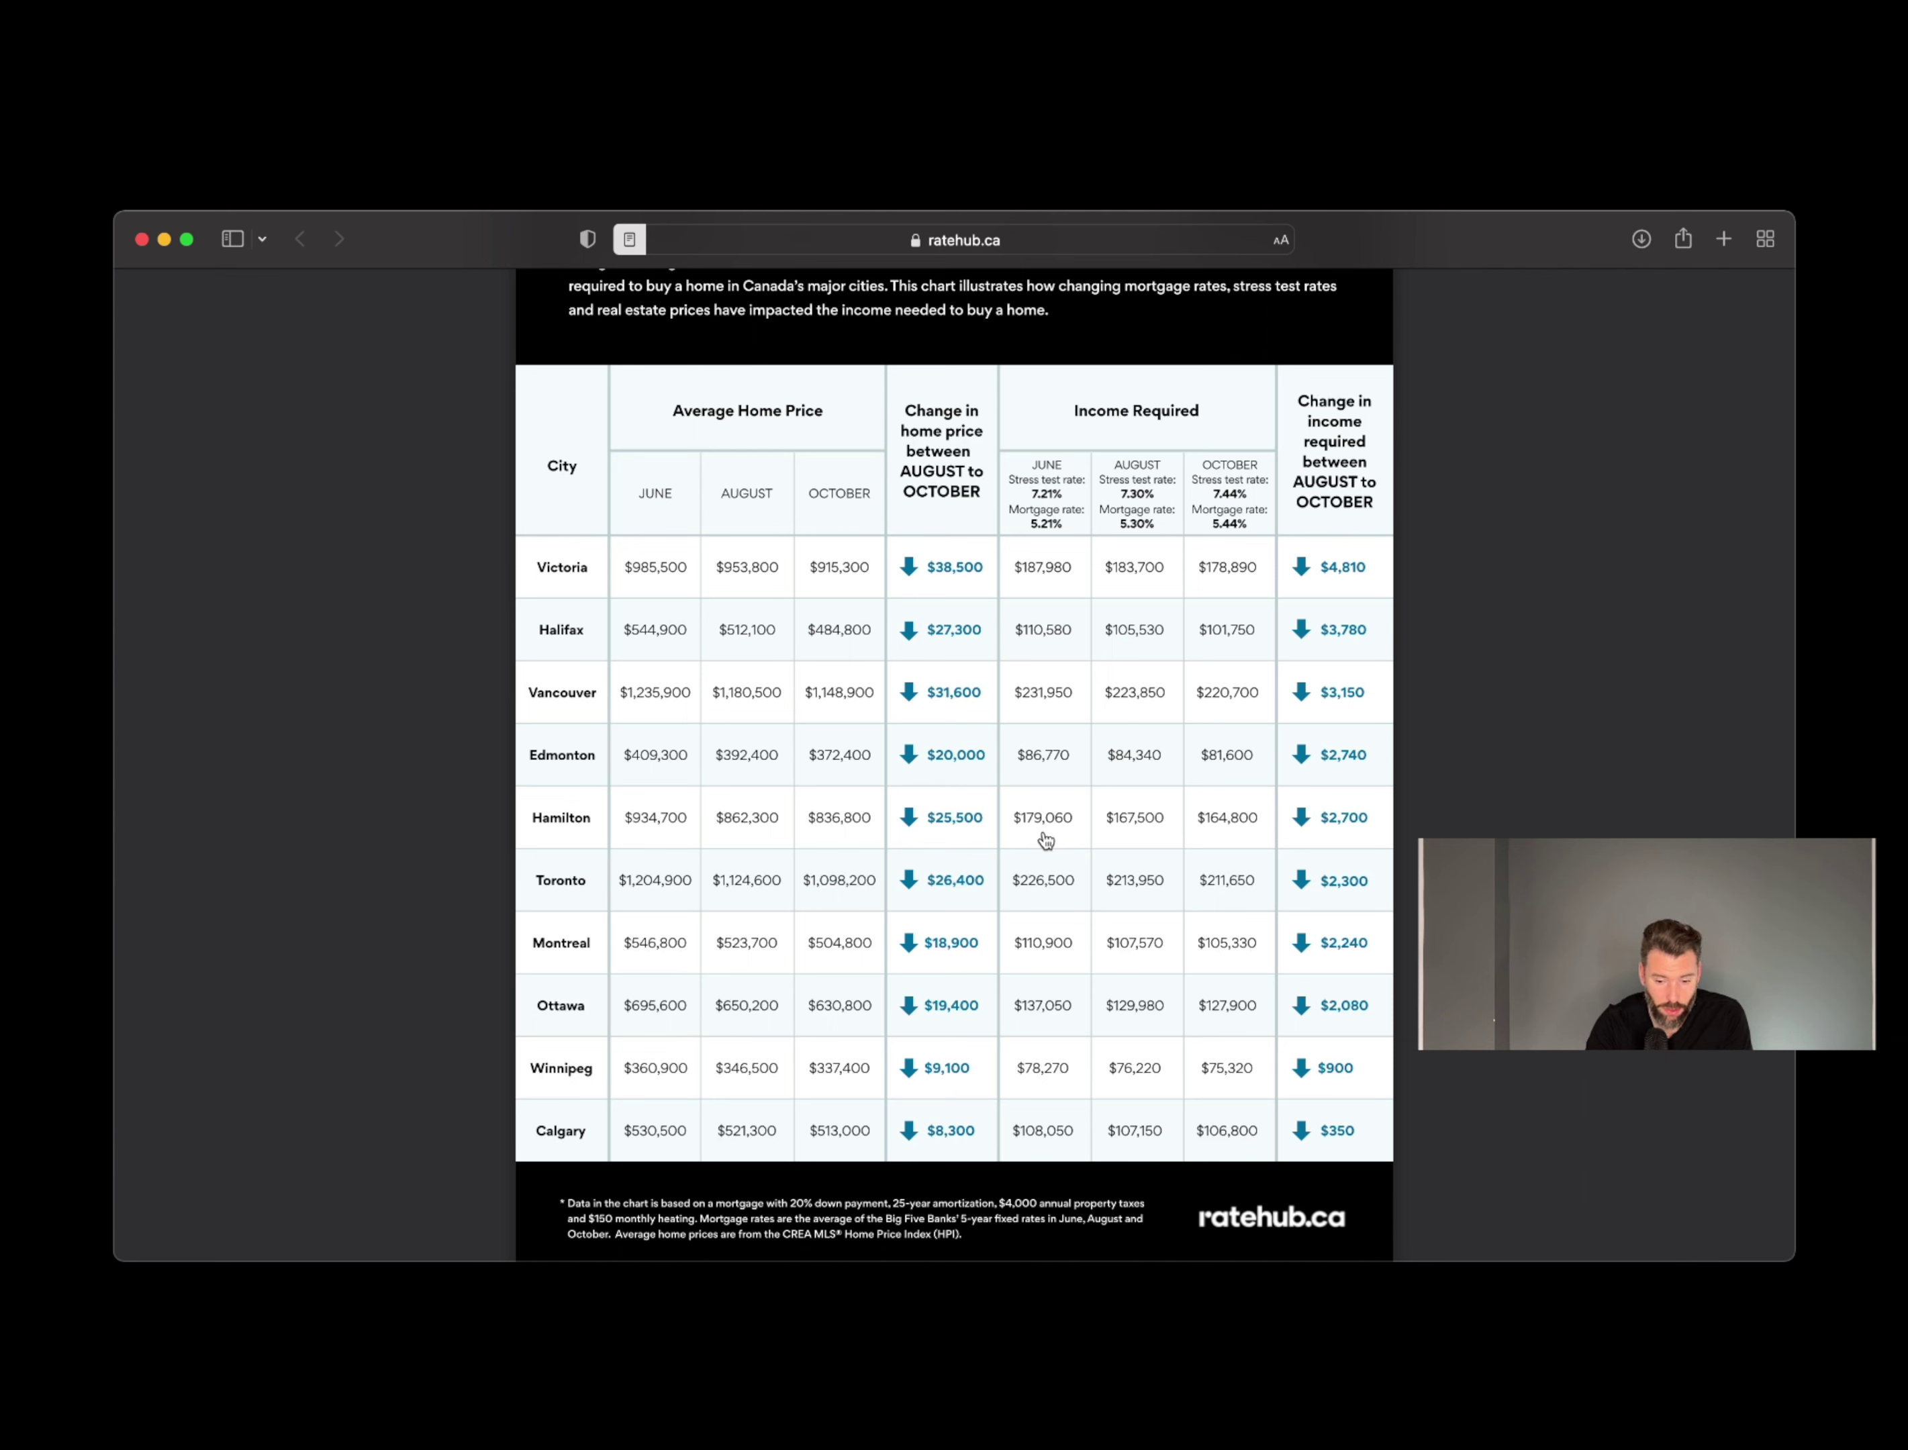
{"action": "mouse_move", "coordinate": [1120, 839]}
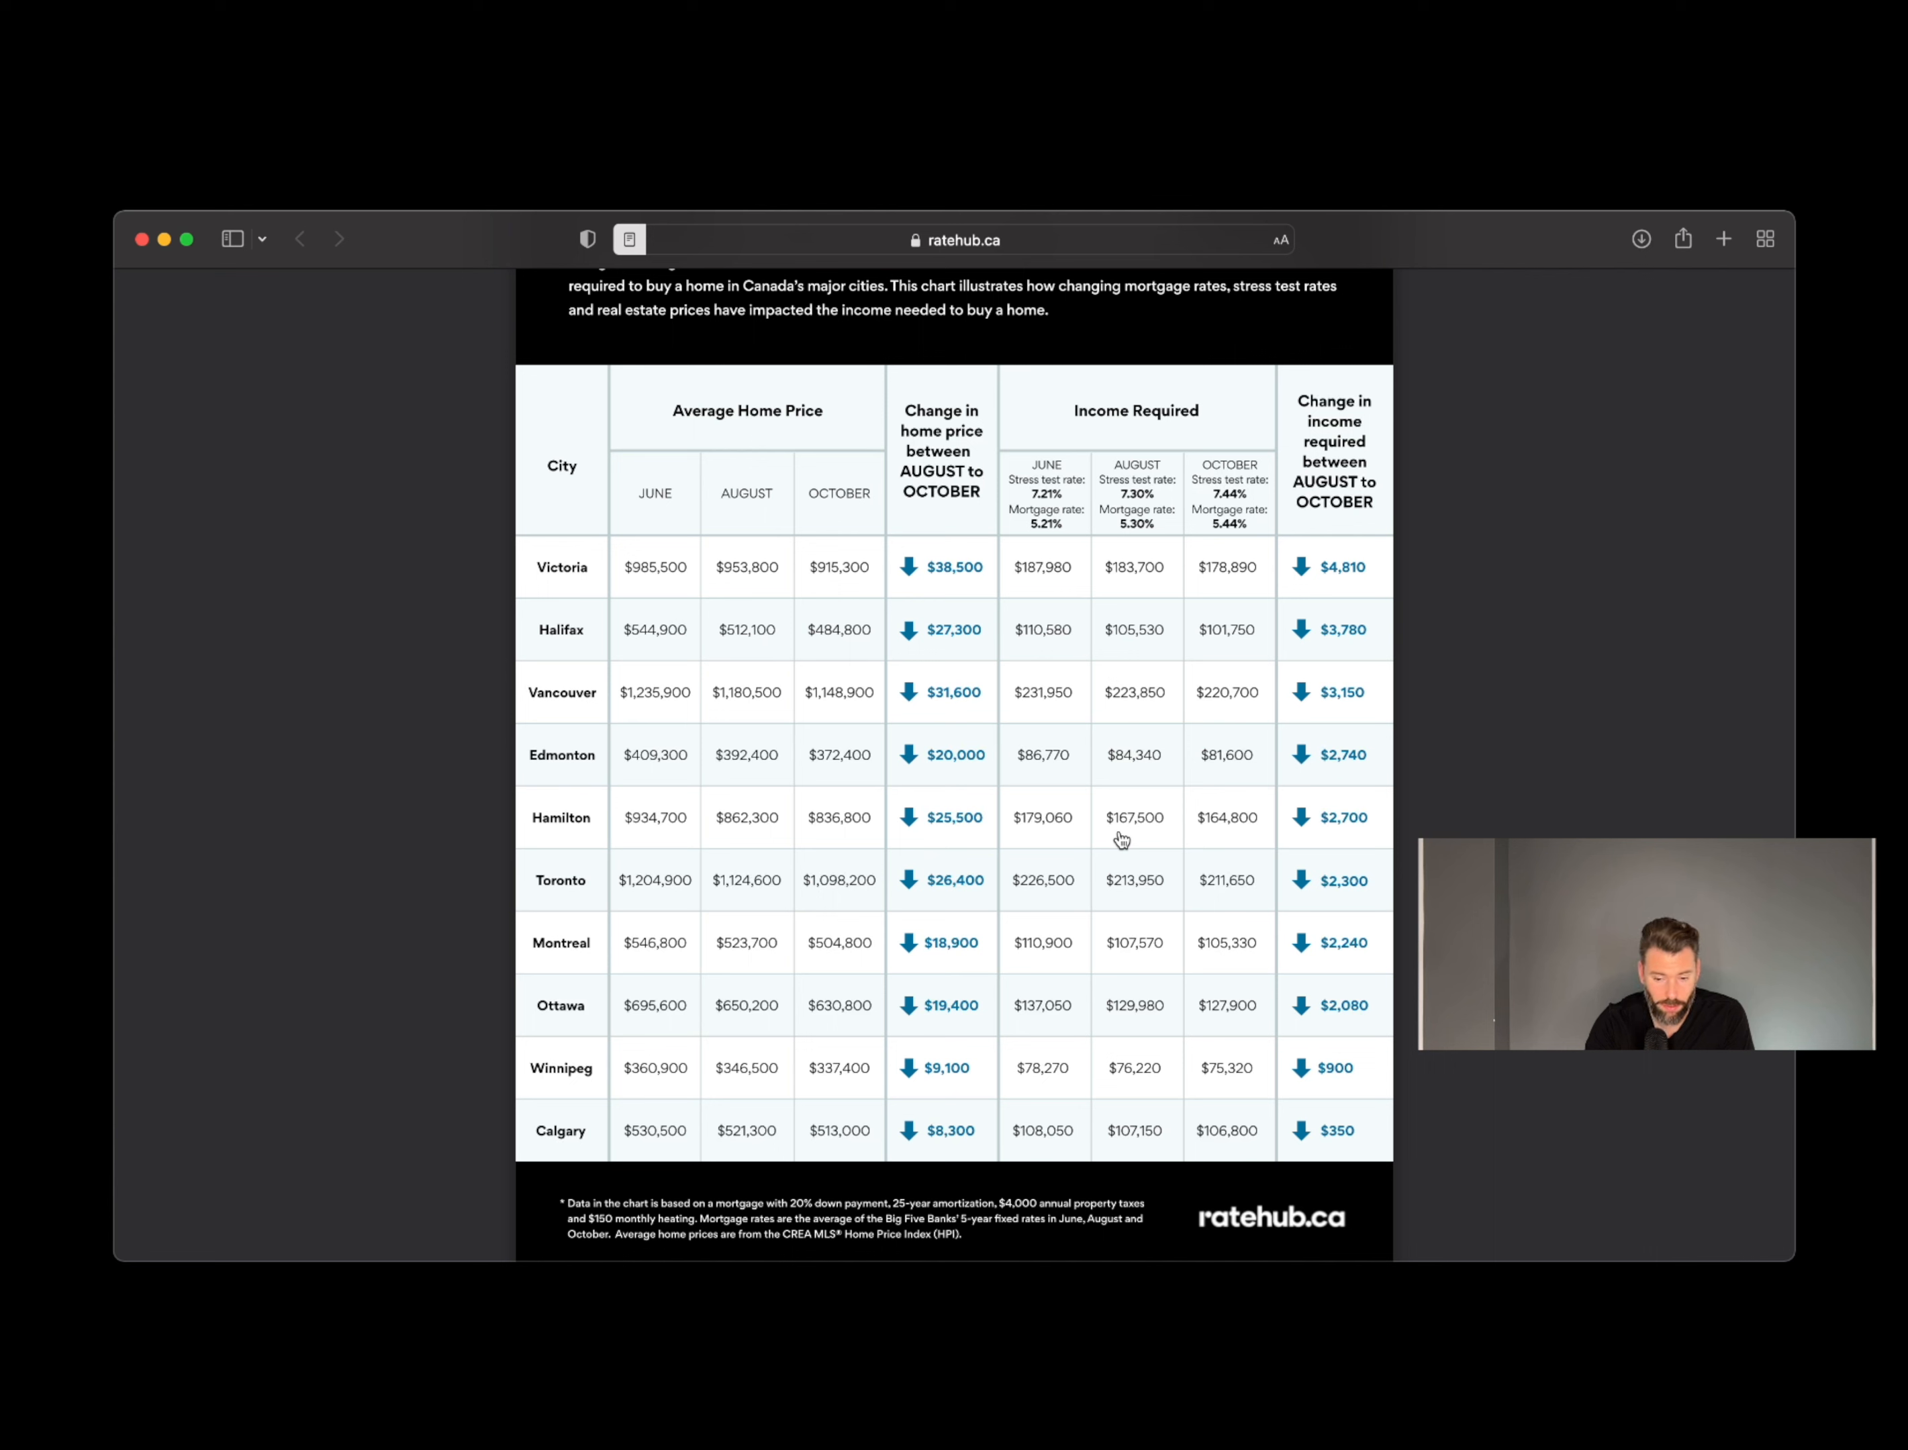
{"action": "mouse_move", "coordinate": [1222, 840]}
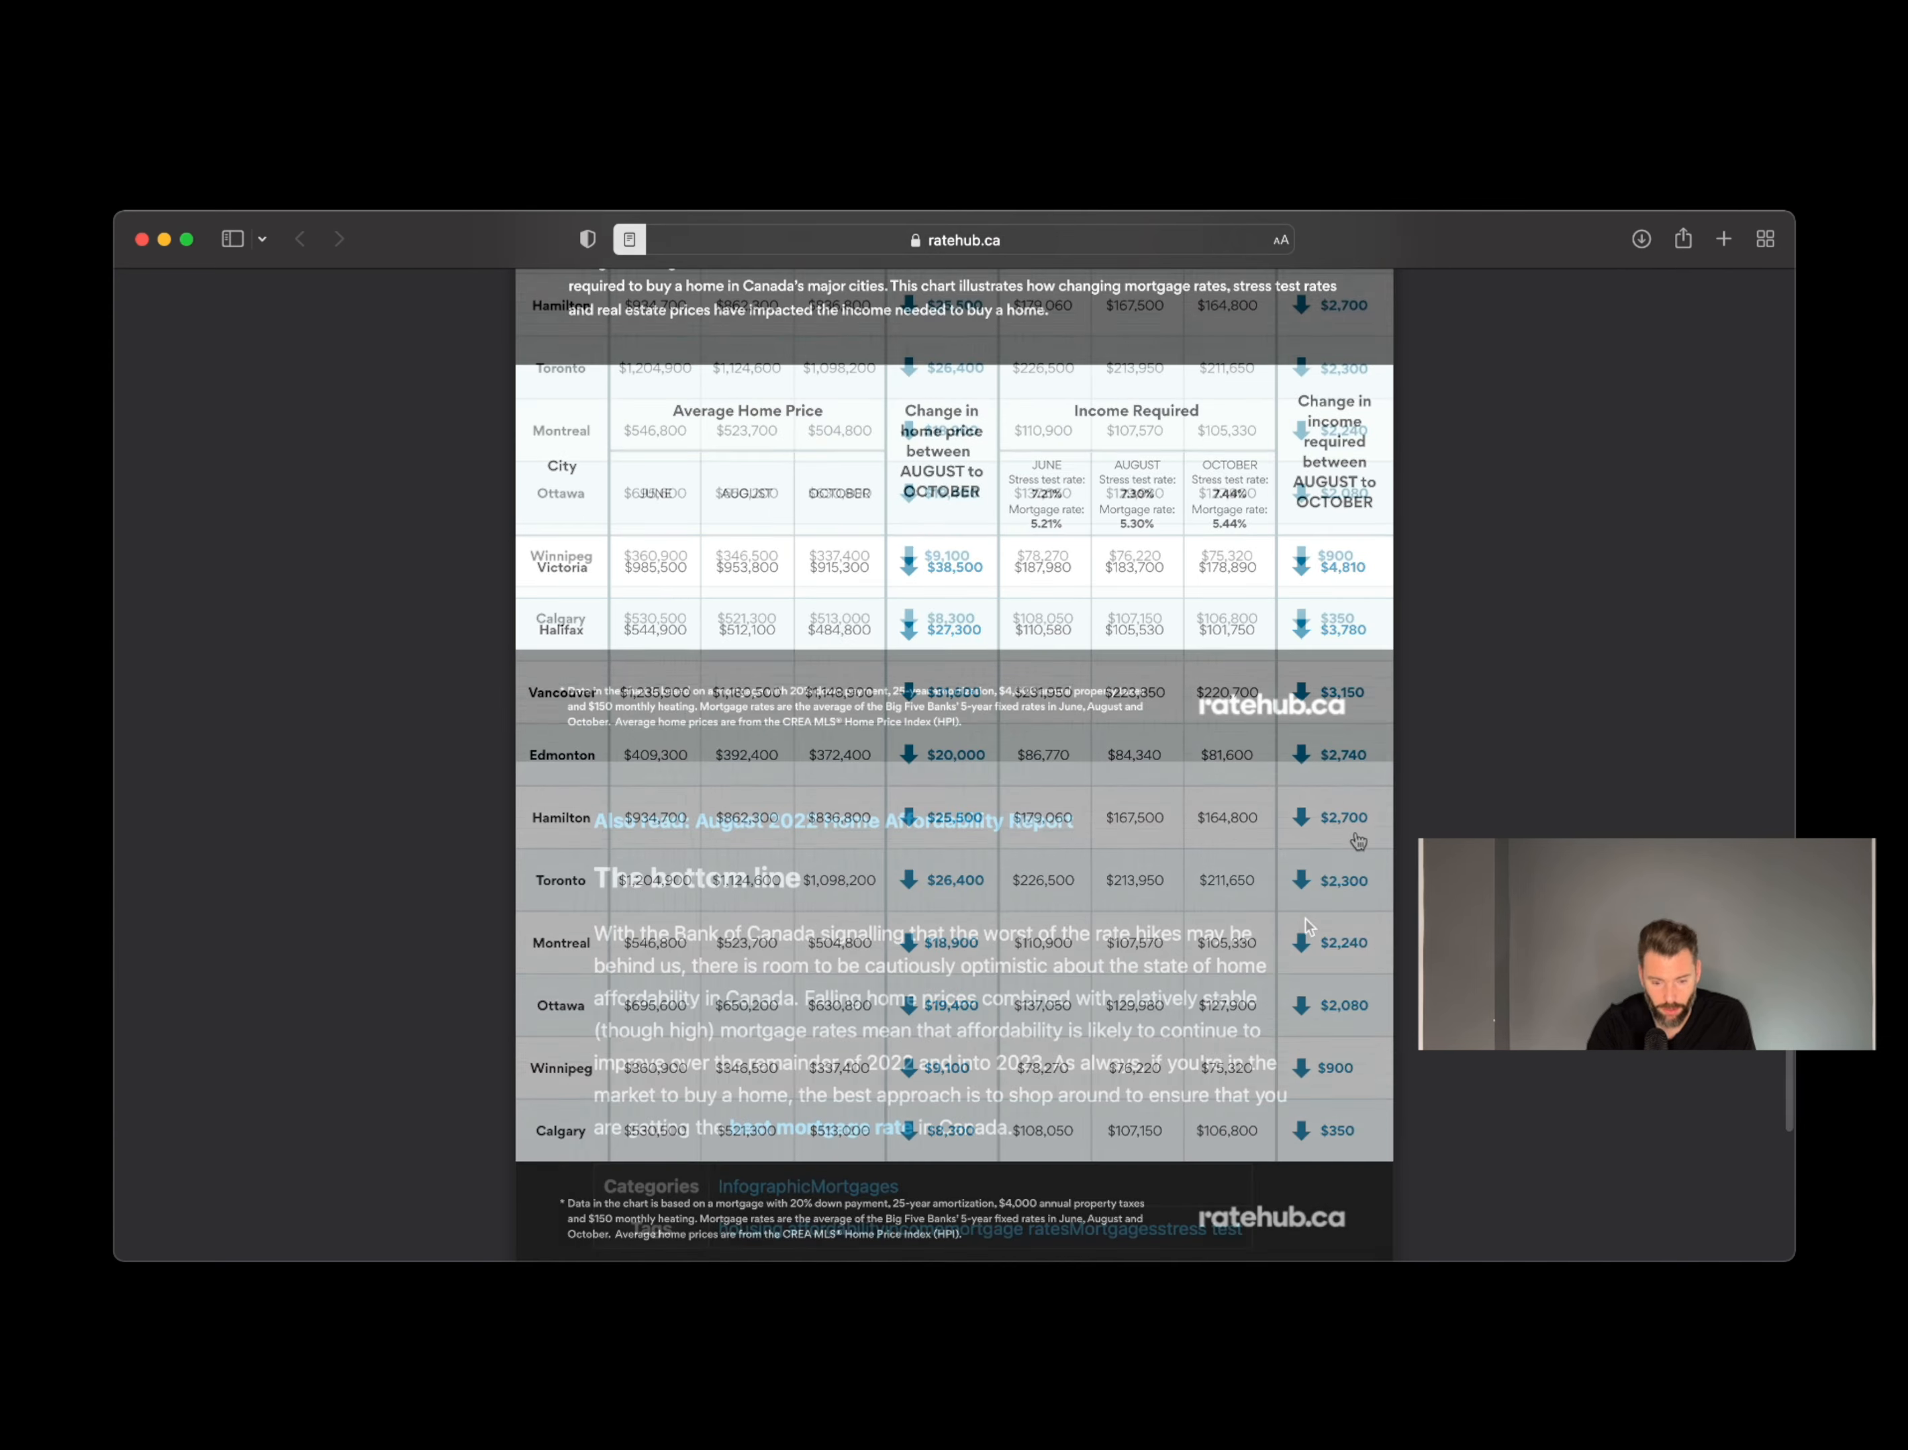
{"action": "scroll", "scroll_direction": "down", "scroll_amount": 3}
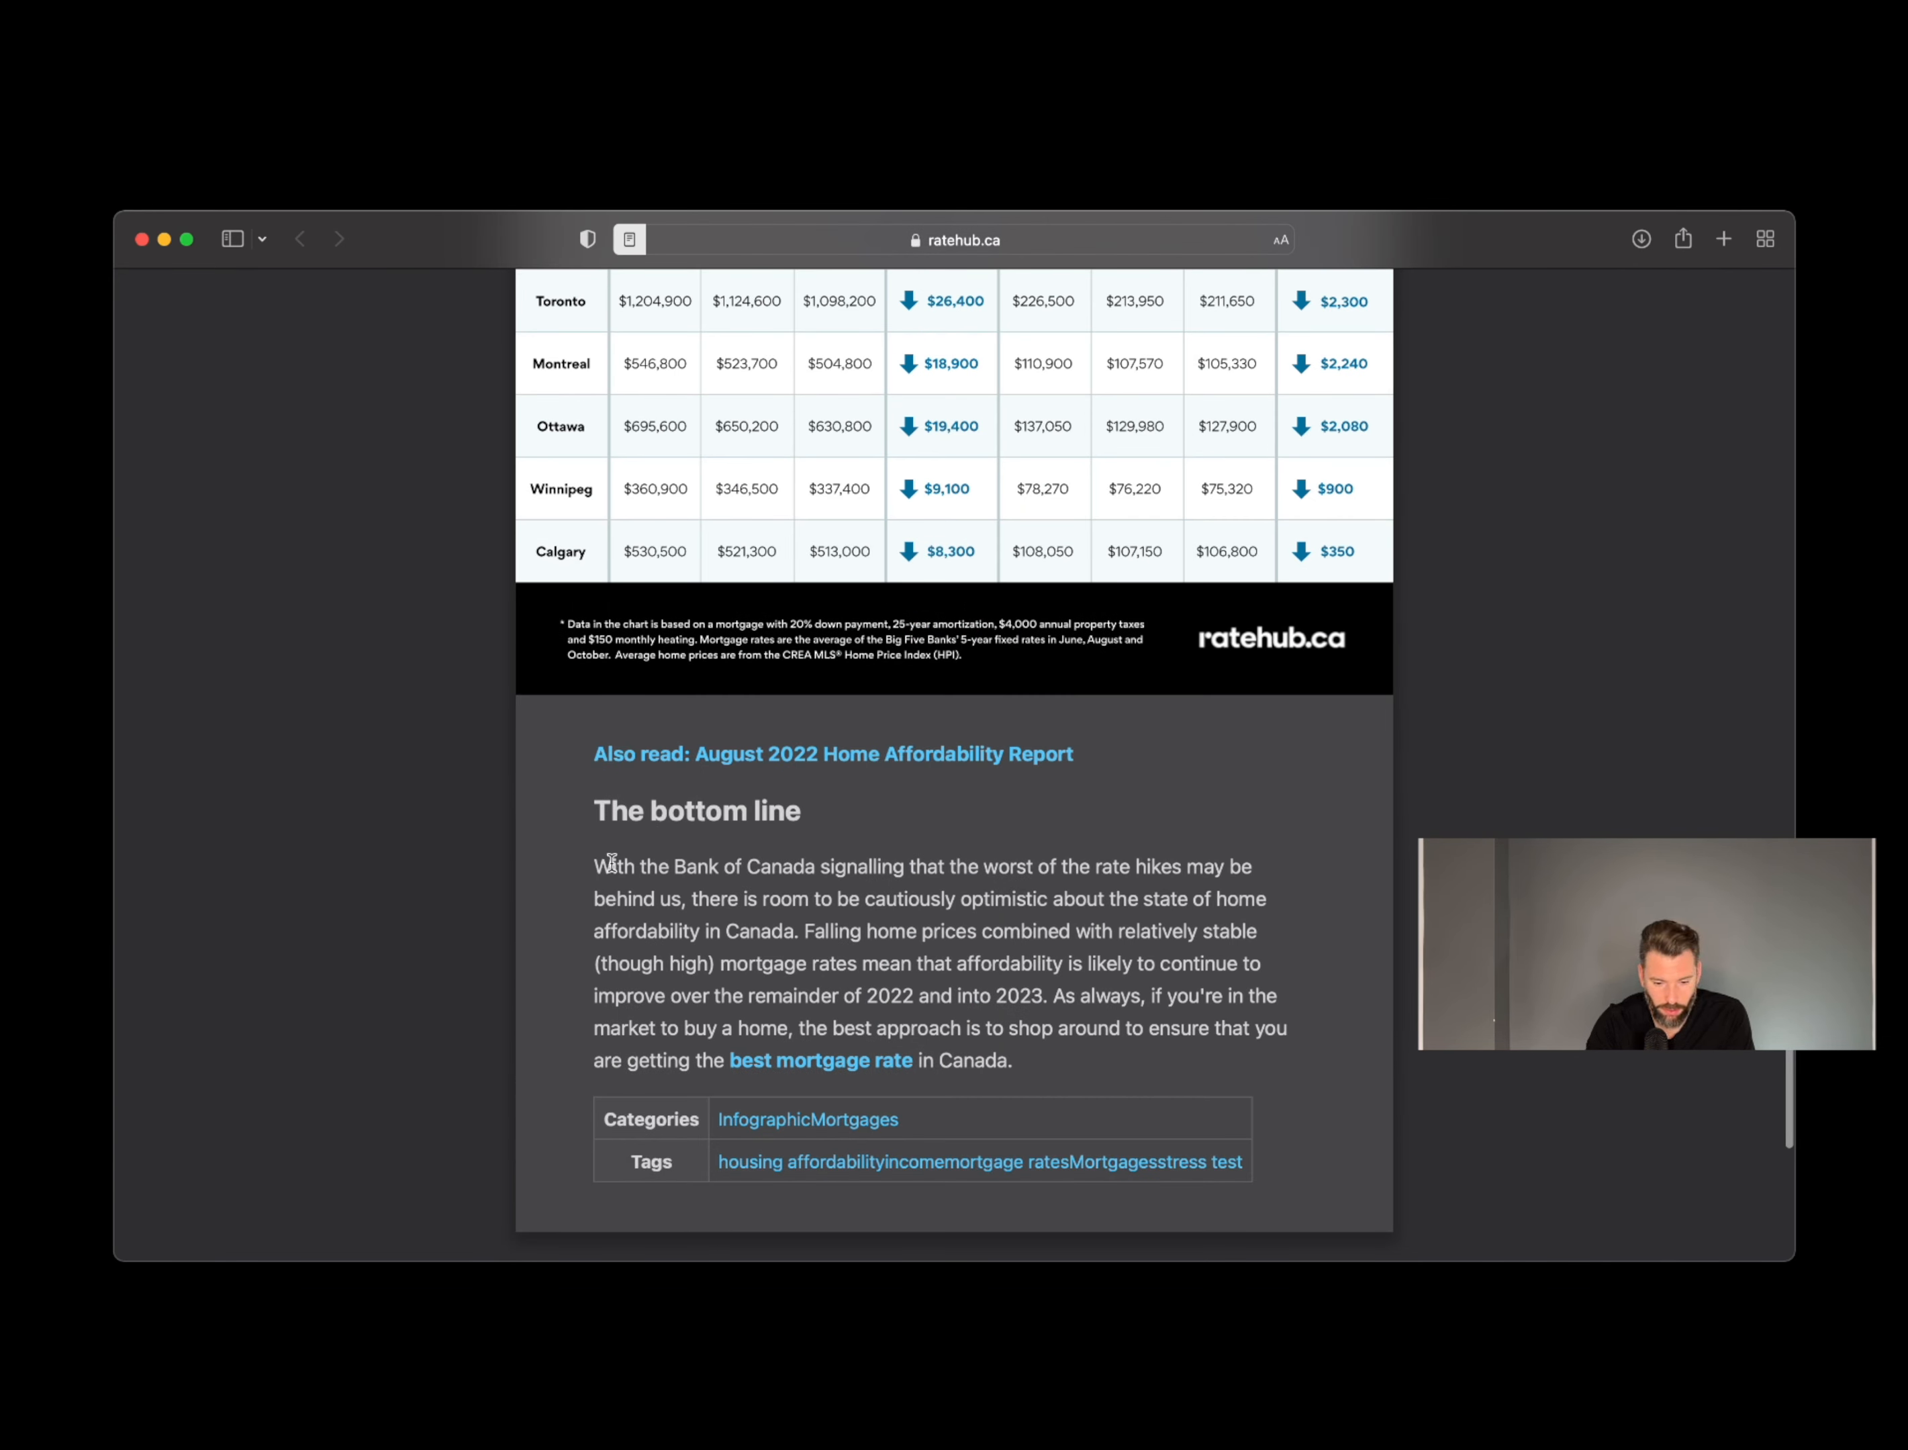
{"action": "mouse_move", "coordinate": [983, 883]}
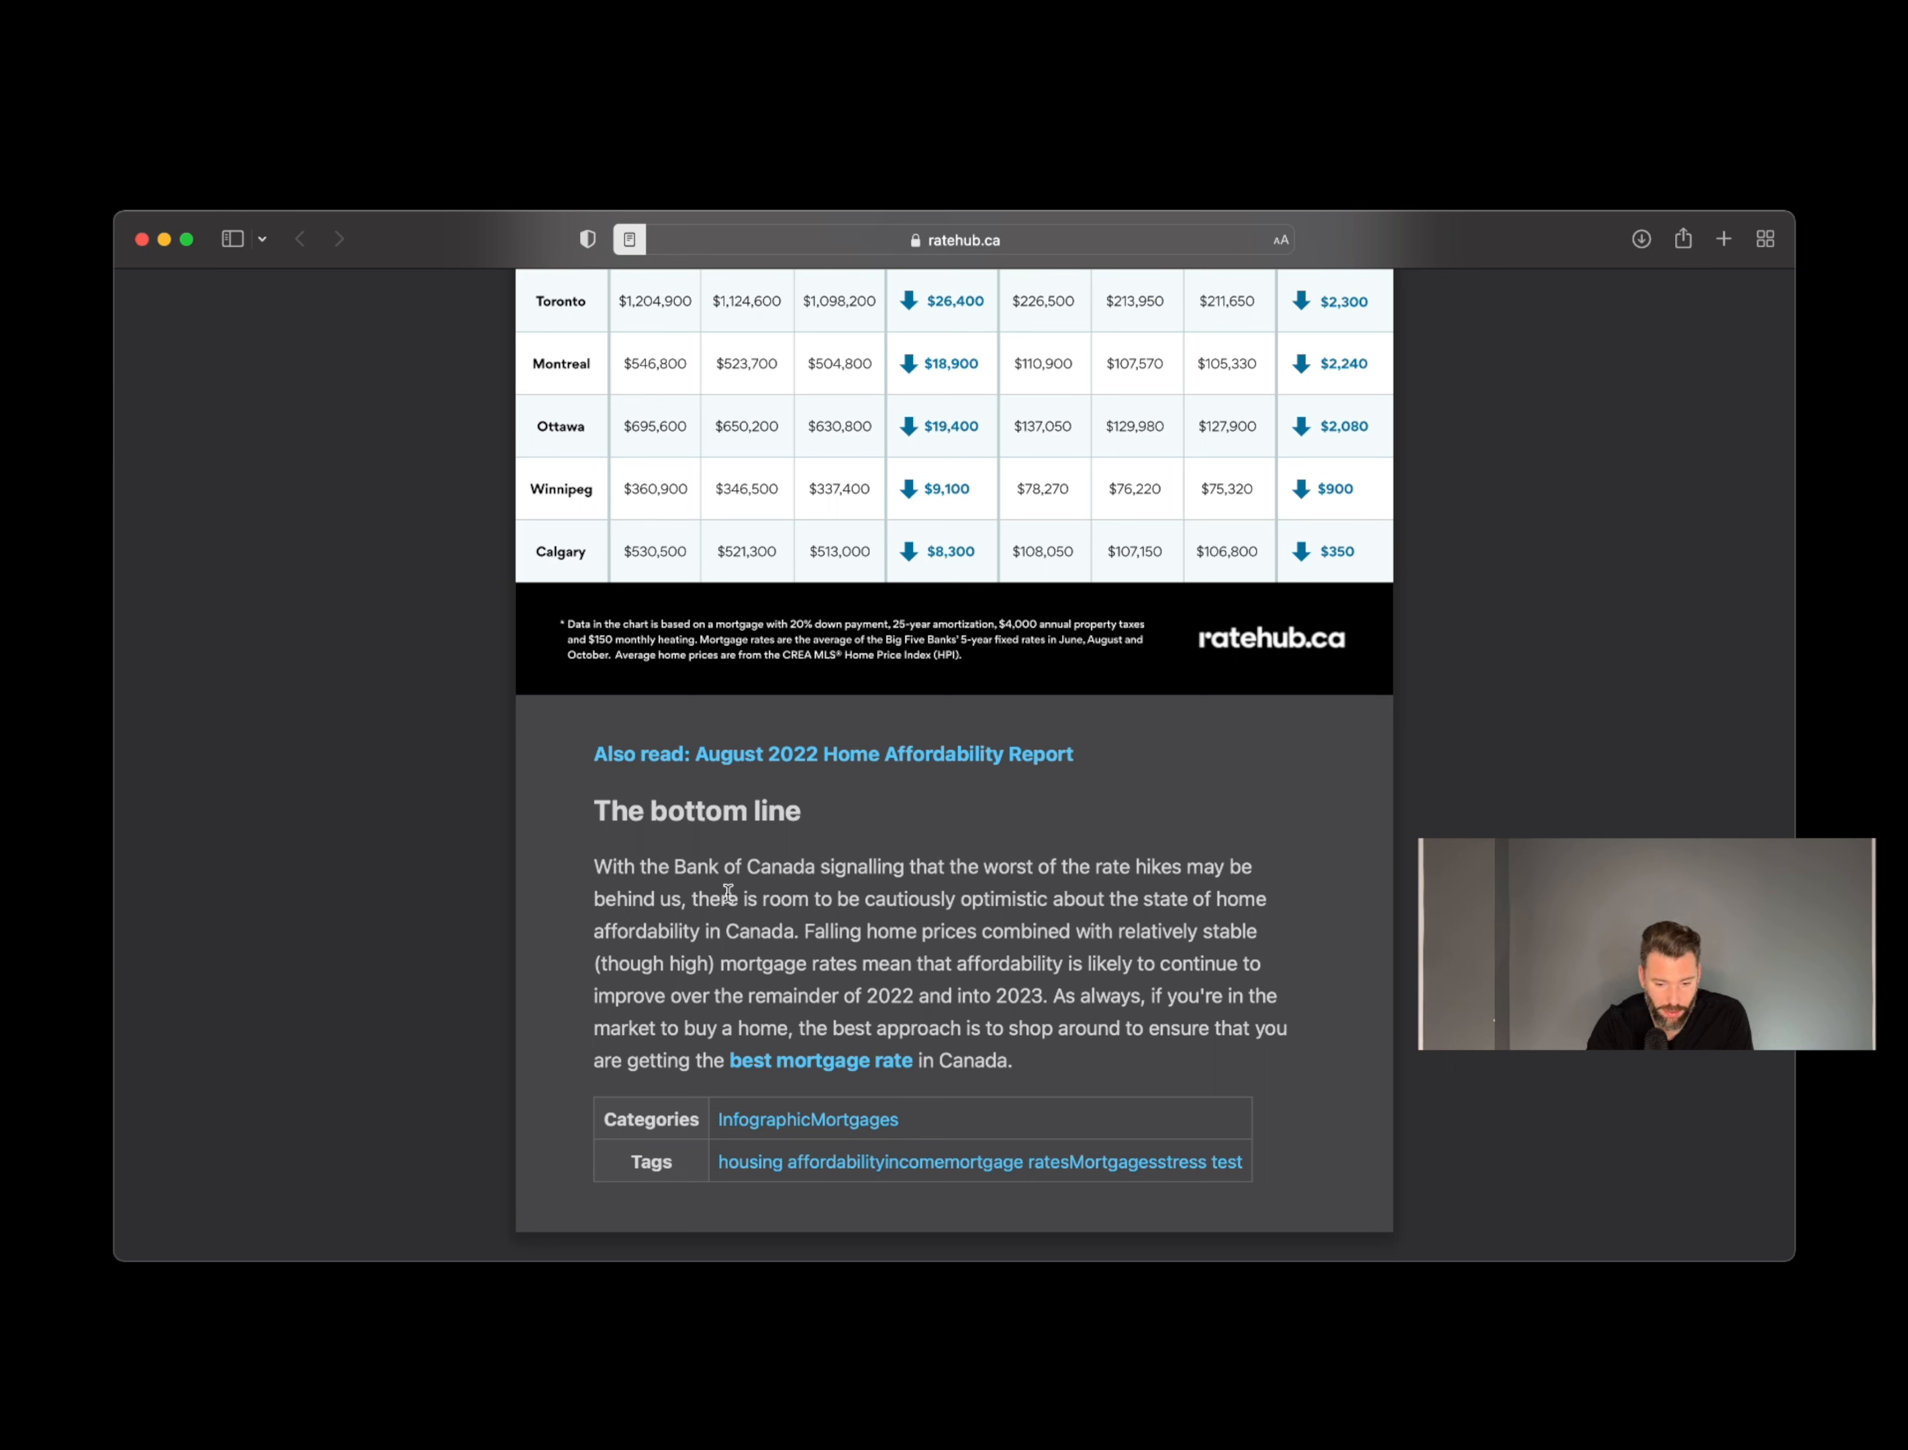
{"action": "mouse_move", "coordinate": [1151, 904]}
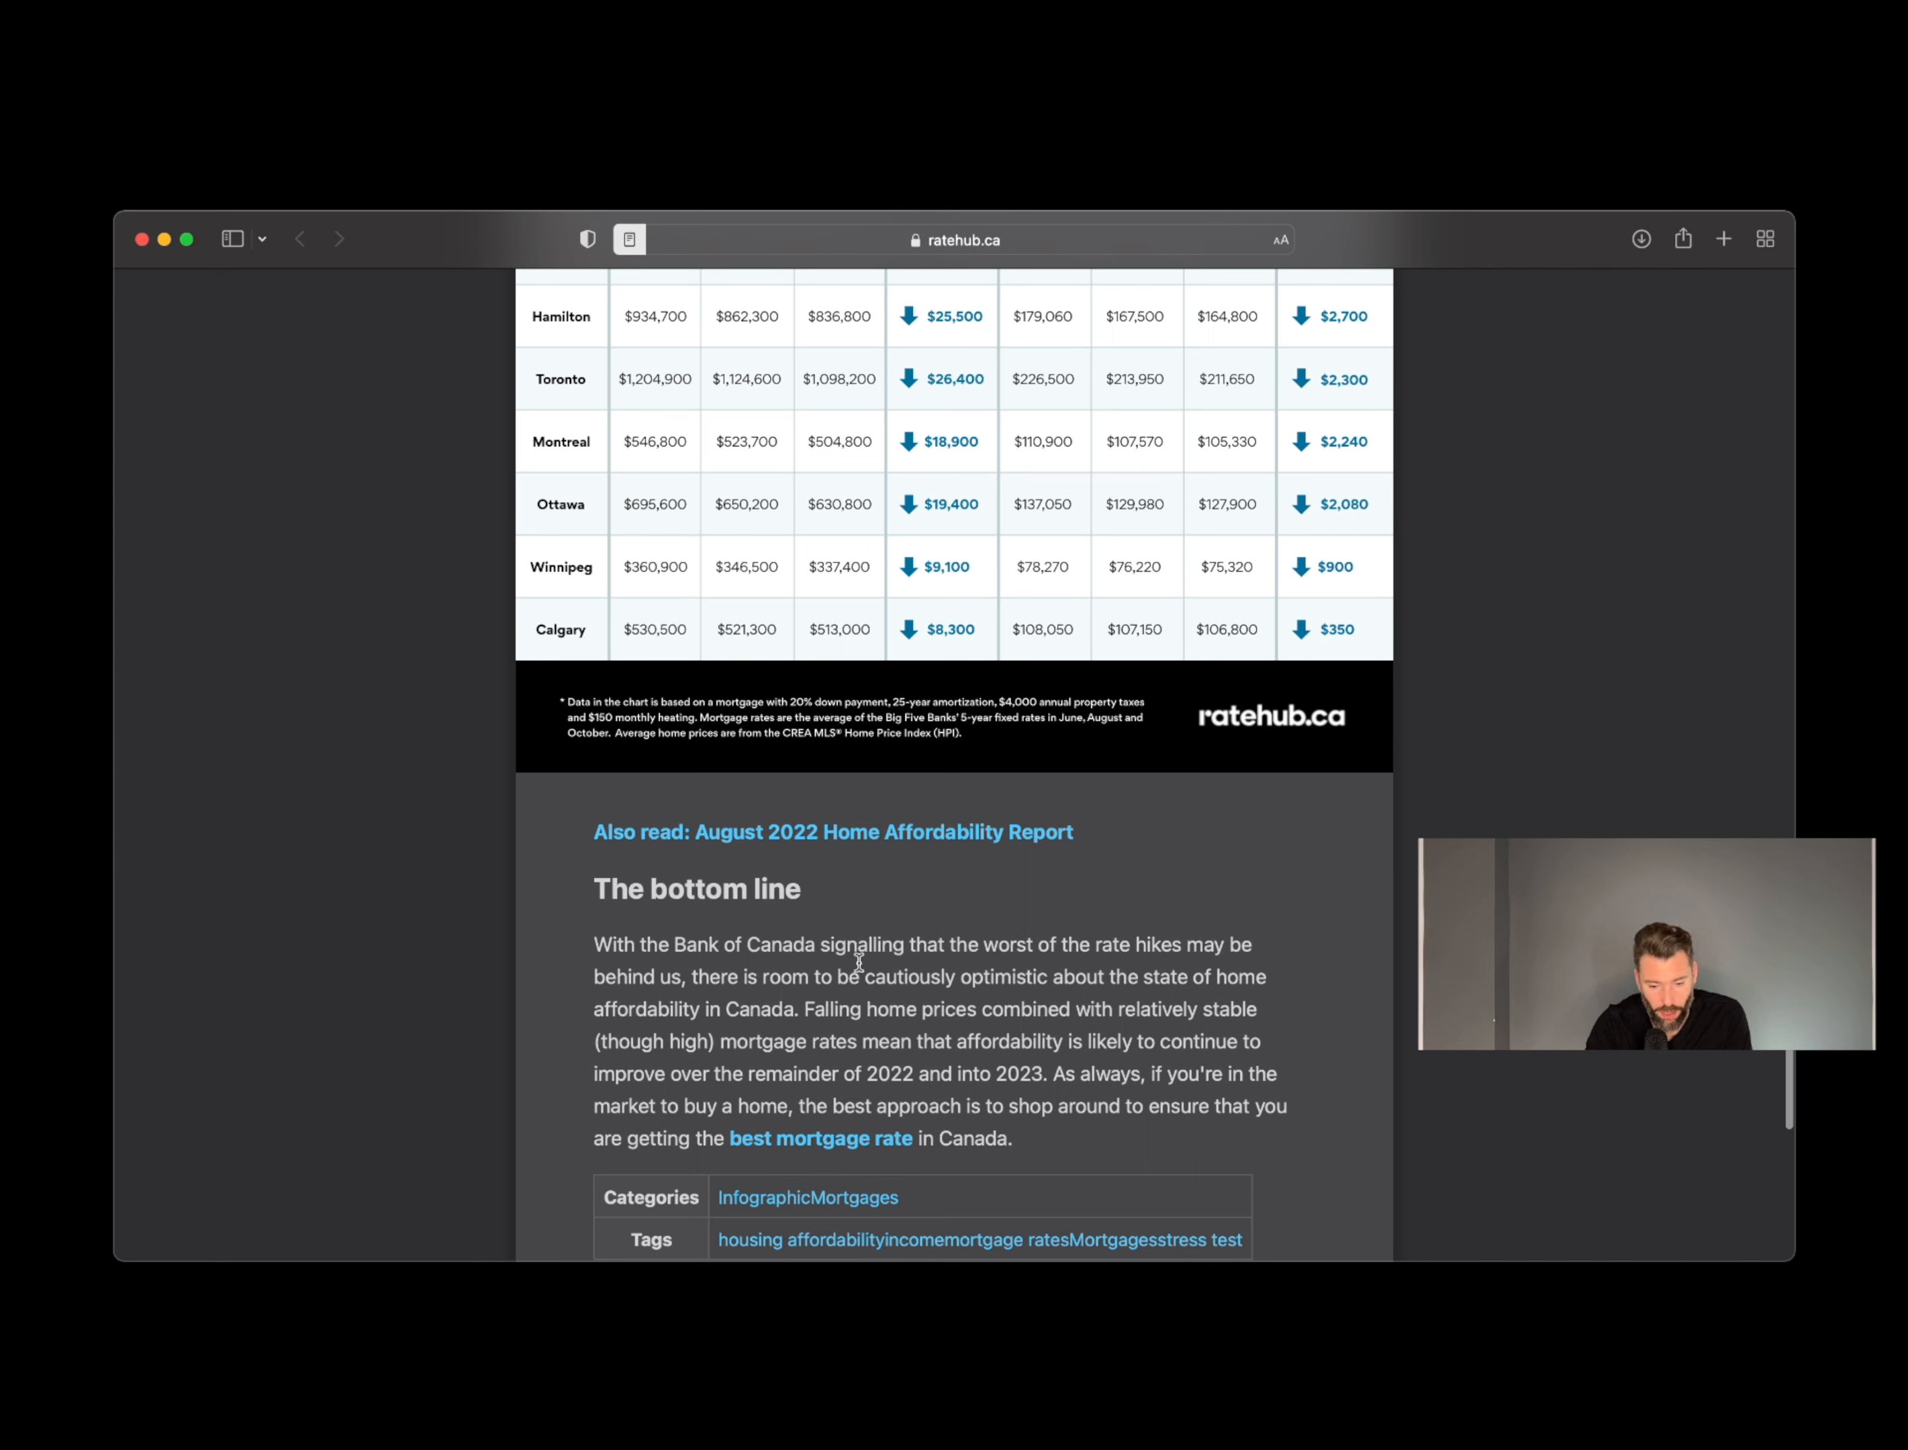
{"action": "mouse_move", "coordinate": [1069, 1021]}
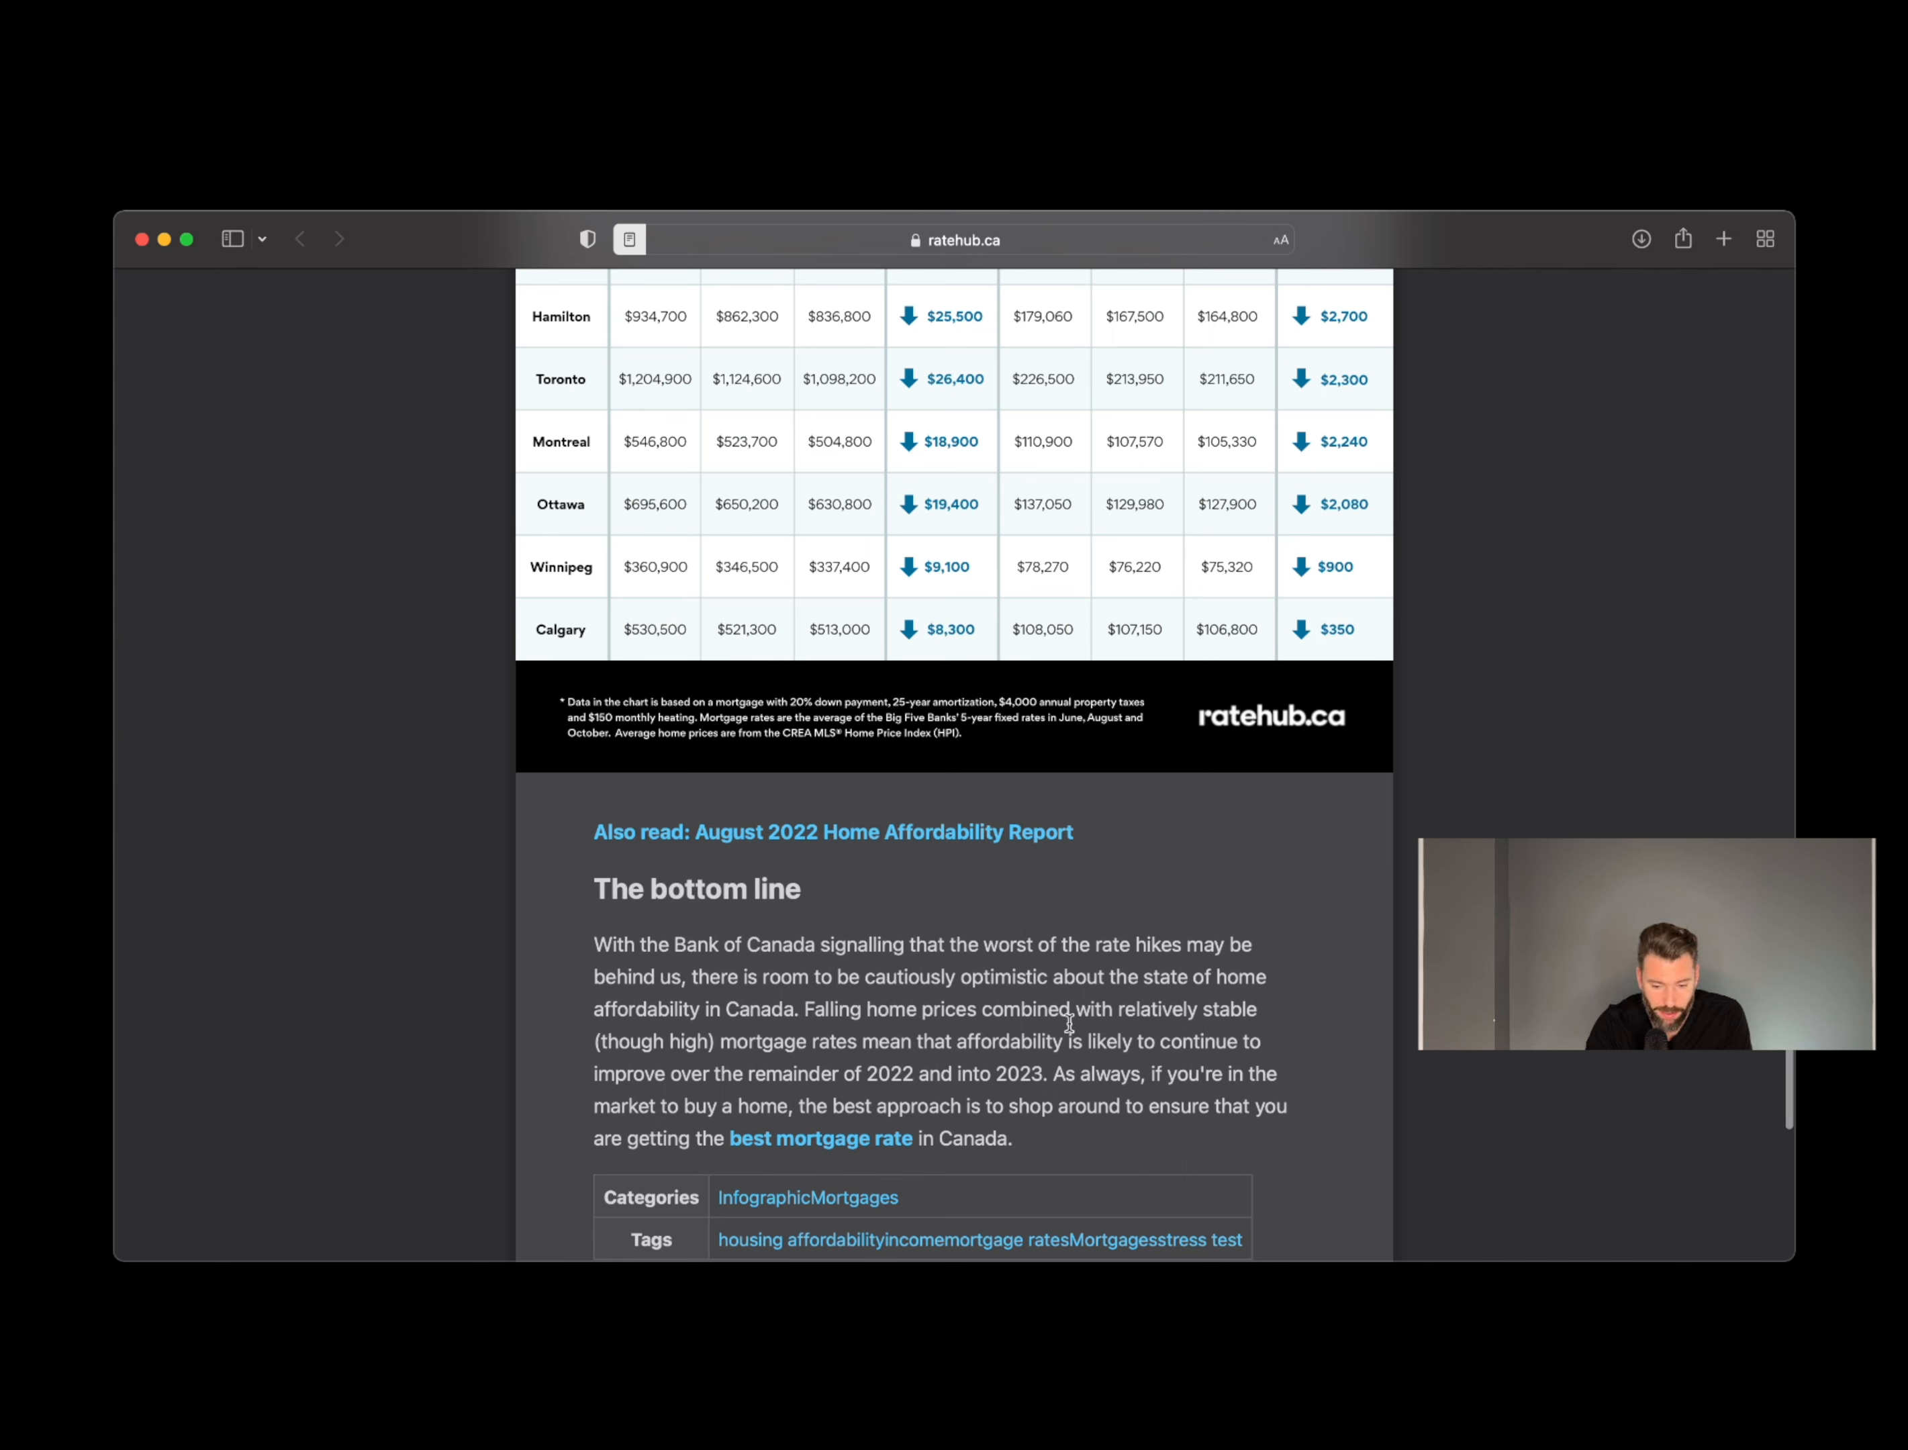
{"action": "mouse_move", "coordinate": [776, 1063]}
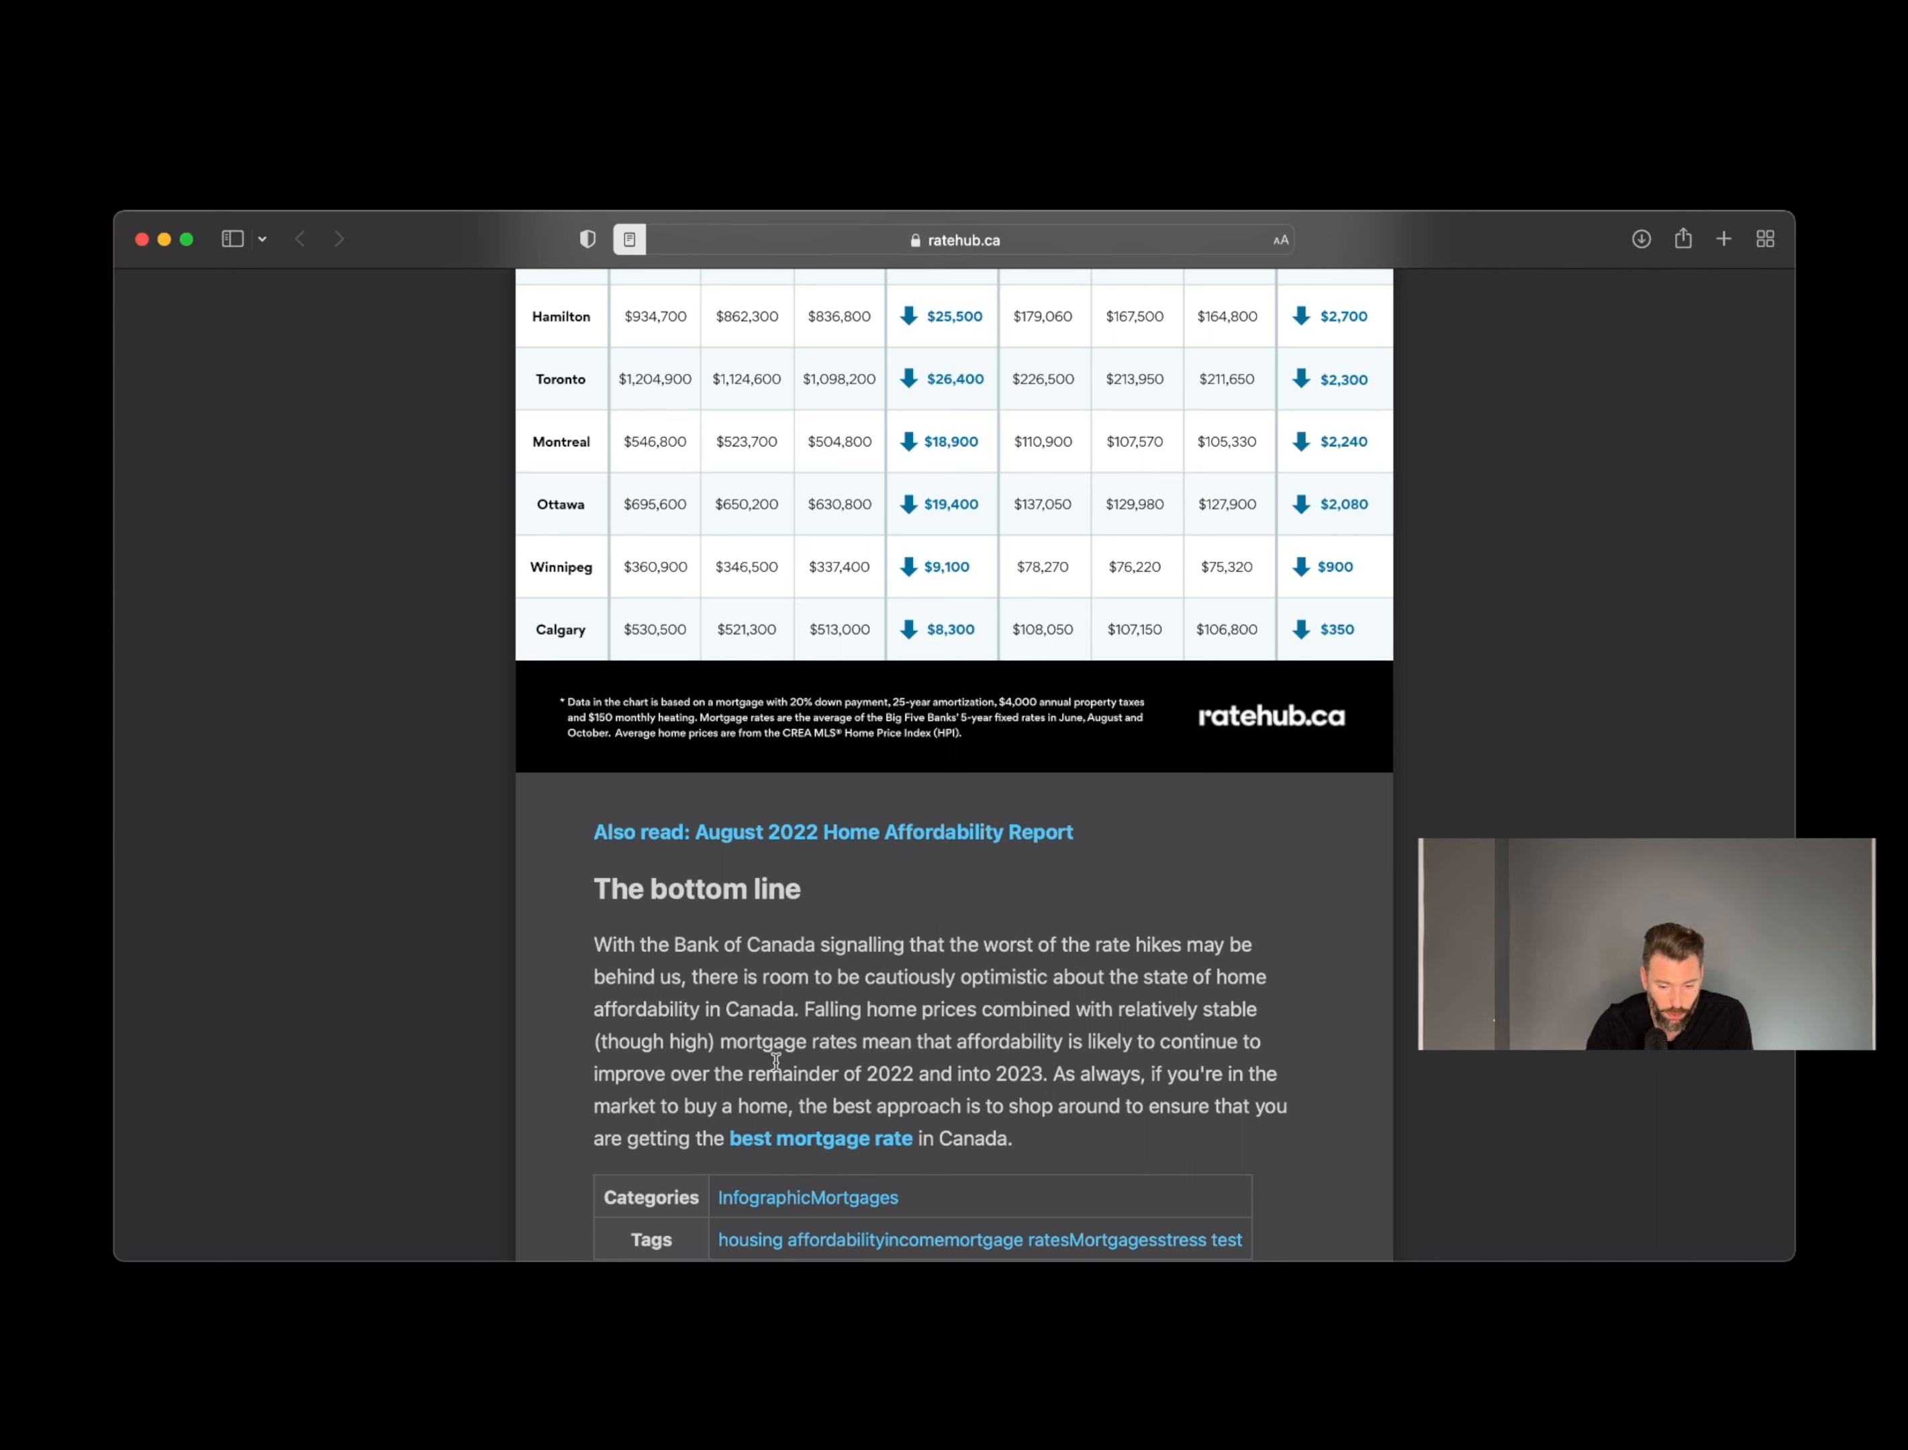